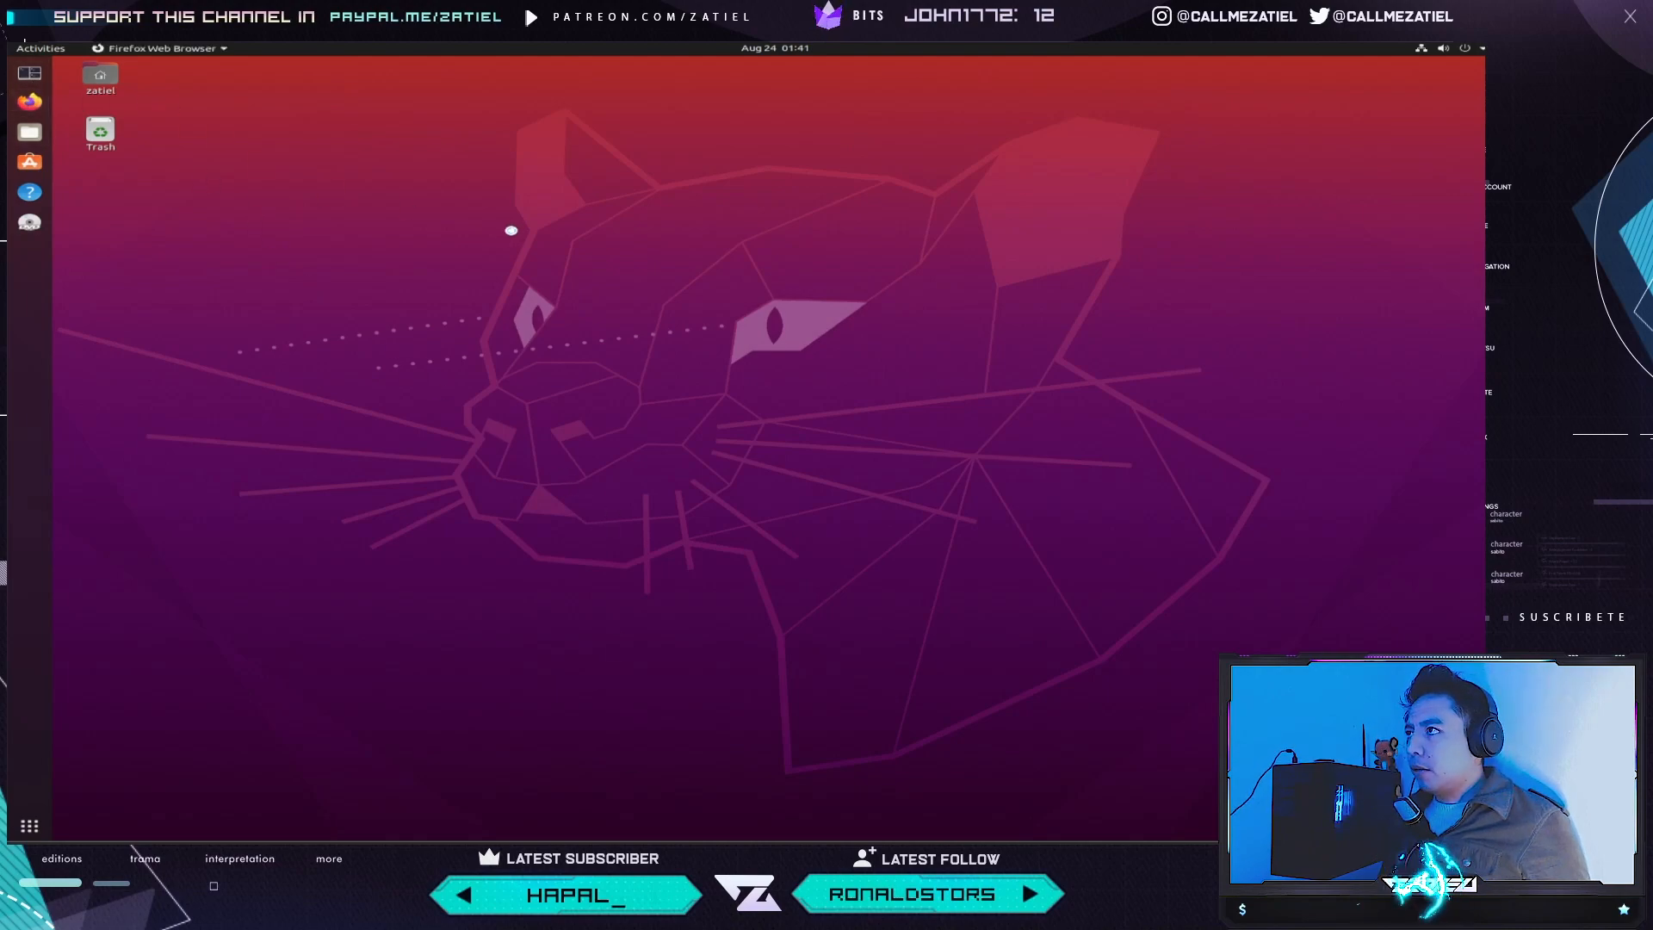
- Open Firefox, search 'google sdk' and scroll the Cloud SDK page down to Documentation
click(29, 101)
text(google s)
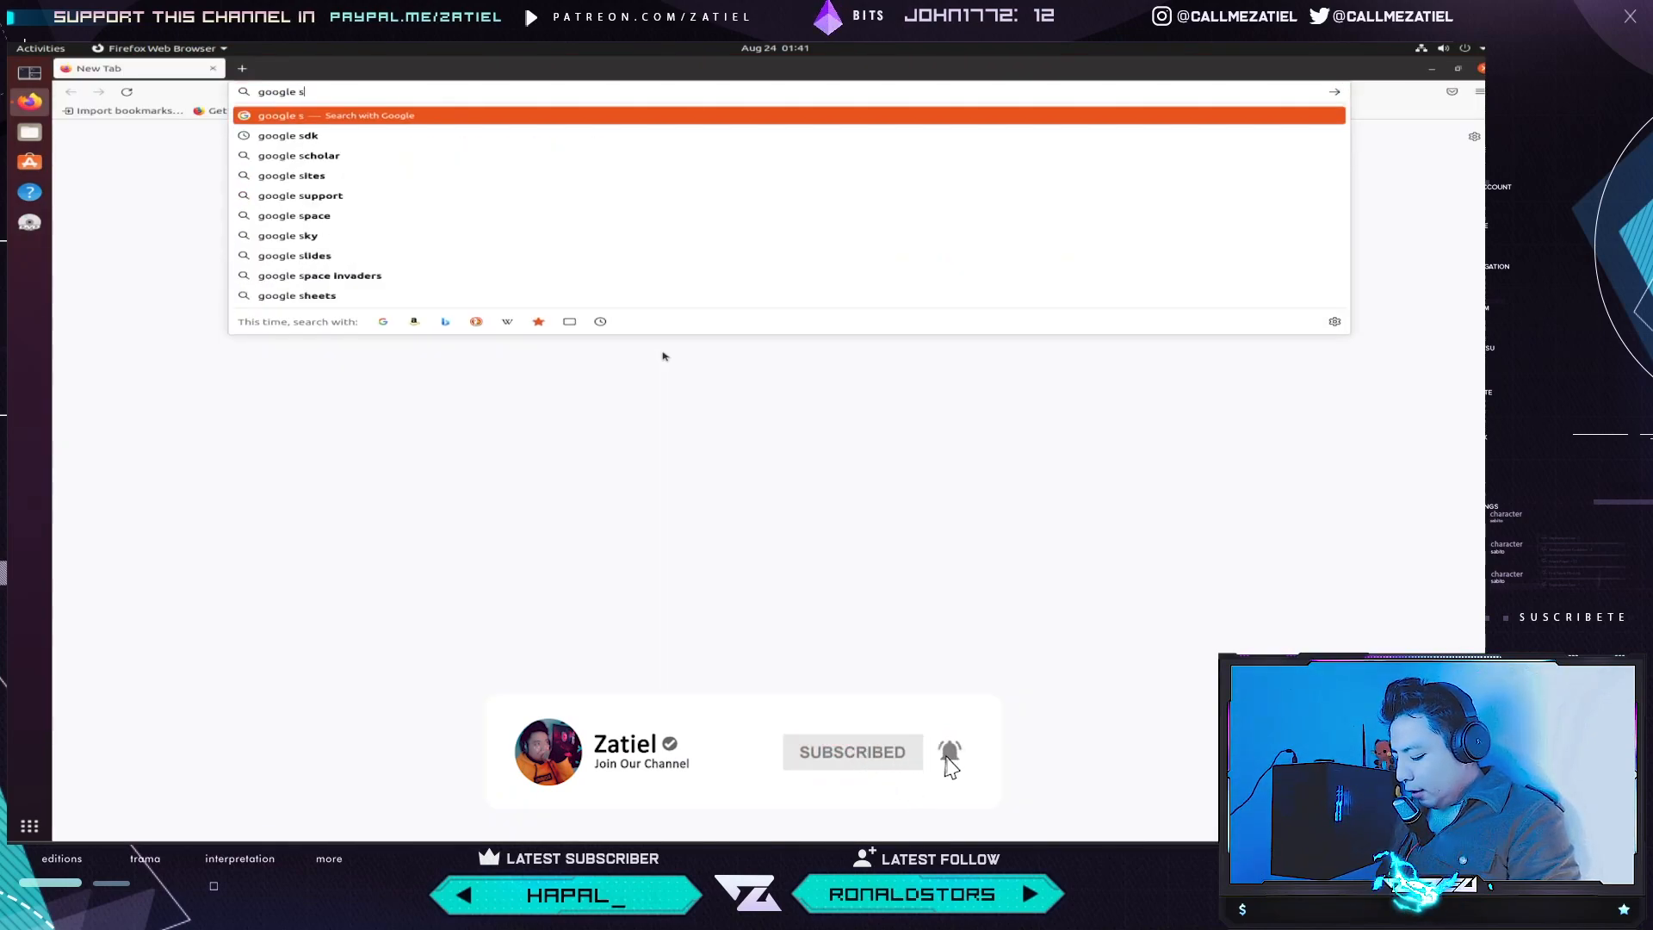
click(288, 135)
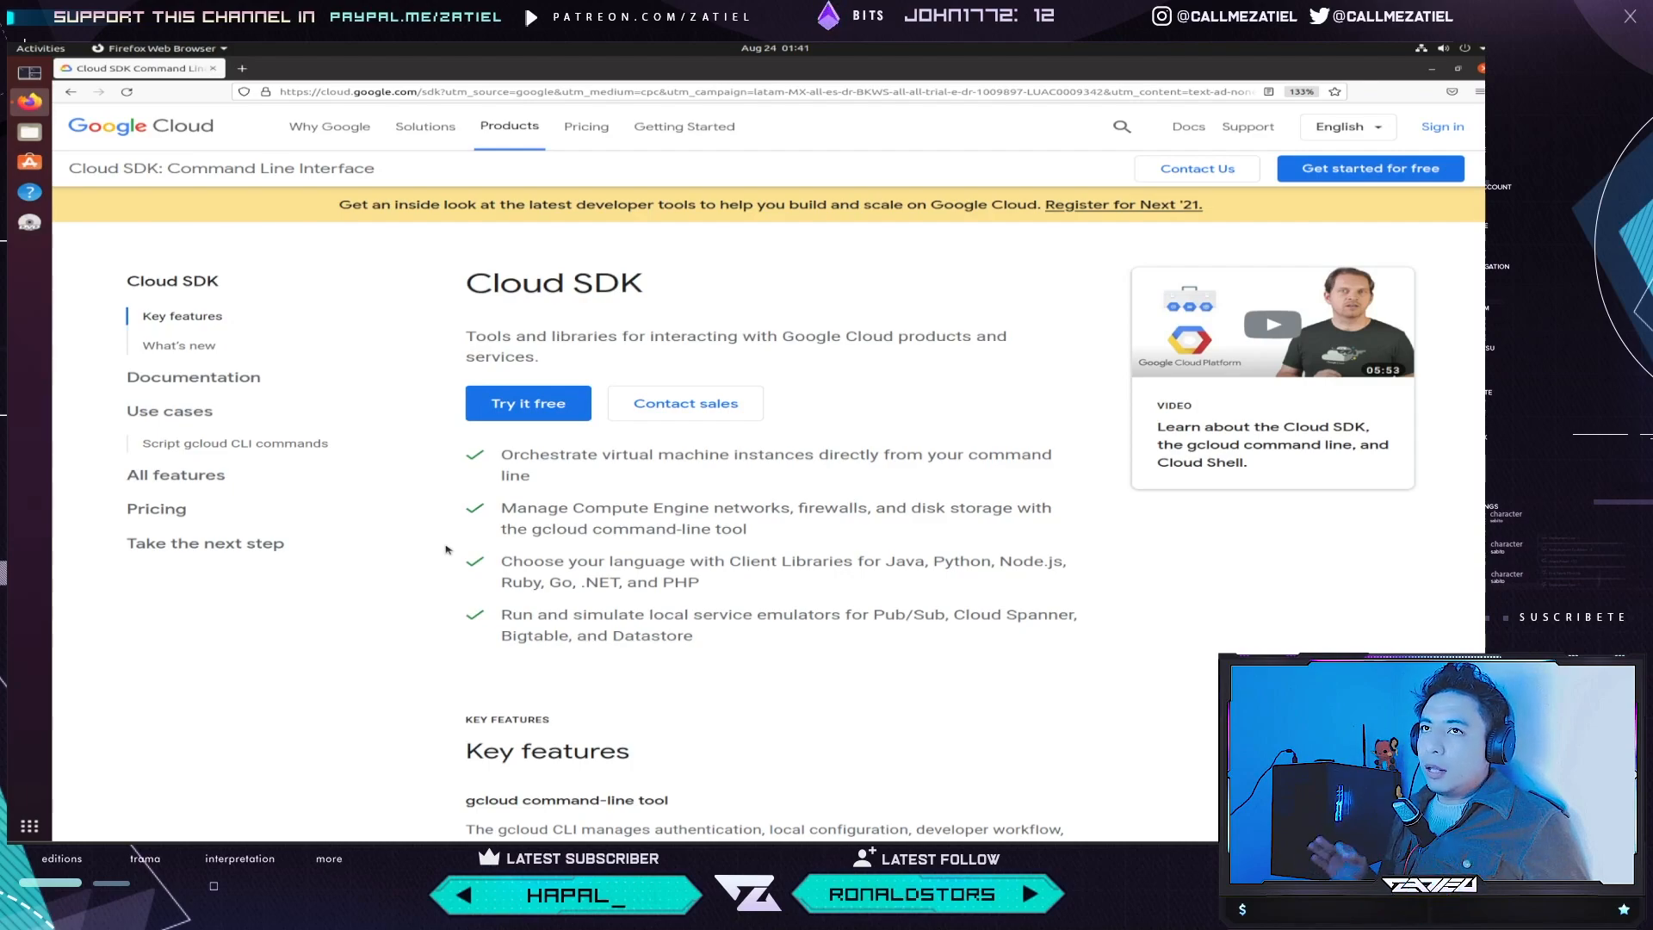
scroll(down, 3)
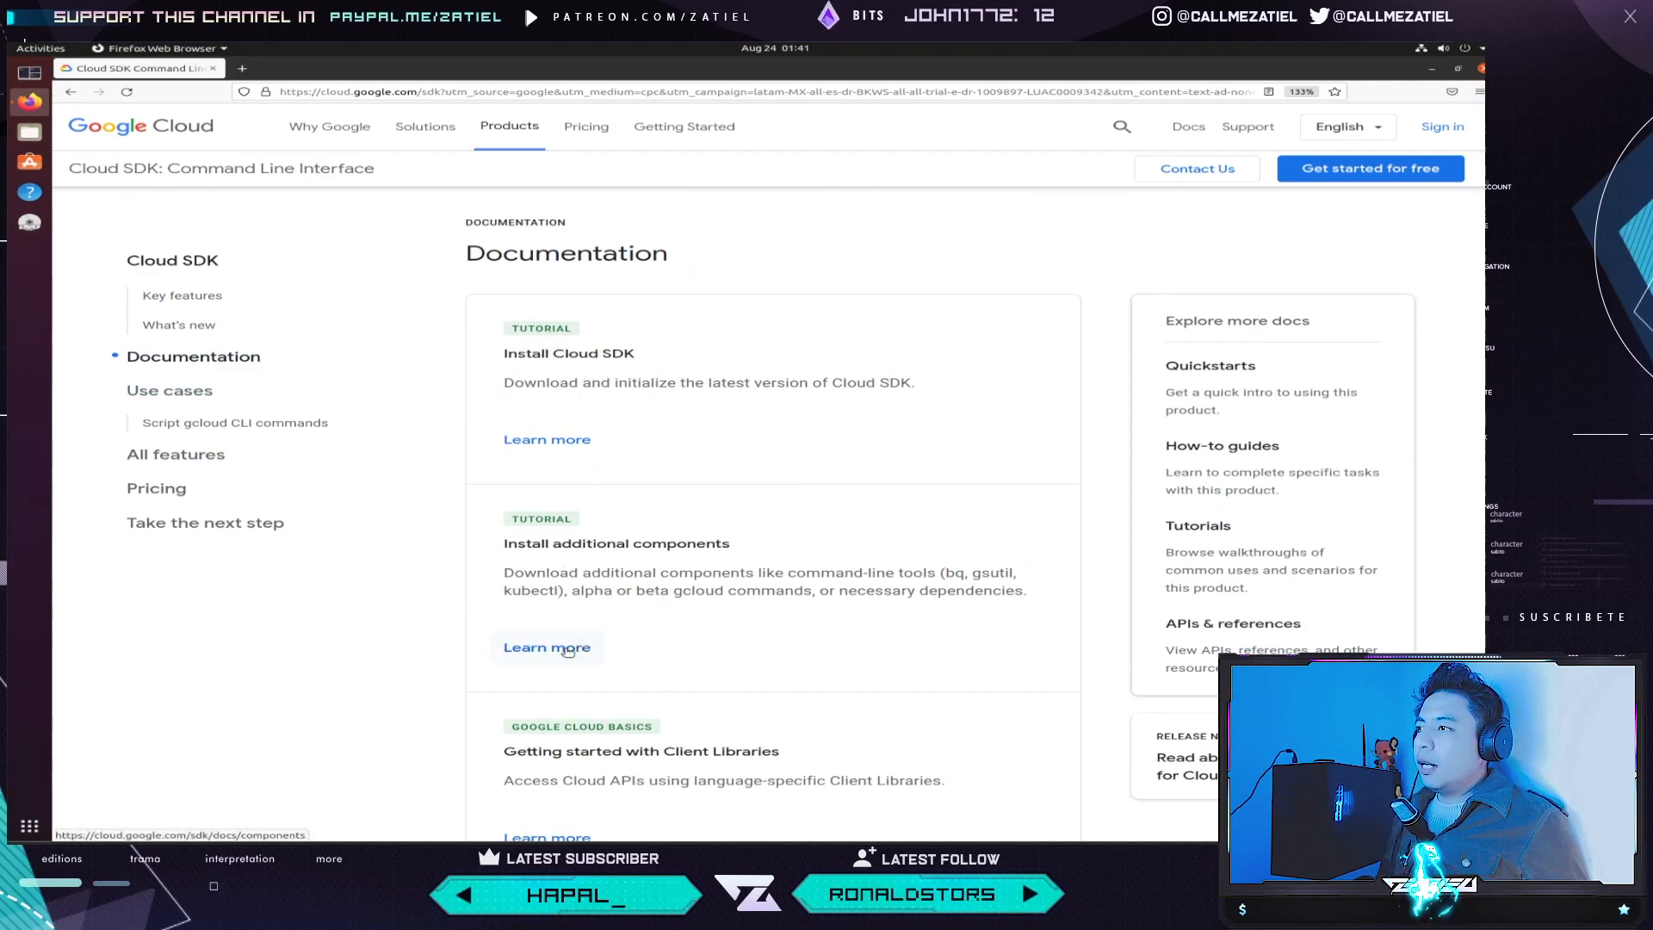
- Open the Installing Cloud SDK guide on the Debian/Ubuntu tab and scroll through its commands
click(546, 647)
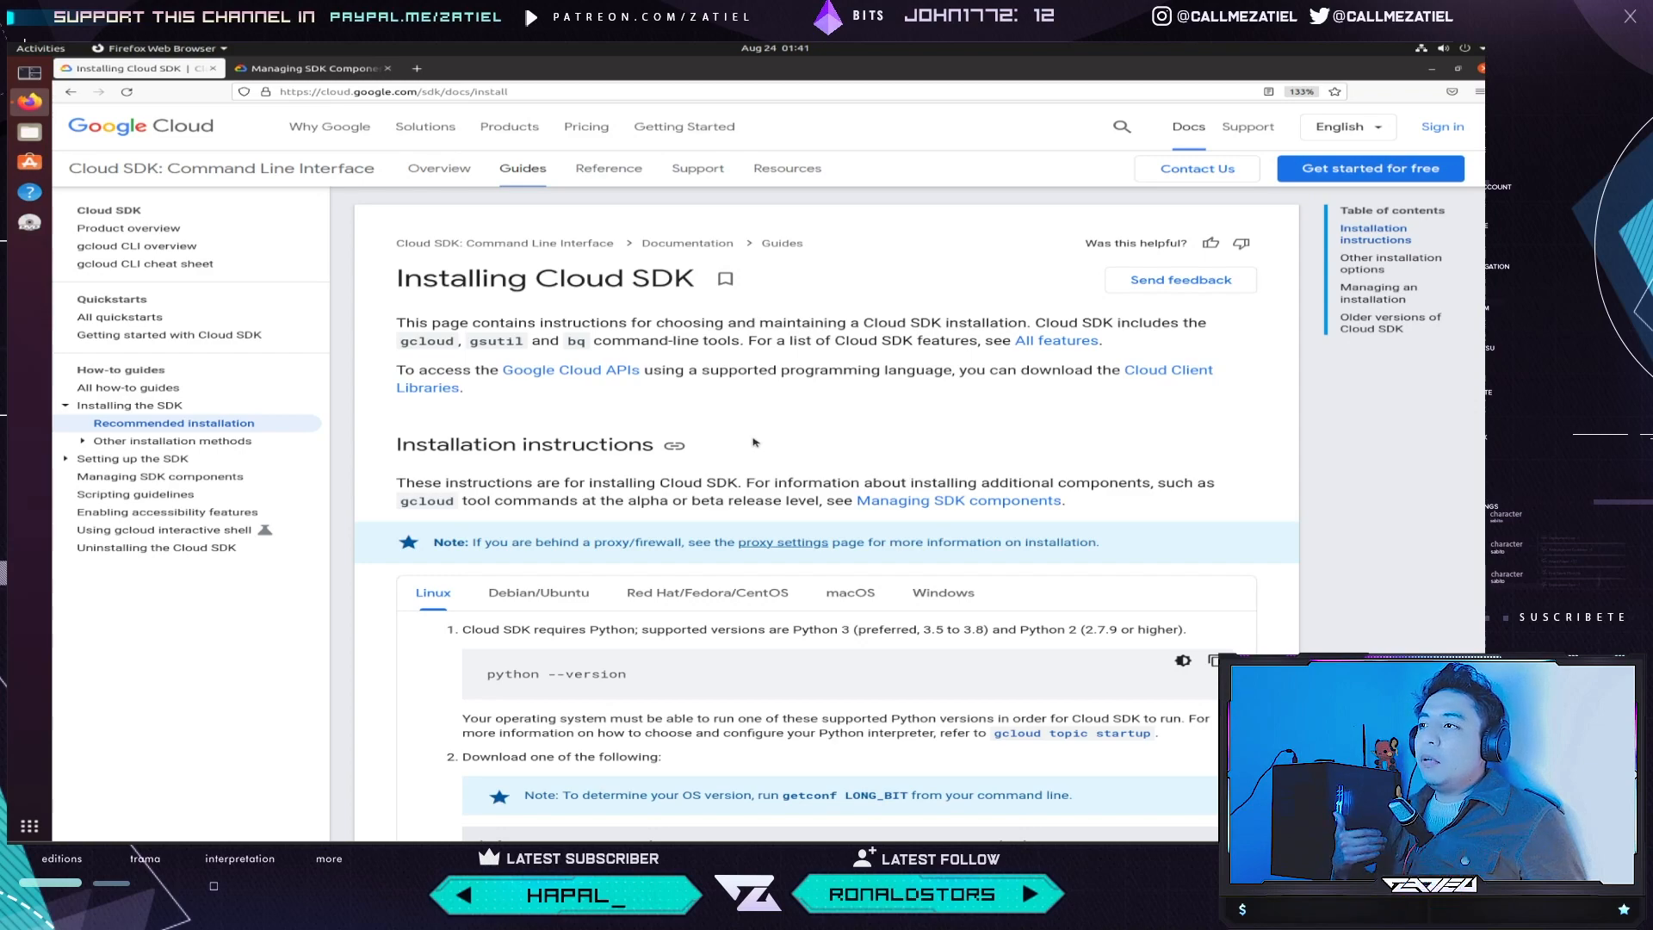
click(537, 592)
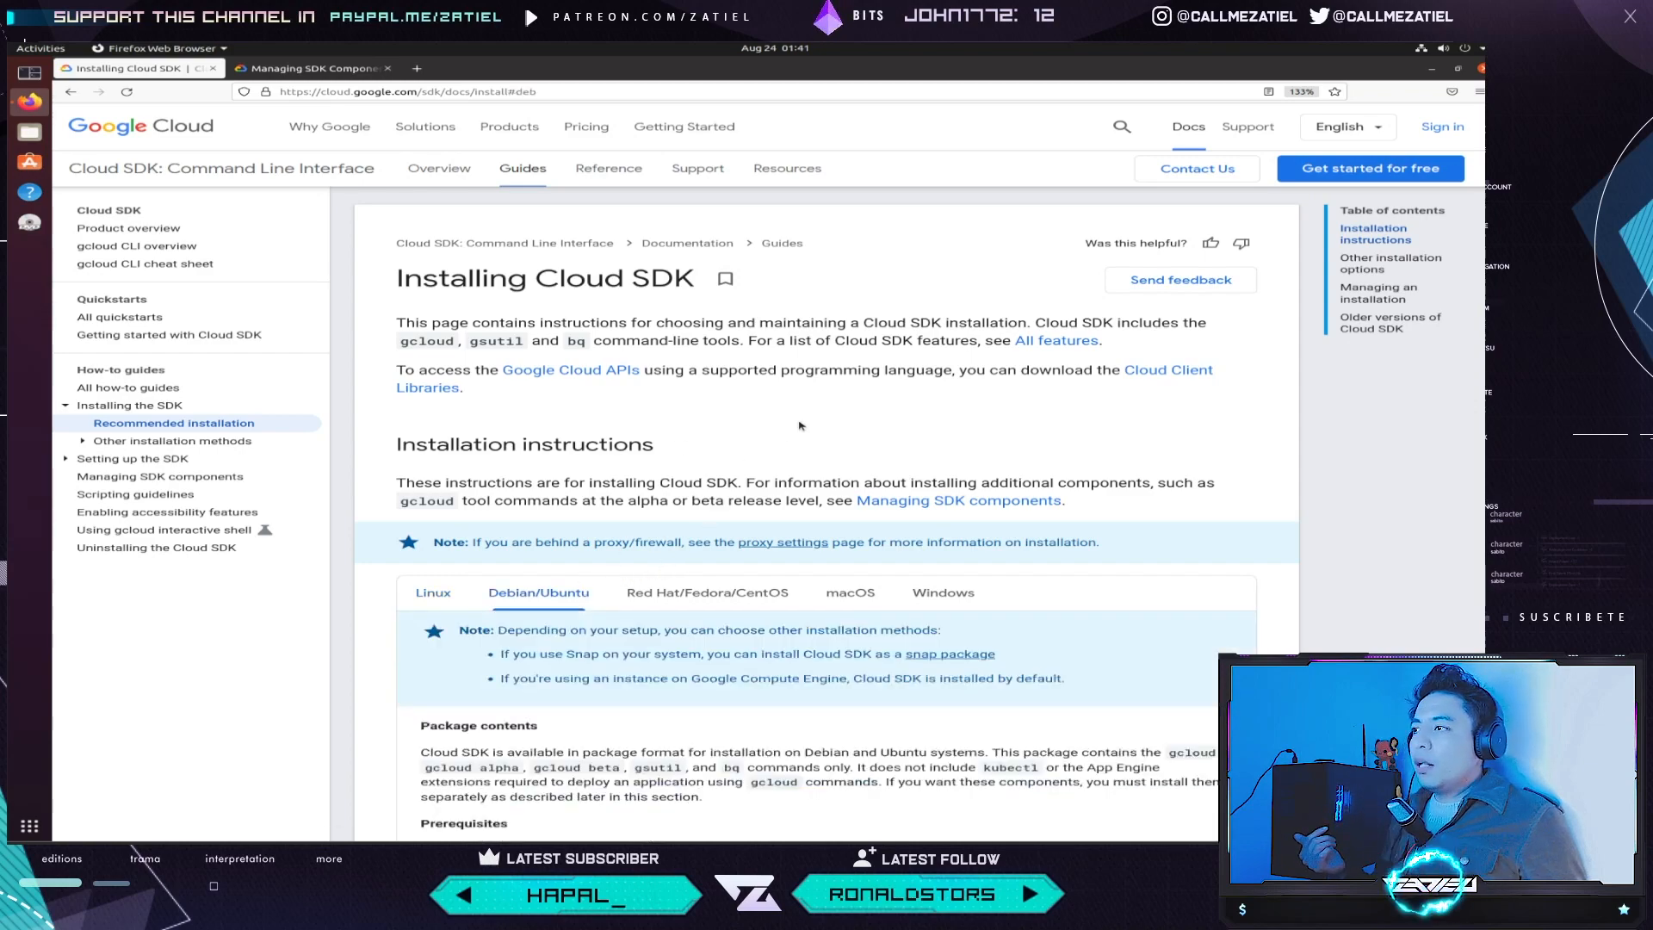
scroll(down, 3)
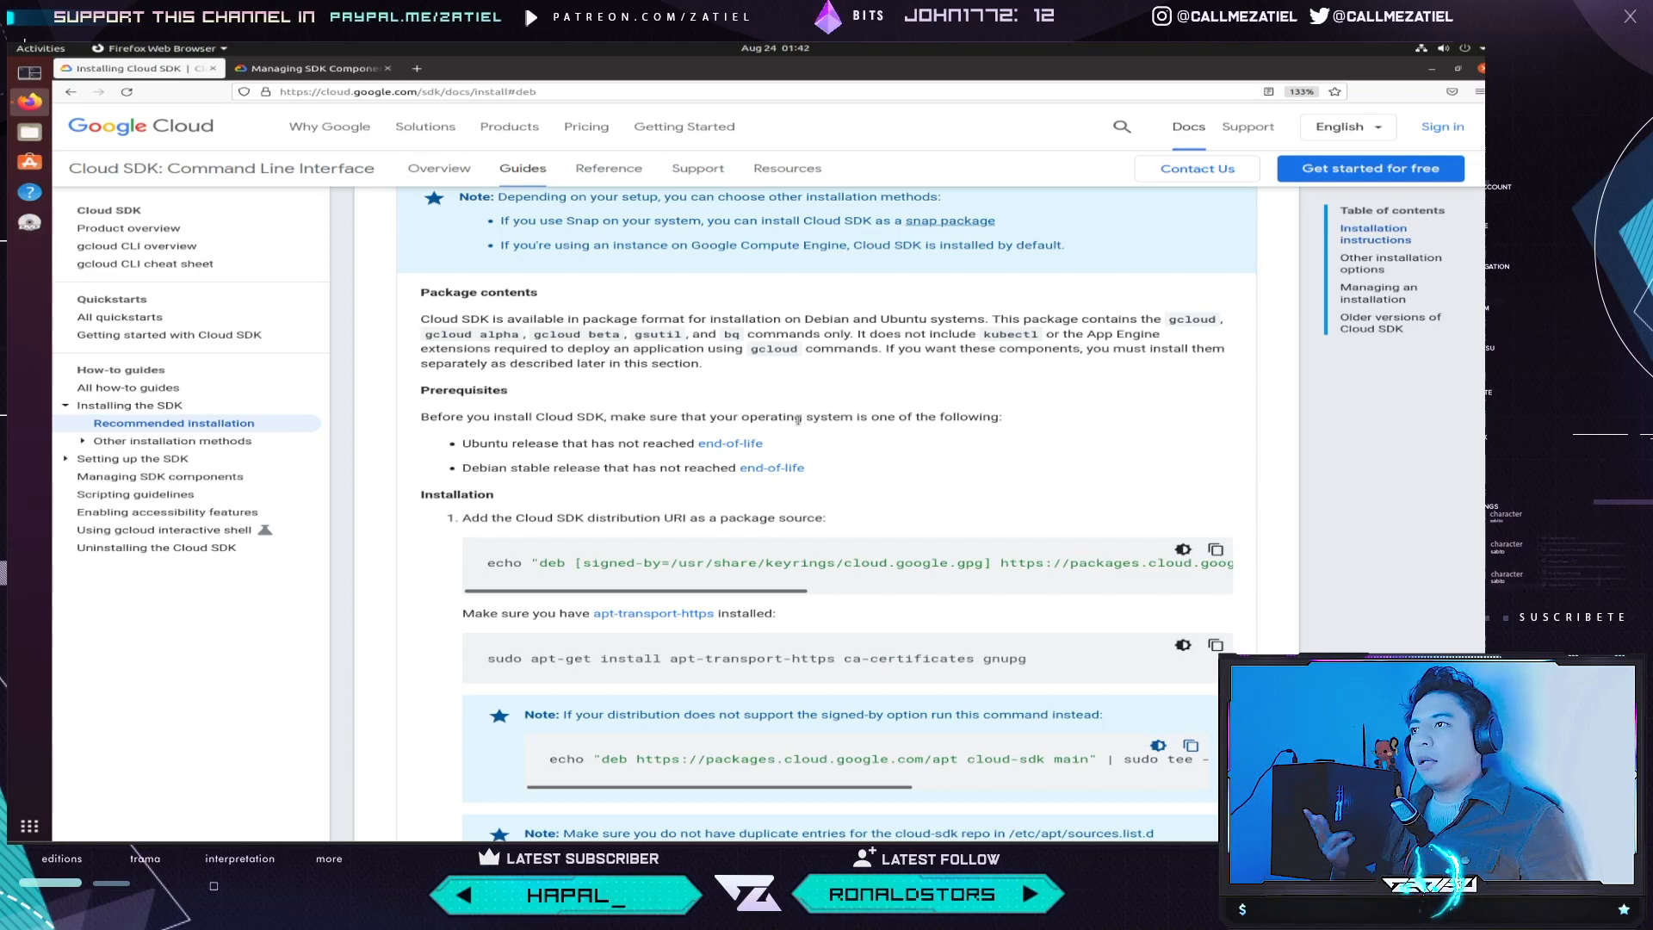
scroll(down, 3)
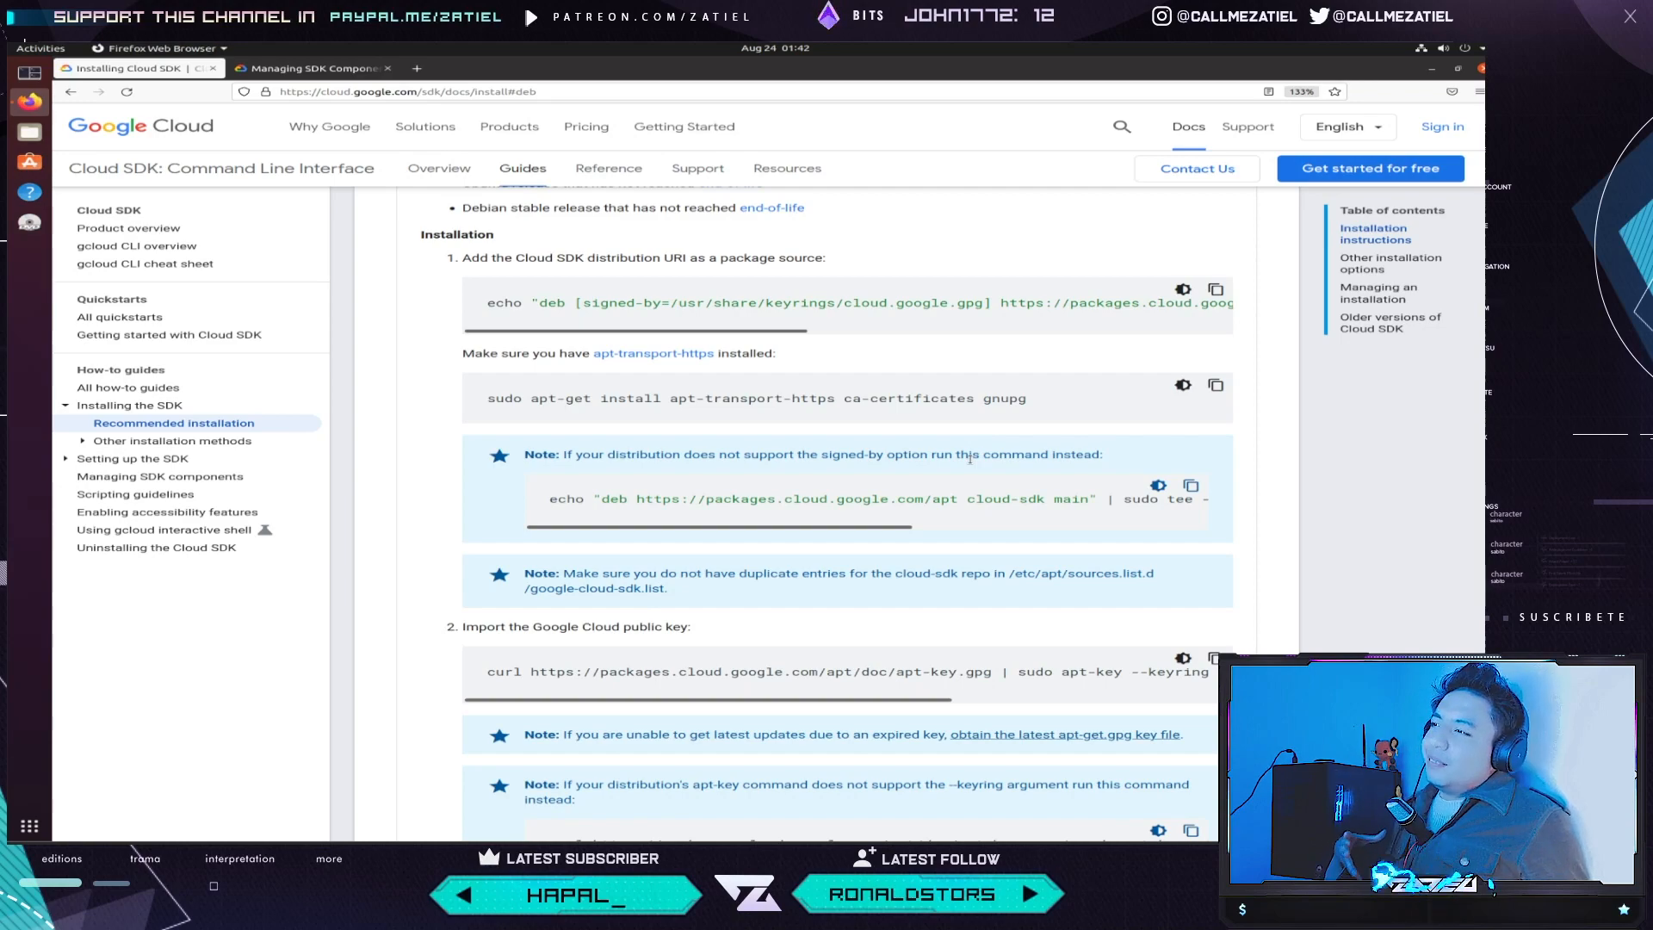
scroll(down, 3)
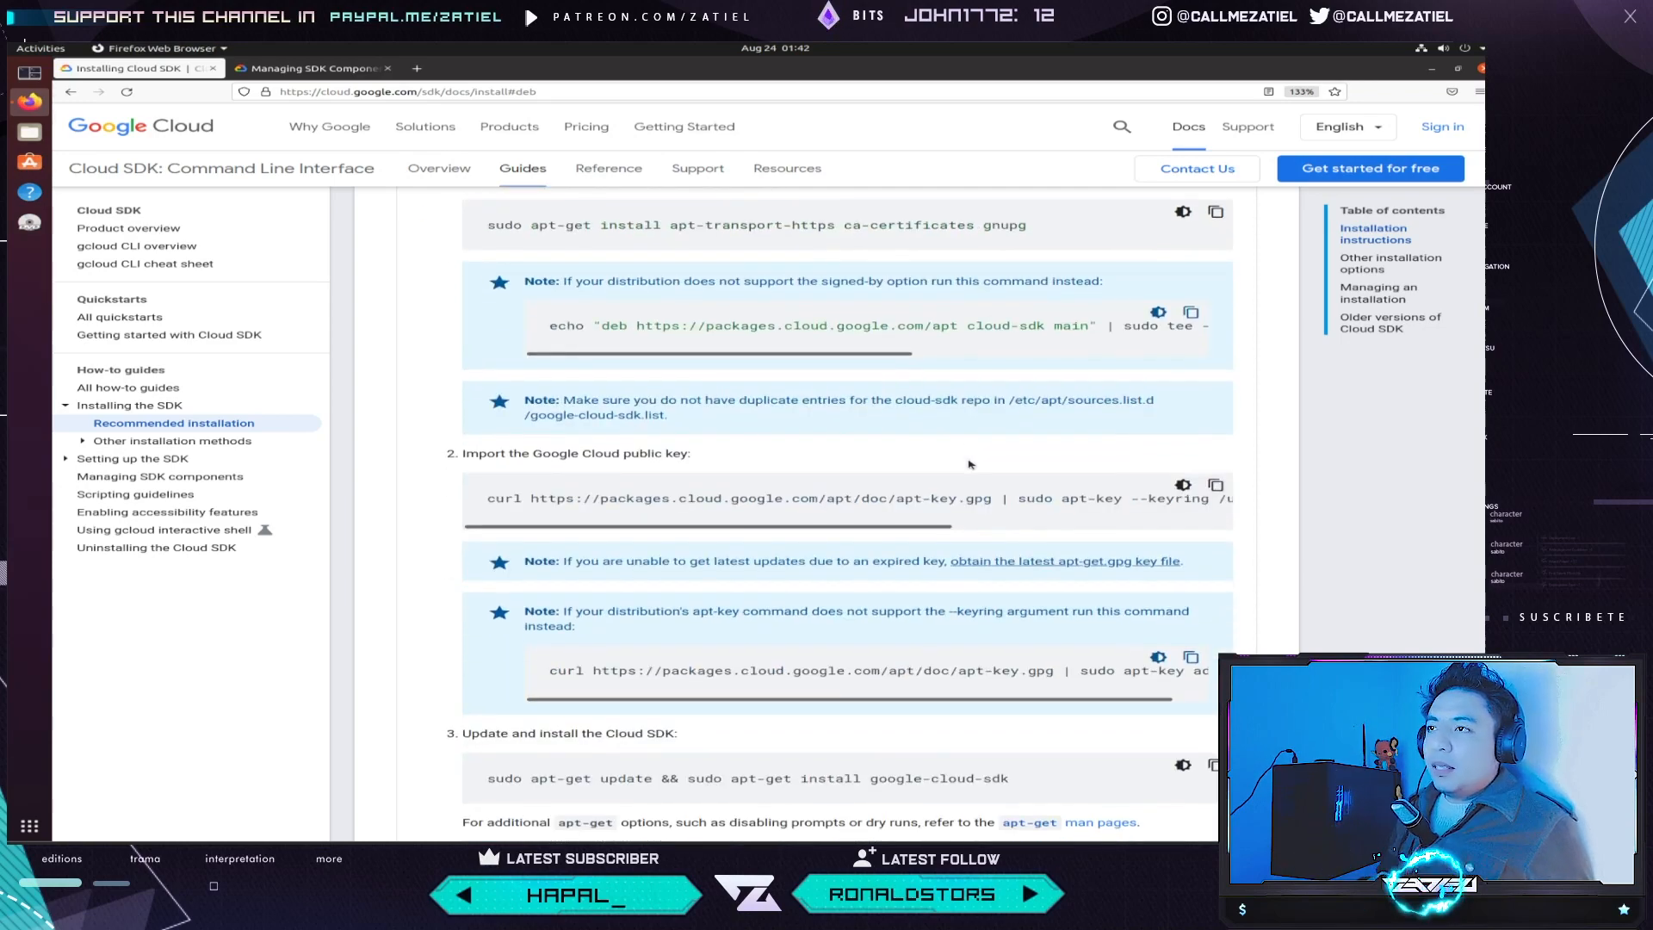
mouse_move(959, 471)
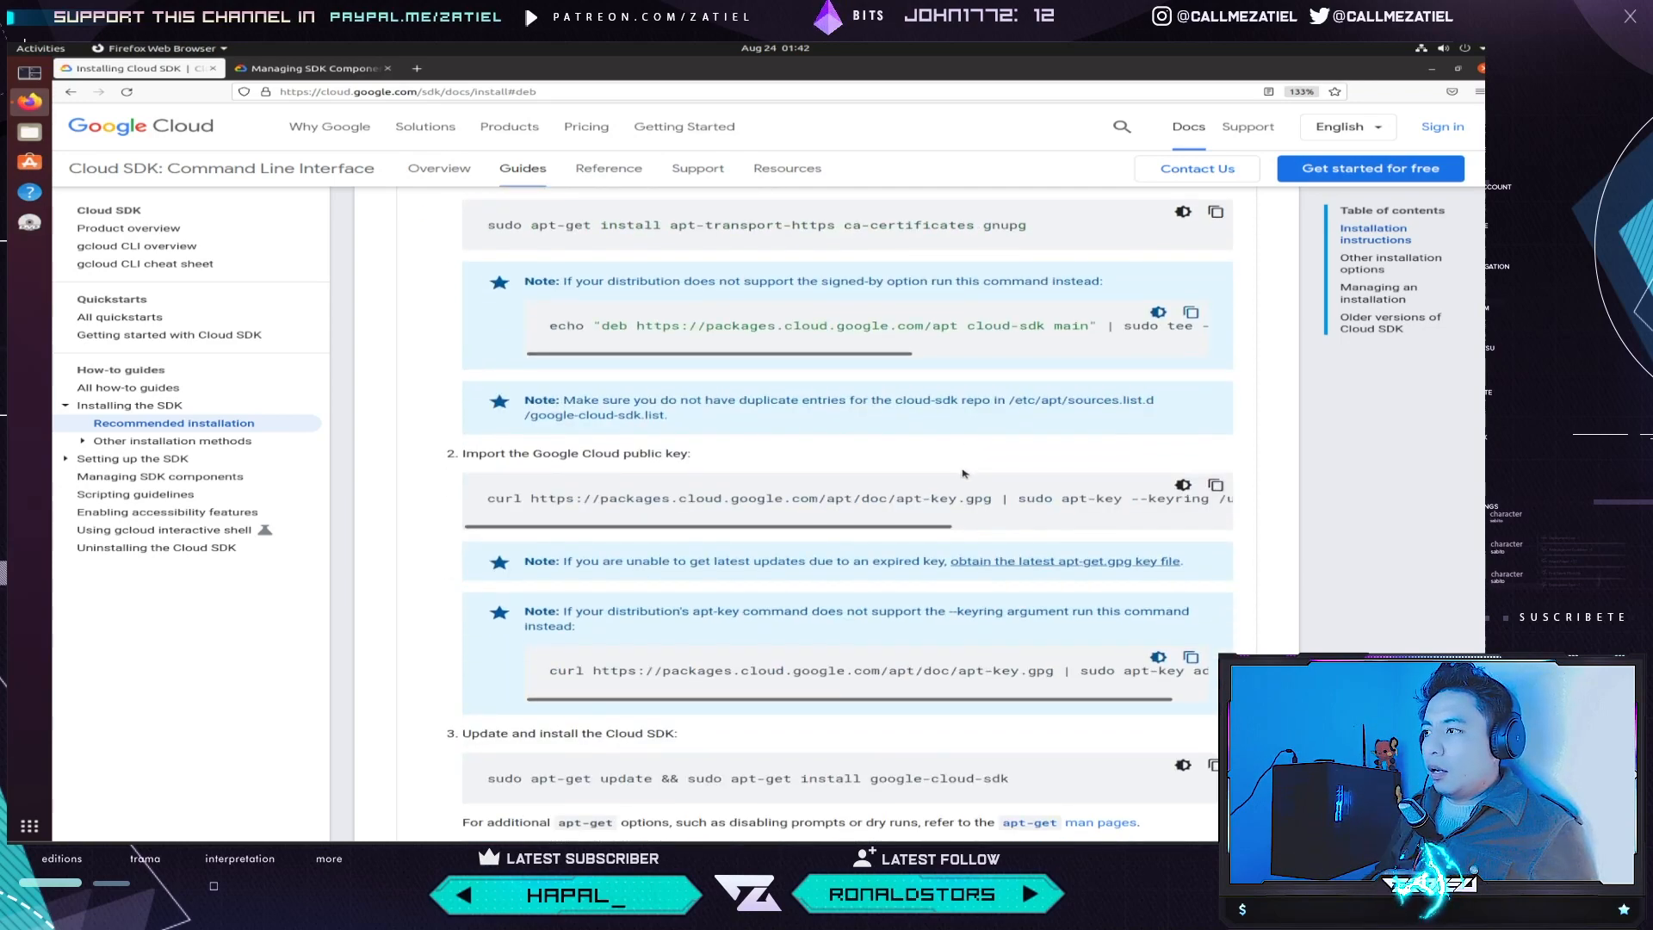
scroll(down, 3)
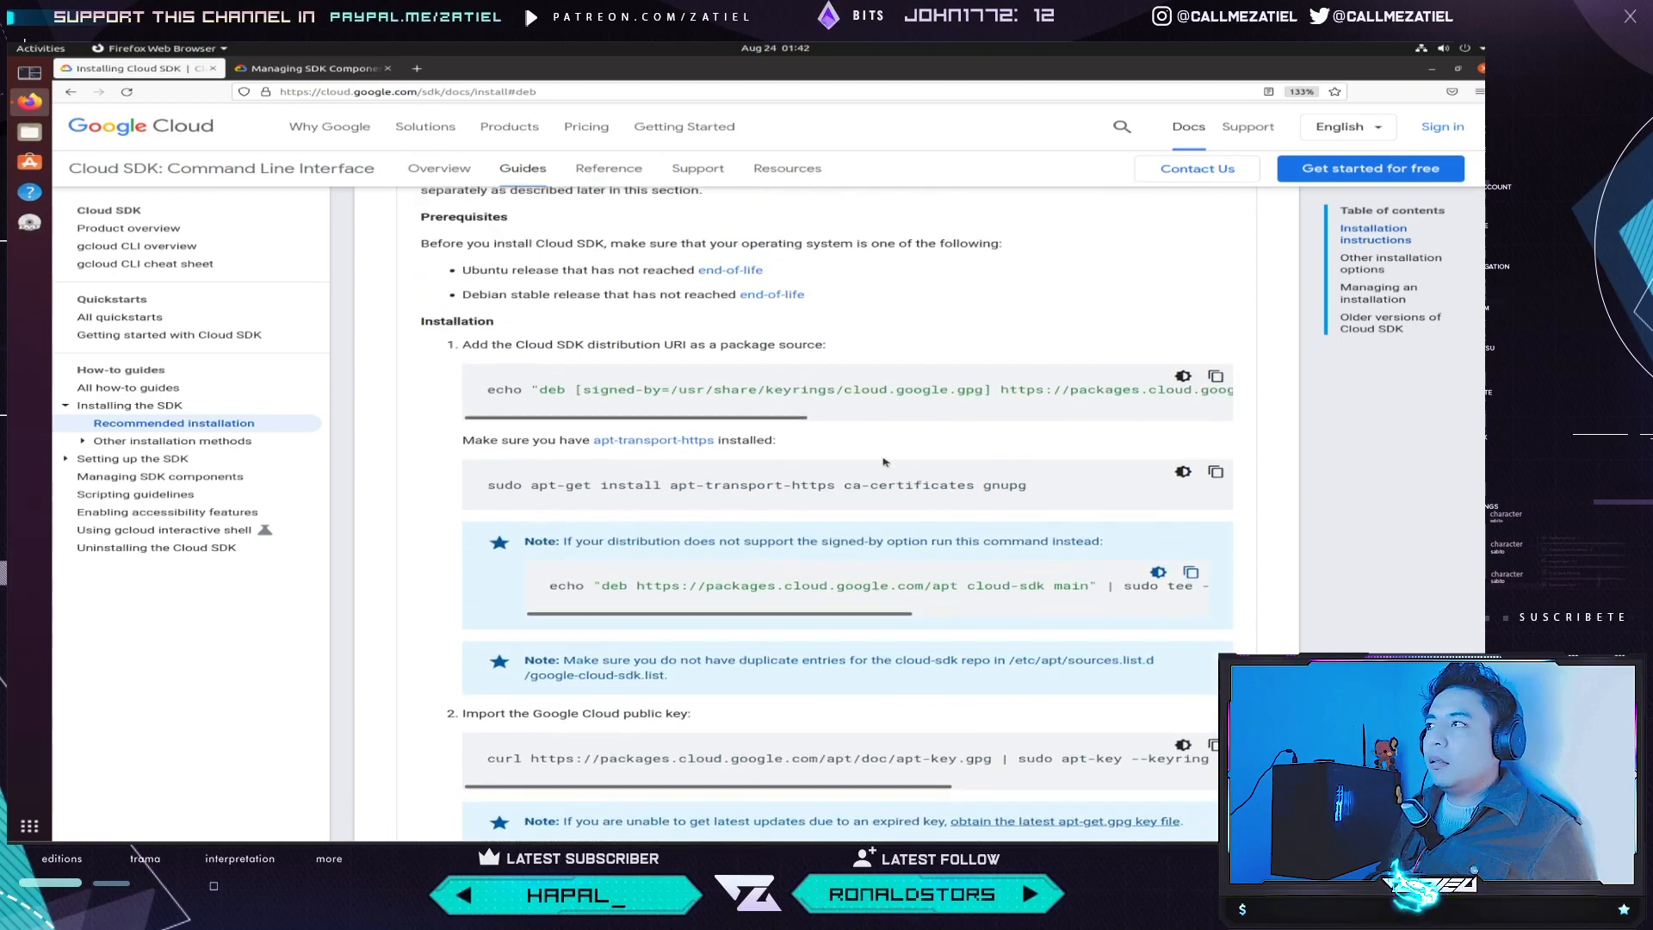
mouse_move(721, 367)
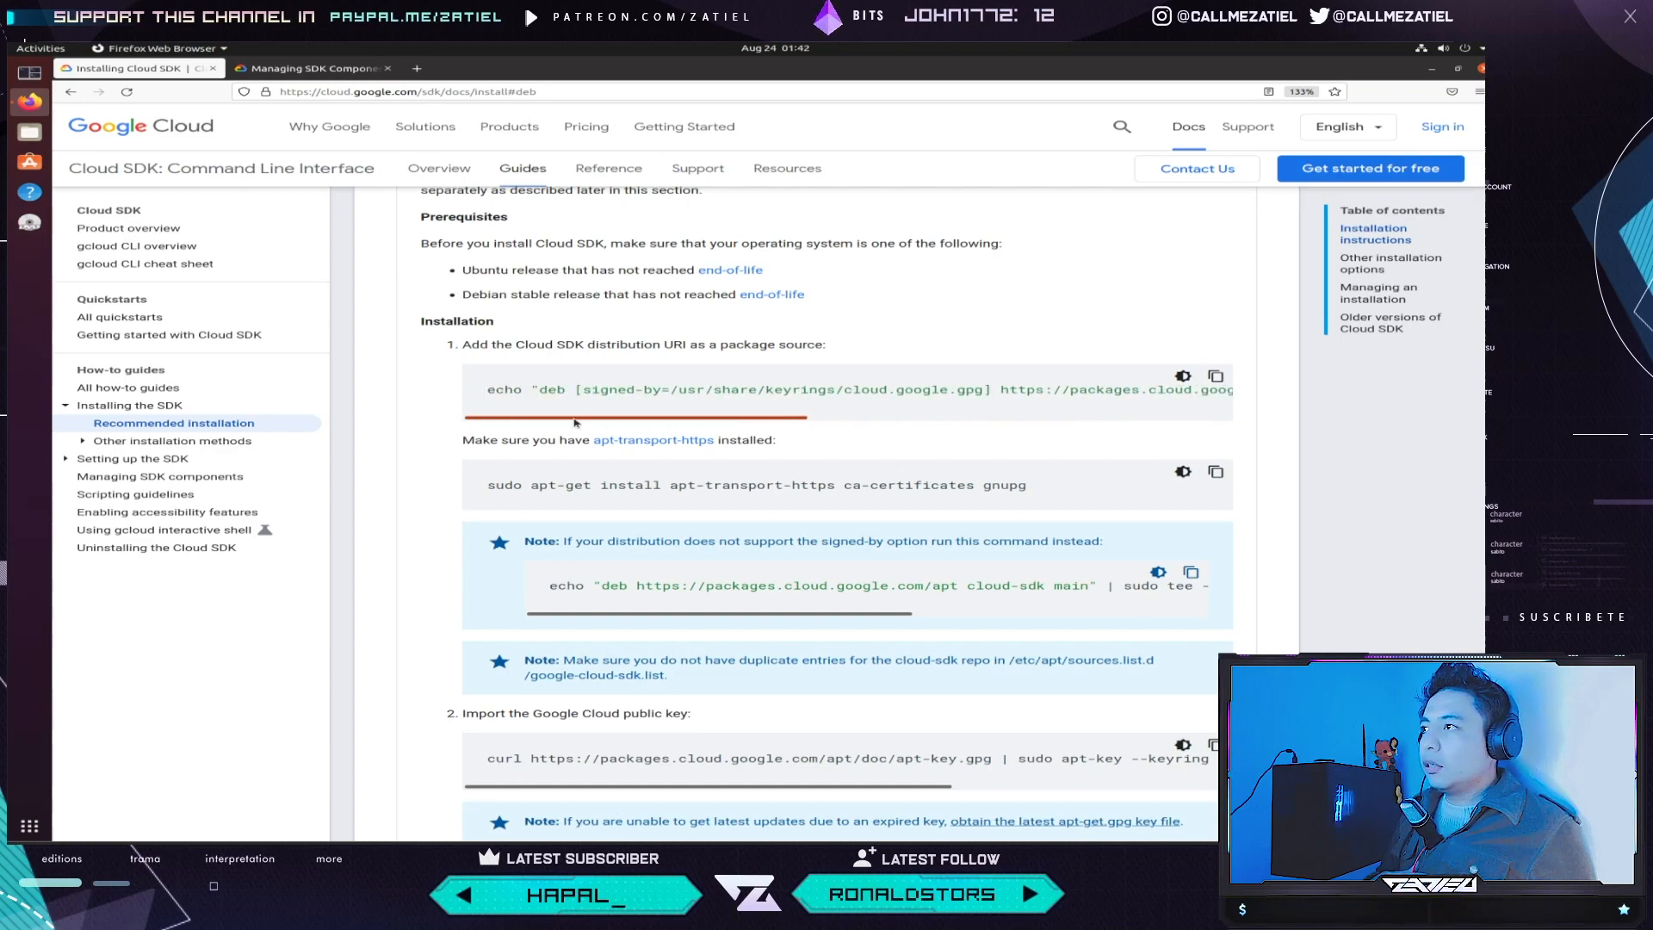
- Review the Linux steps, return to the Debian/Ubuntu tab and switch code to the dark theme
scroll(down, 3)
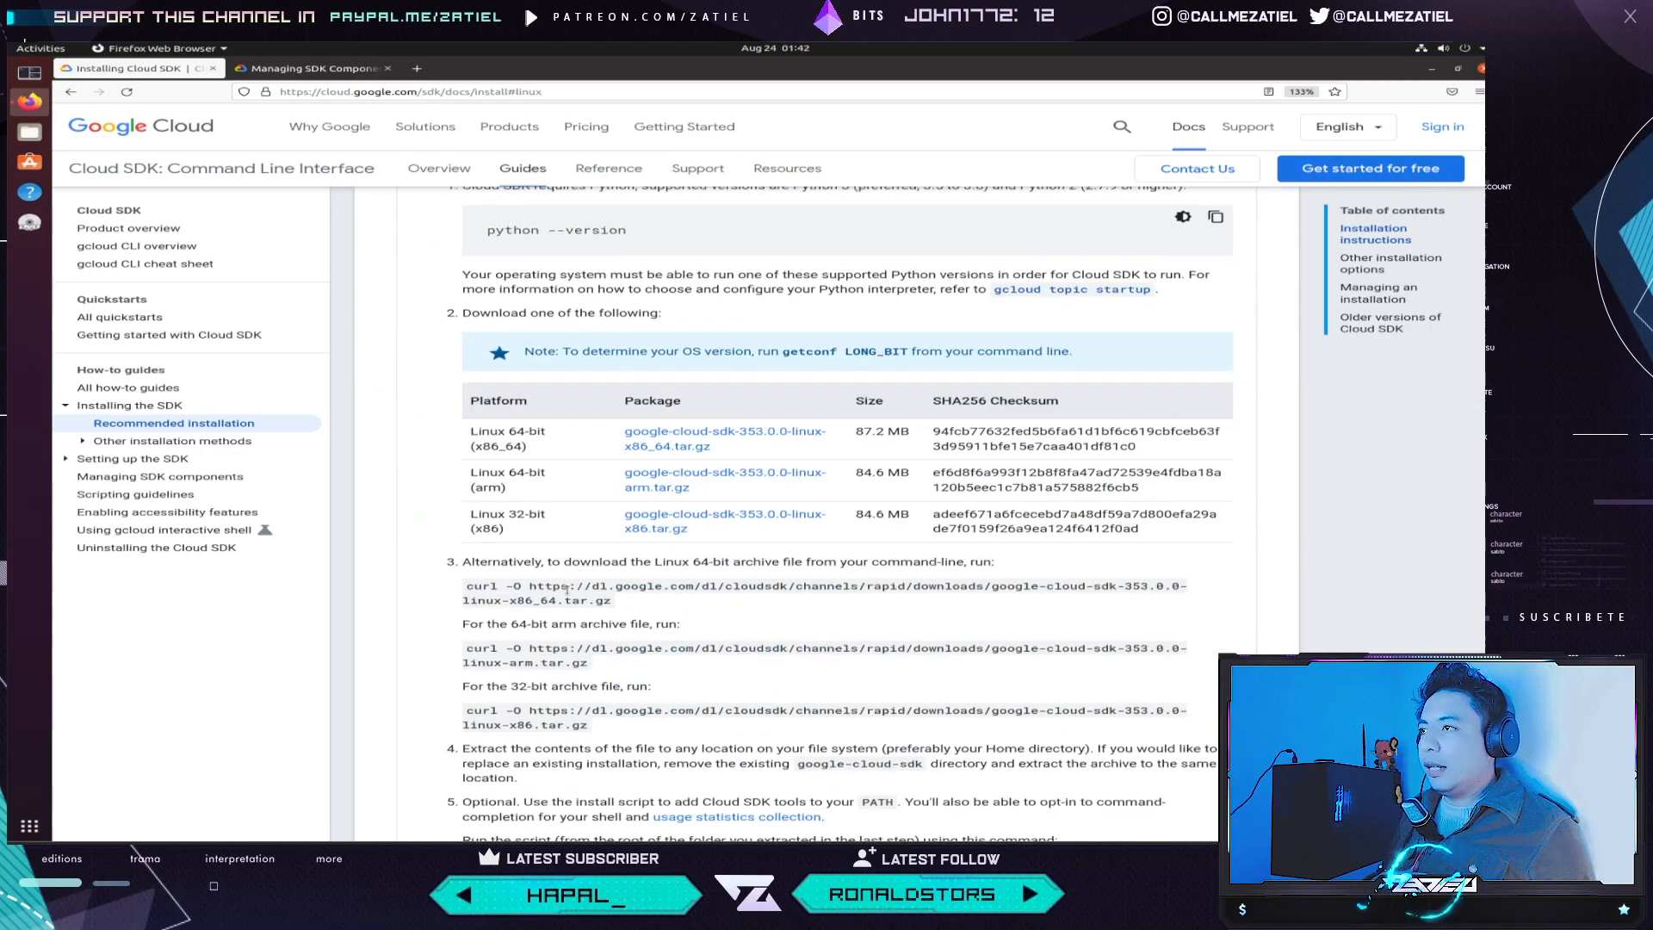
scroll(down, 3)
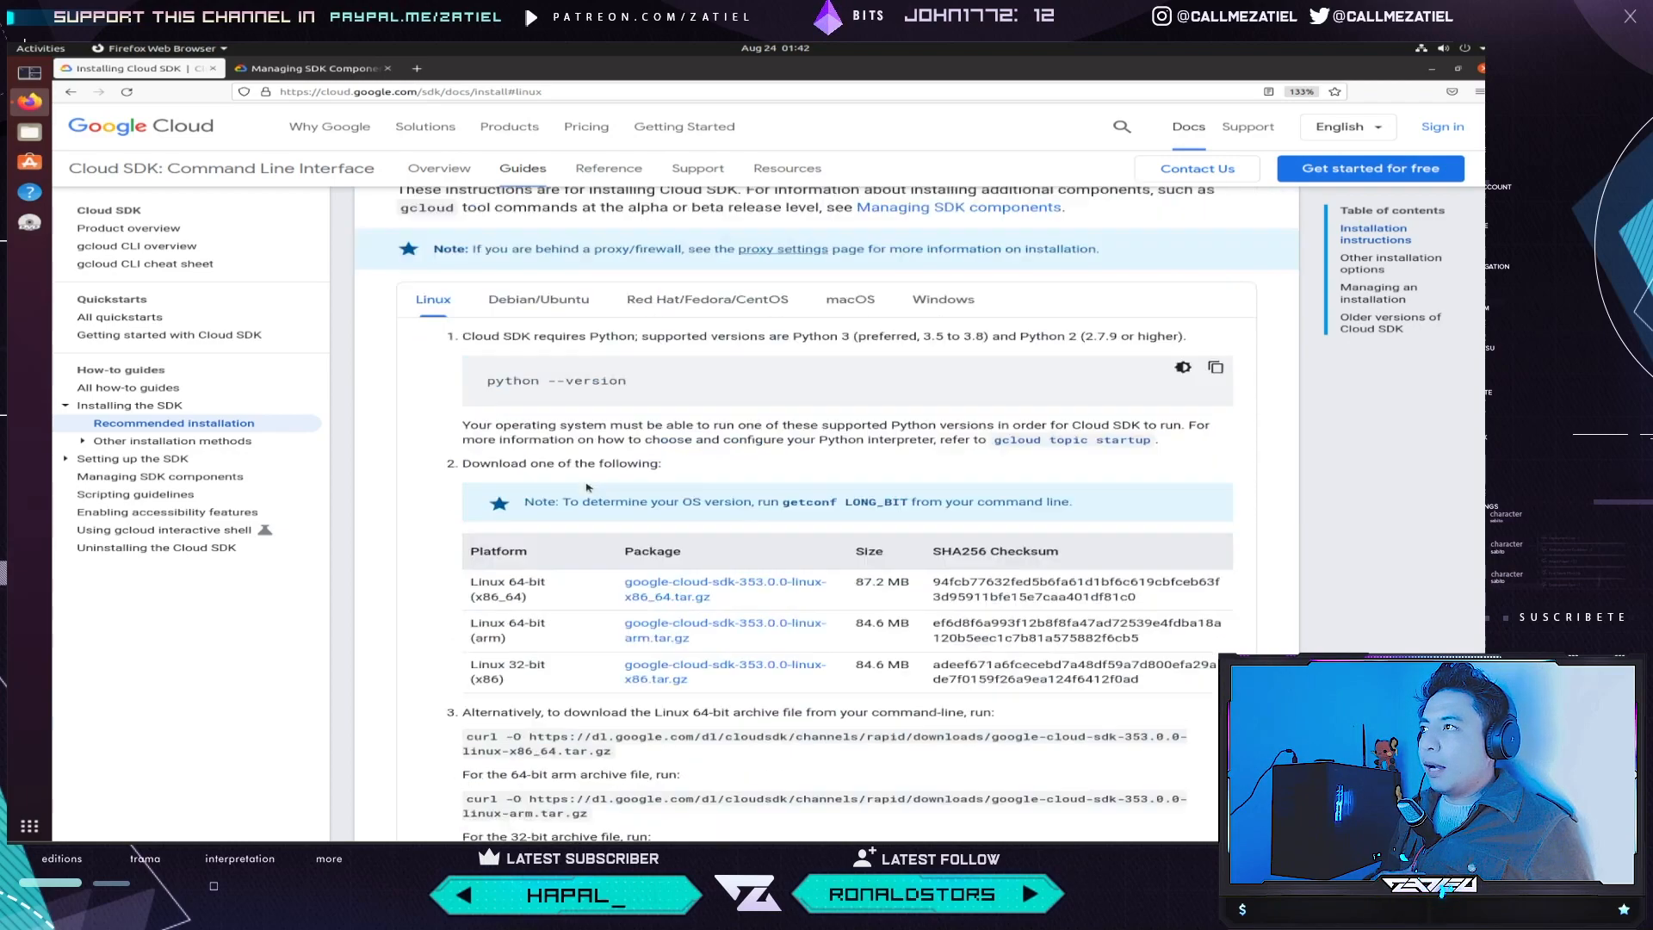
scroll(down, 3)
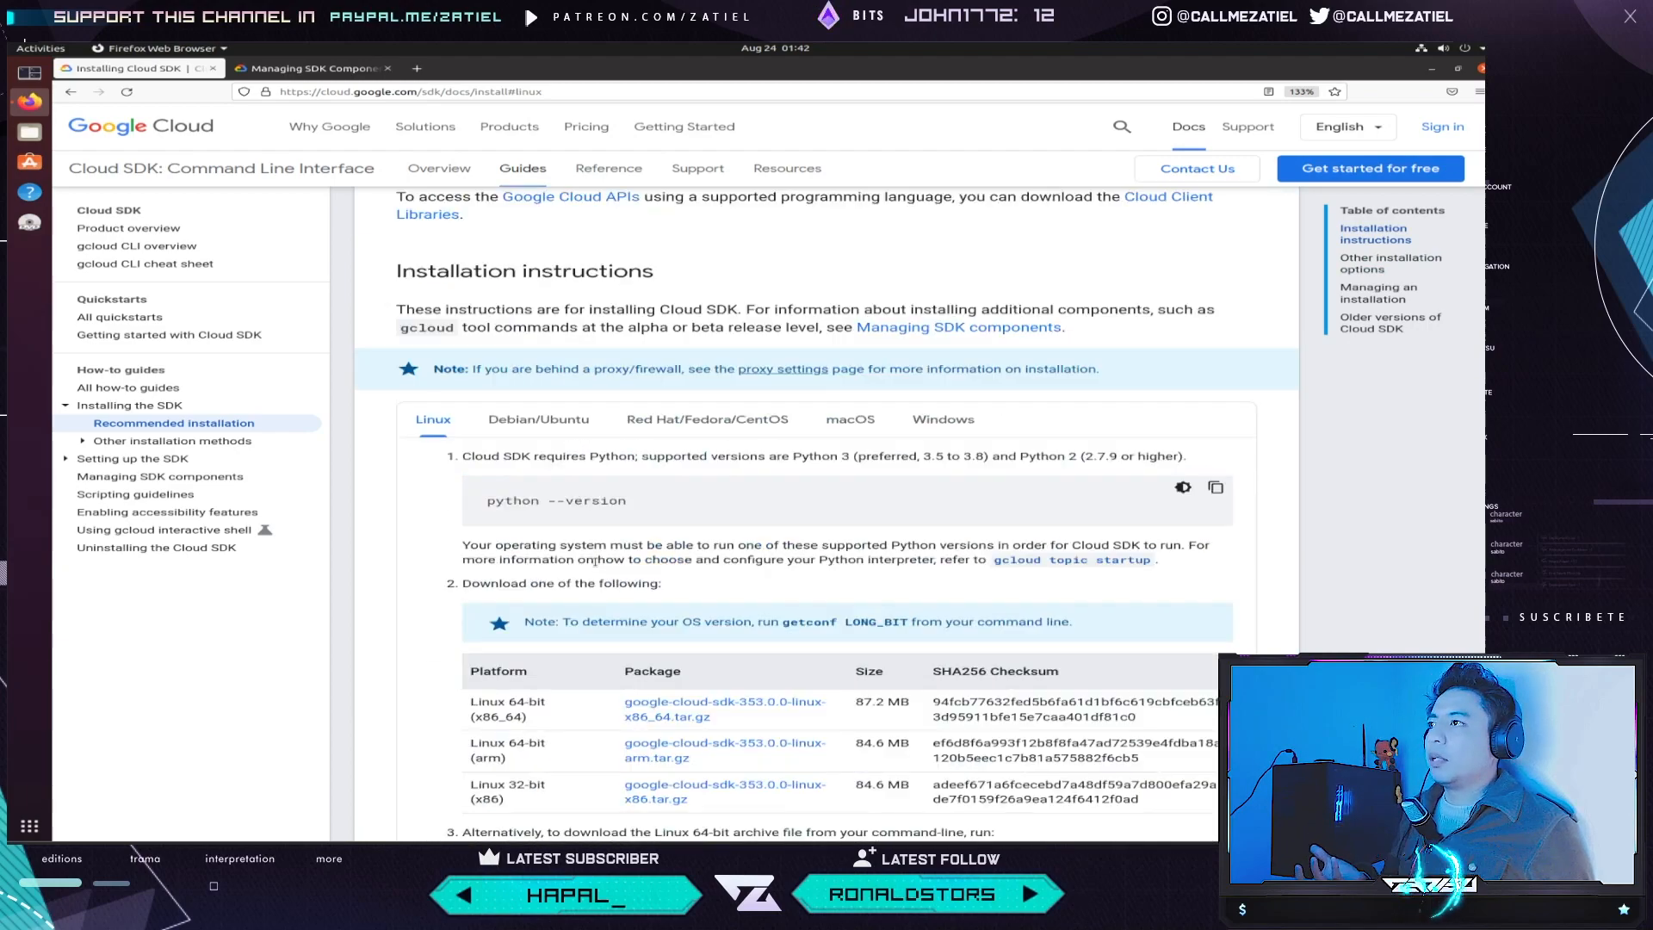
click(539, 419)
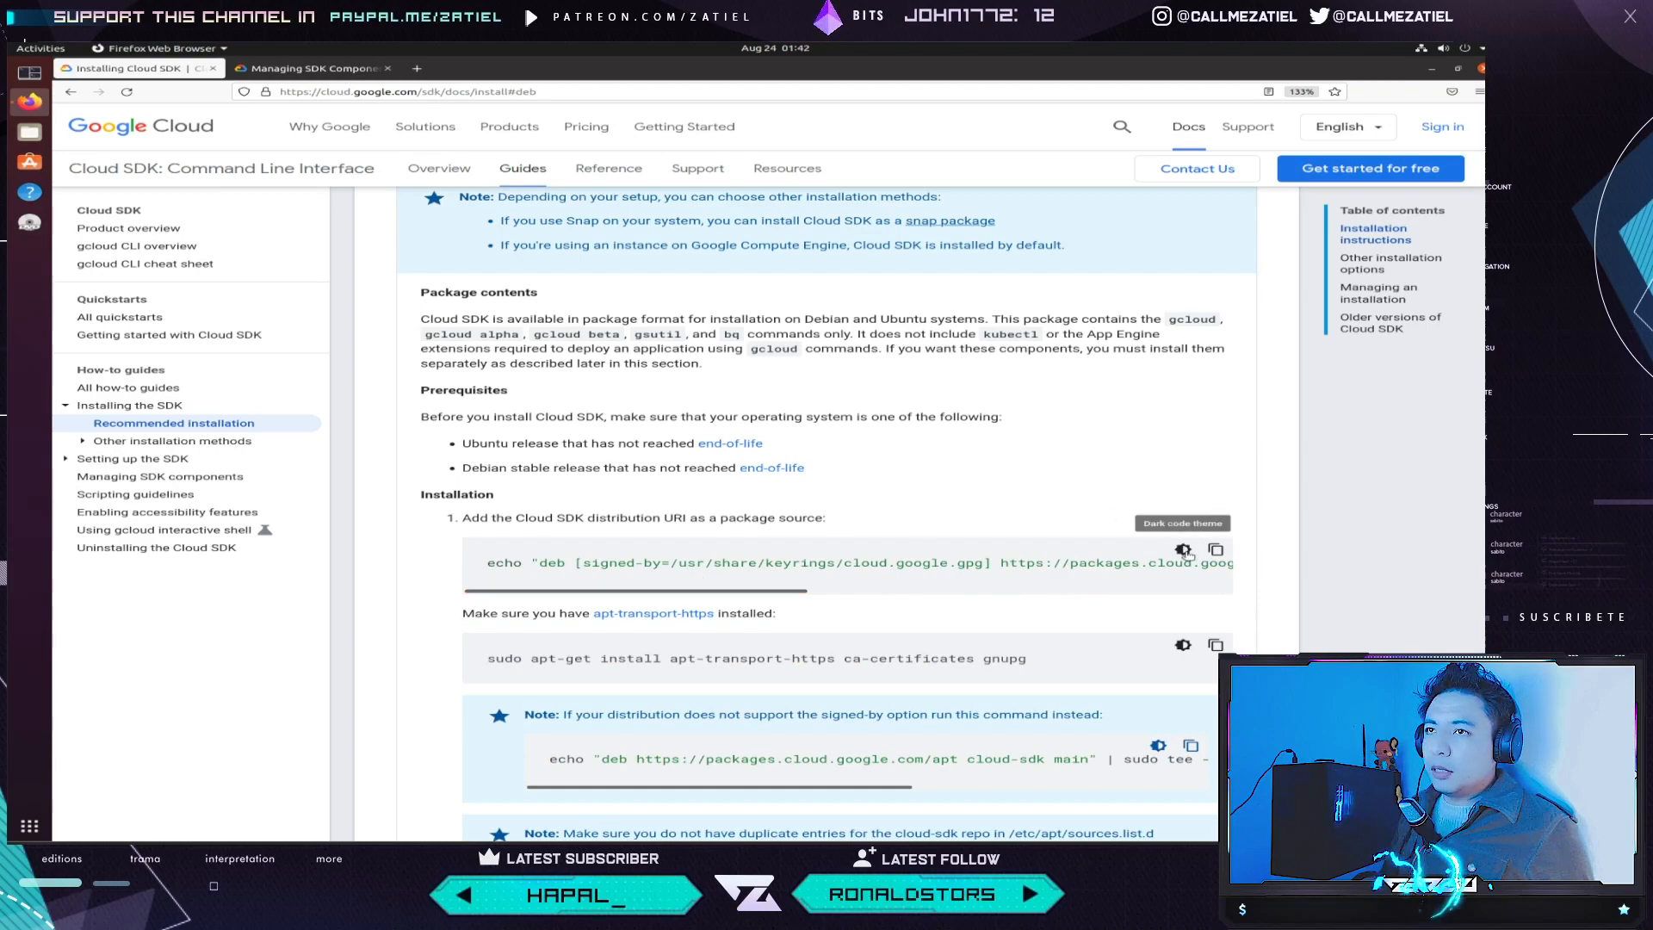
click(1217, 549)
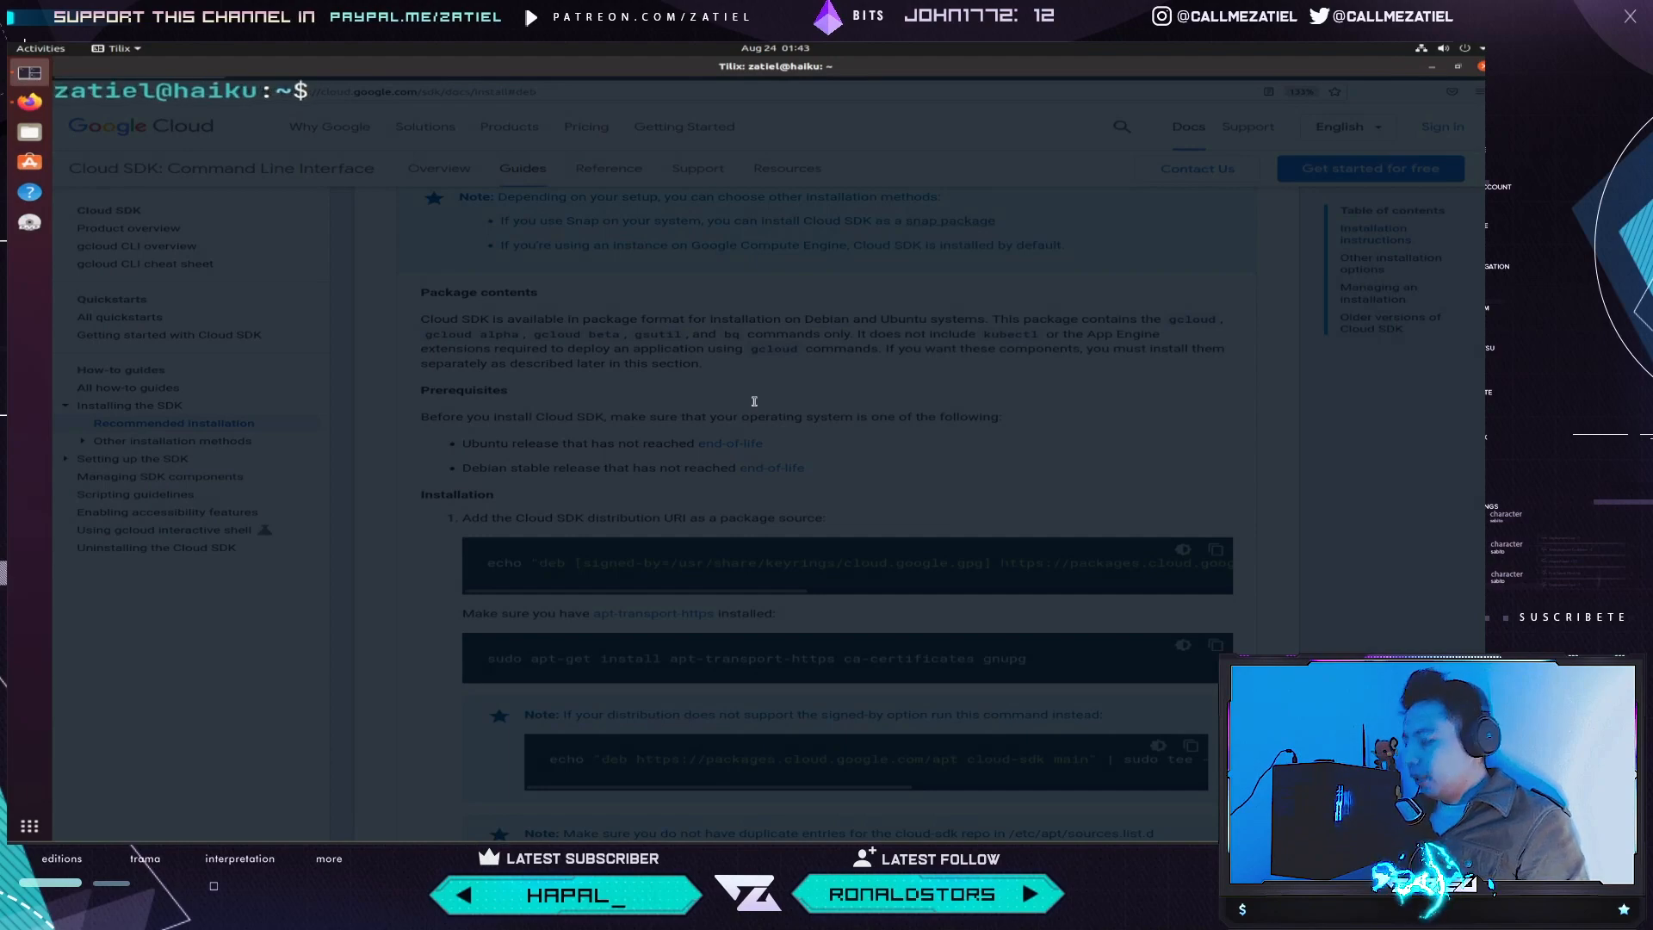
- Add the Cloud SDK package source line to apt sources with sudo echo and list files
text(sudo)
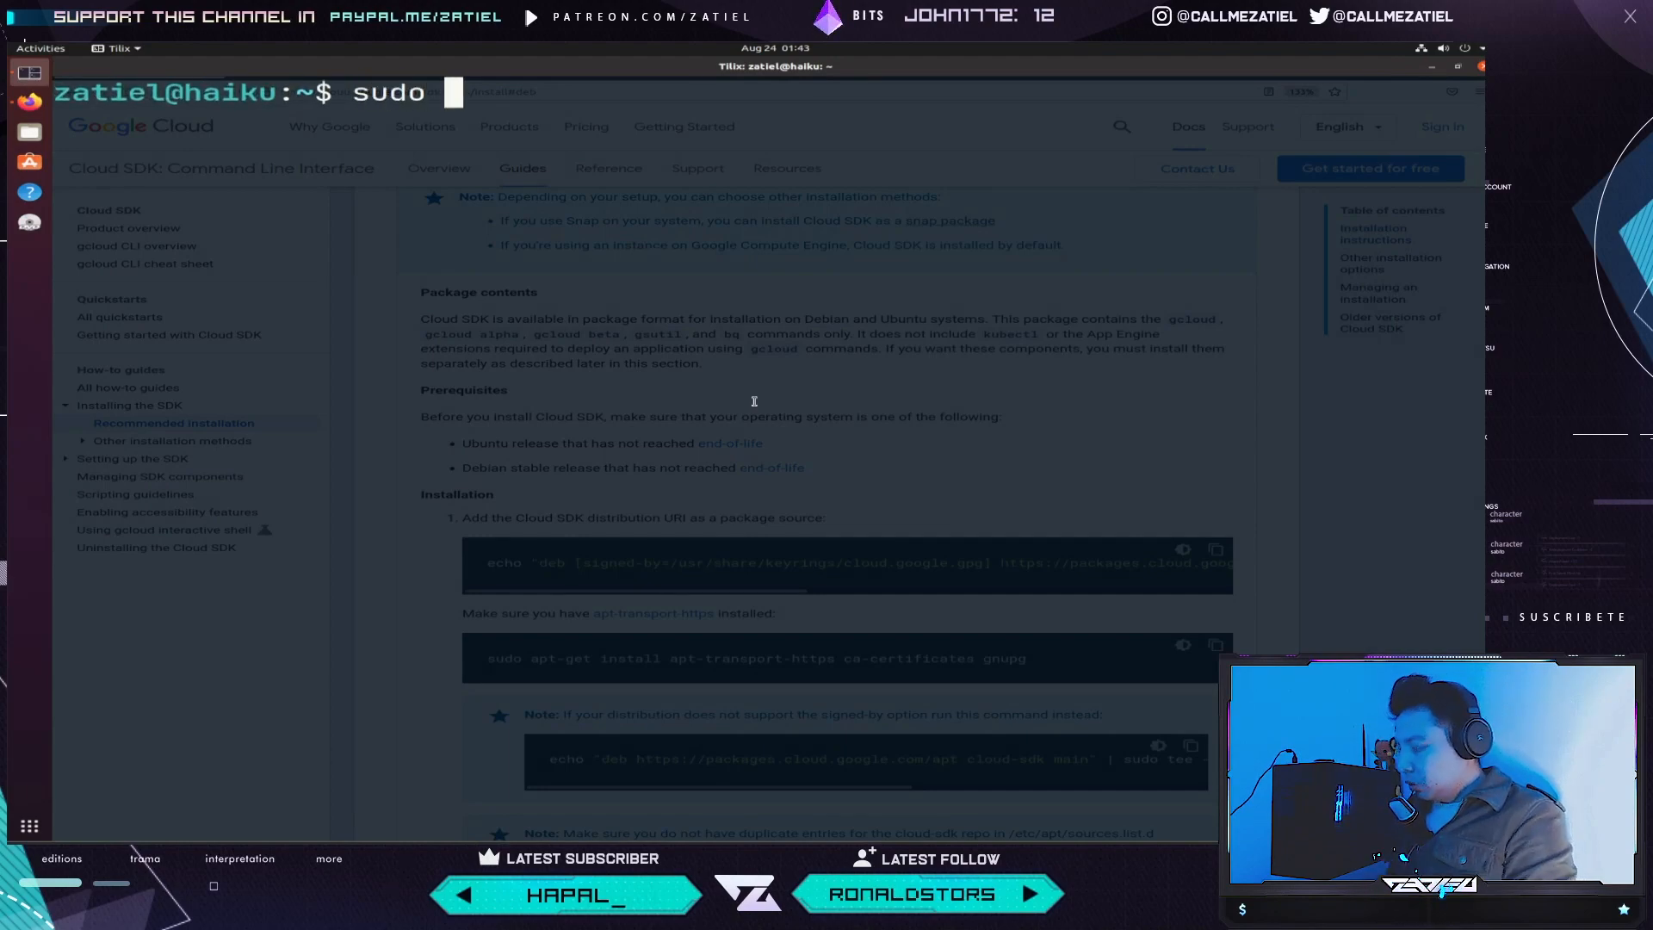
text(echo "deb [signed-by=/usr/share/keyrings/cloud.google.gpg] https://packages.cloud.google.com/apt cloud-sdk main" | sudo tee -a /etc/apt/sources.list.d/google-cloud-sdk.list)
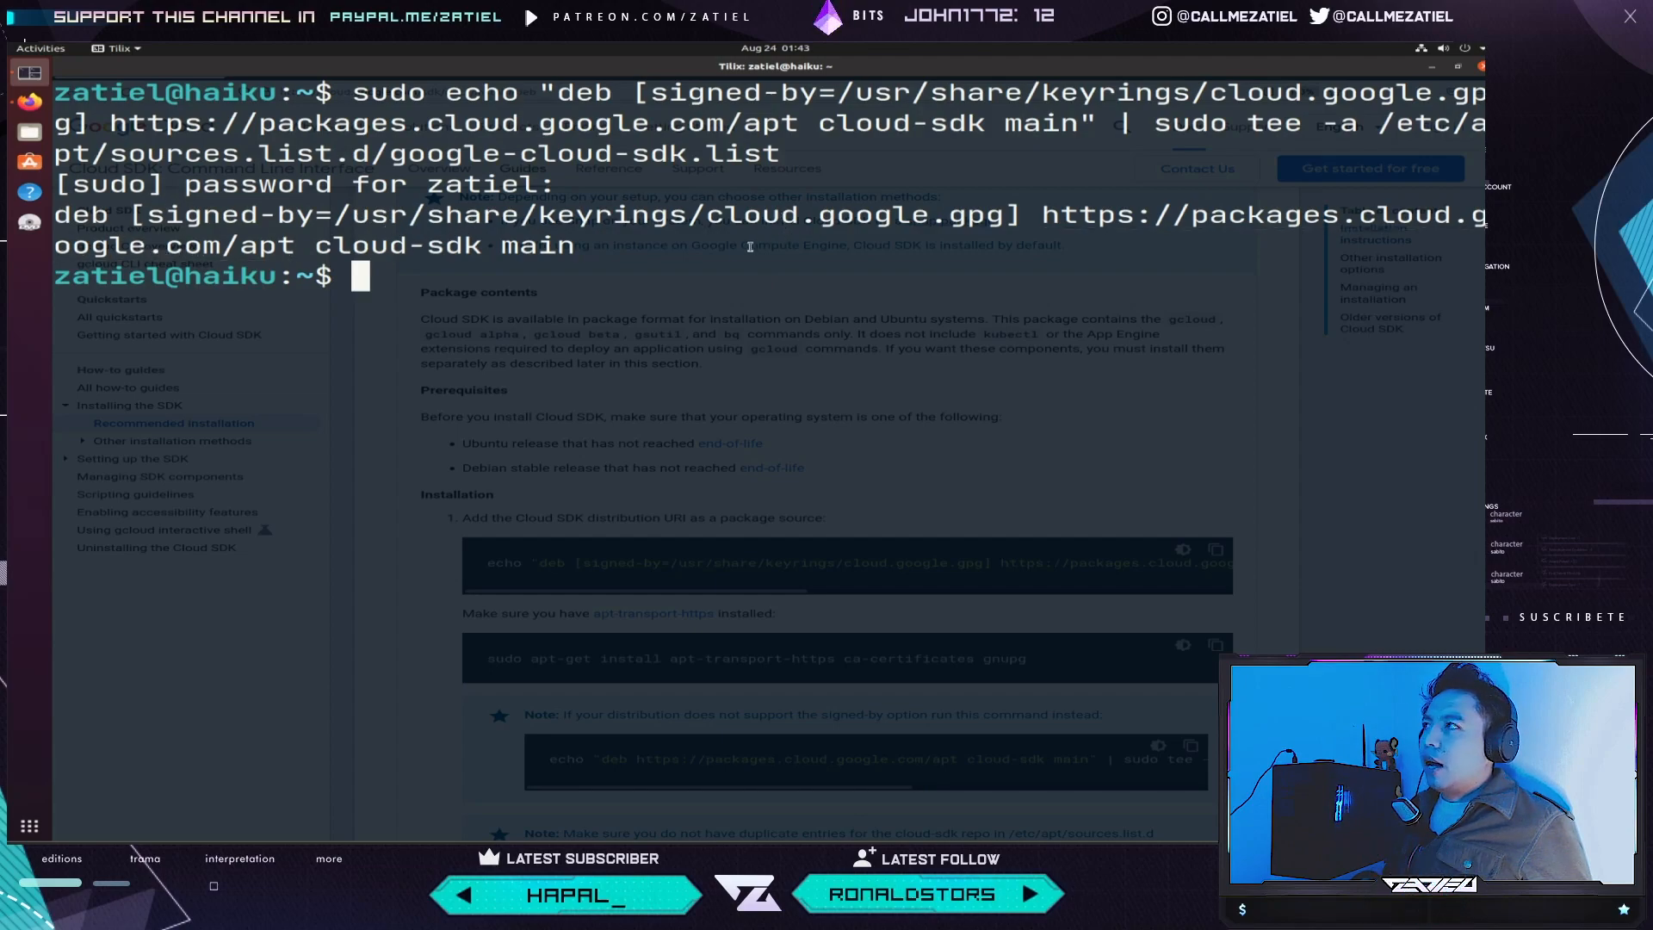
text(ls)
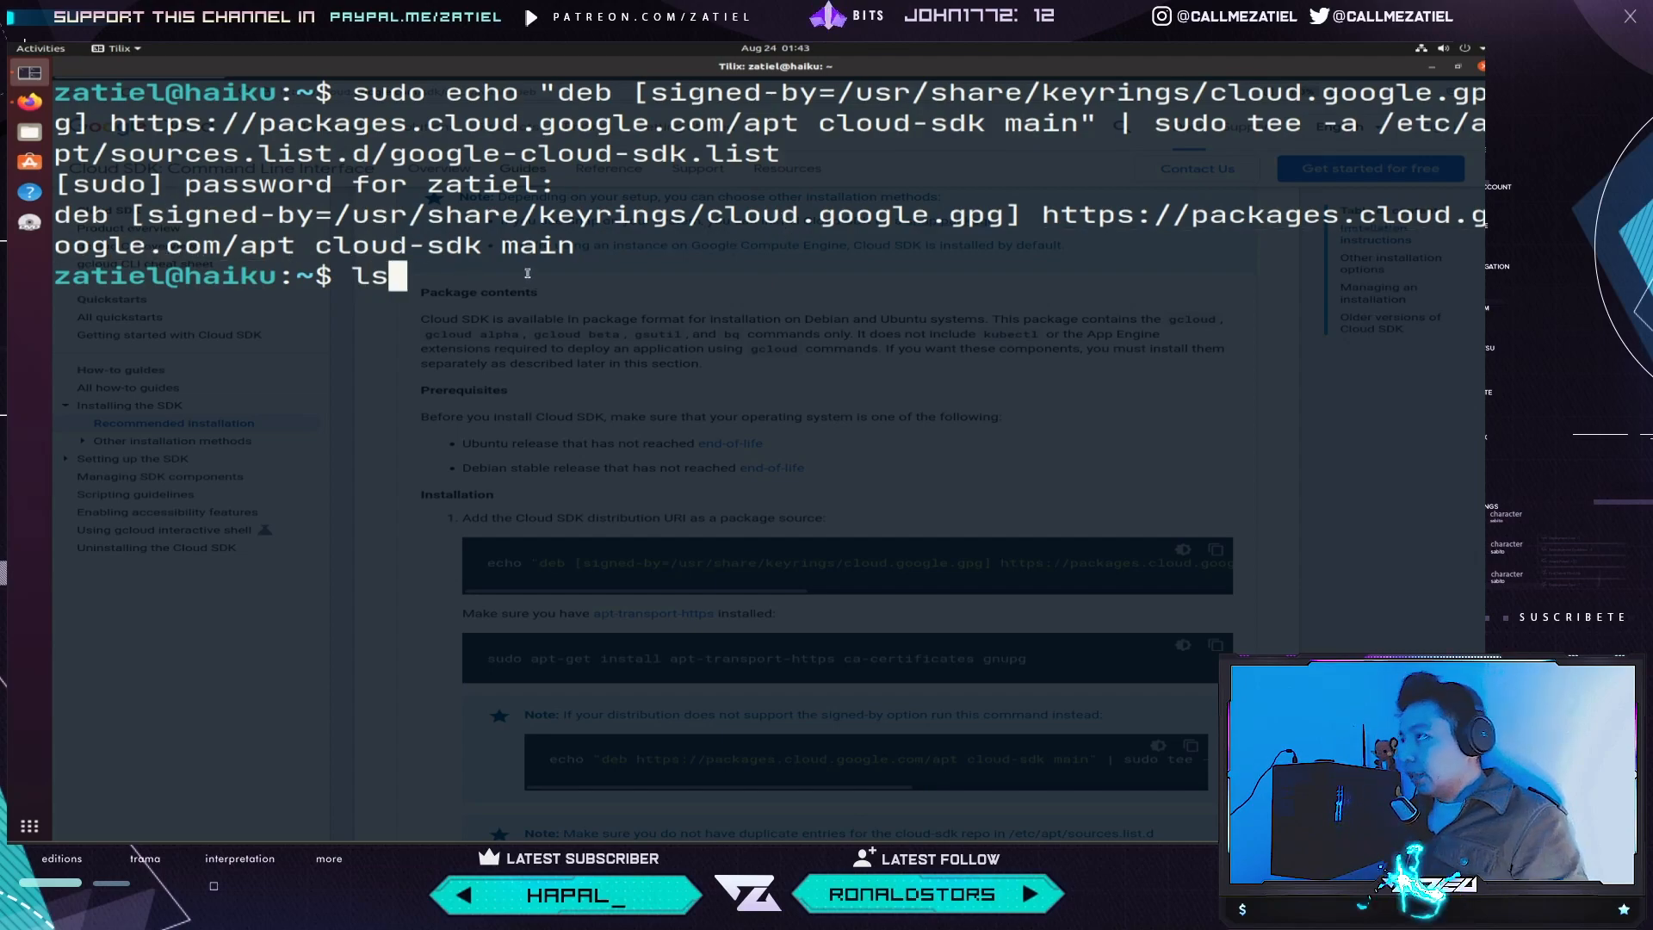
- Change directory from /etc/apt into sources.list.d
text(cd /et)
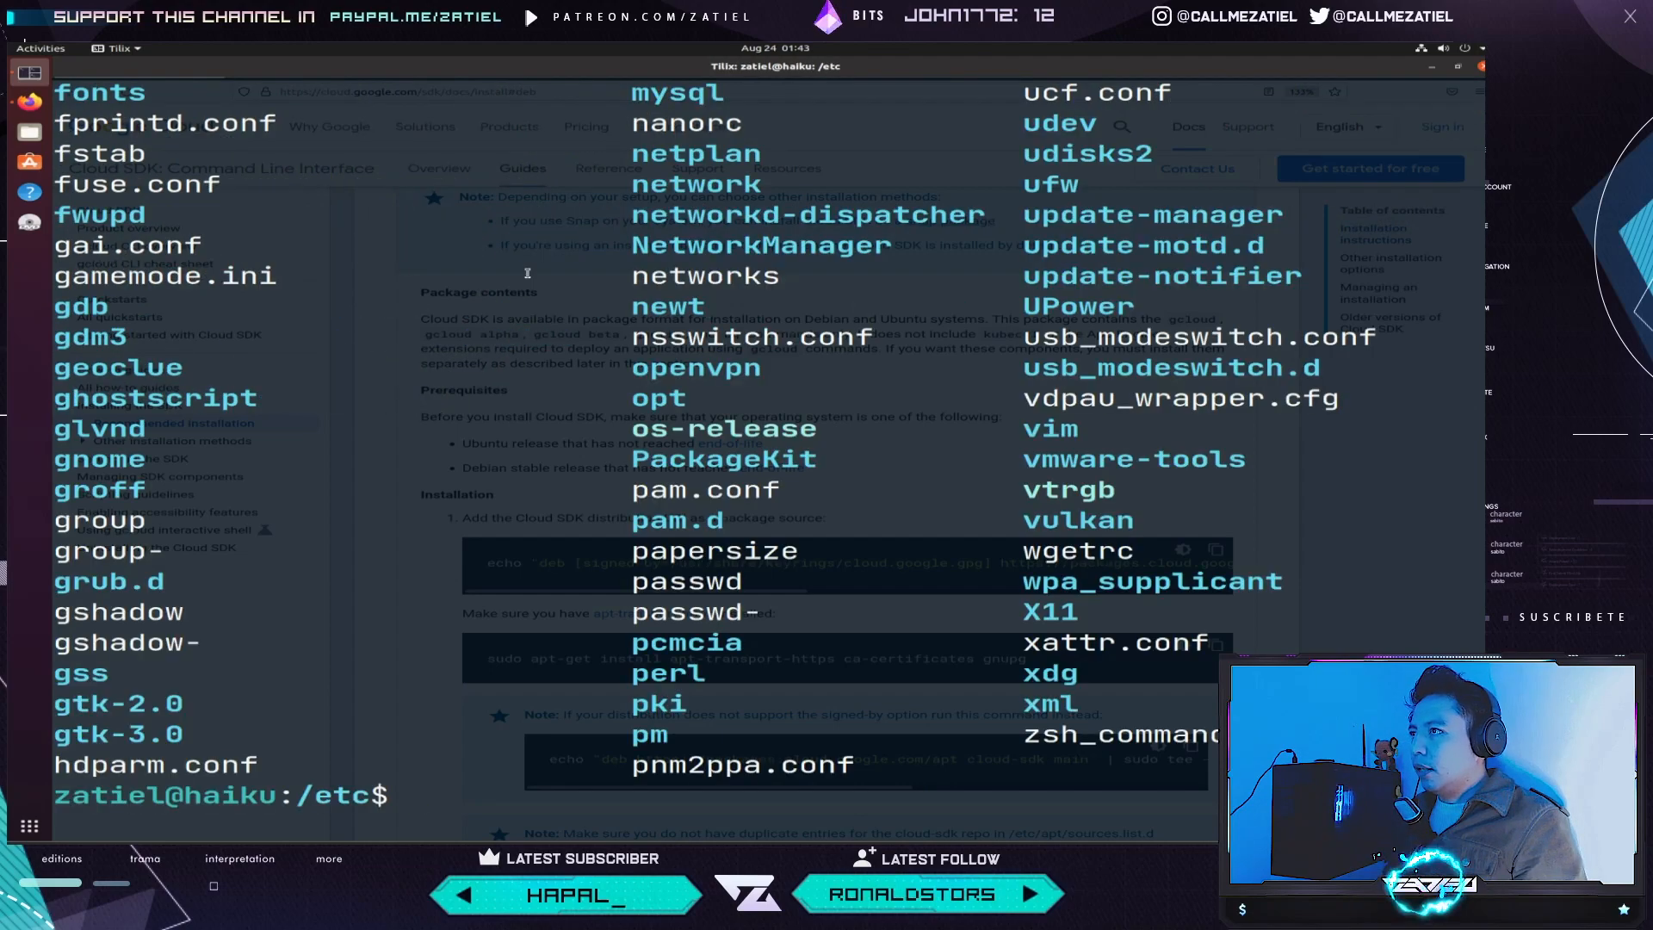
text(cd sour)
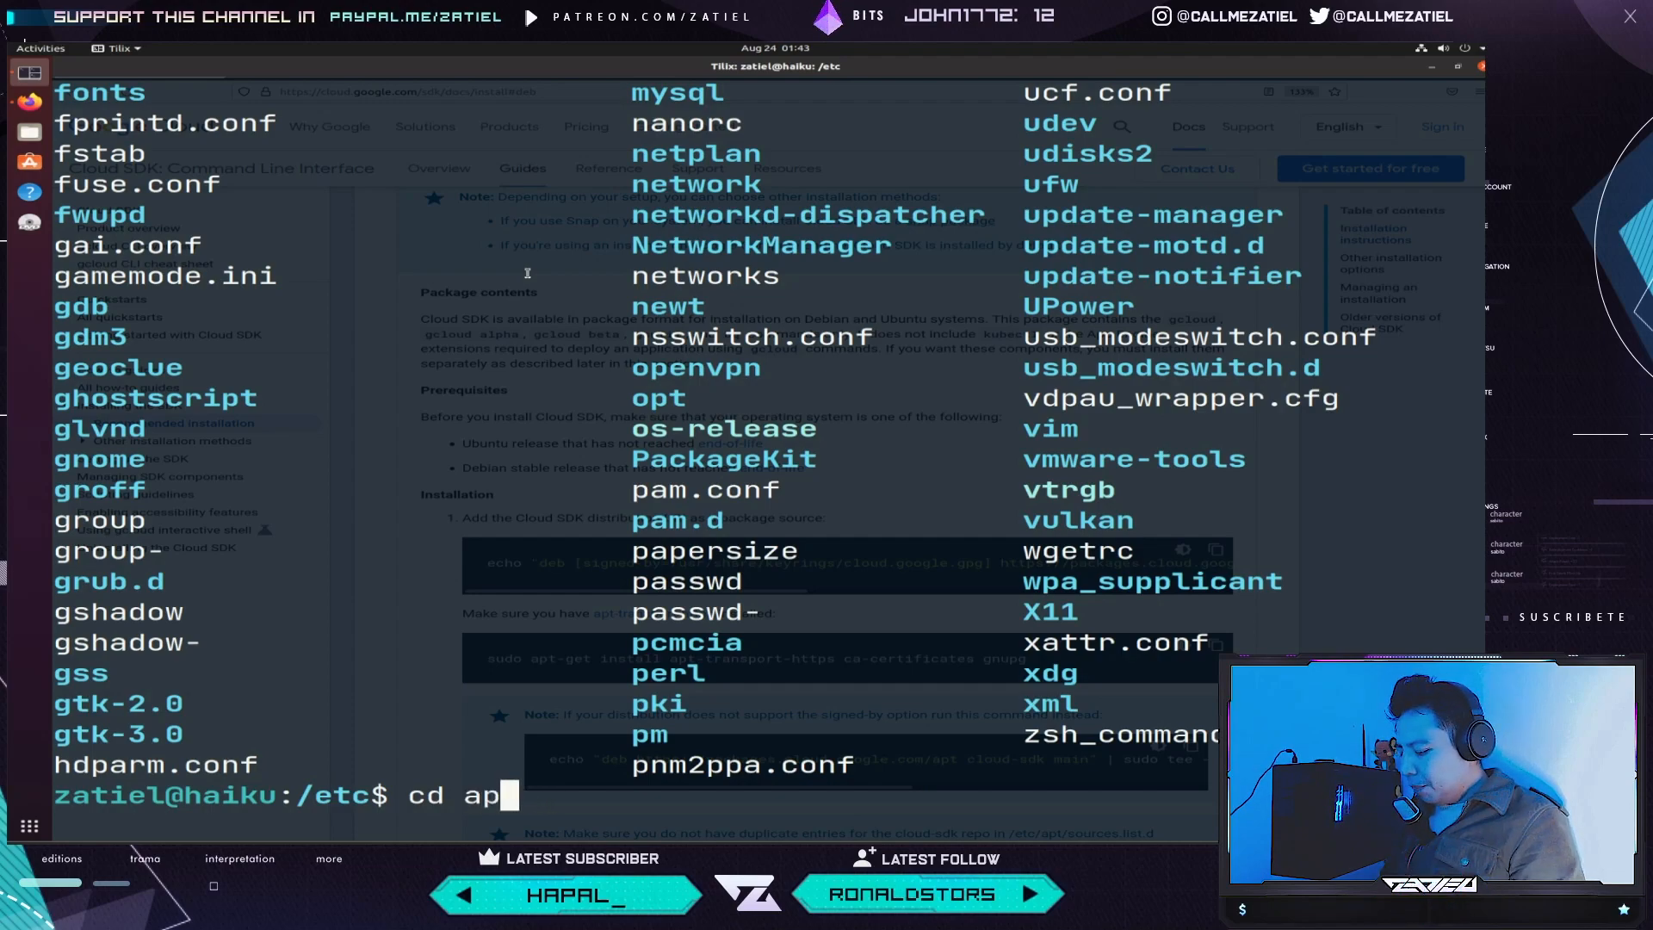
text(t/)
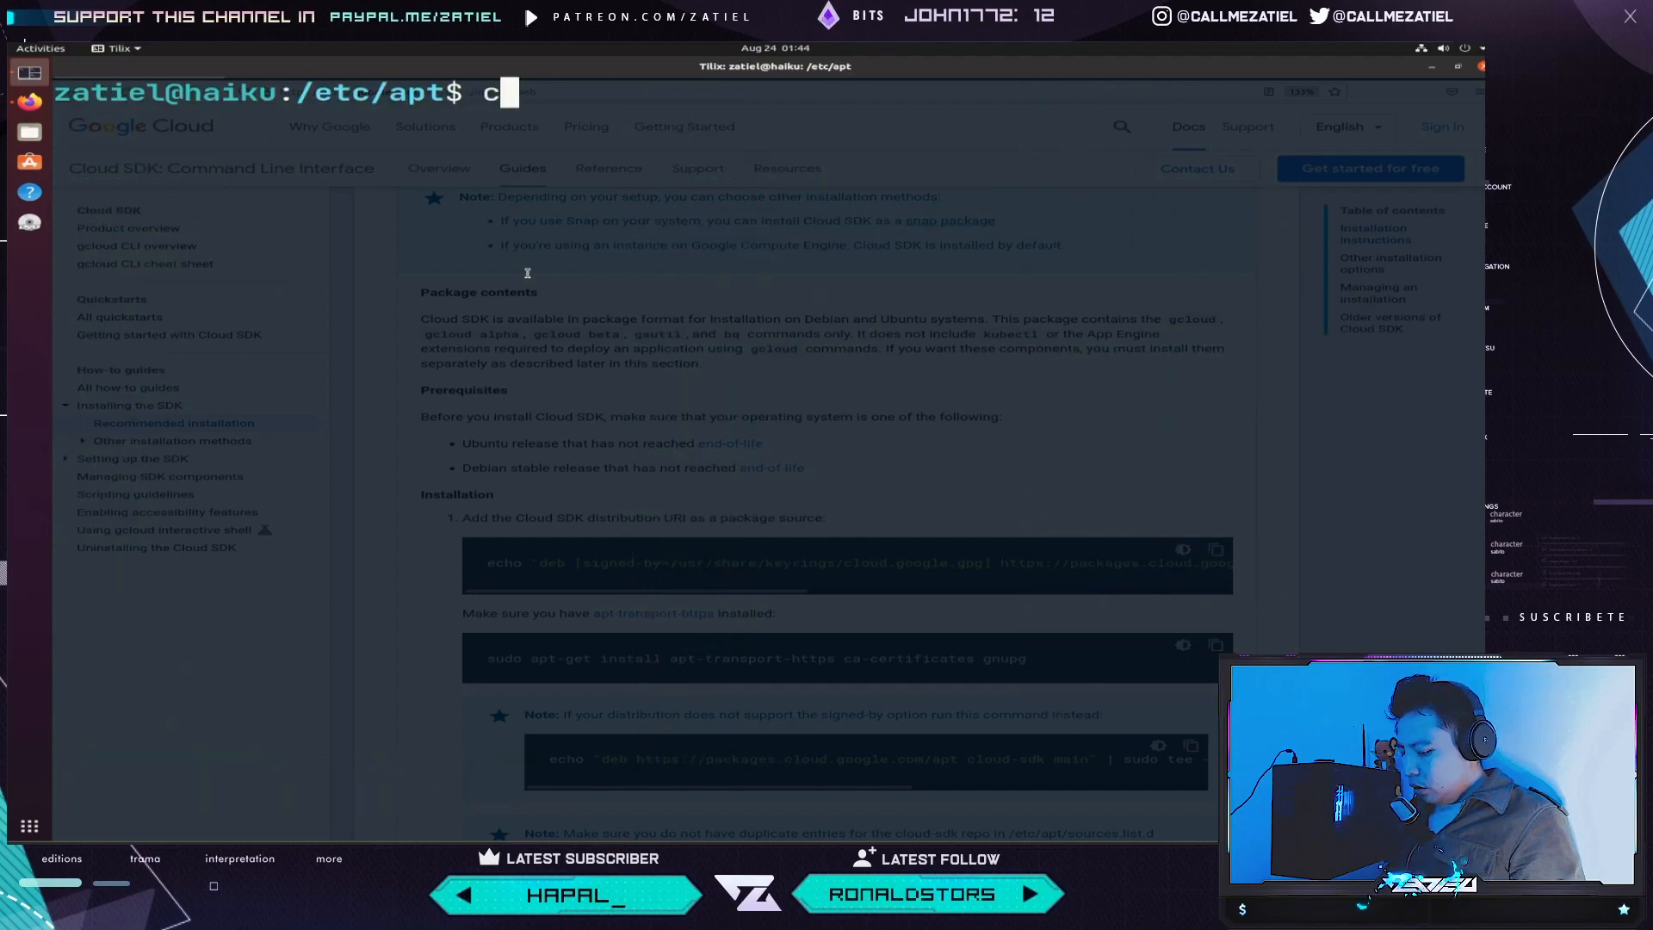
text(cd sources.list.d/)
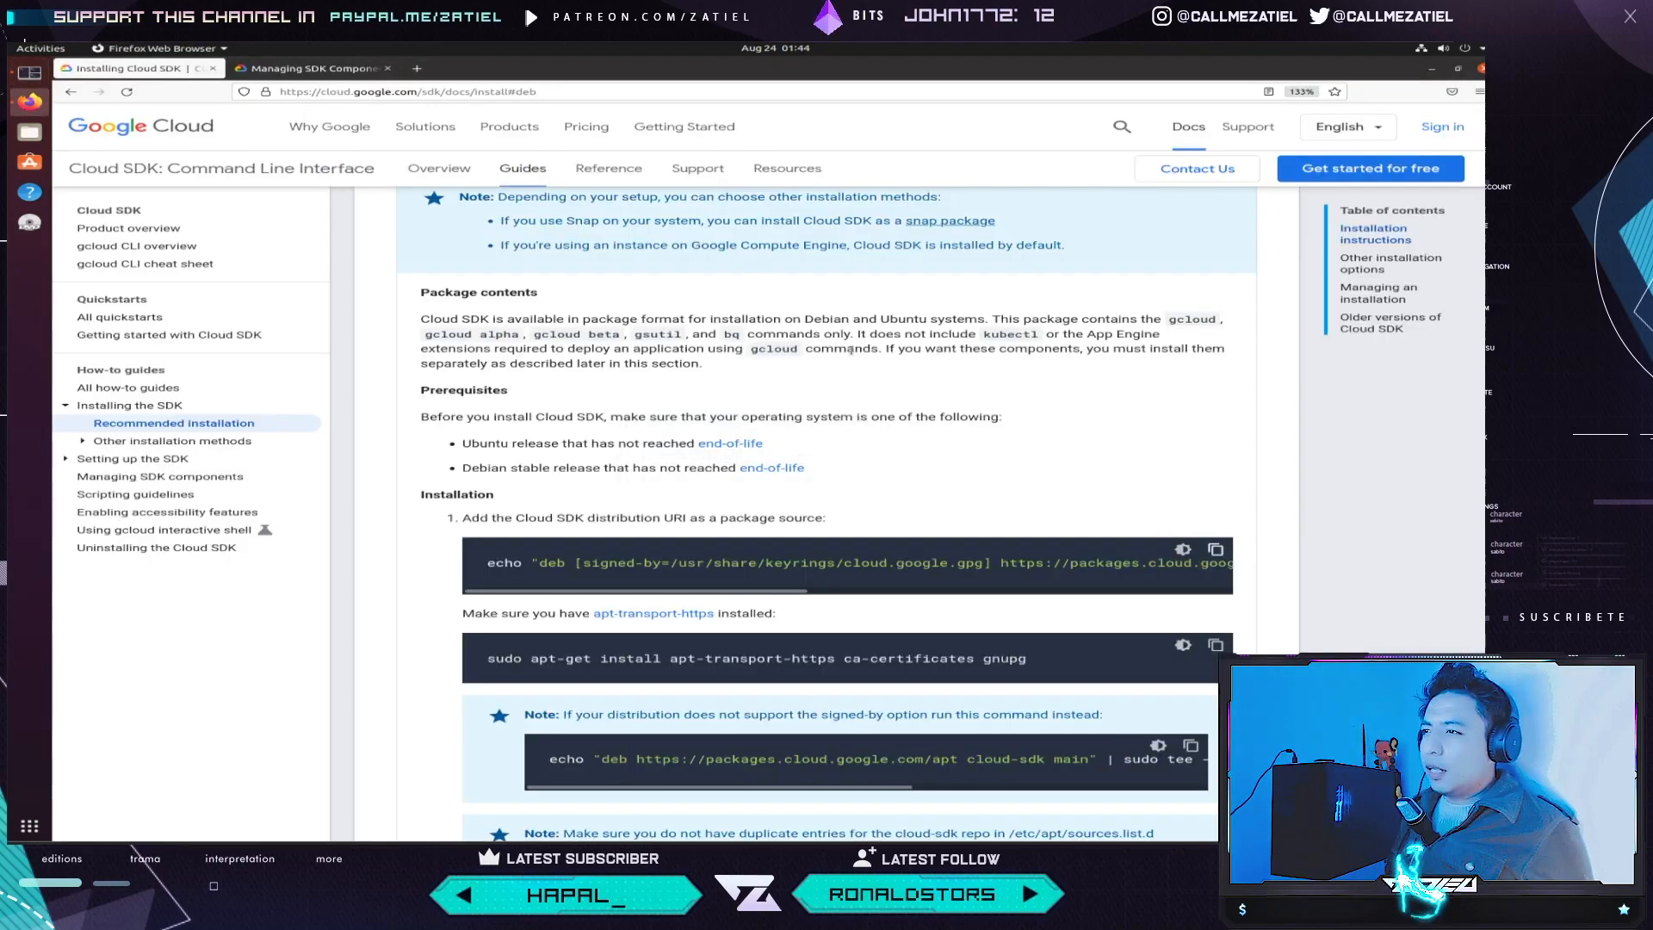
- Copy the apt-get install apt-transport-https ca-certificates gnupg command from the Installation steps
scroll(down, 3)
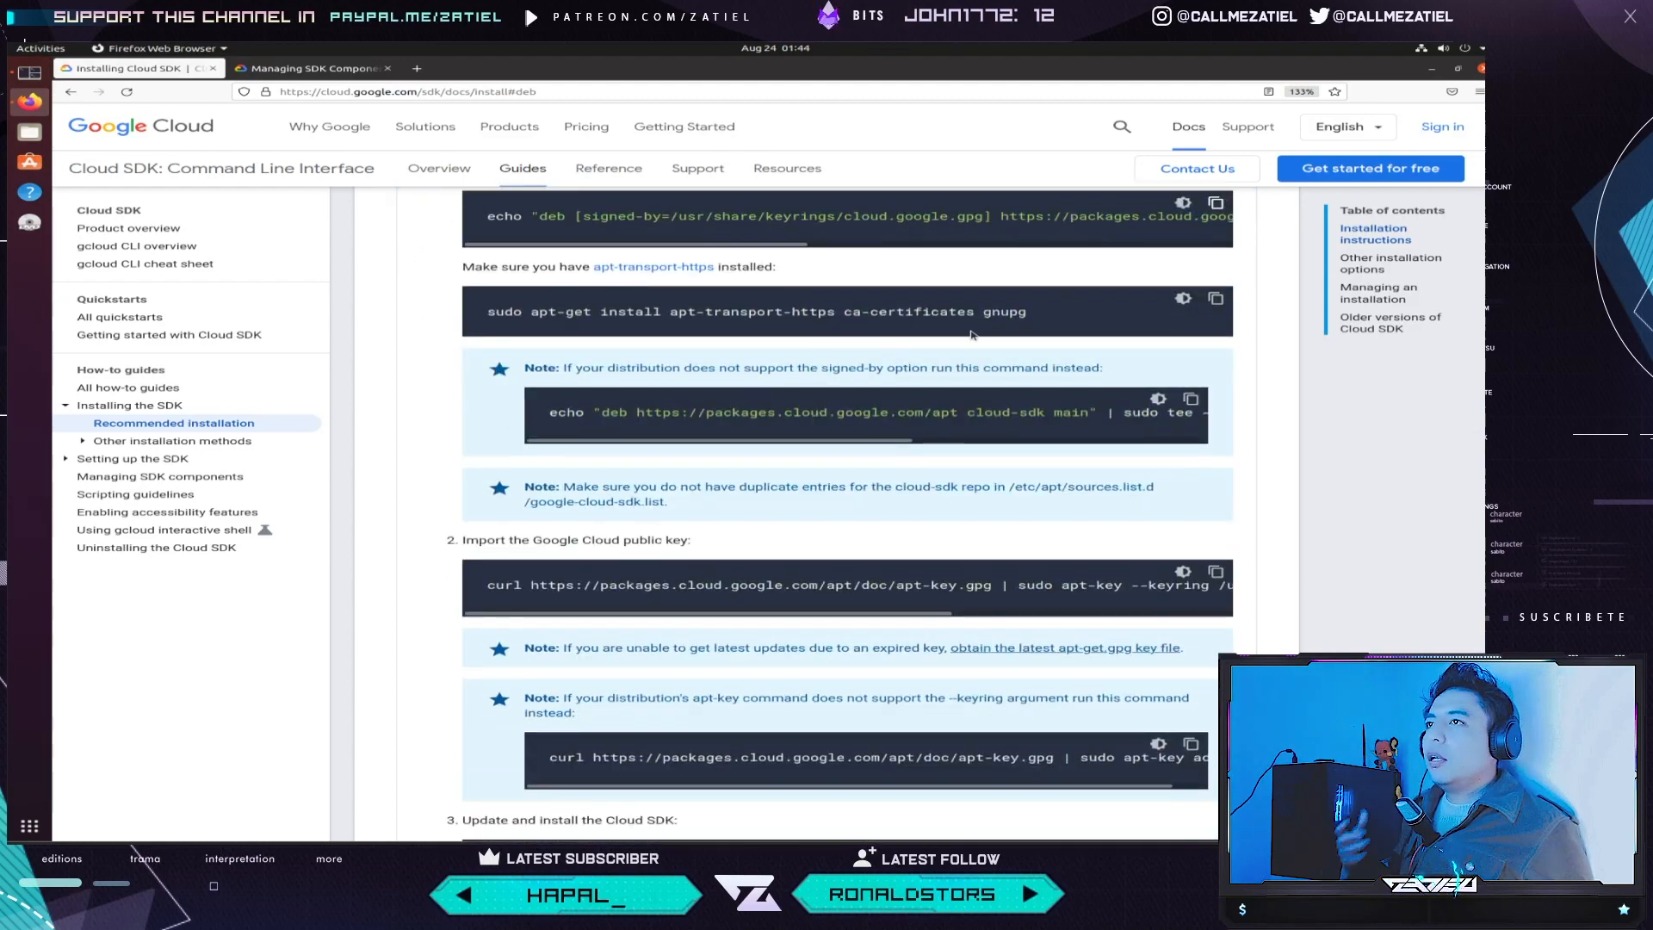
mouse_move(725, 342)
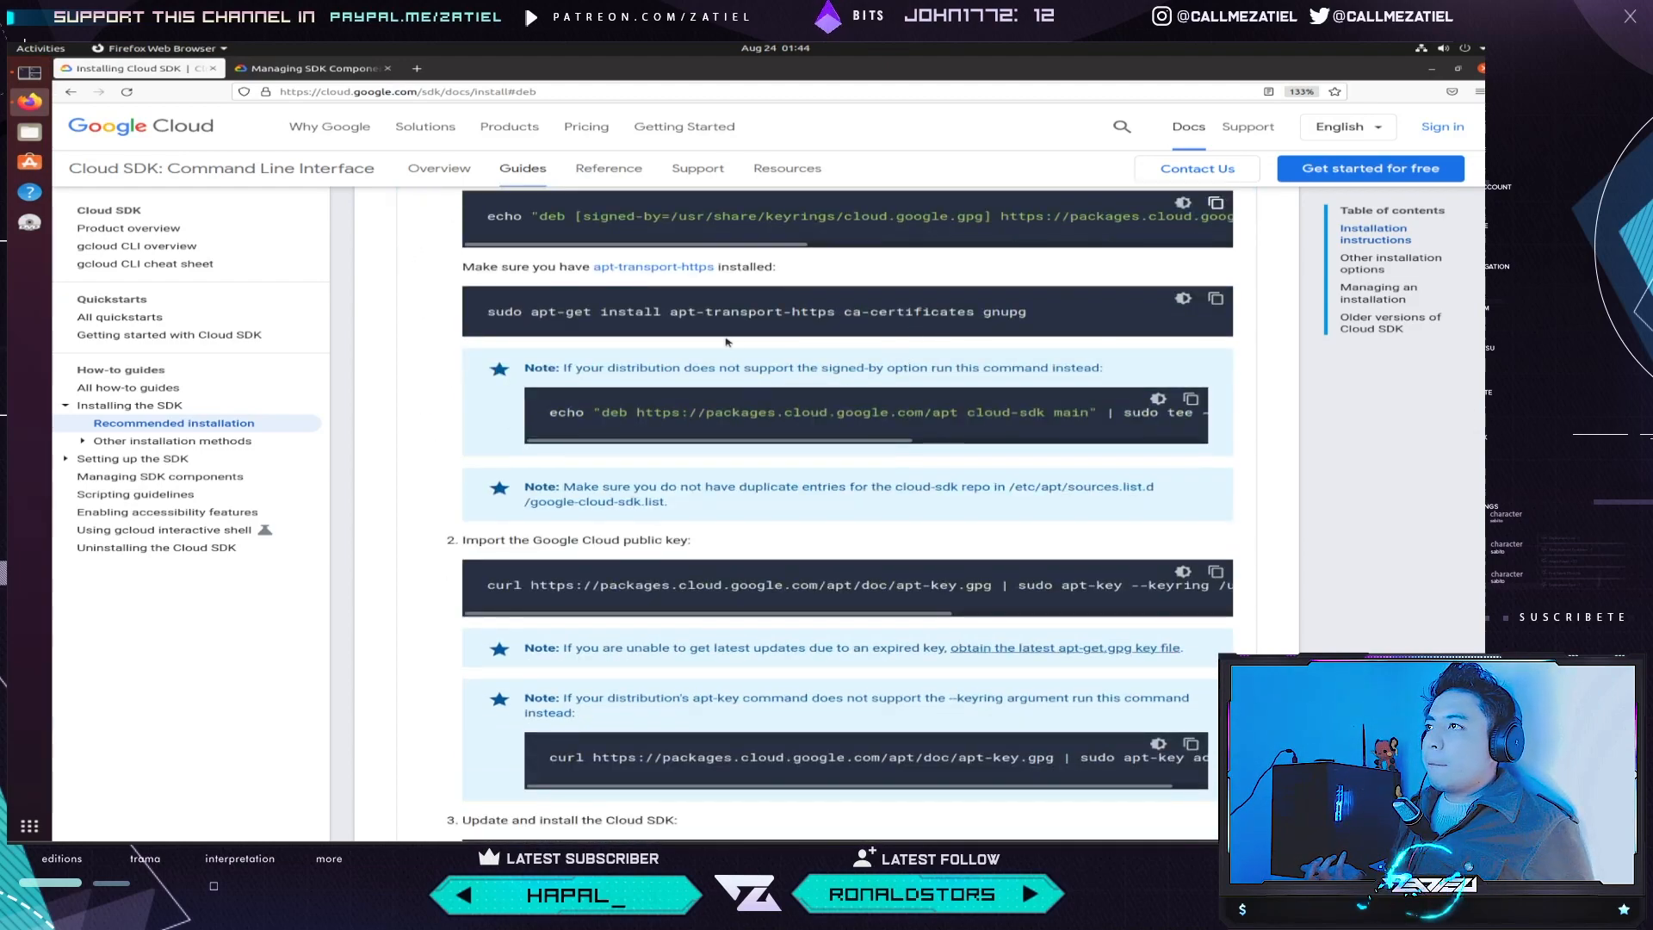
mouse_move(822, 335)
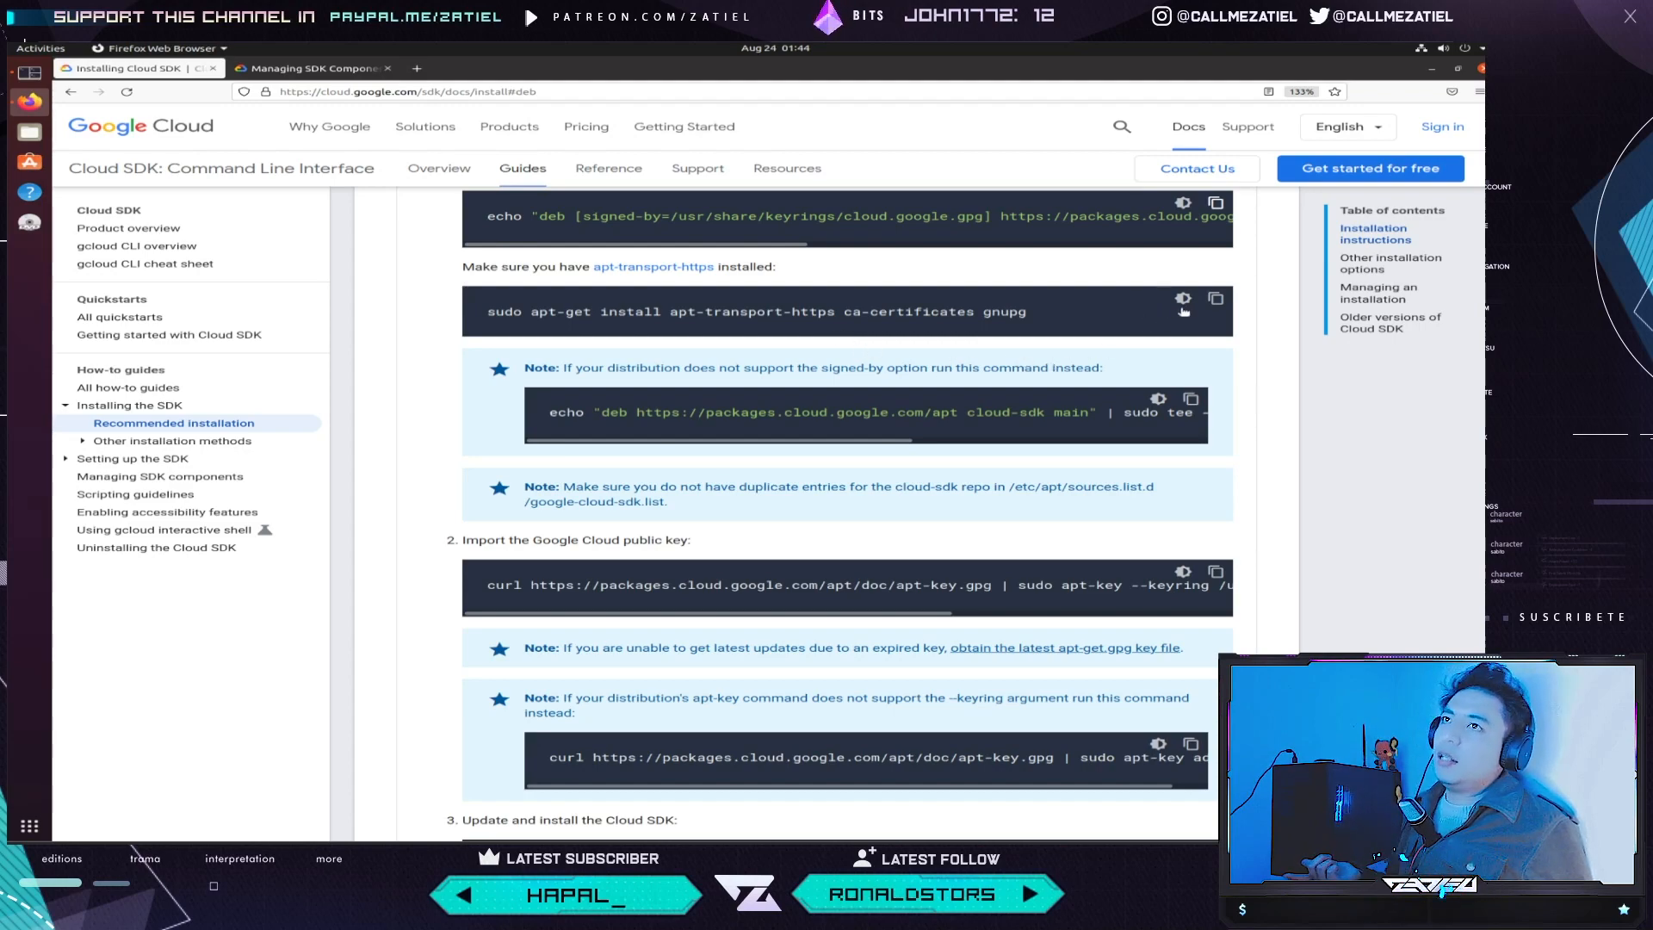
click(1215, 298)
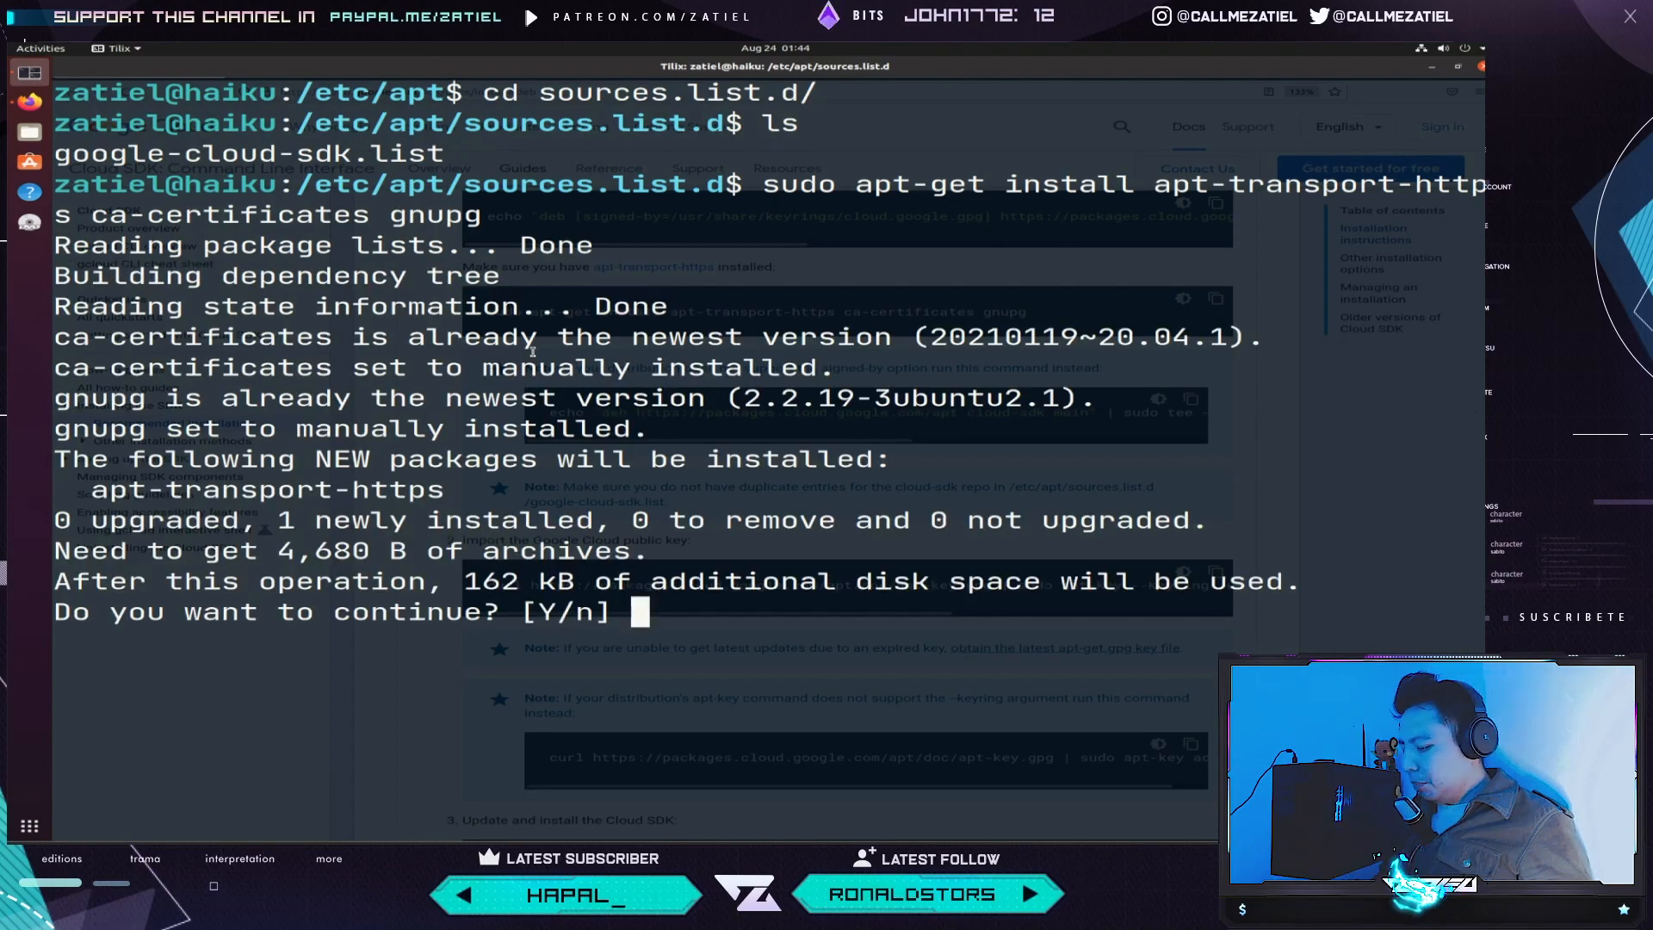
- Confirm with Y to install apt-transport-https, ca-certificates and gnupg
text(Y)
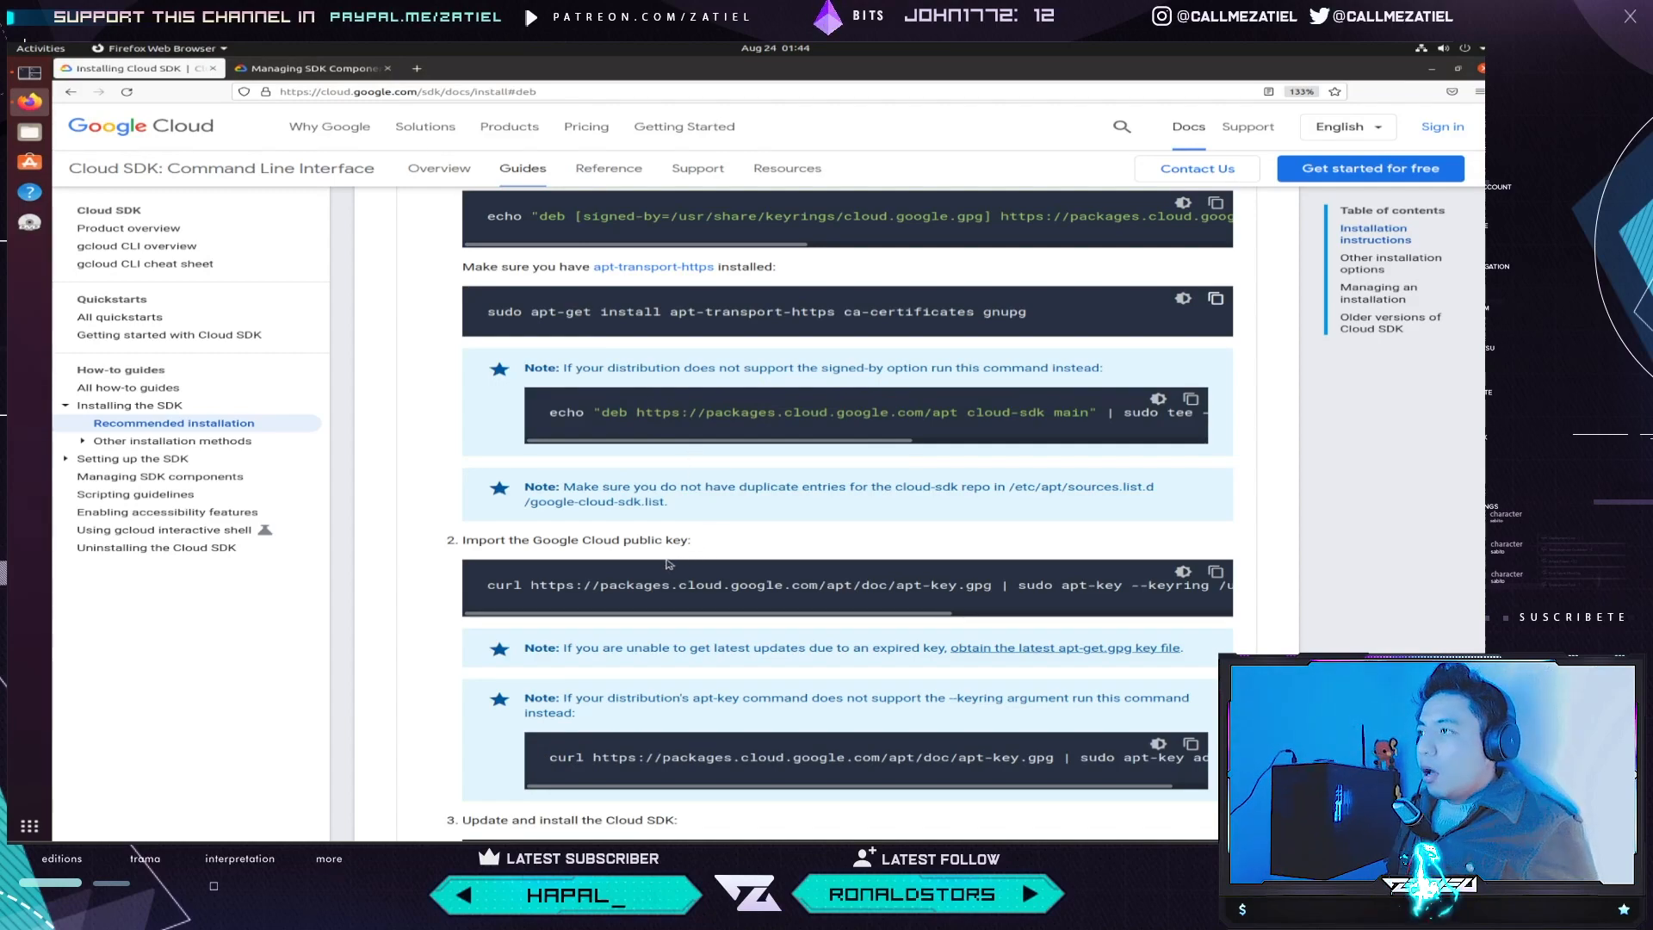
- Copy the curl public-key import command, then select sudo apt-get update in step 3
drag(487, 586, 975, 586)
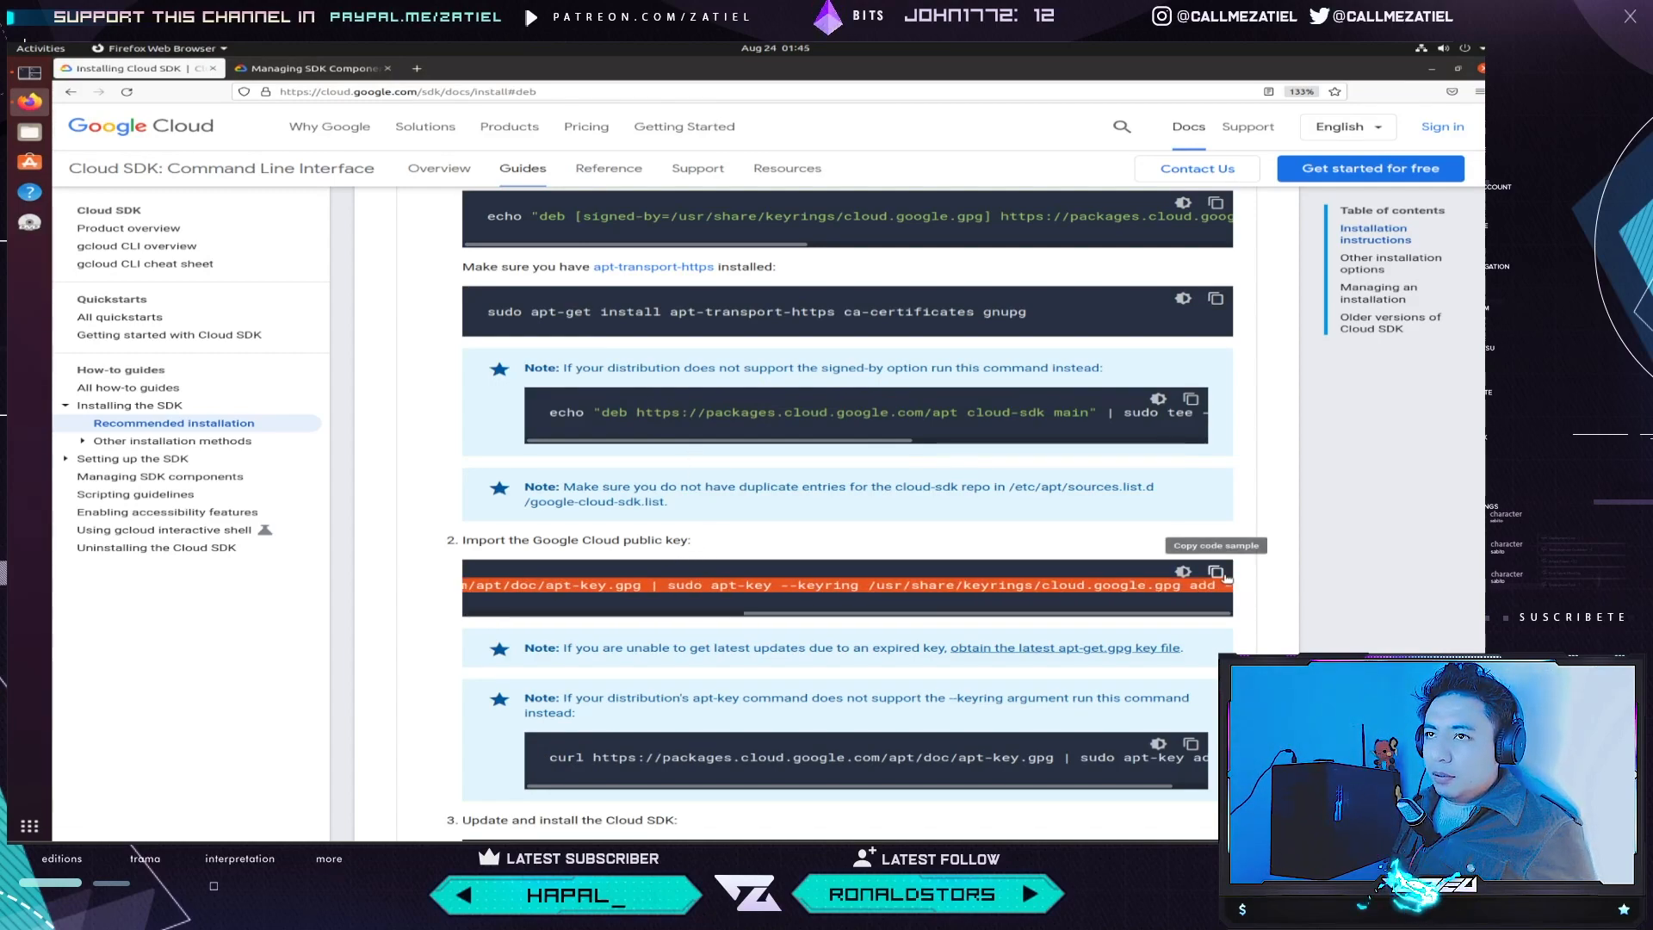
click(1215, 572)
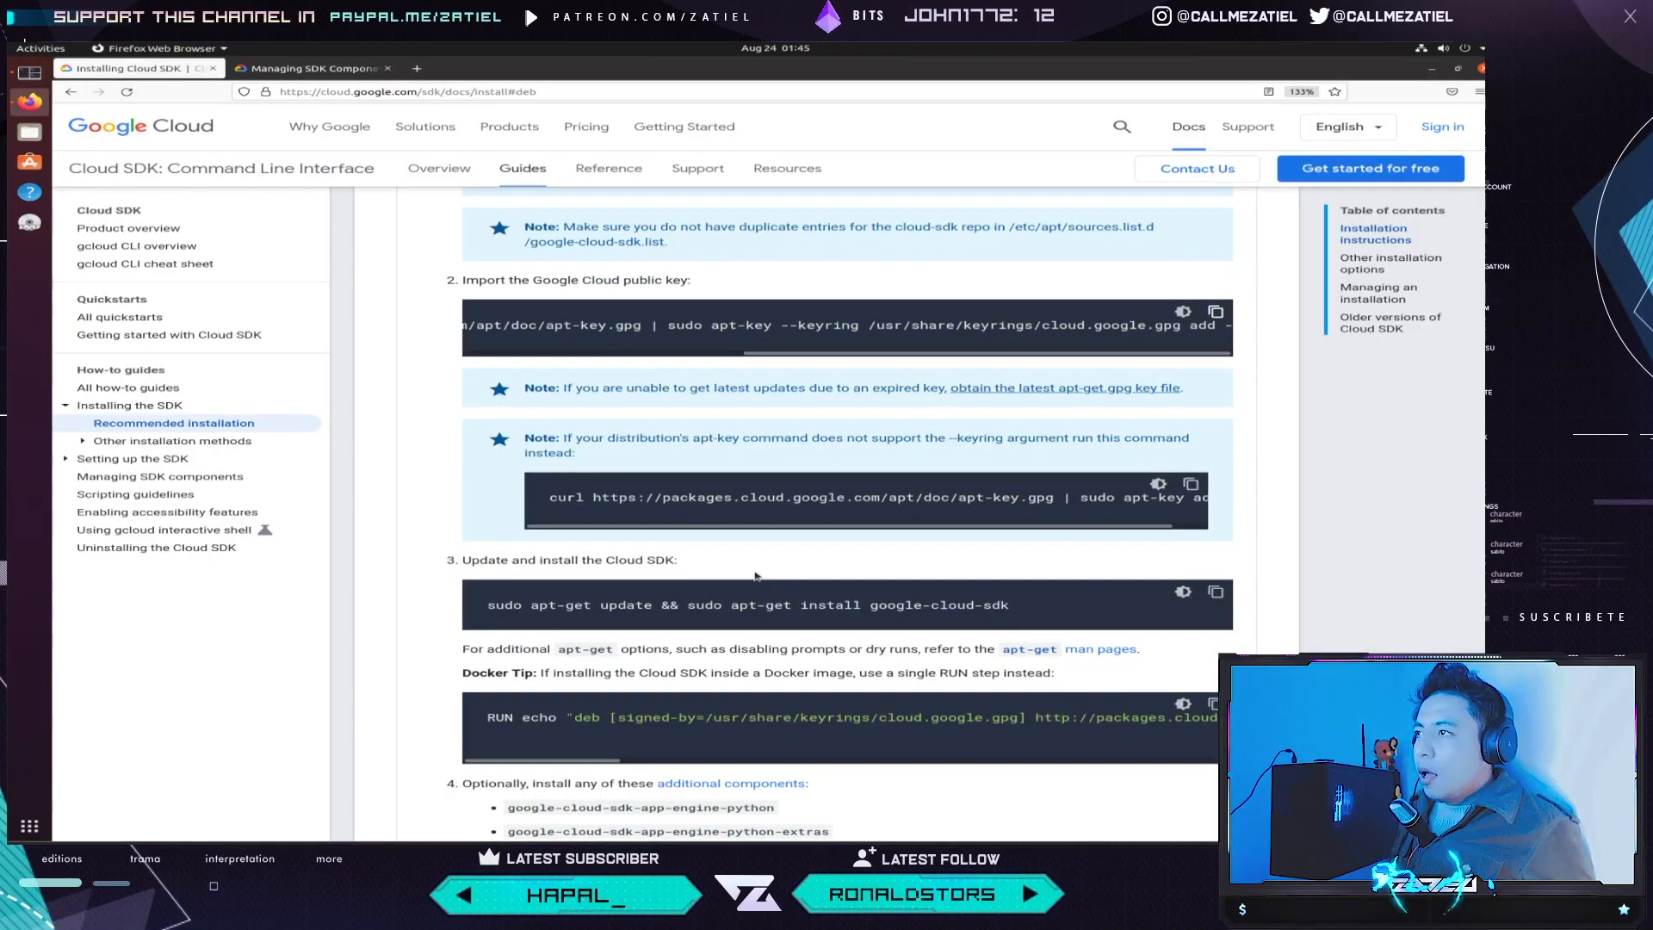
scroll(right, 3)
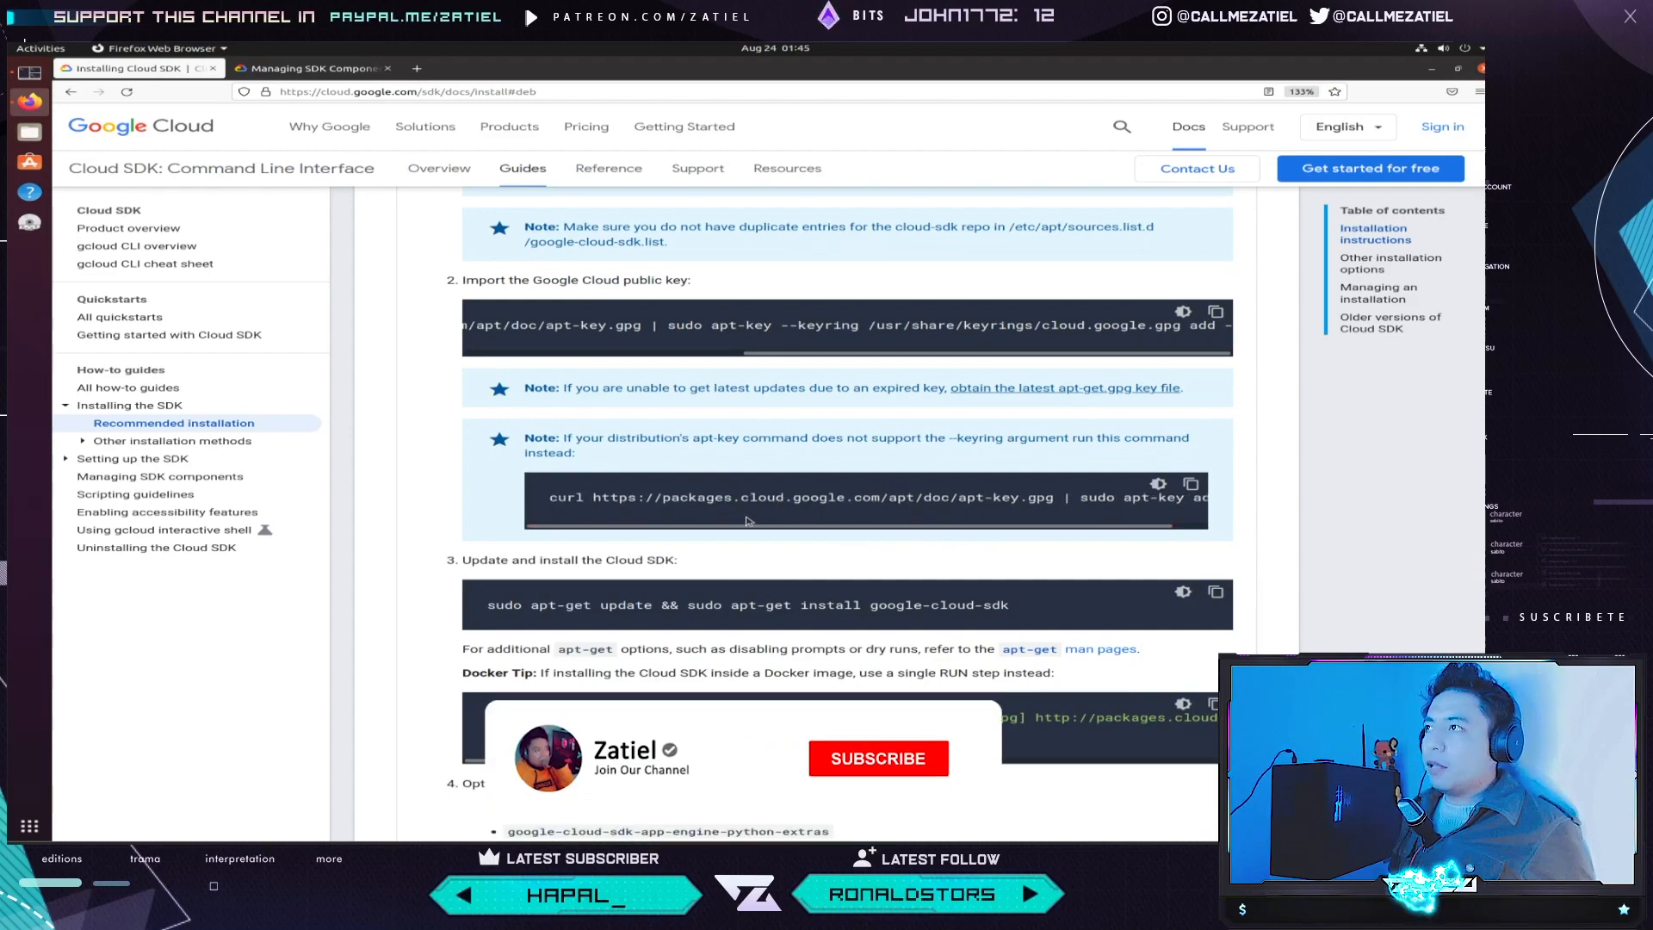
click(878, 758)
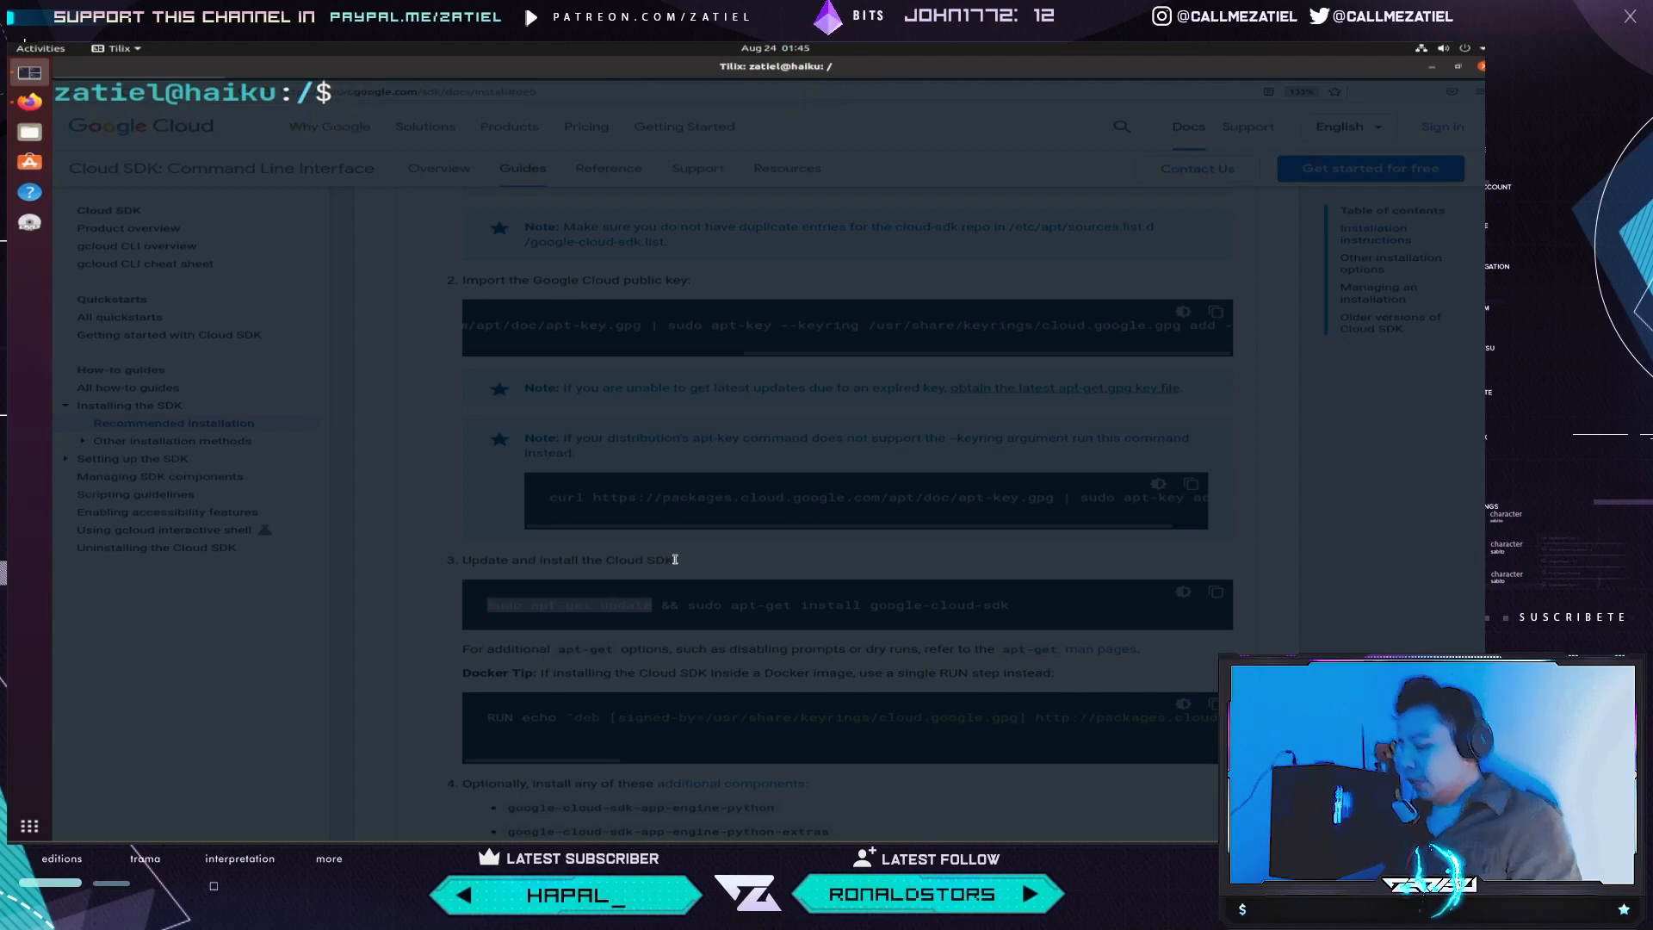
- Run sudo apt-get update, then pick out and run sudo apt-get install google-cloud-sdk
text(sudo apt-get update)
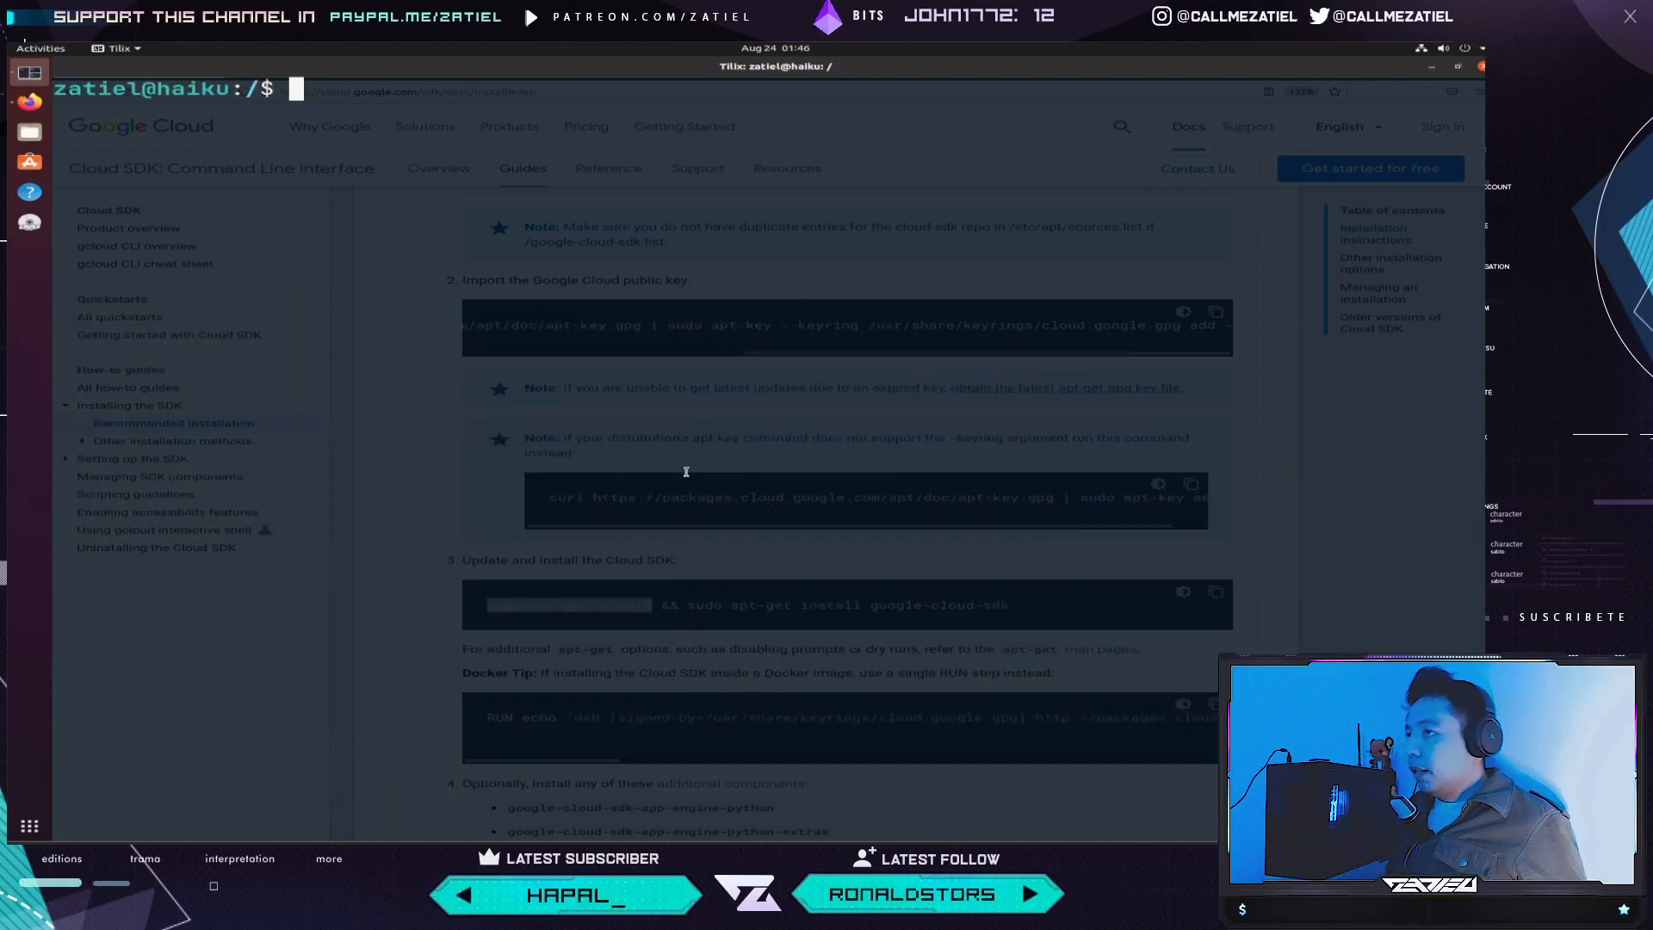
double_click(537, 604)
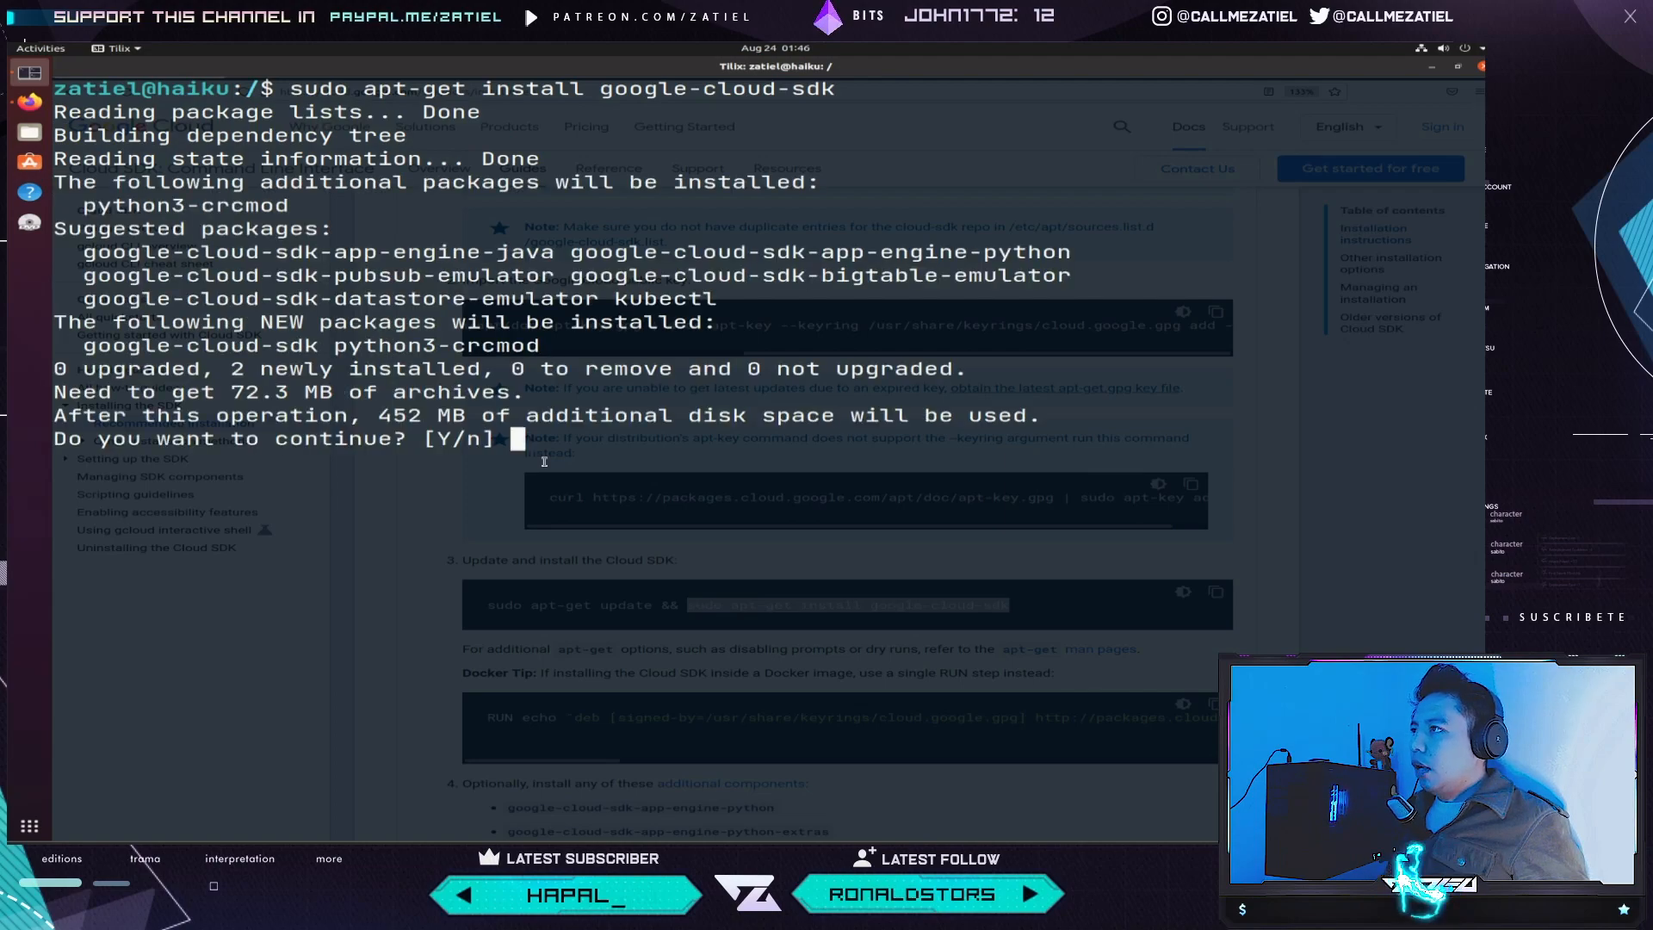
text(Y)
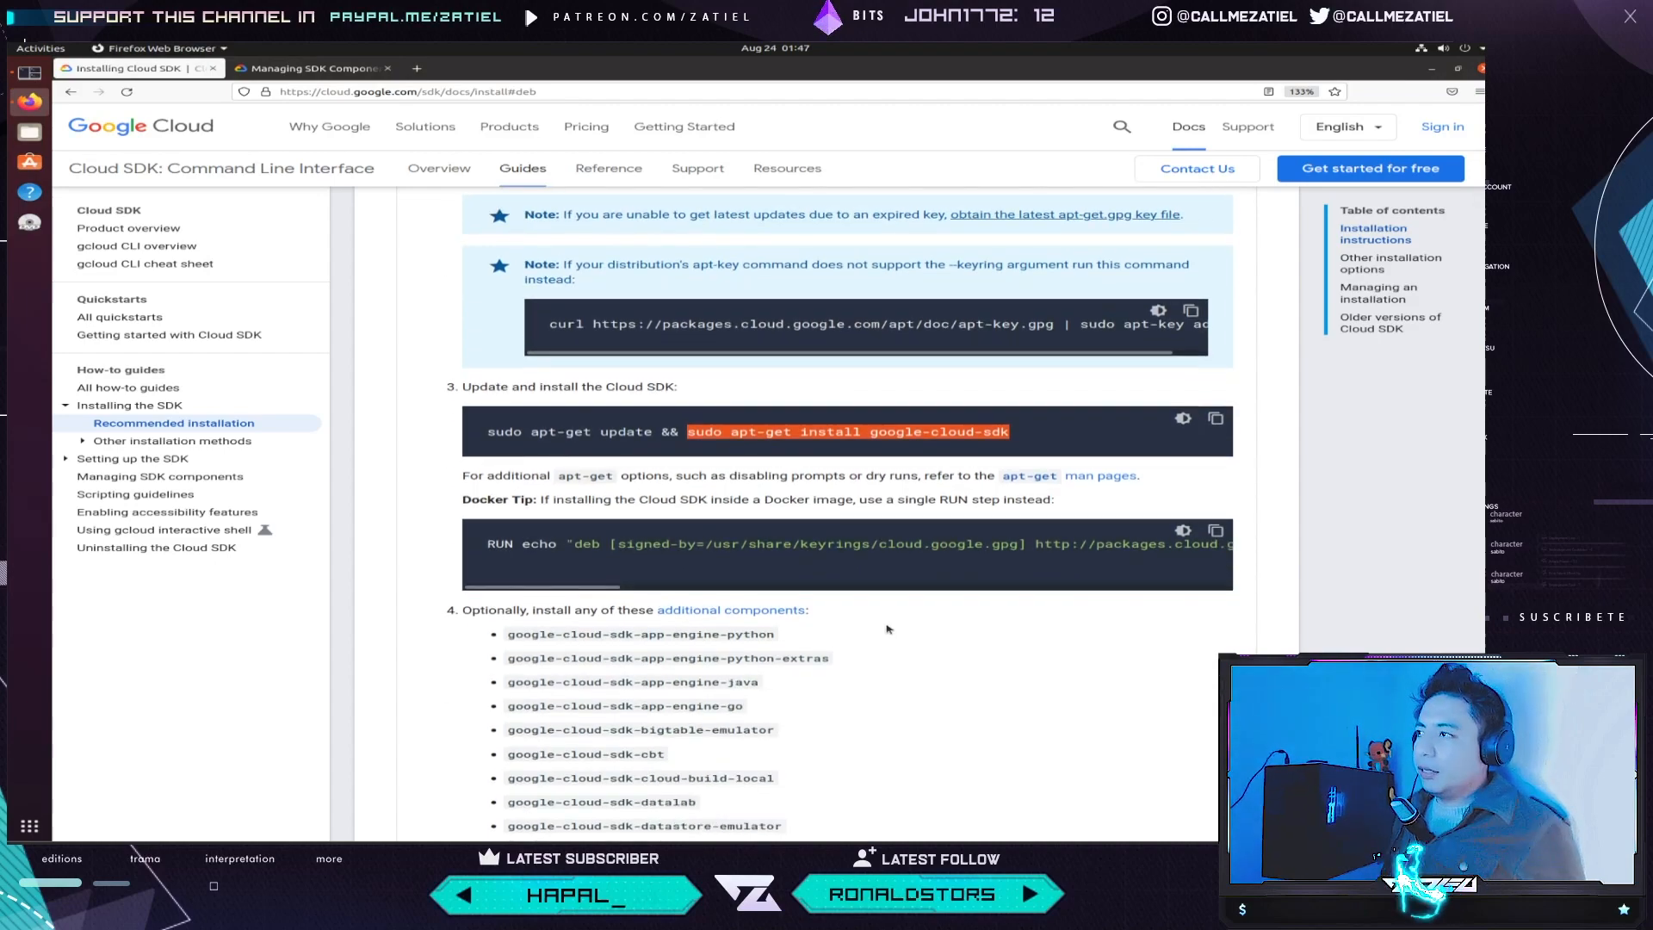
- Scroll through the list of optional additional Cloud SDK components
scroll(down, 3)
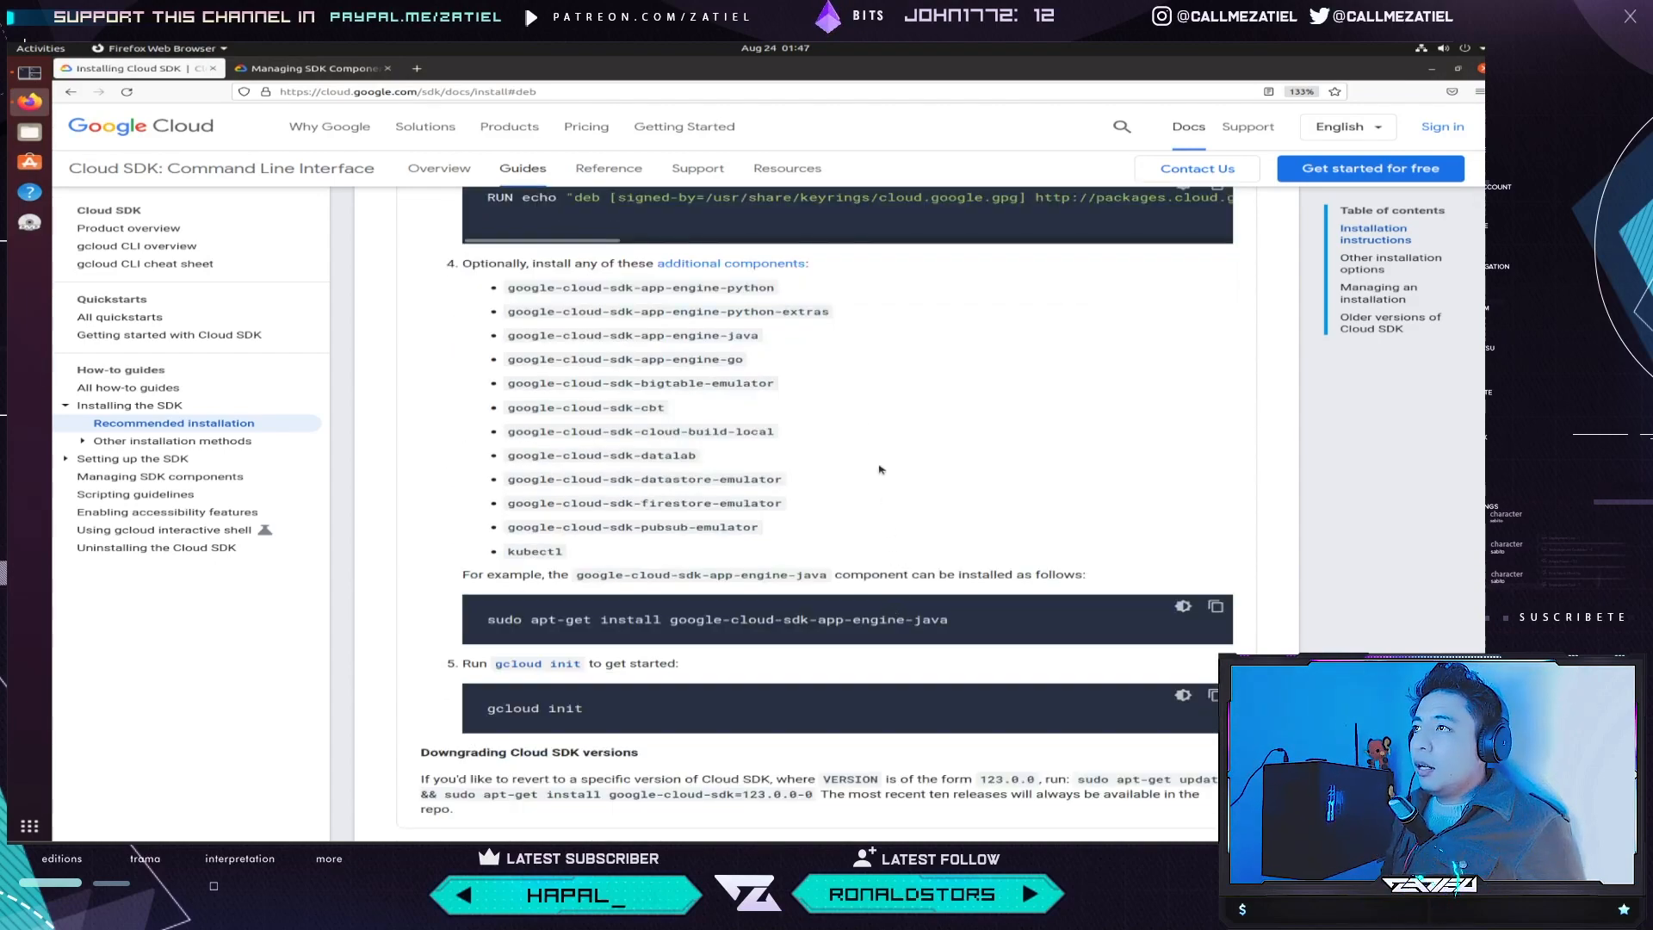
scroll(up, 3)
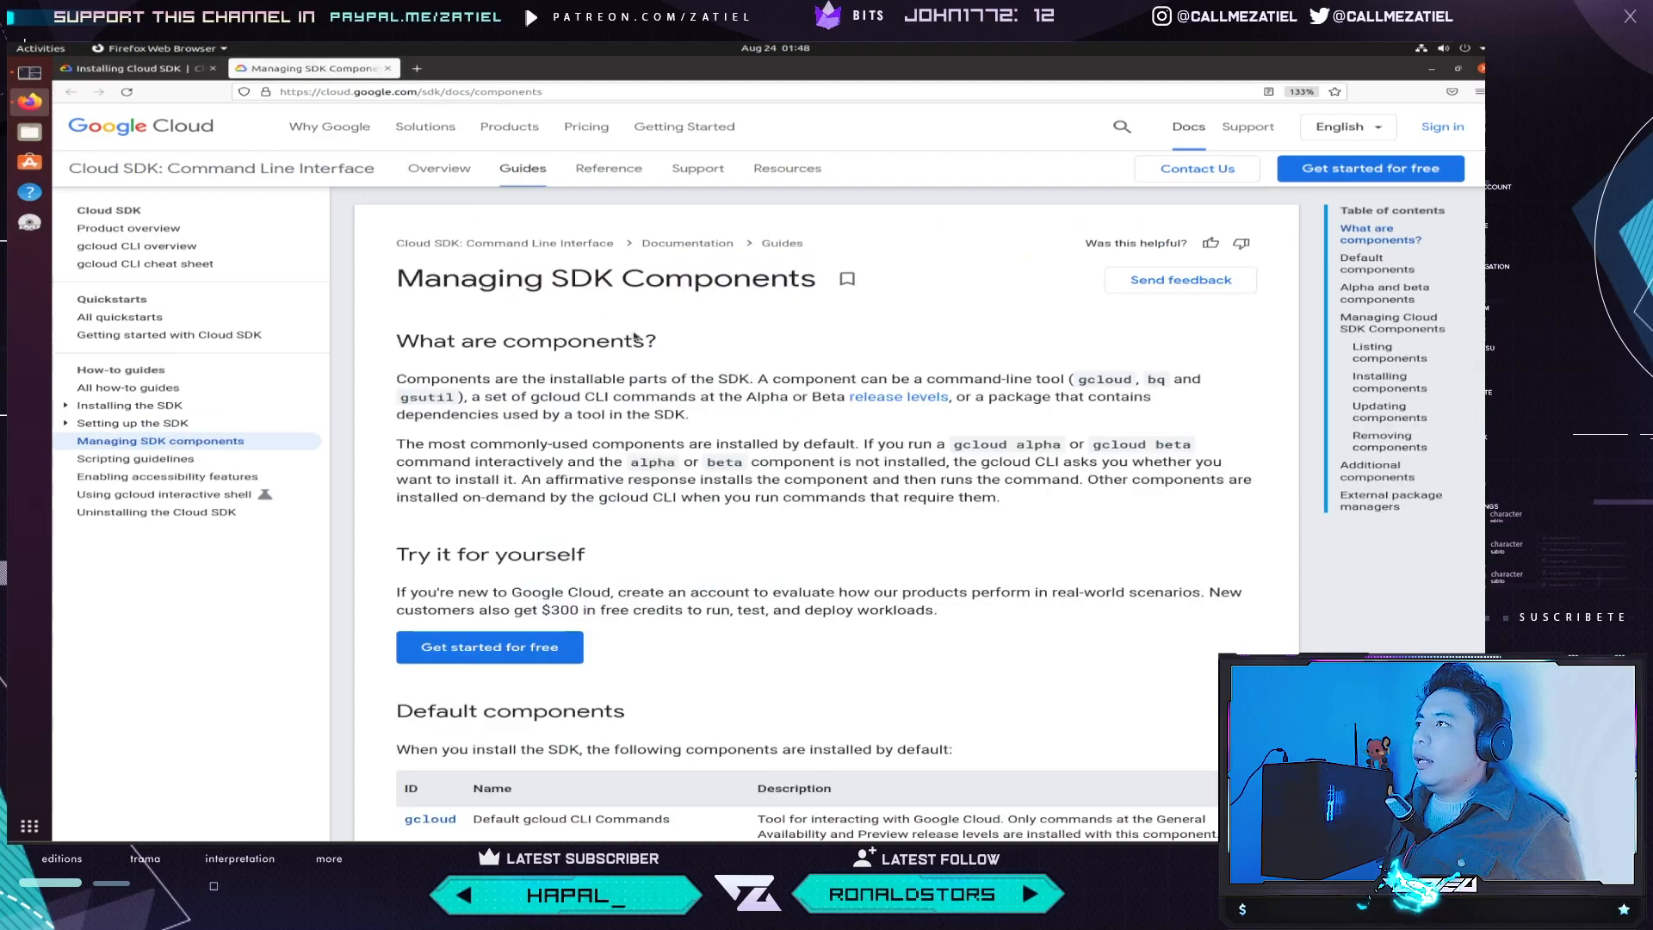
- Scroll to Listing components, highlighting 'Installed' and then 'kubectl' in the sample table
scroll(down, 3)
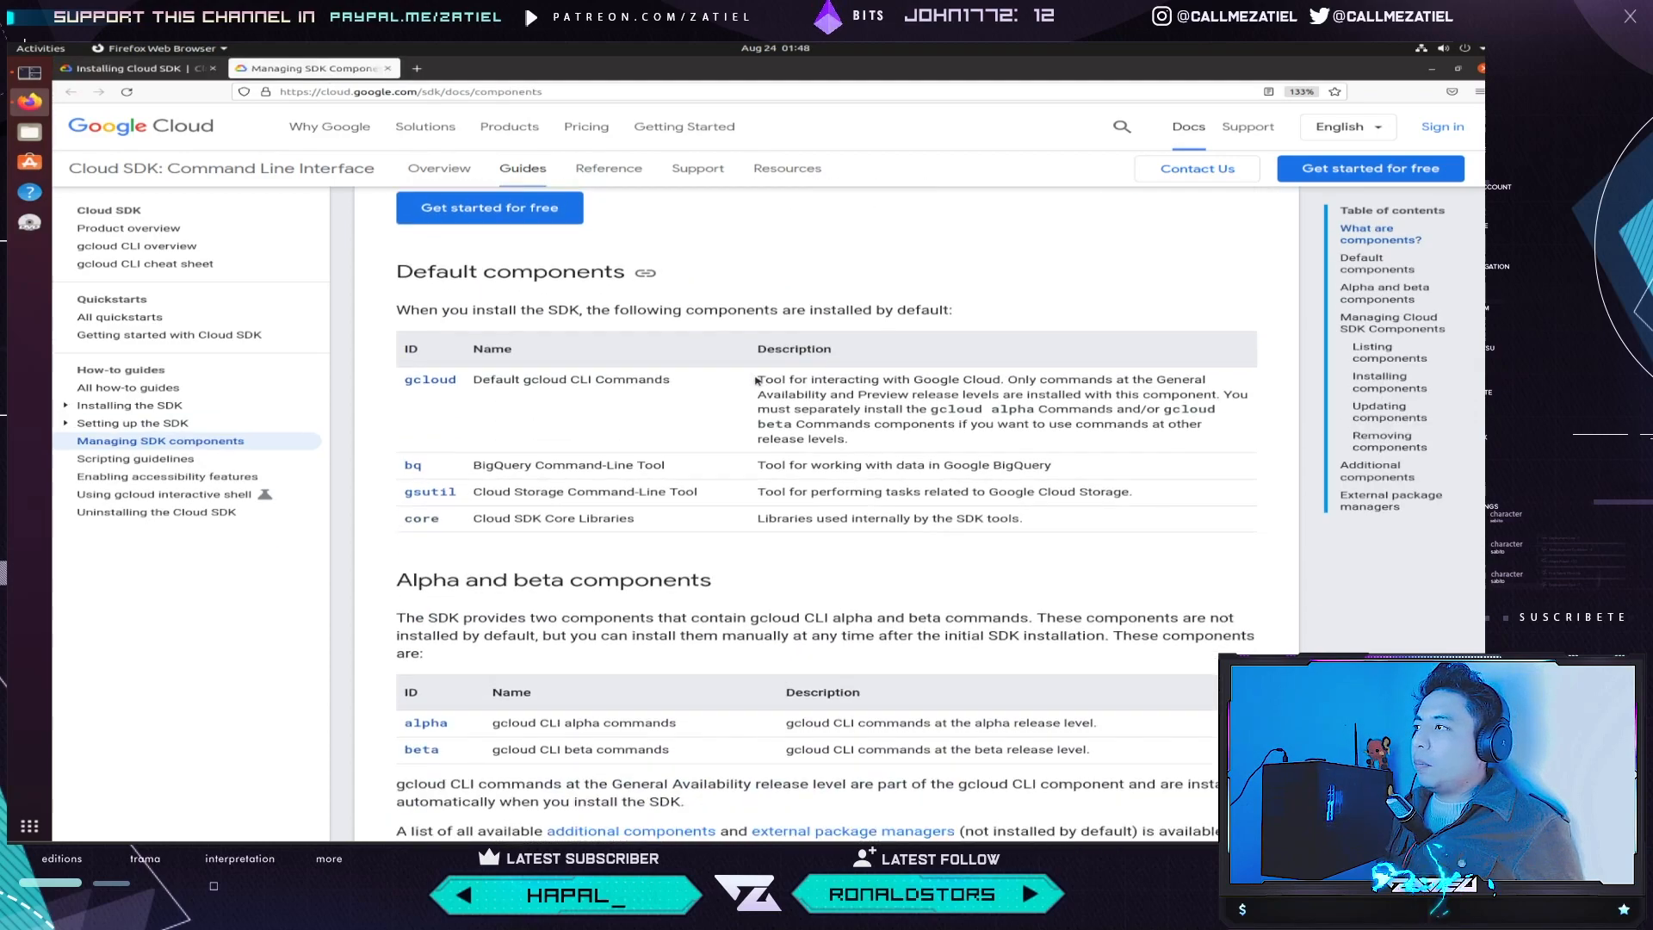
scroll(down, 3)
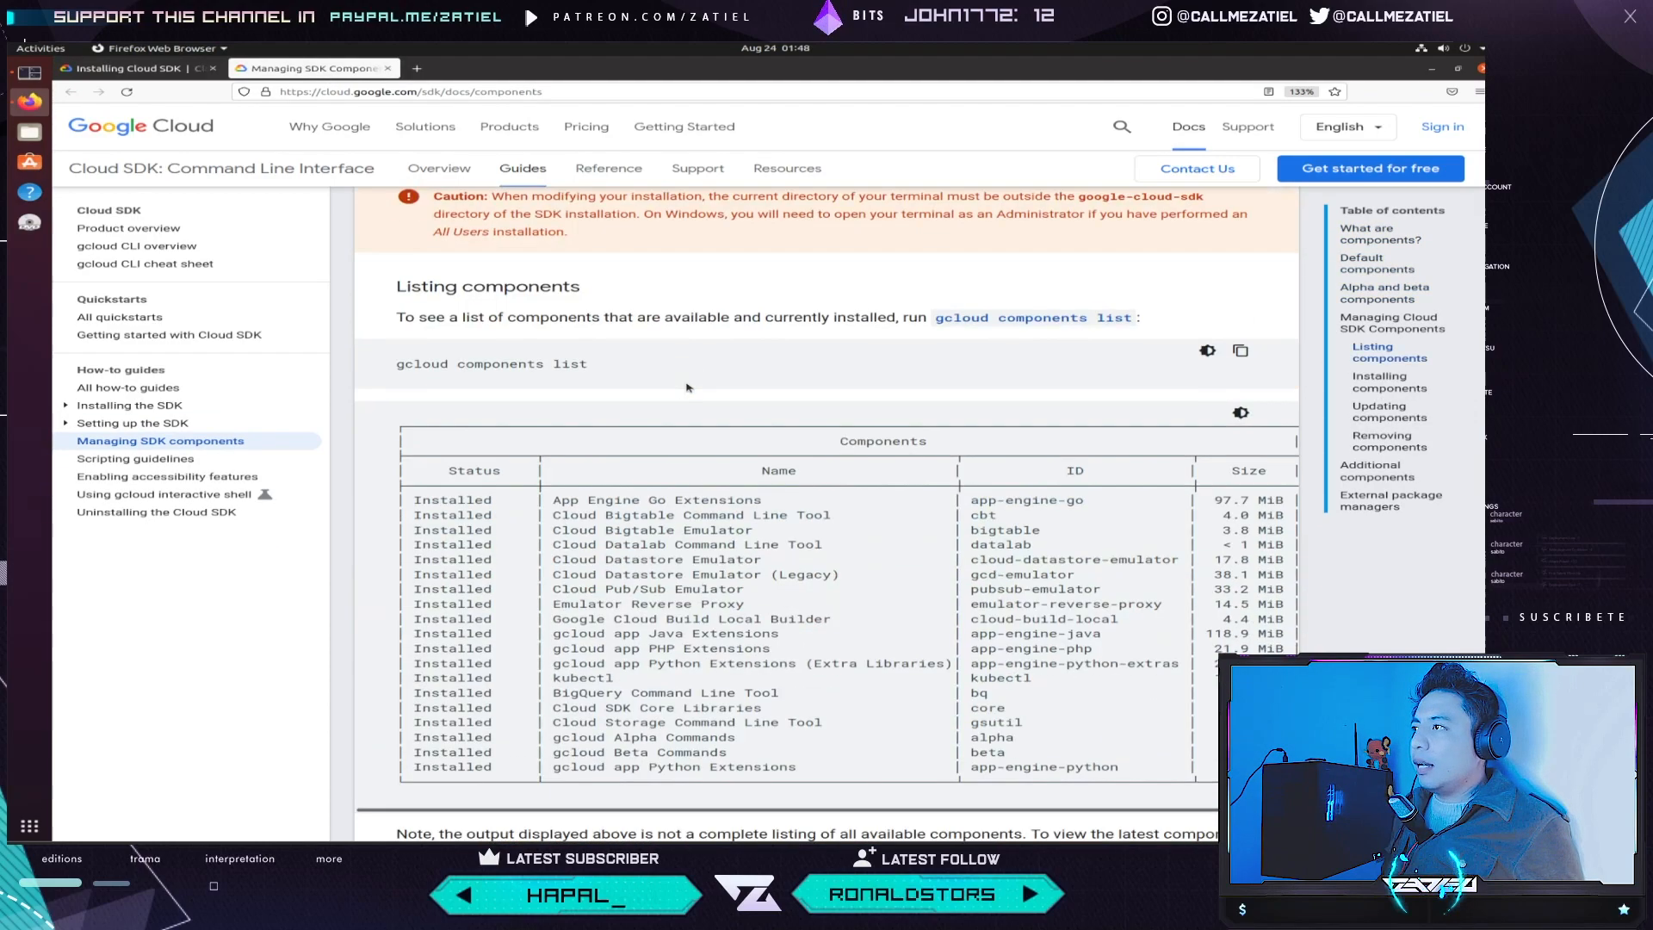
scroll(down, 3)
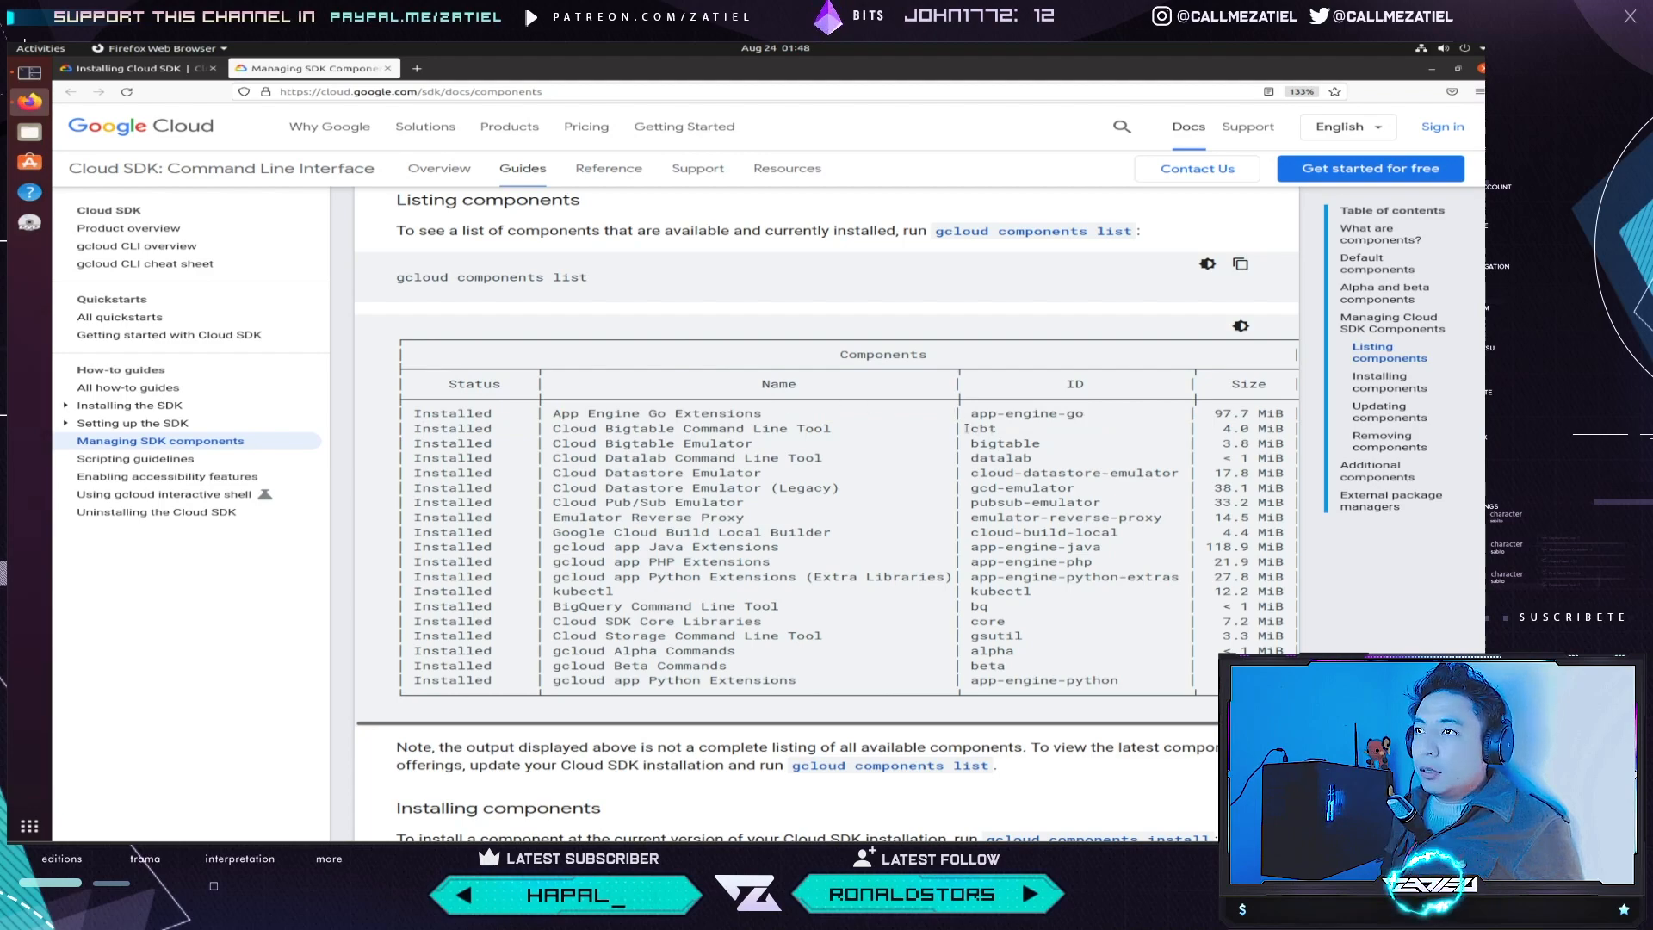
double_click(601, 428)
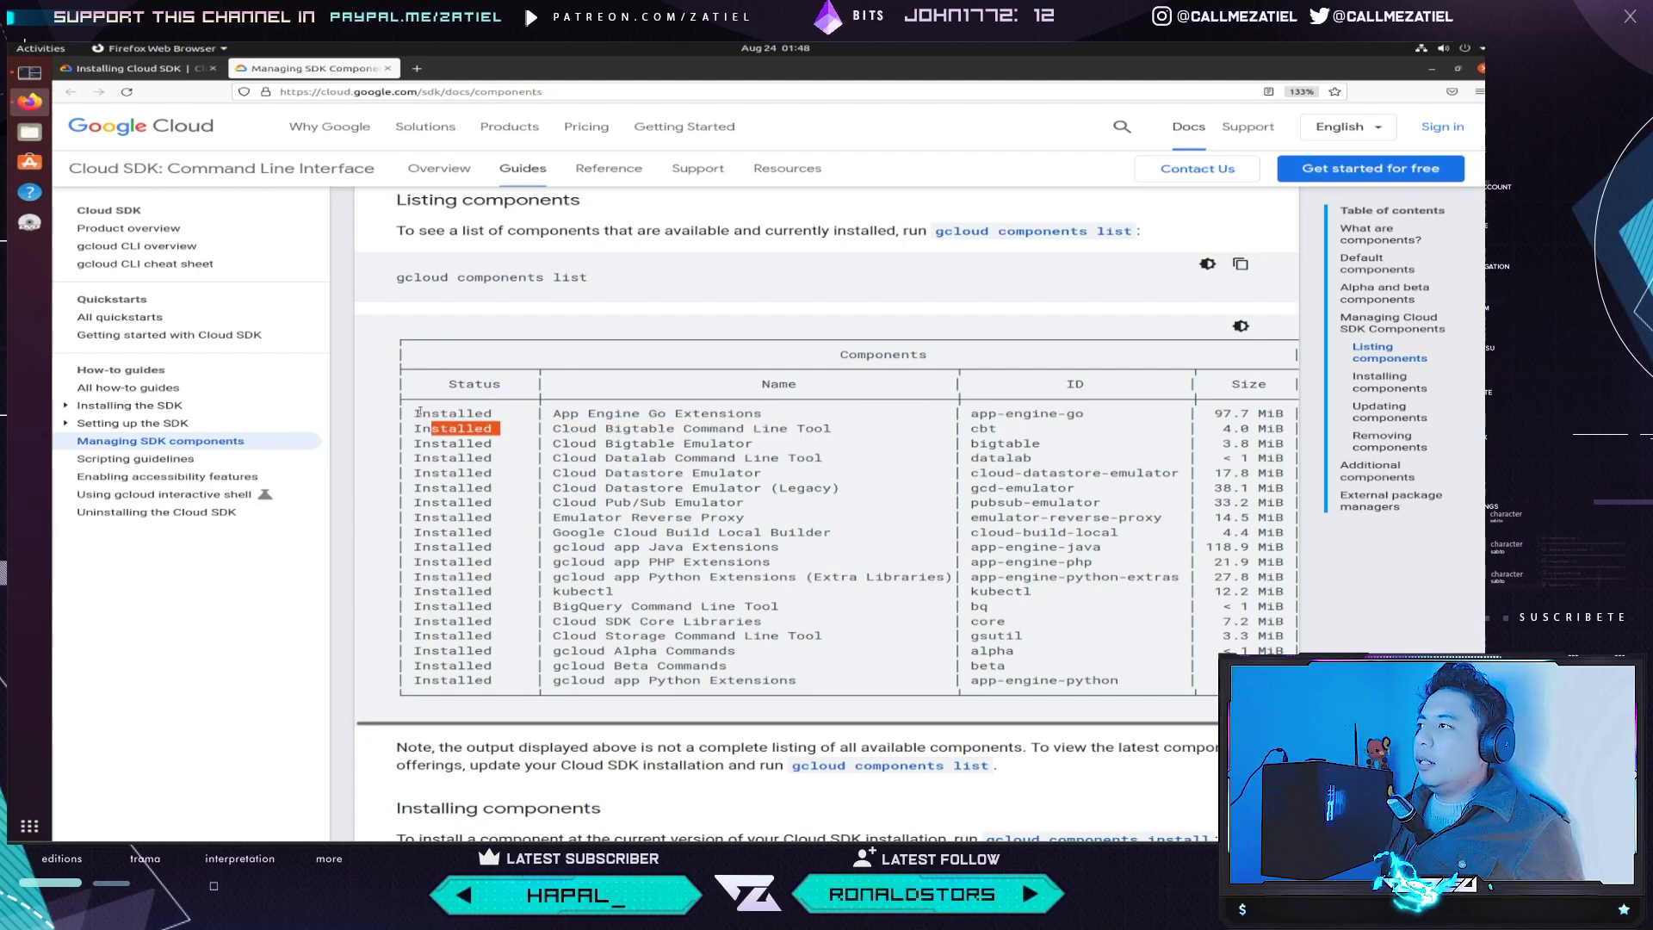
scroll(down, 3)
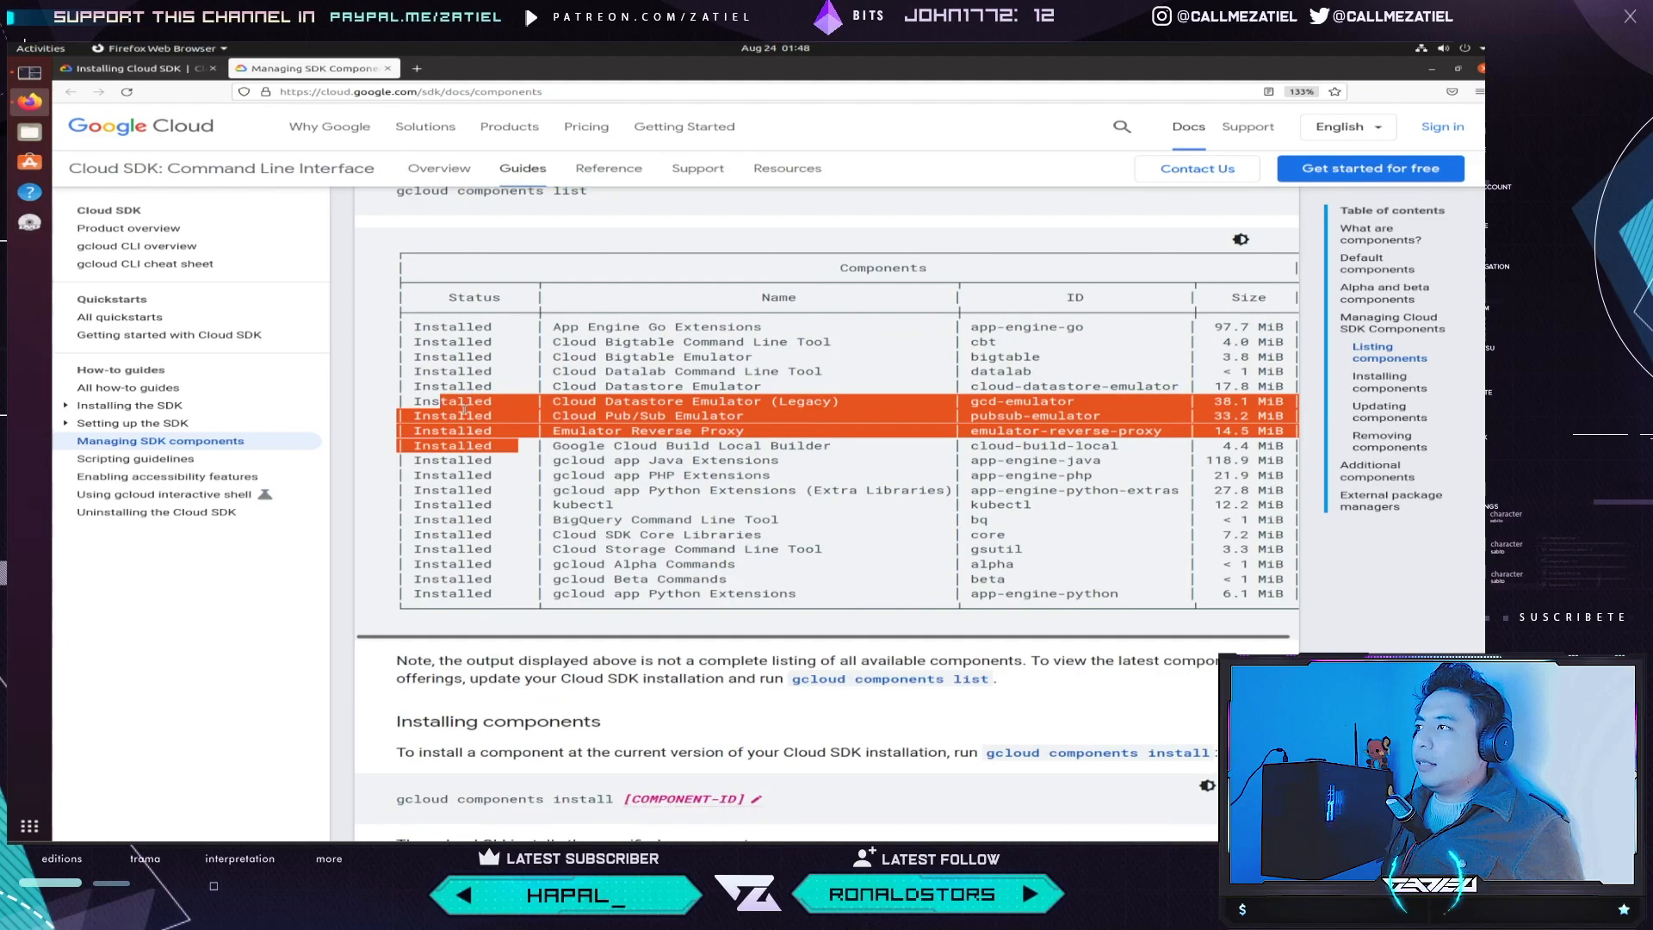
scroll(down, 3)
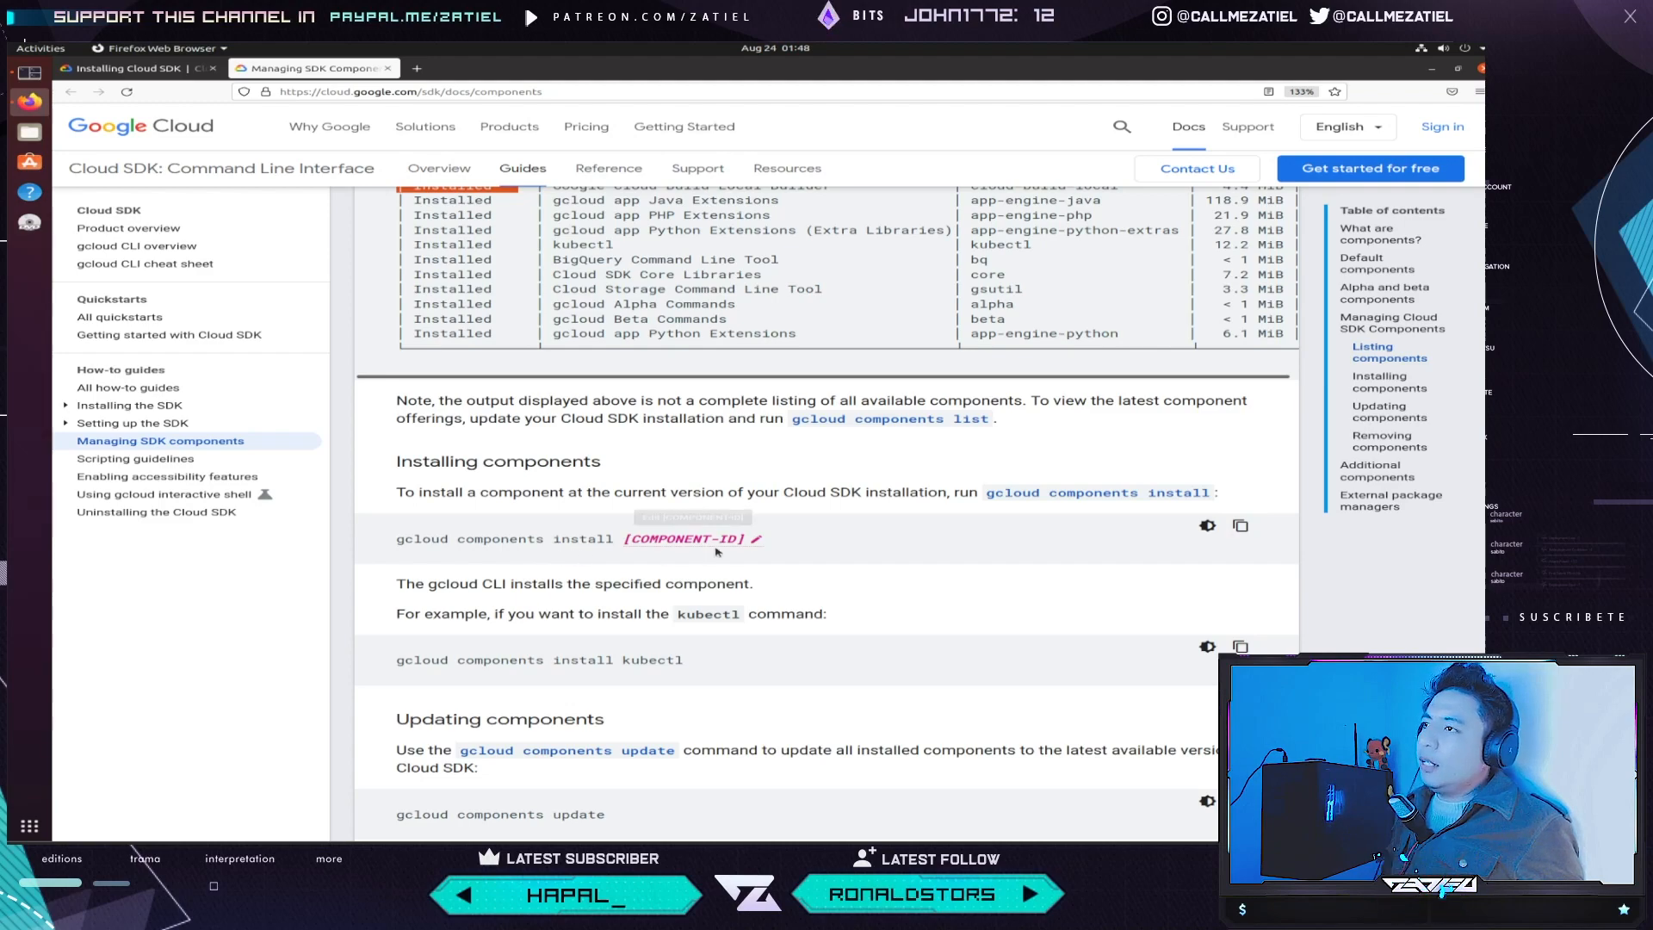
scroll(down, 3)
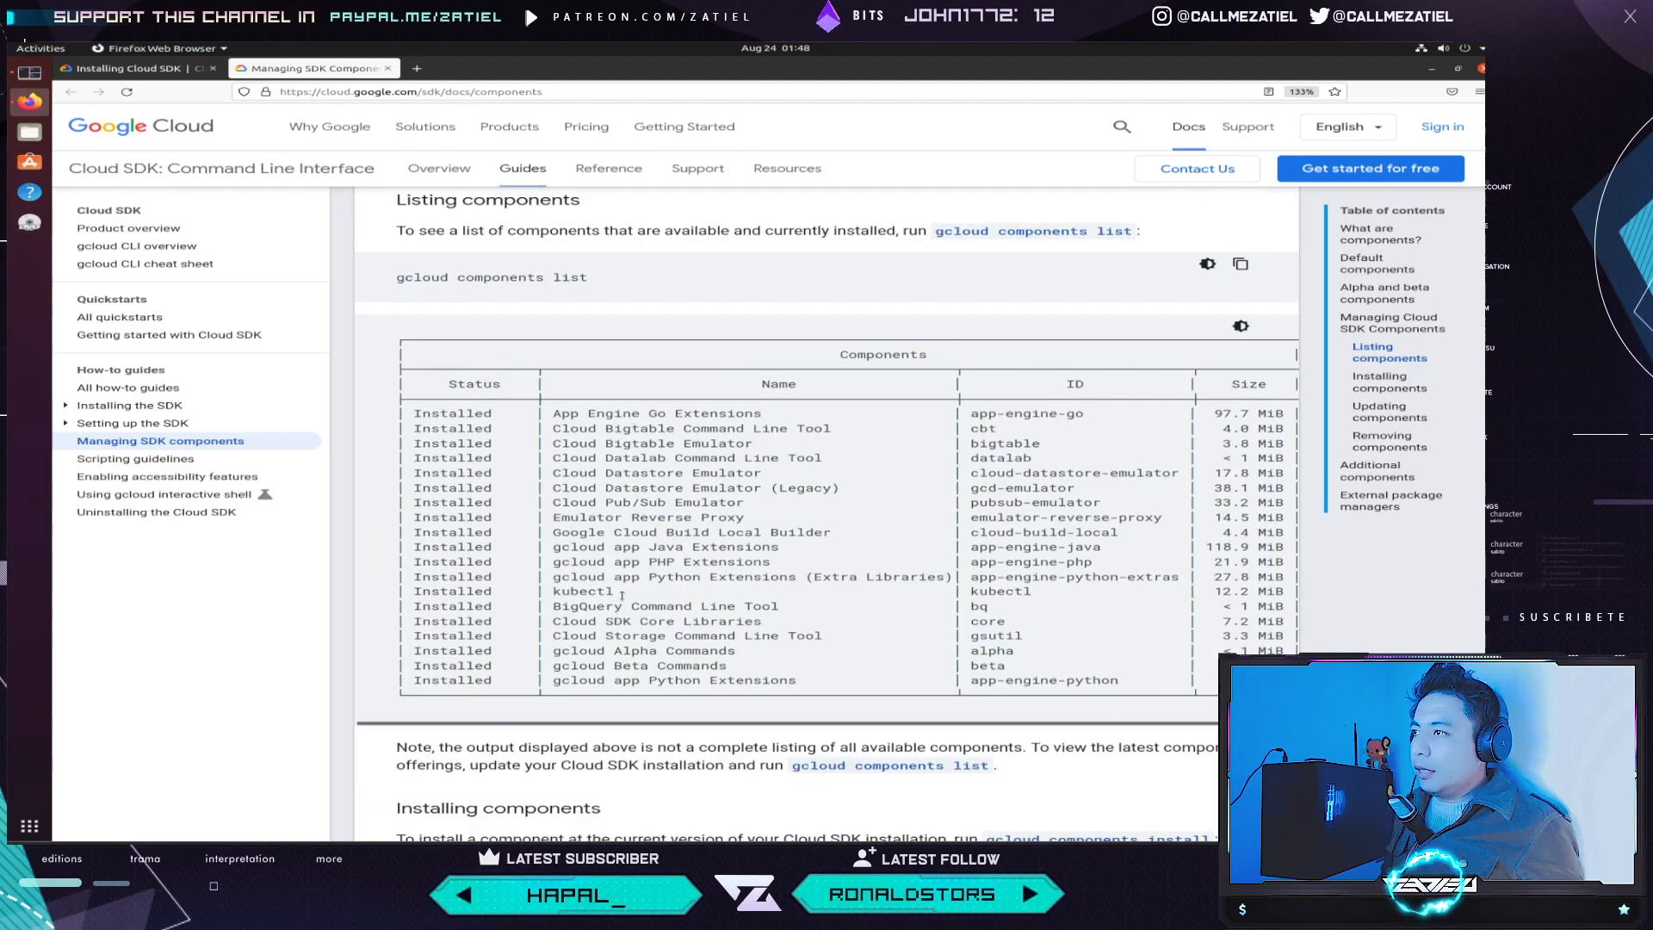
double_click(582, 591)
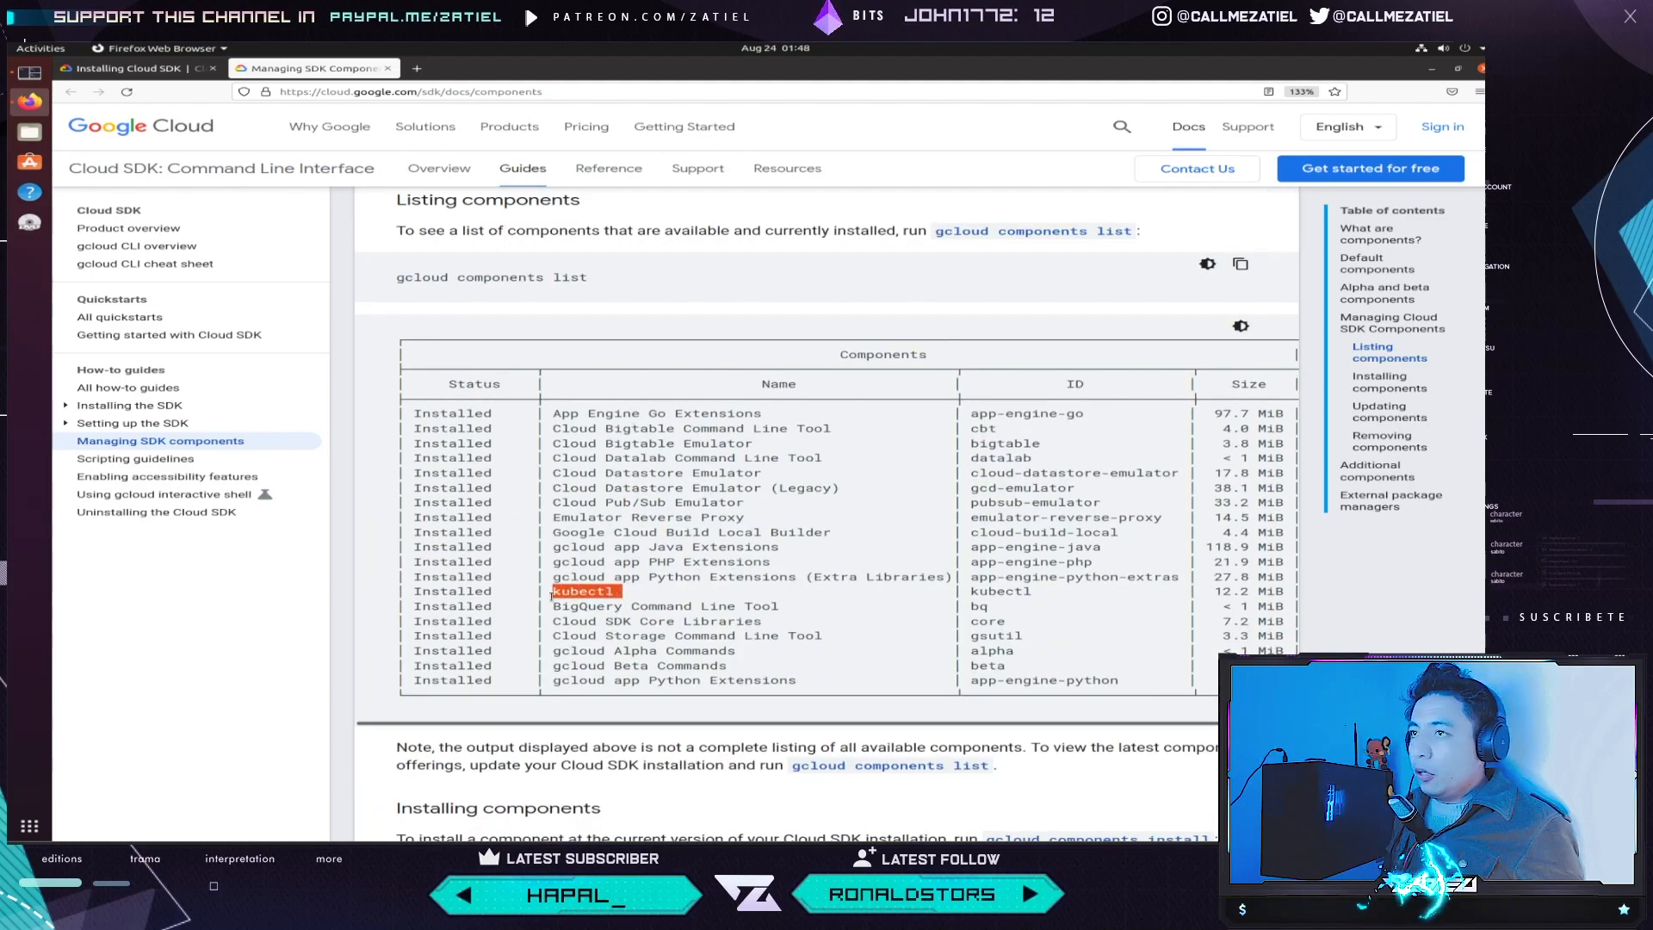
- Scroll through the Cloud SDK installation instructions while google-cloud-sdk finishes installing in Tilix
scroll(down, 3)
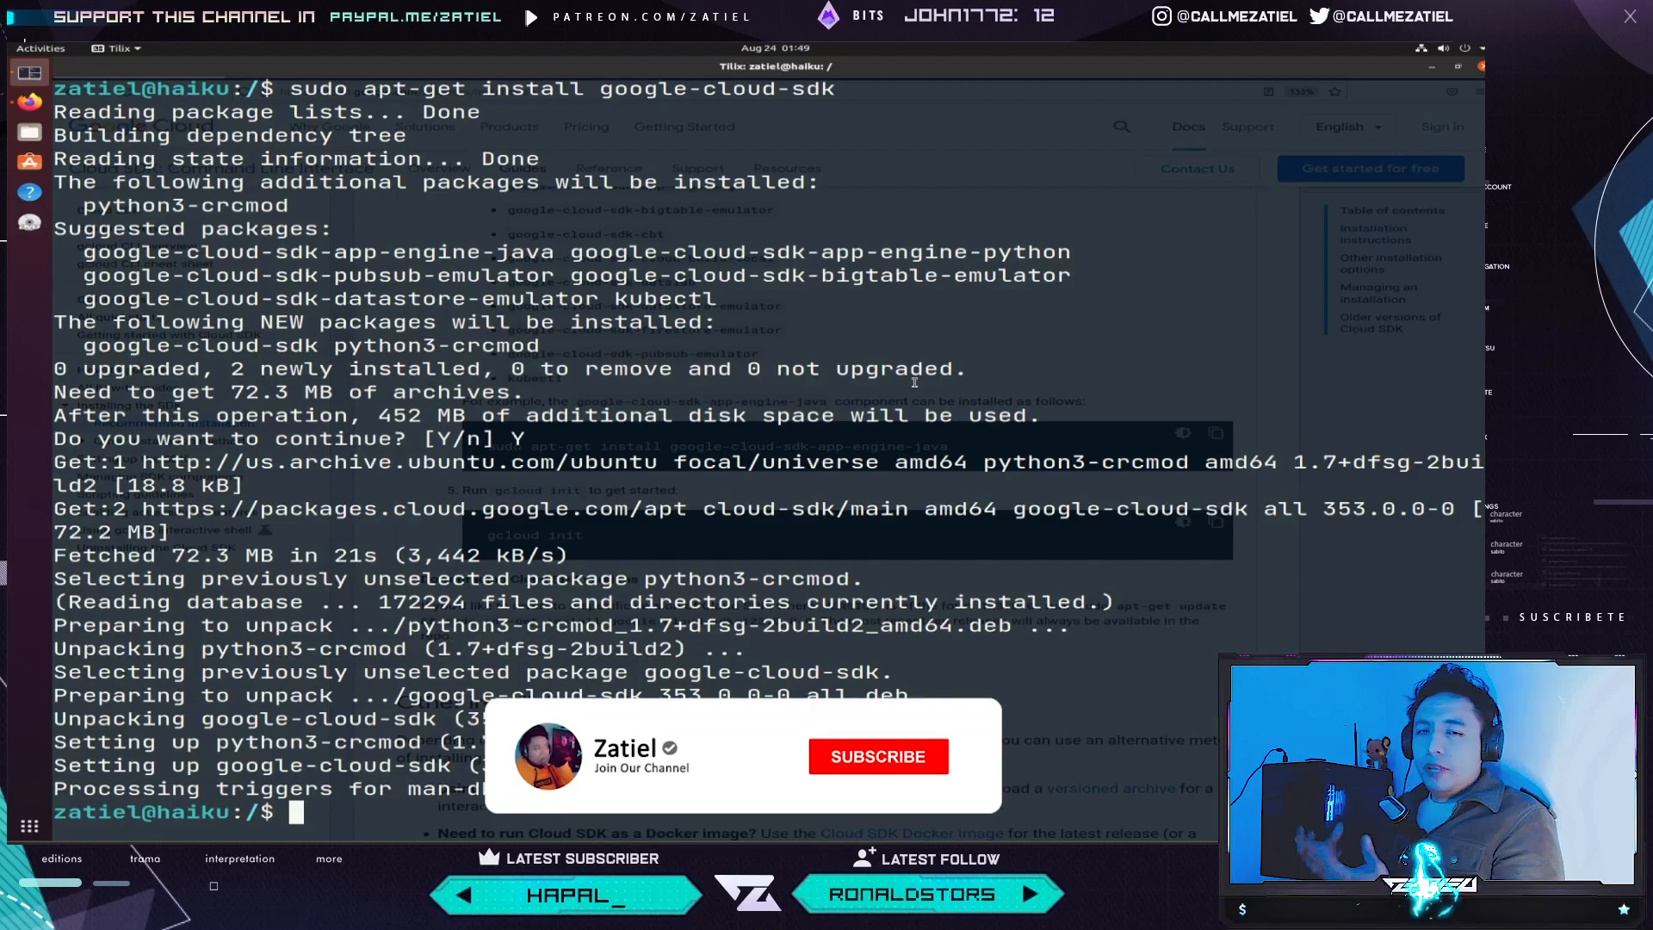
- Bring up step 4's optional additional components and step 5's gcloud init in the guide
click(877, 756)
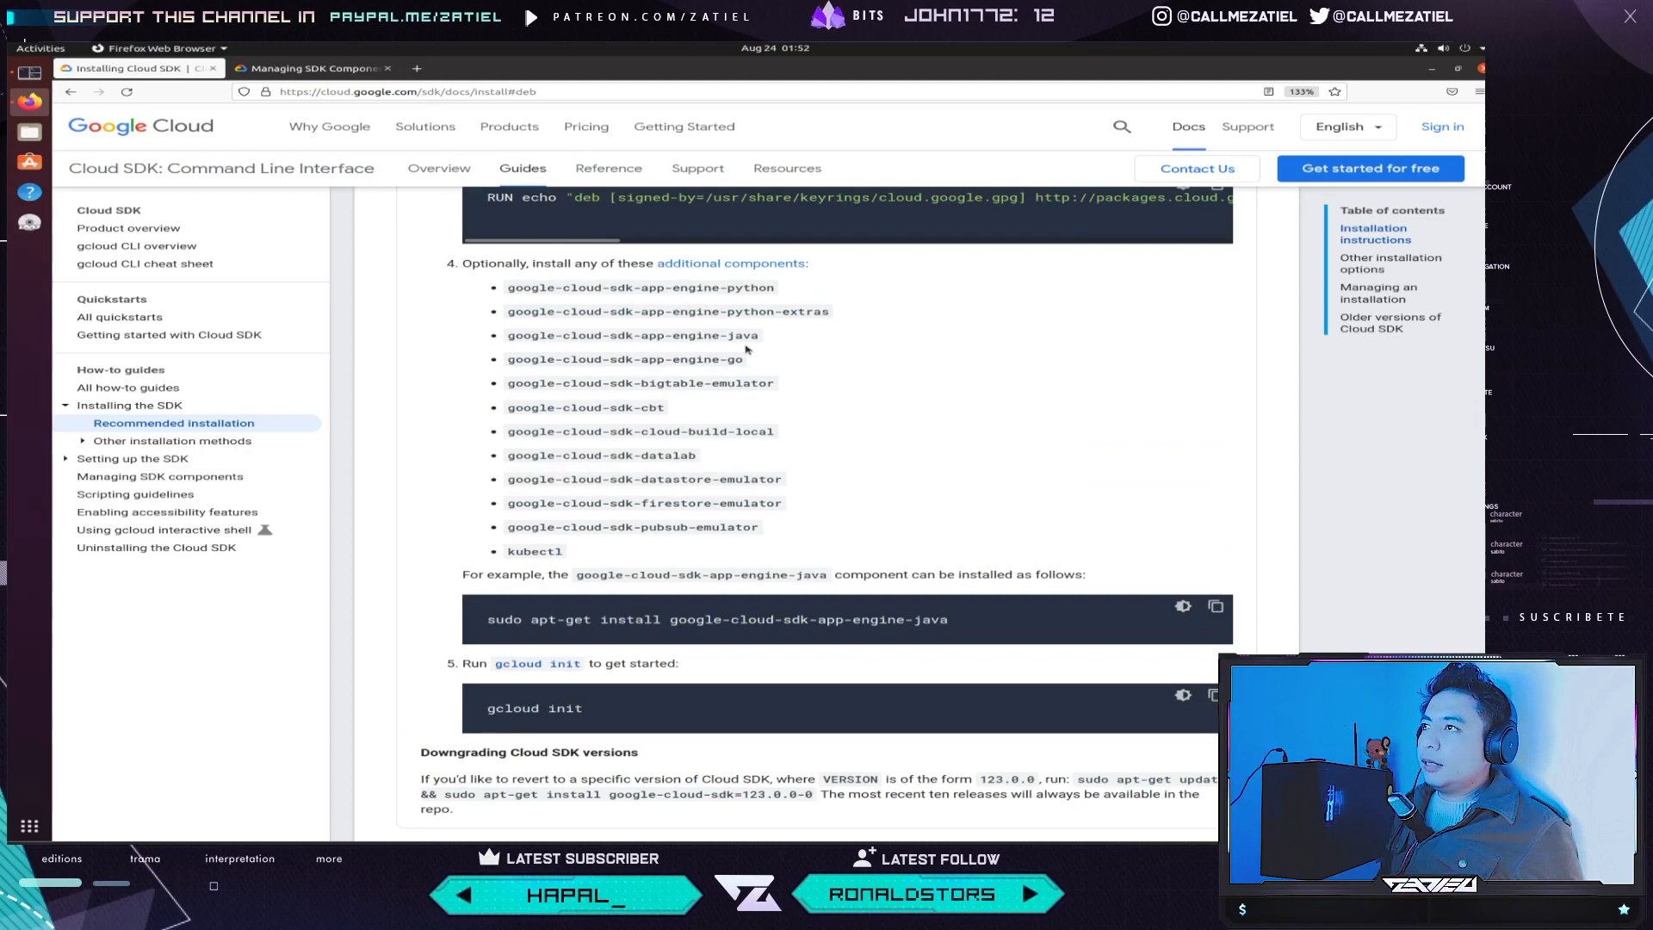
- In Tilix, confirm Y to install google-cloud-sdk-app-engine-java and its 20 new packages
click(1215, 606)
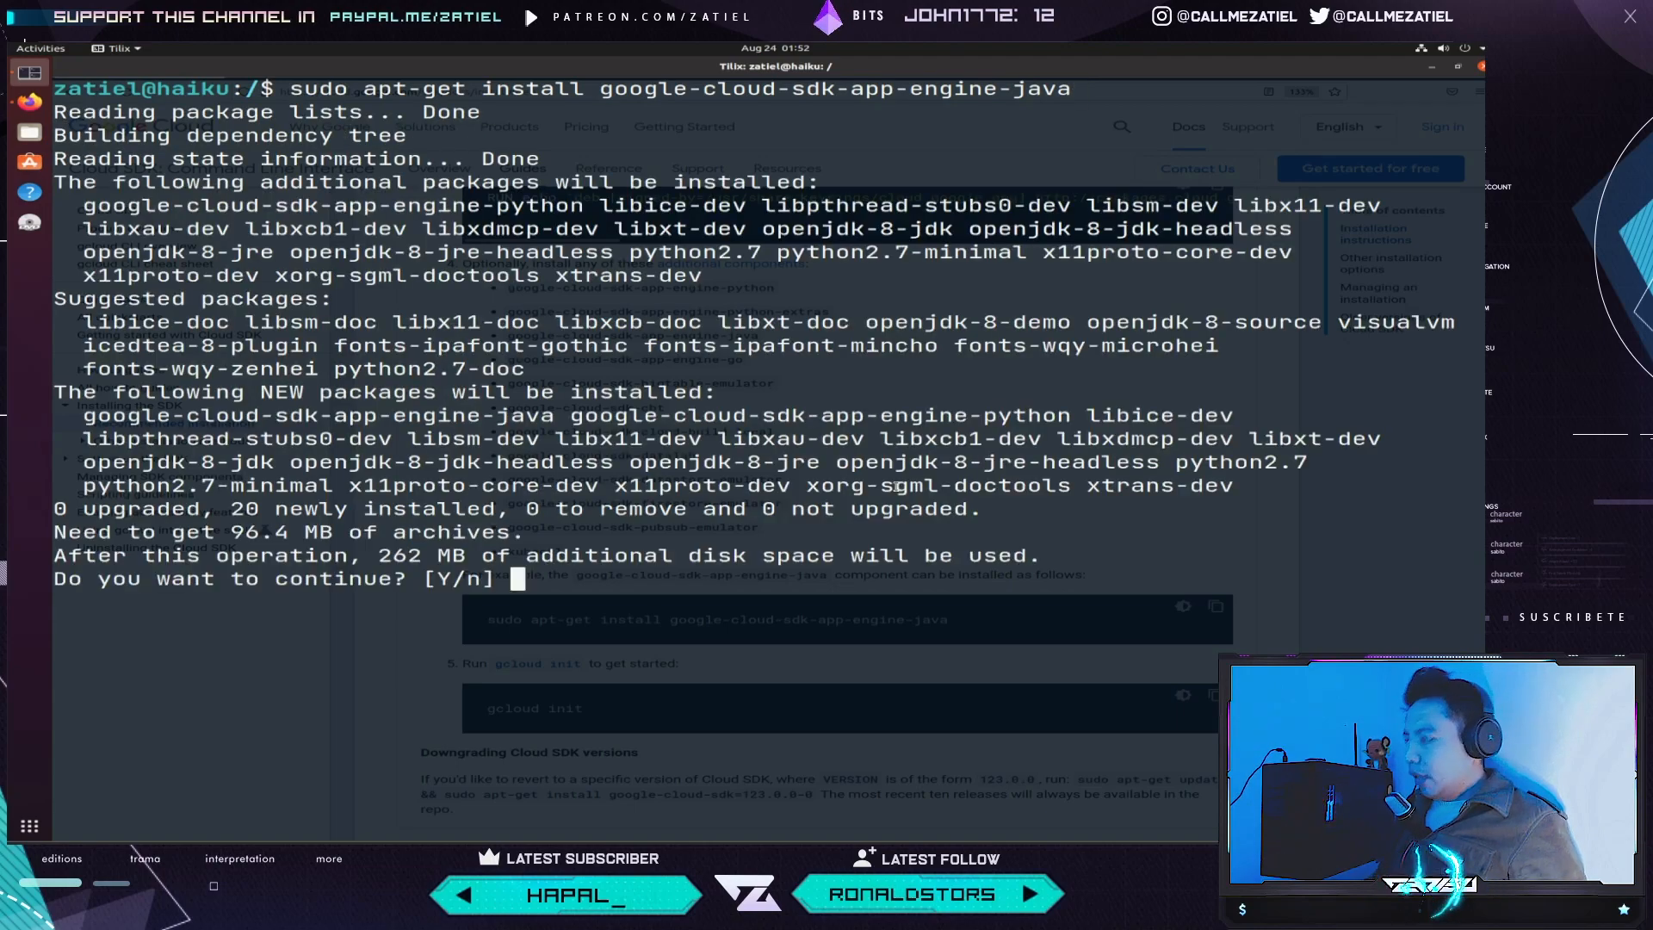
text(Y)
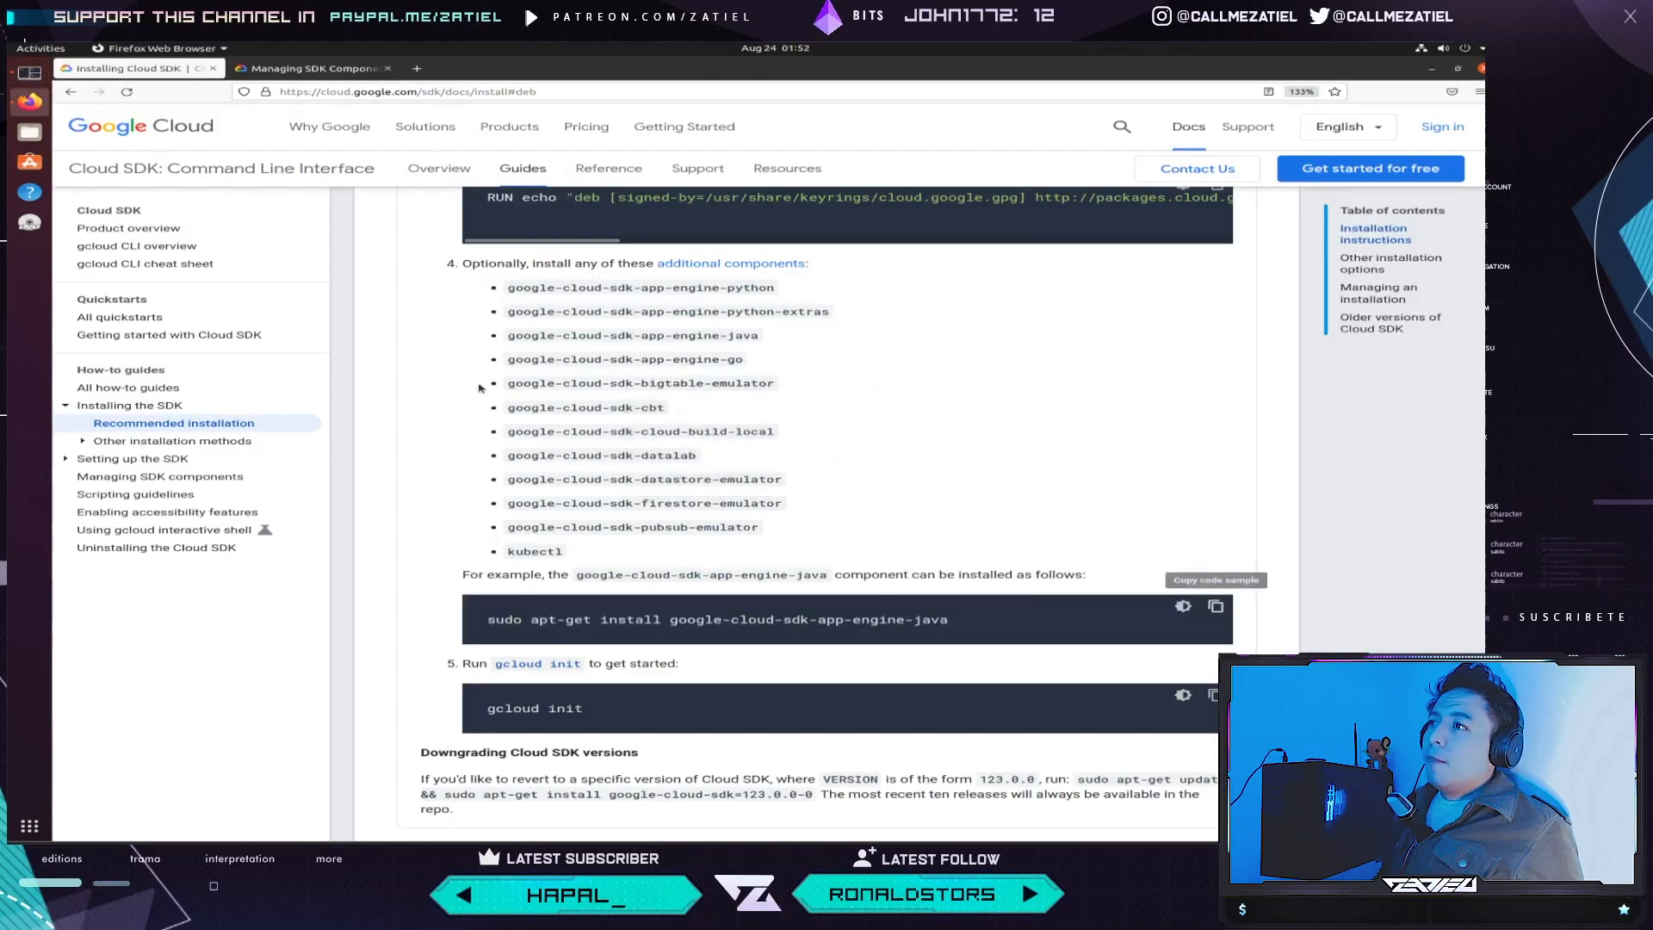
mouse_move(901, 445)
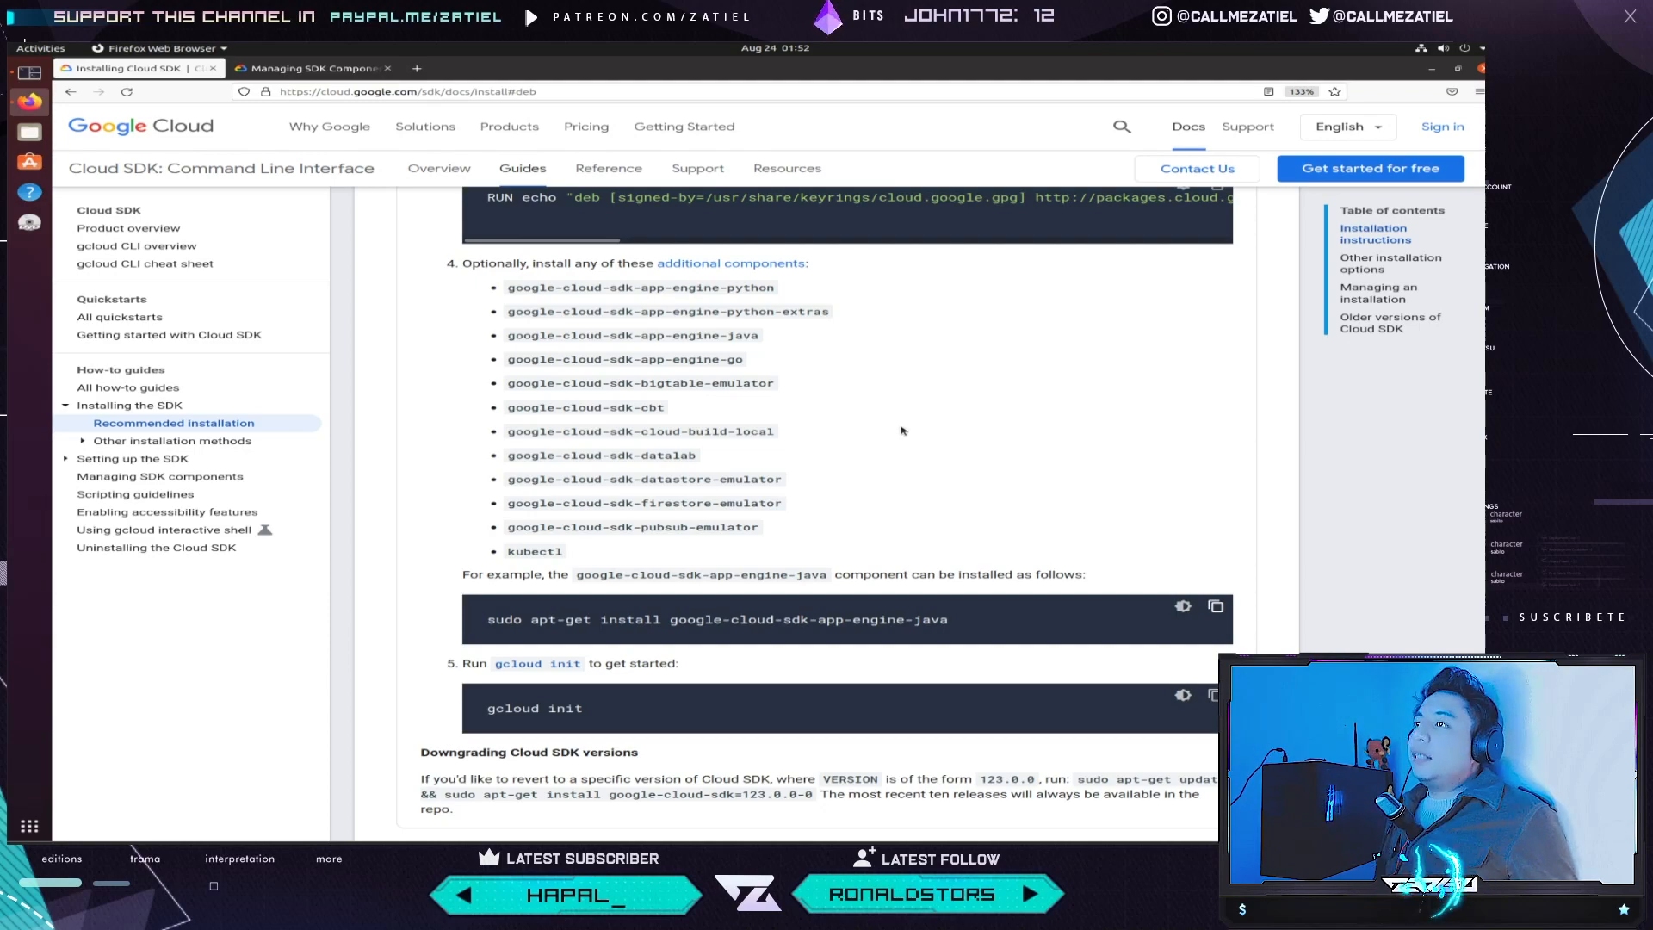
mouse_move(888, 455)
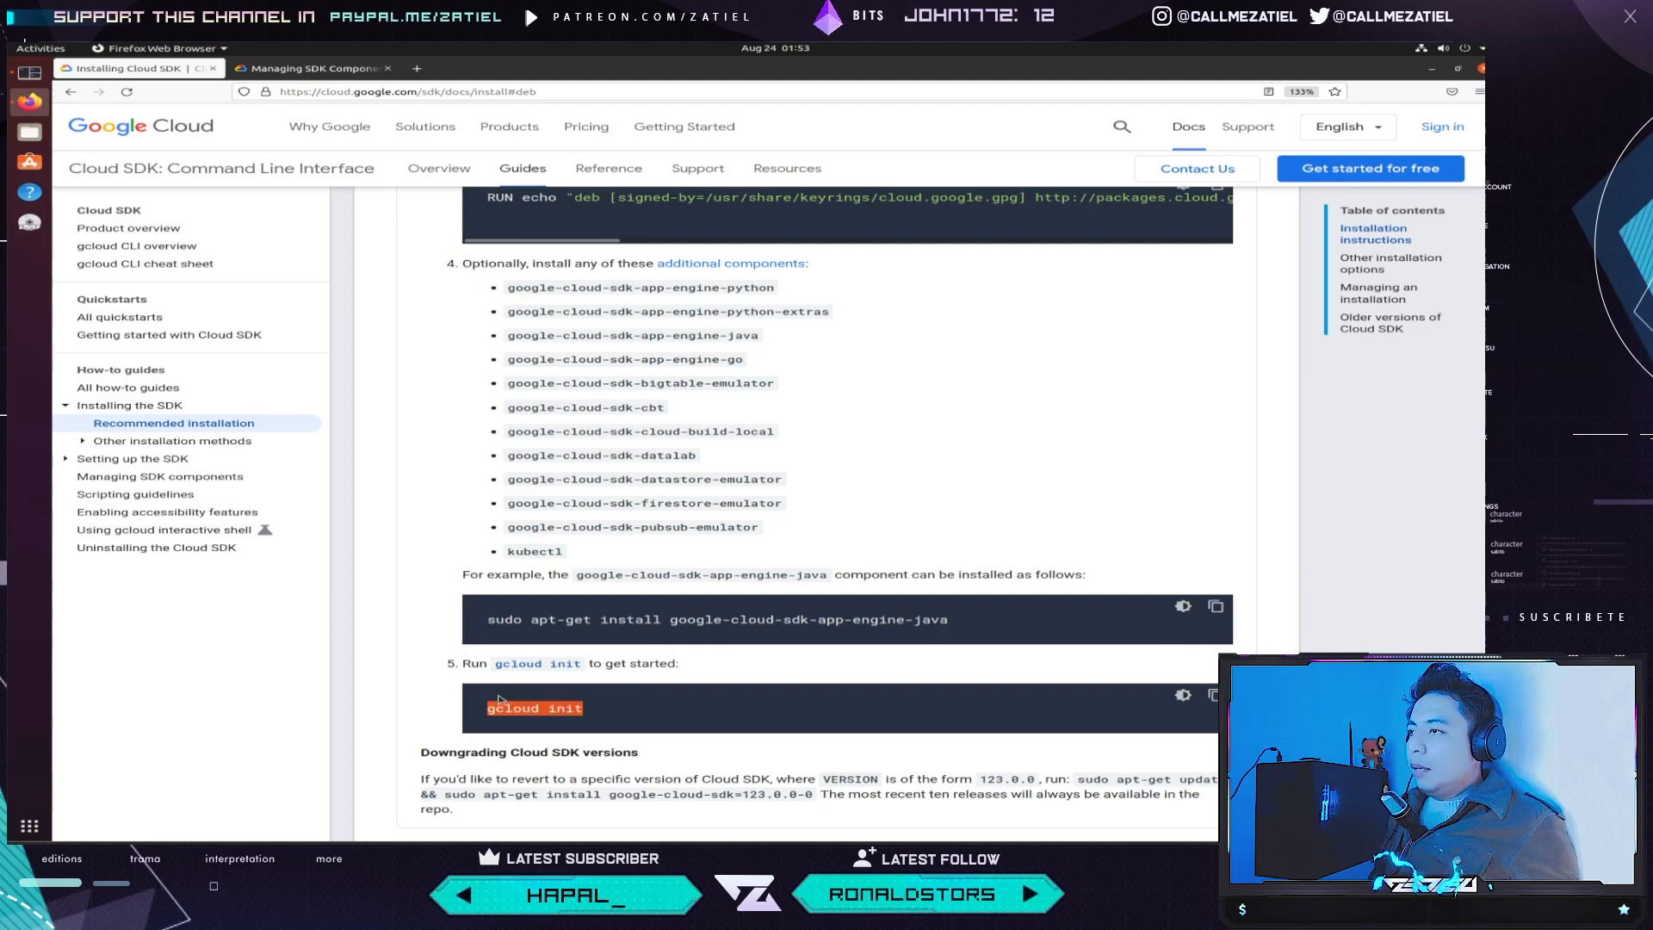
- Copy the 'gcloud init' command and scroll down to the installation page footer
right_click(532, 708)
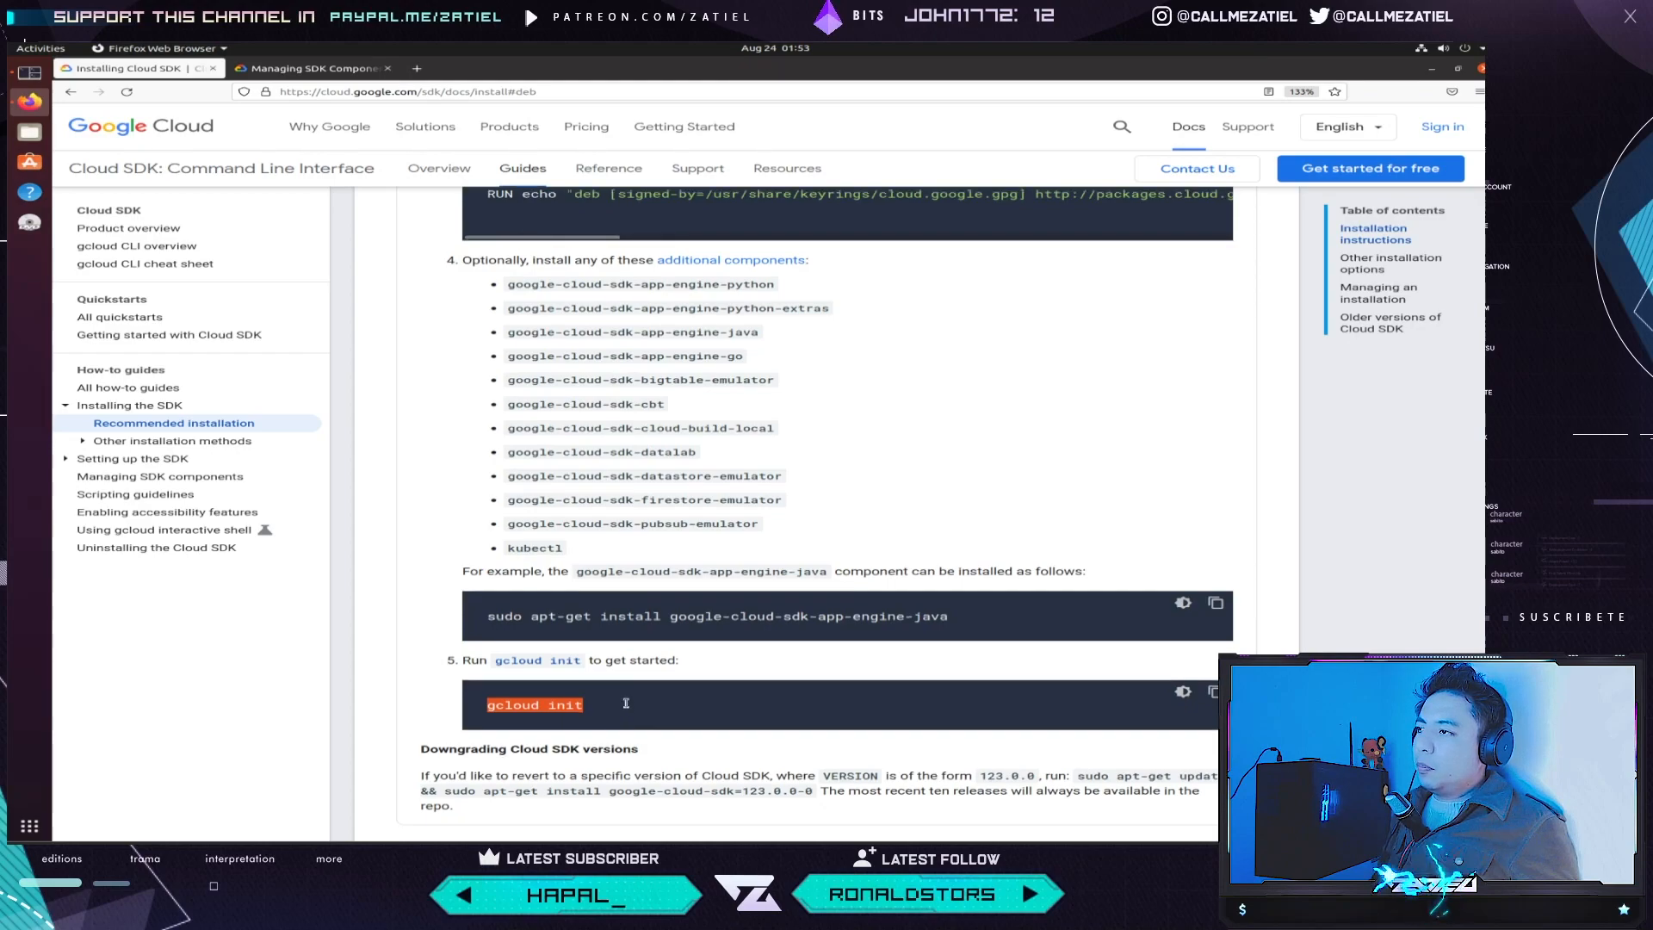
scroll(down, 3)
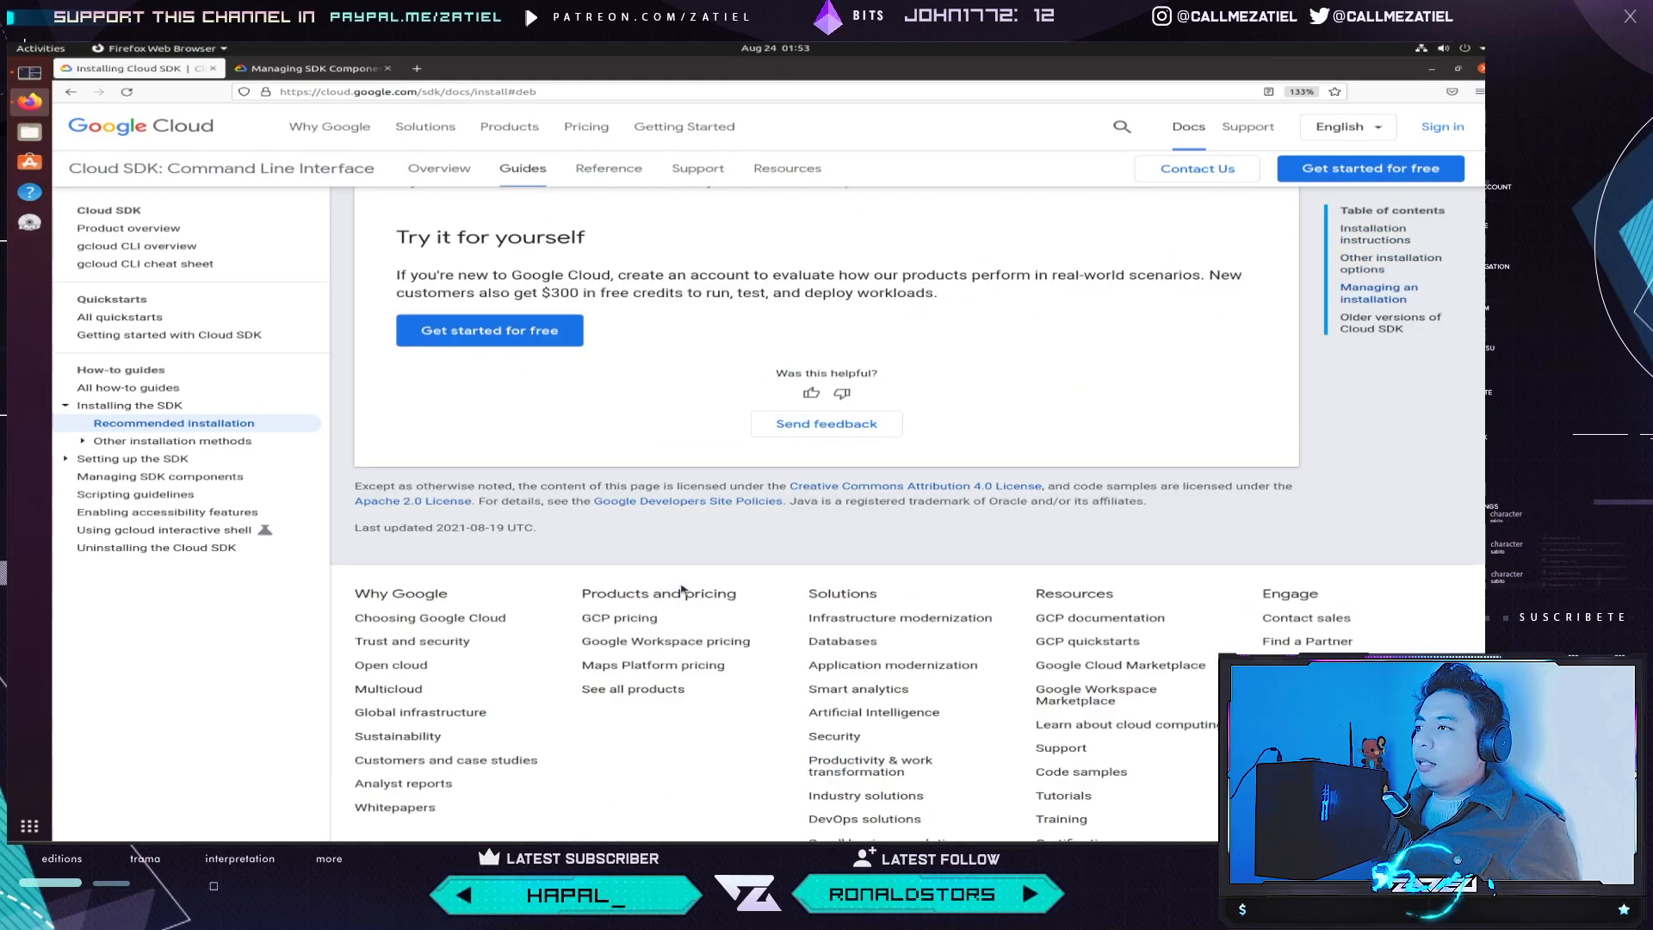
scroll(up, 3)
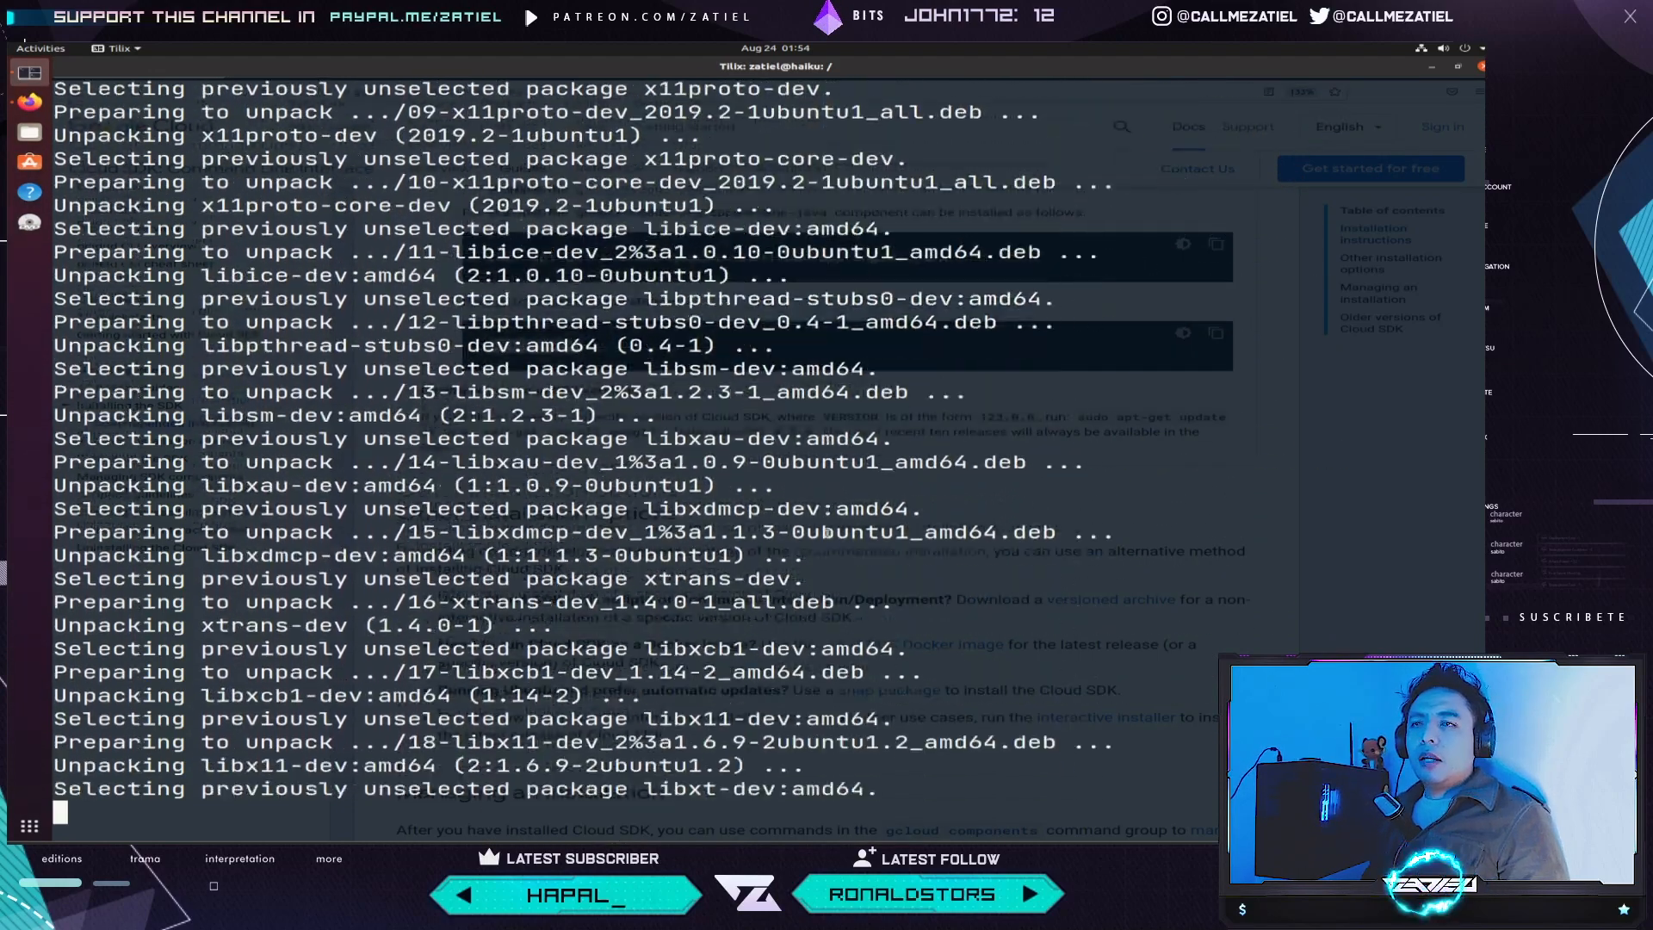
- Scroll Tilix to an empty prompt once google-cloud-sdk-app-engine-java finishes installing
scroll(down, 3)
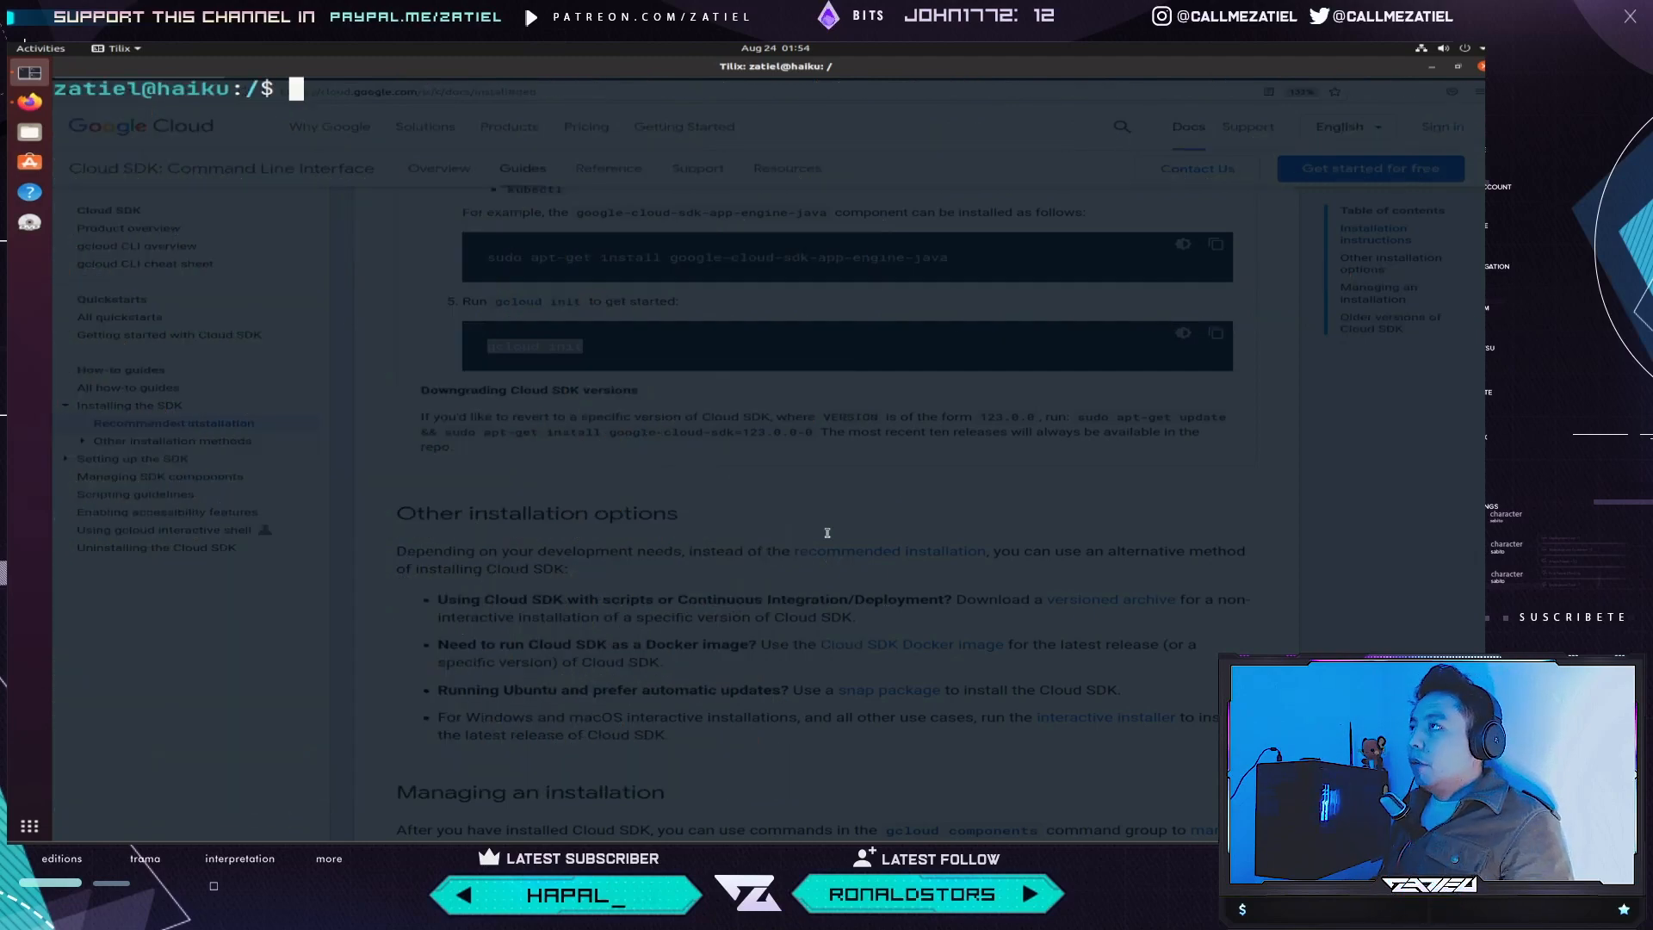
- Run gcloud init and answer y to log in, opening the Google sign-in page
text(gcloud init)
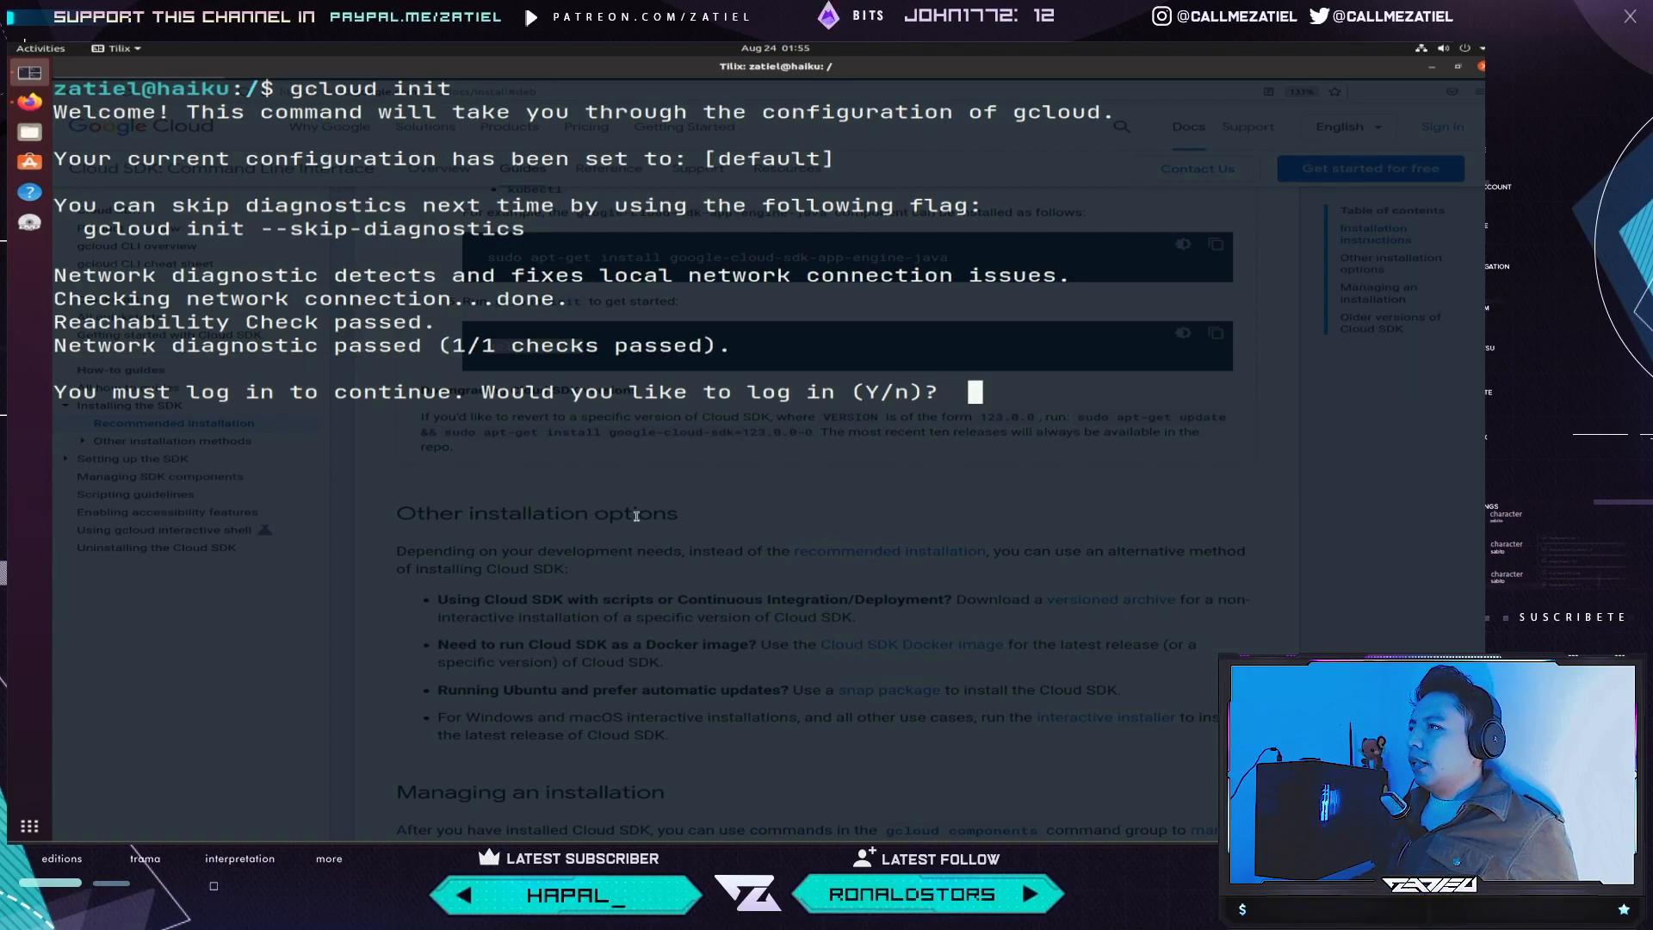
text(y)
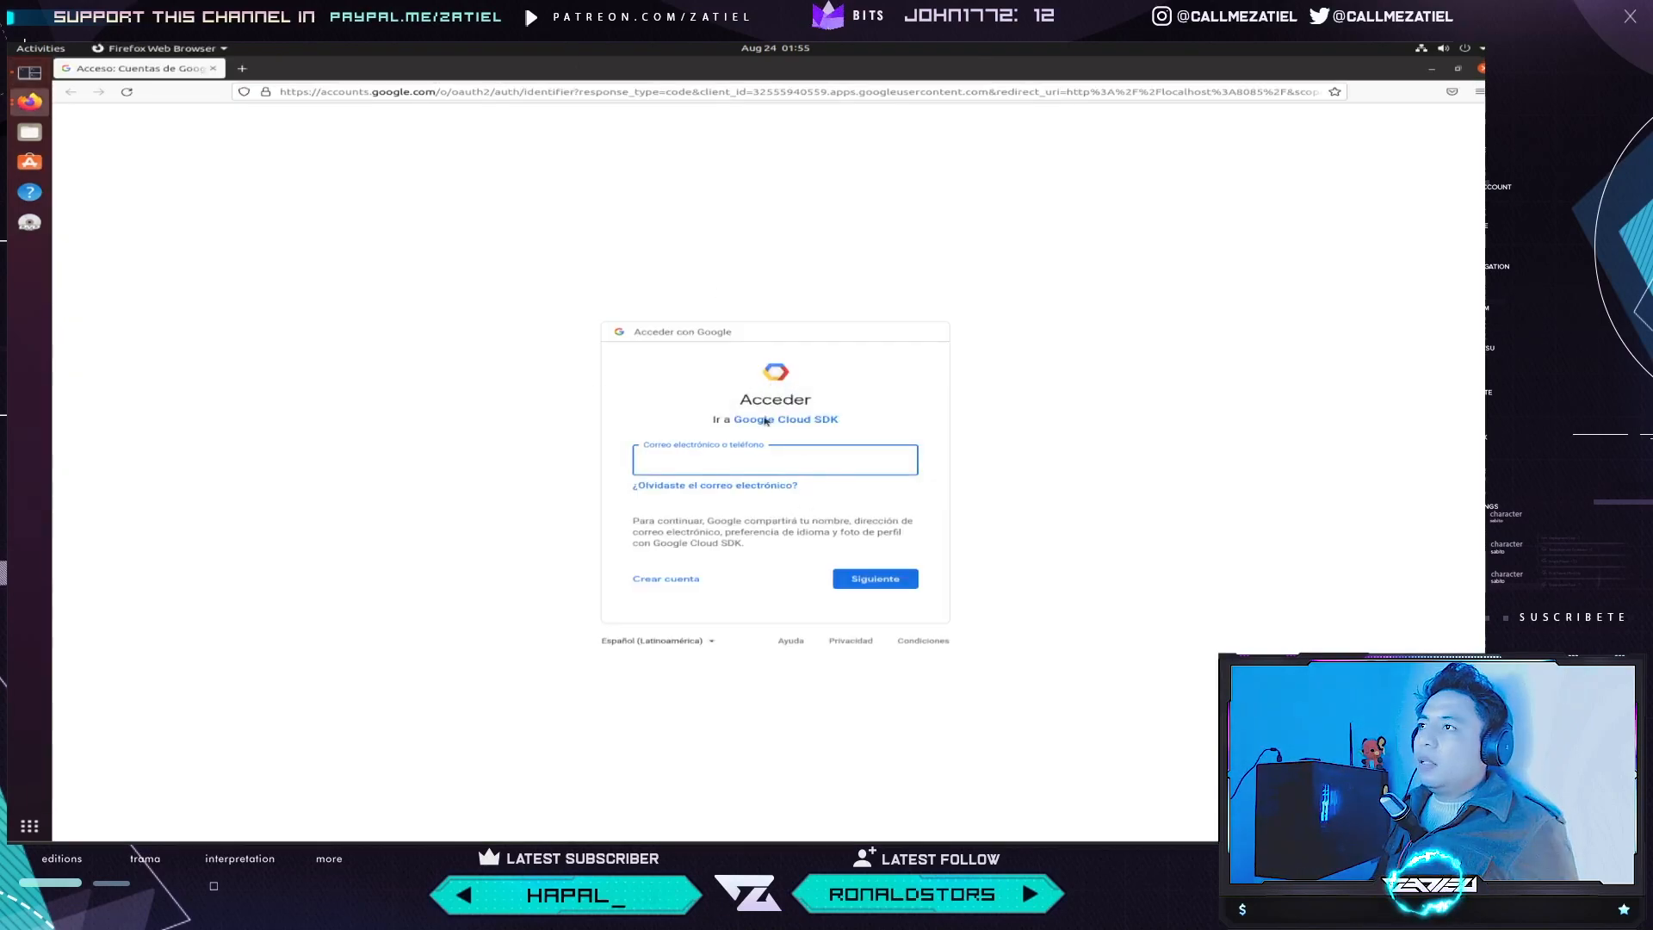
- Leave the Google sign-in page without signing in and return to the Tilix terminal
click(774, 459)
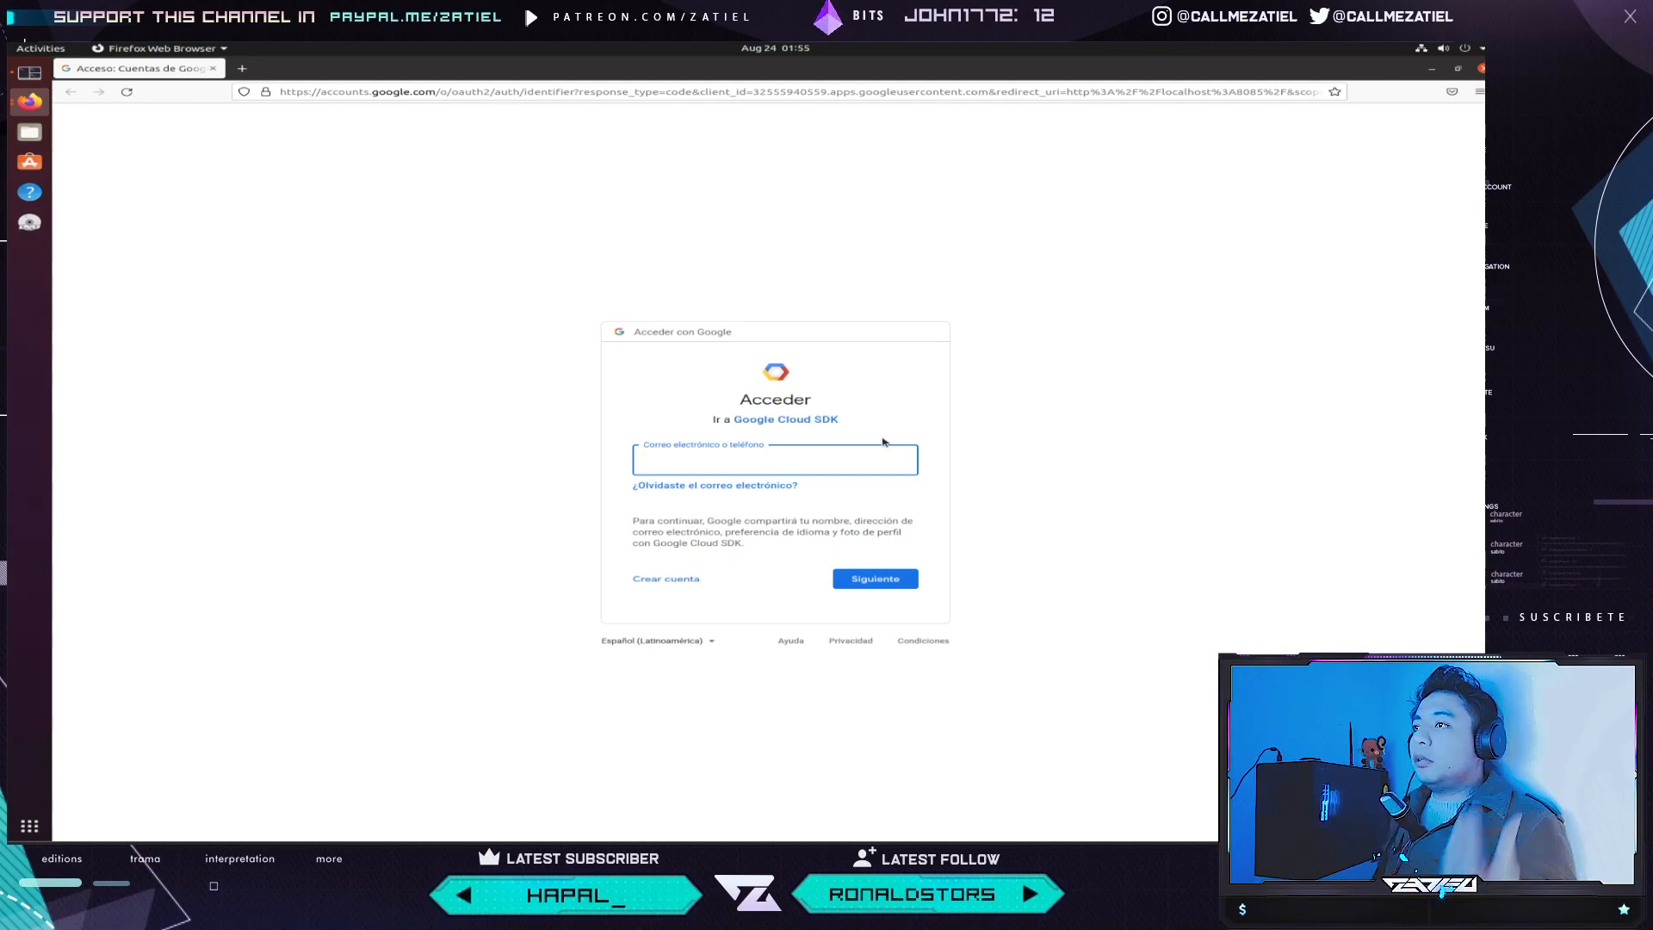
key(ctrl+plus)
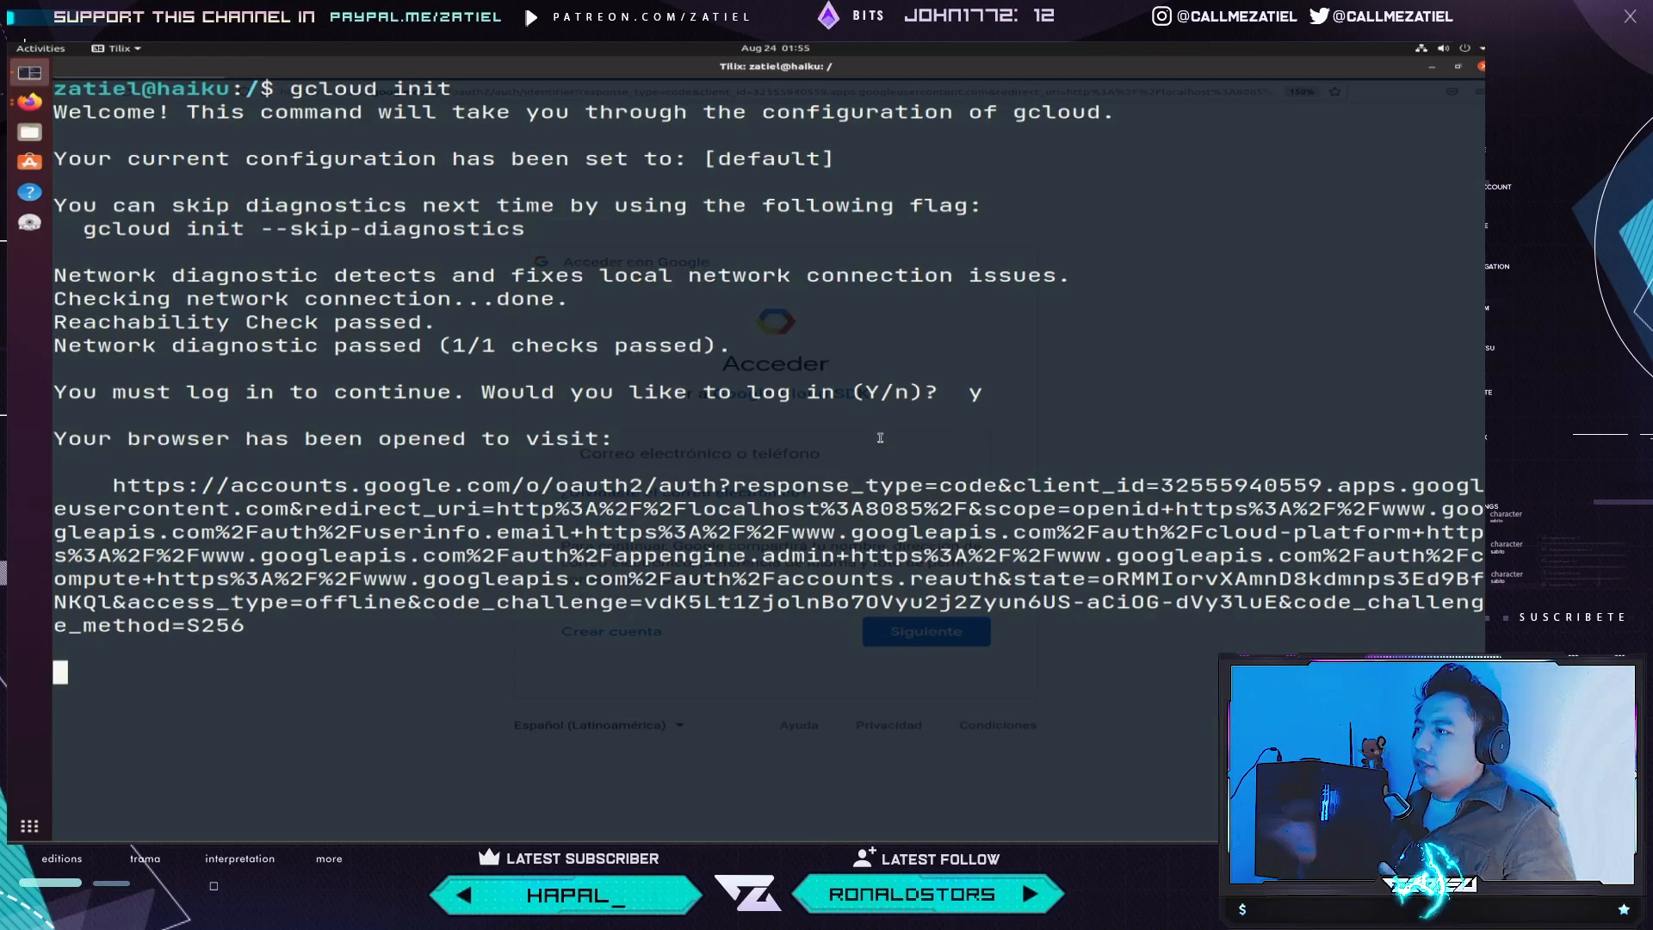
- Cancel the pending login, rerun gcloud init answering n, then run gcloud components list
key(ctrl+c)
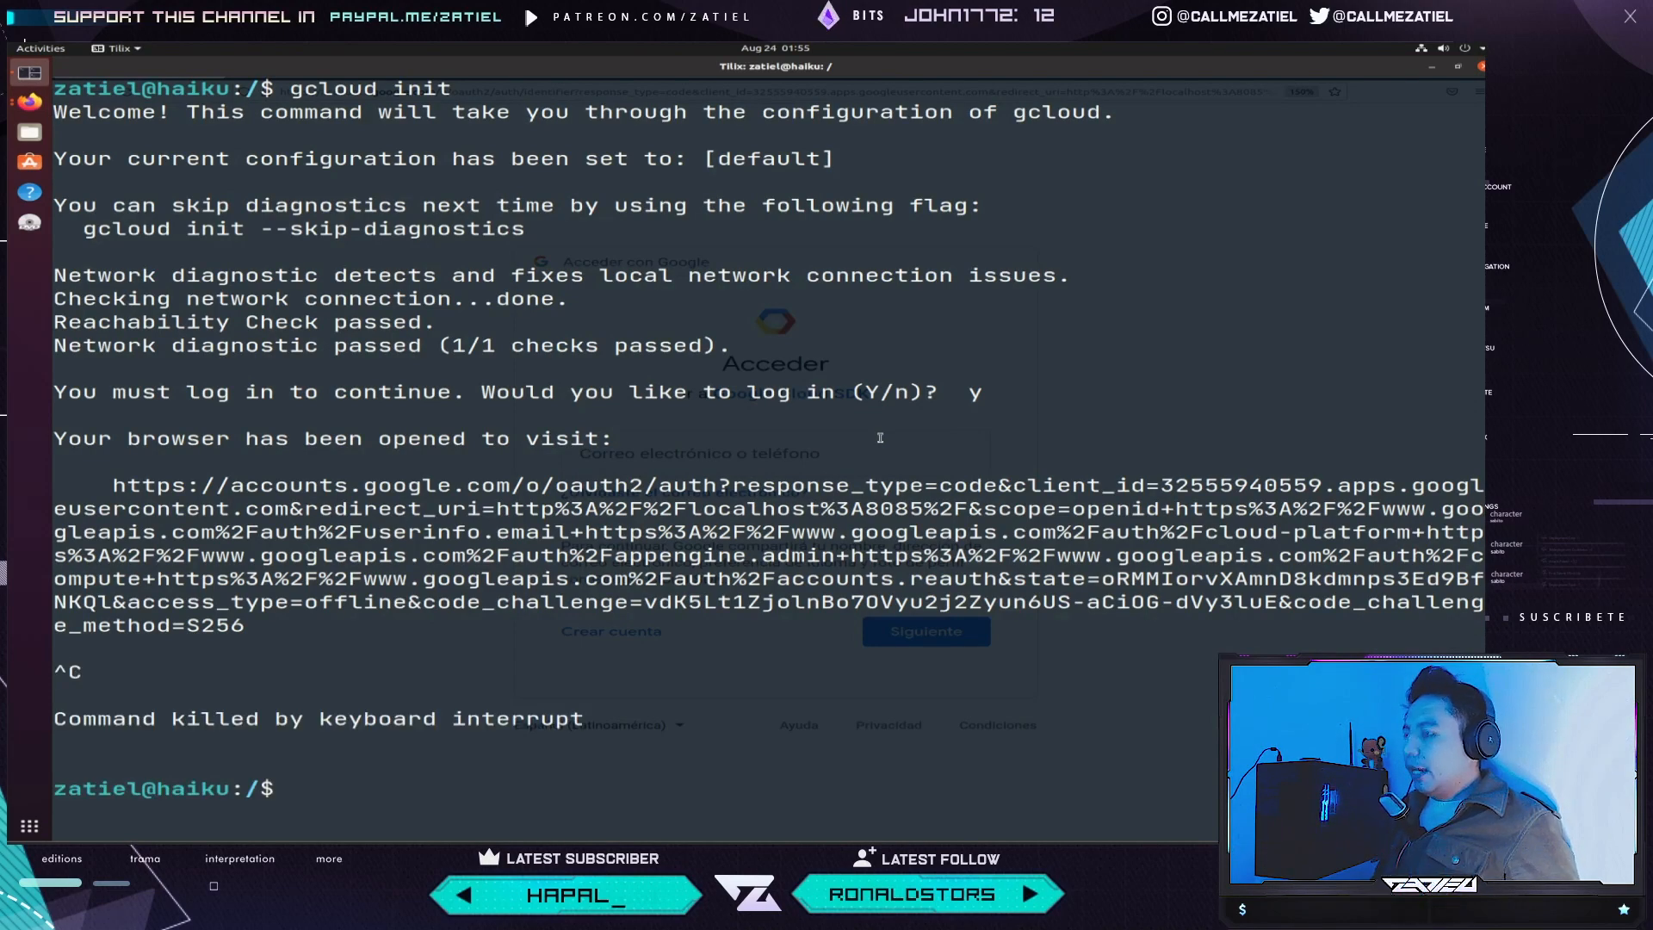
text(sudo apt-get install google-cloud-sdk-app-engine-java)
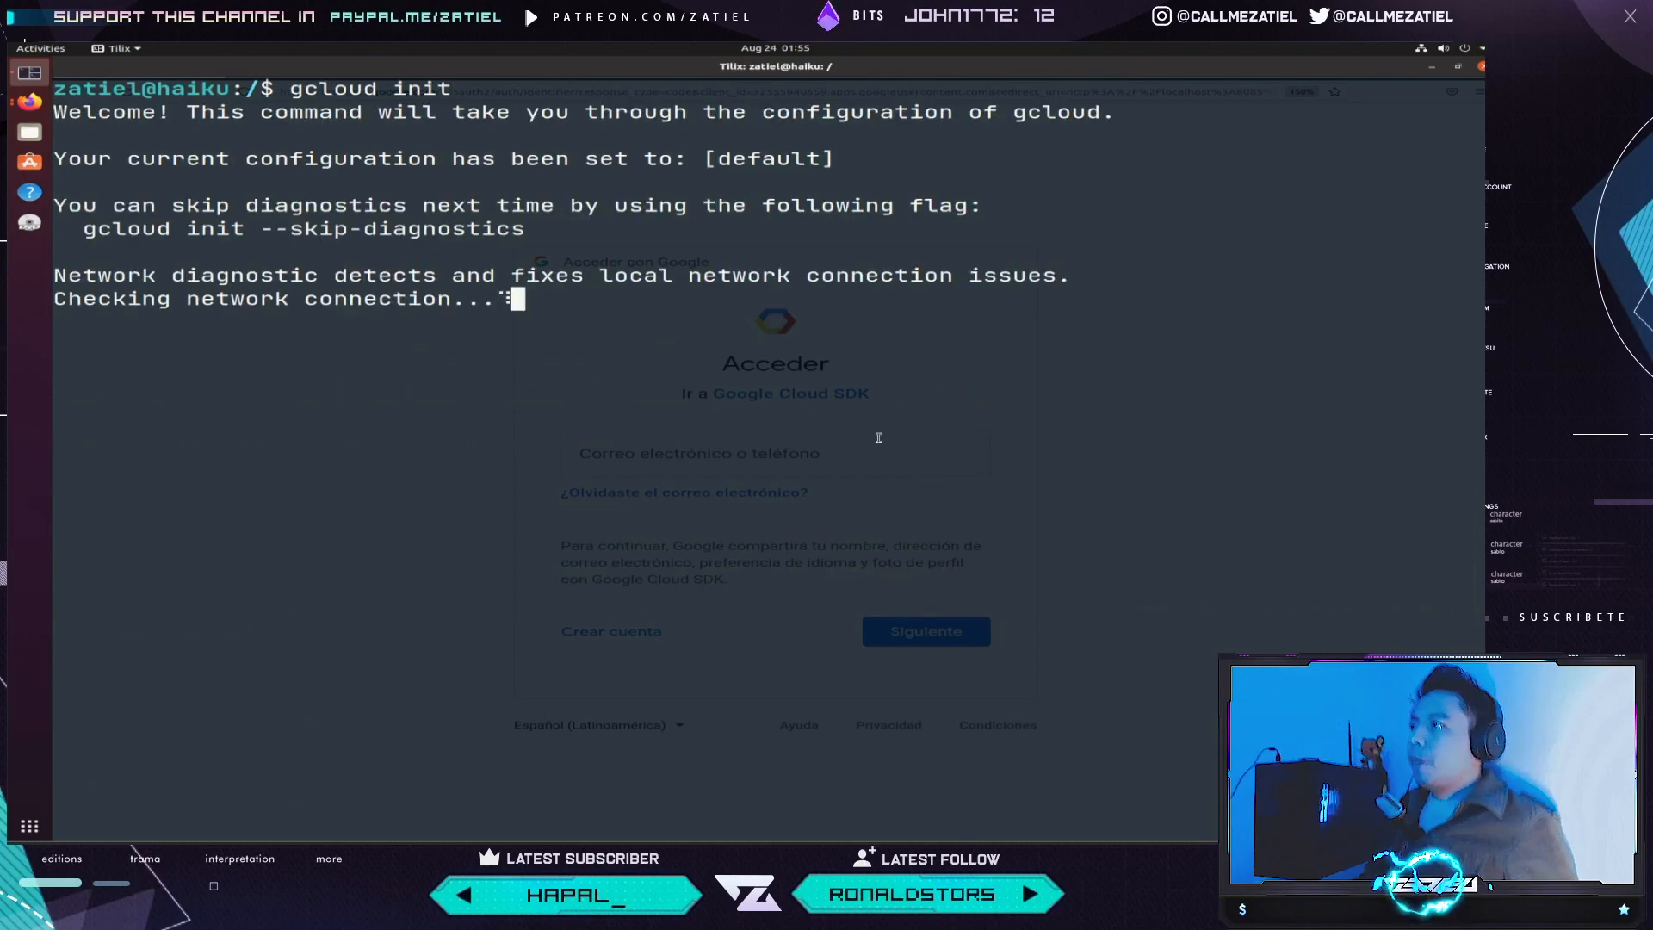
text(n)
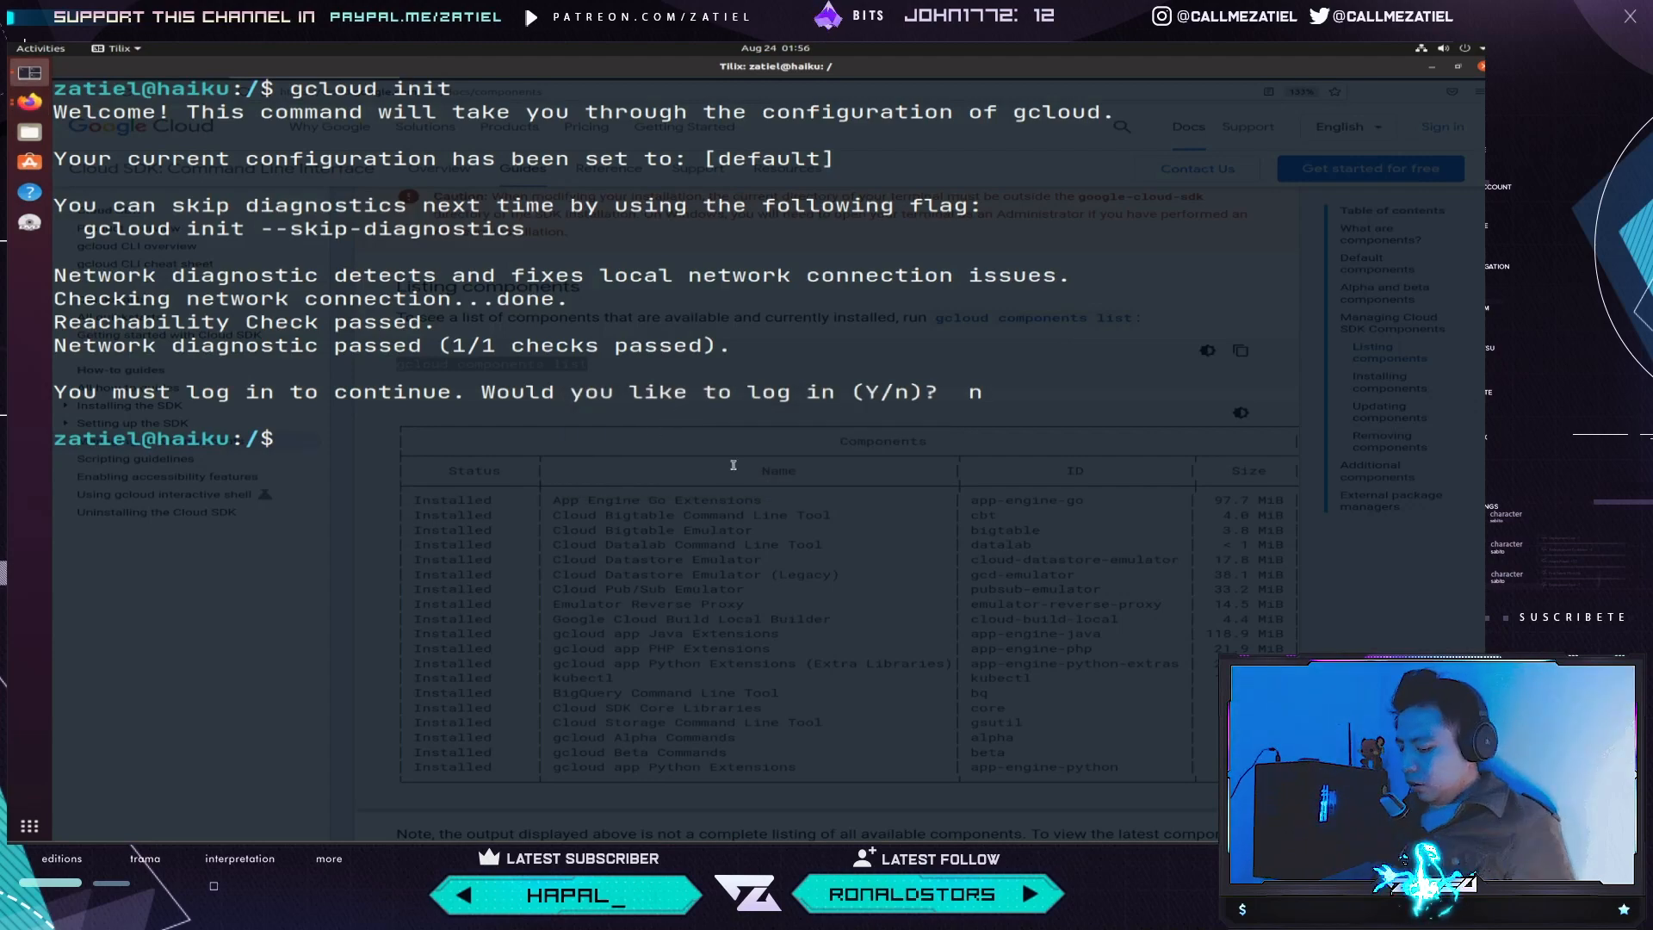
text(gcloud components list)
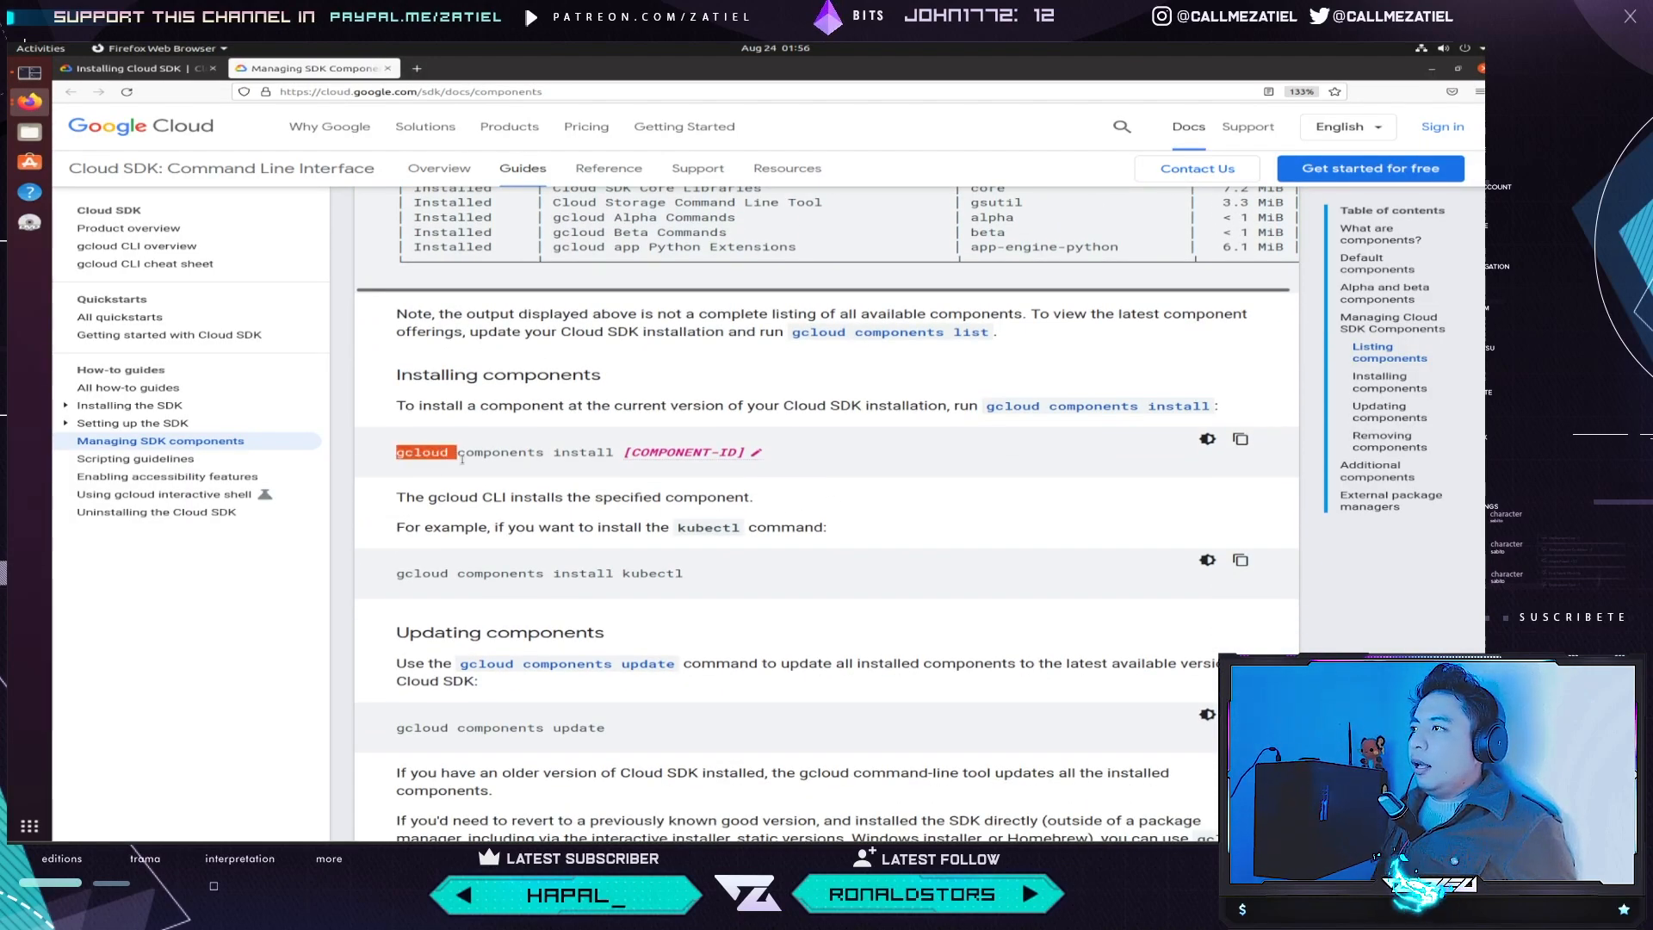
- Highlight 'gcloud components install' in the docs, then view Tilix's full components table
drag(395, 451, 614, 451)
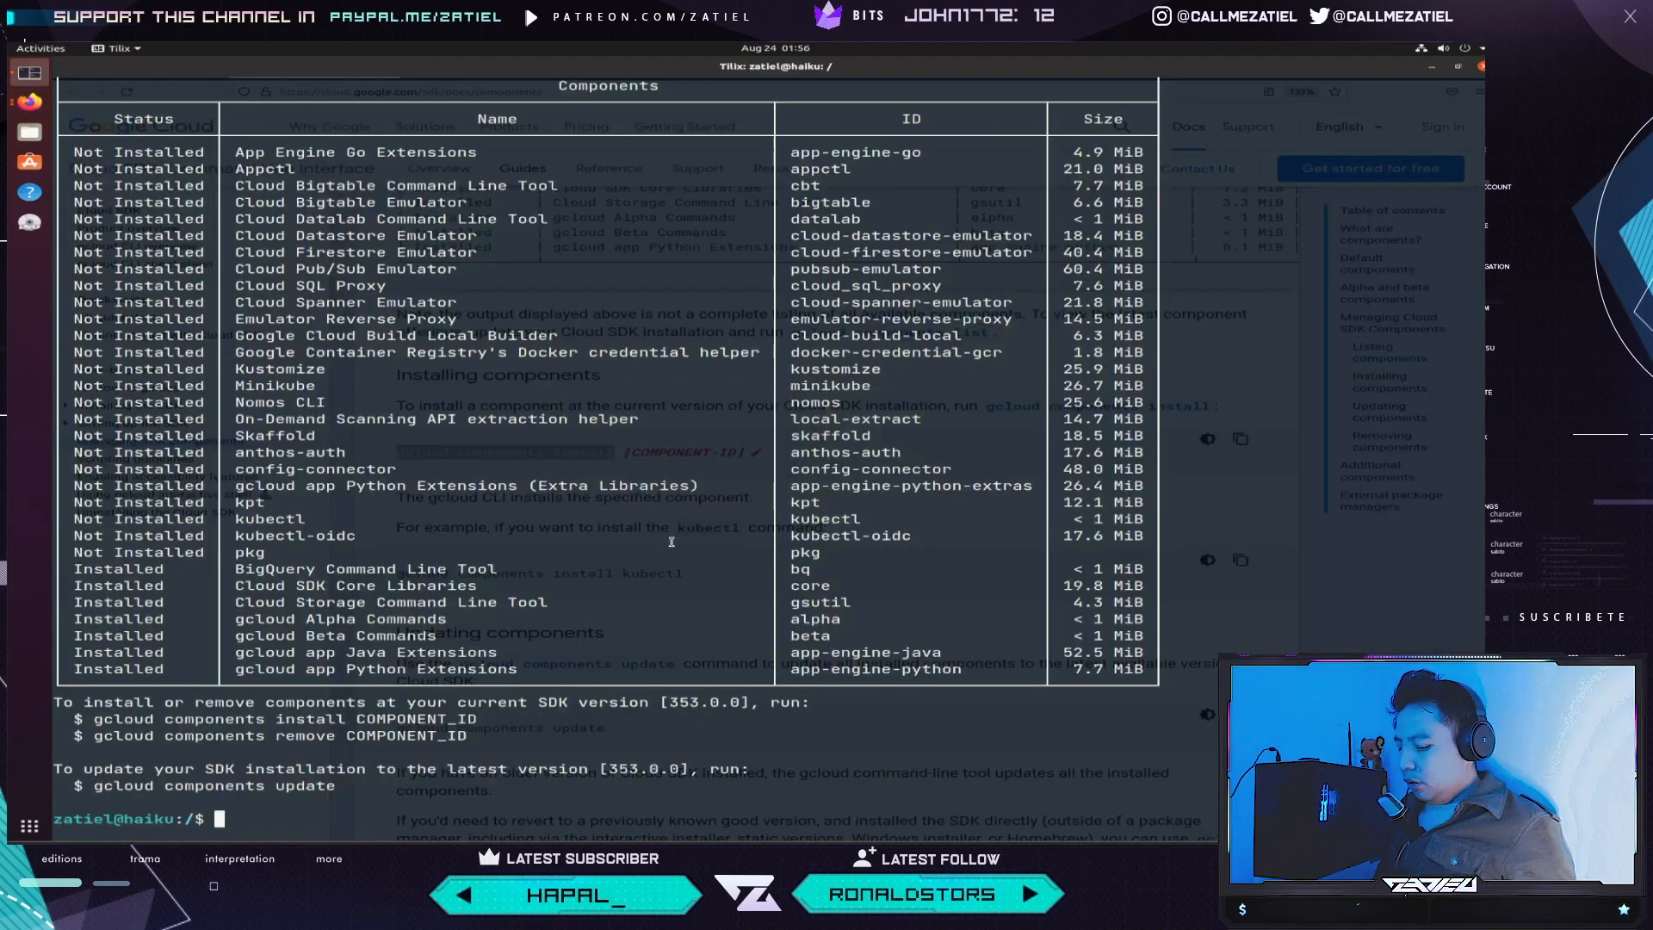
- Run gcloud components install cbt; Tilix suggests sudo apt-get install google-cloud-sdk-cbt instead
text(gcloud components install)
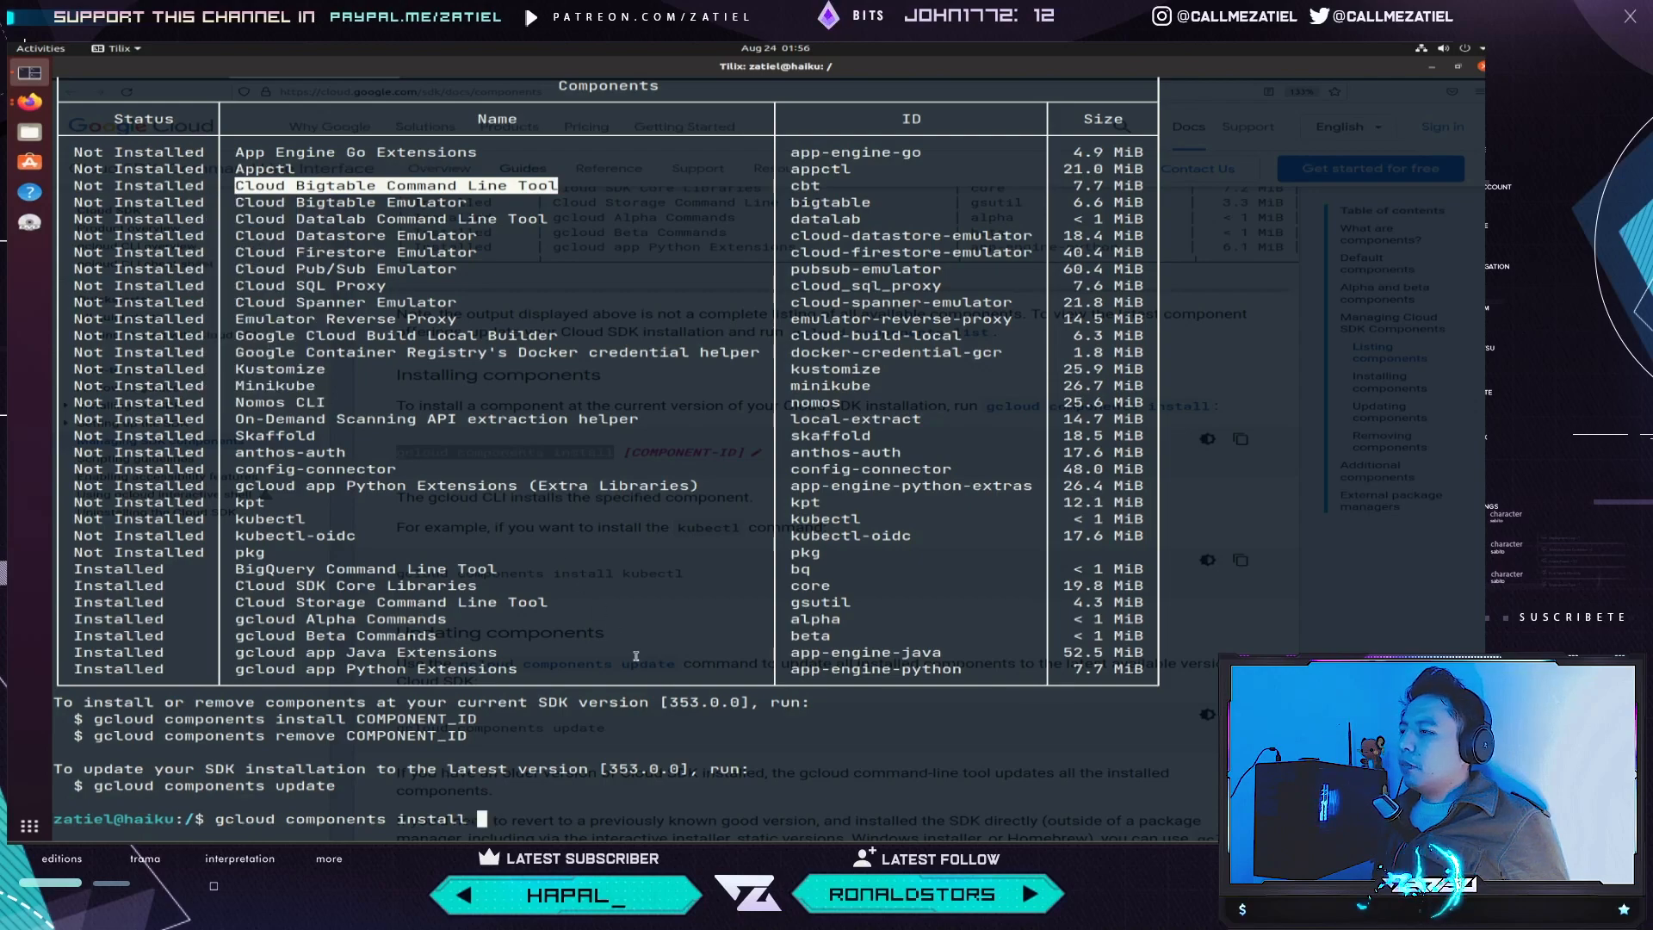
text(Cloud Bigtable Command Line Tool)
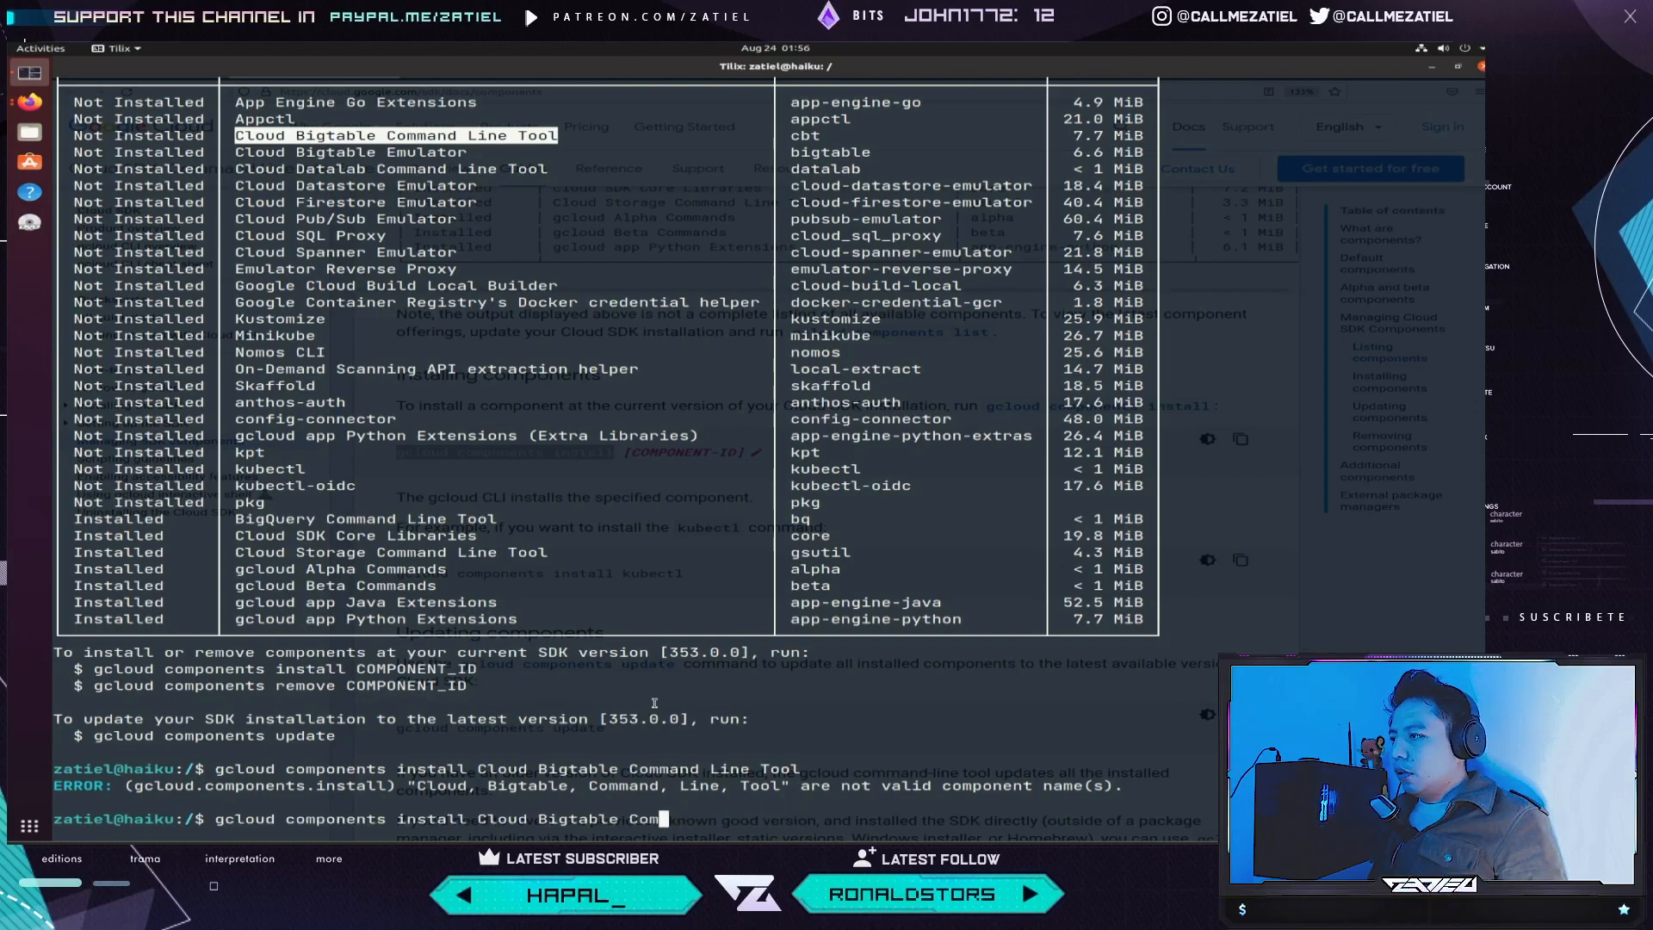
key(BackSpace)
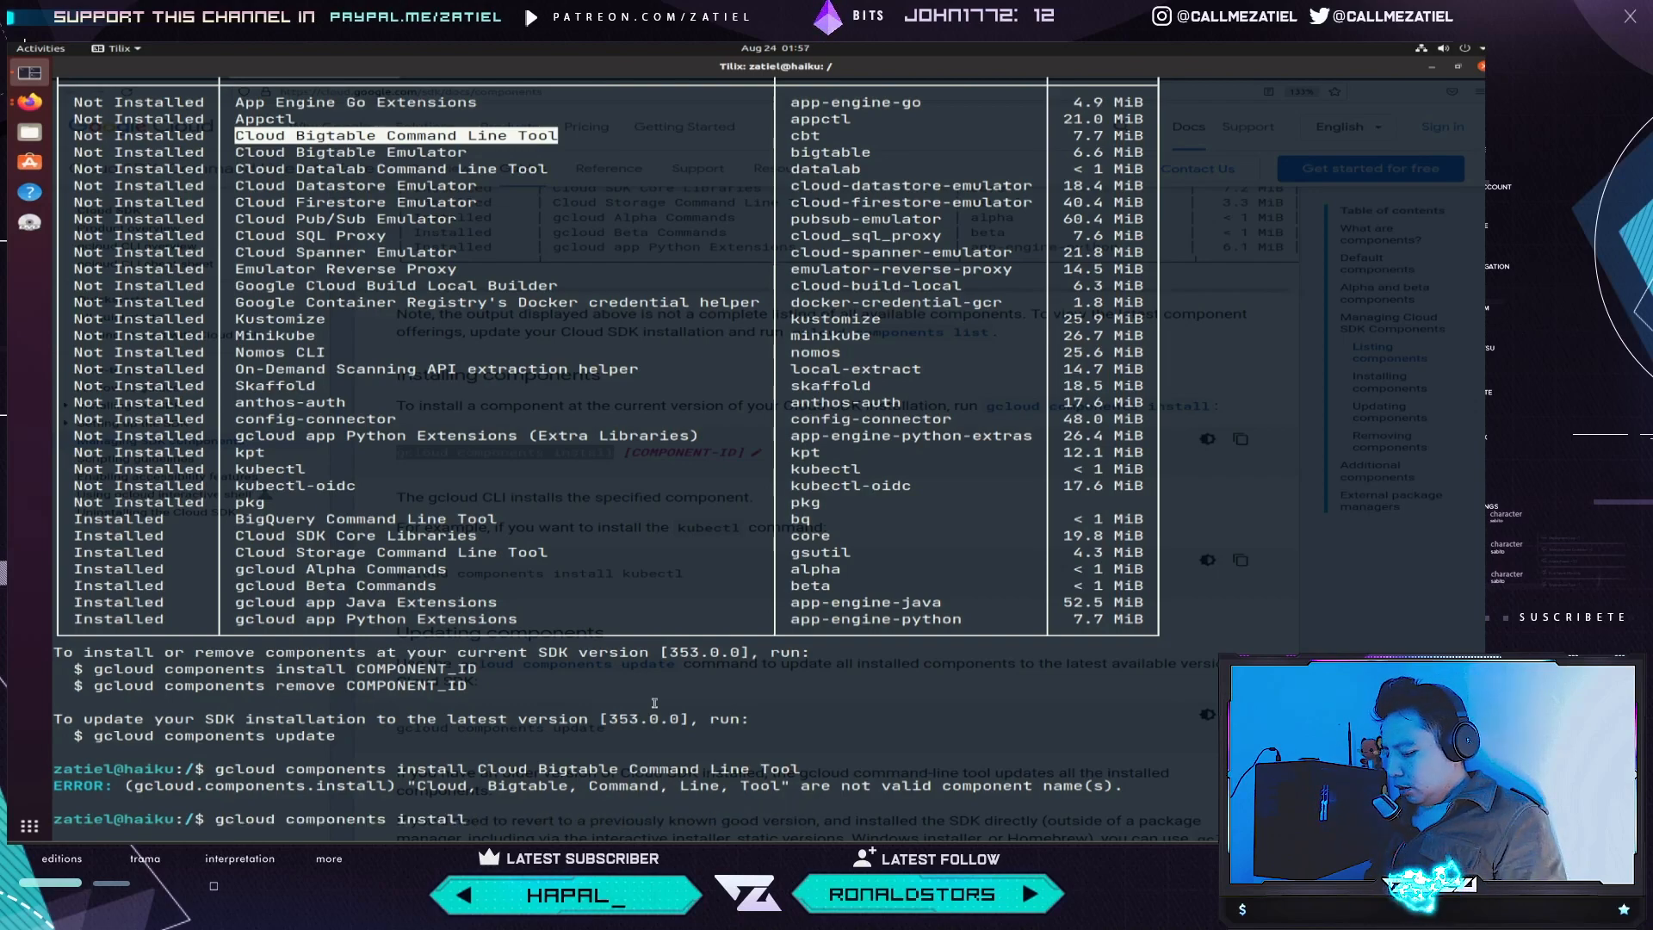
text(b)
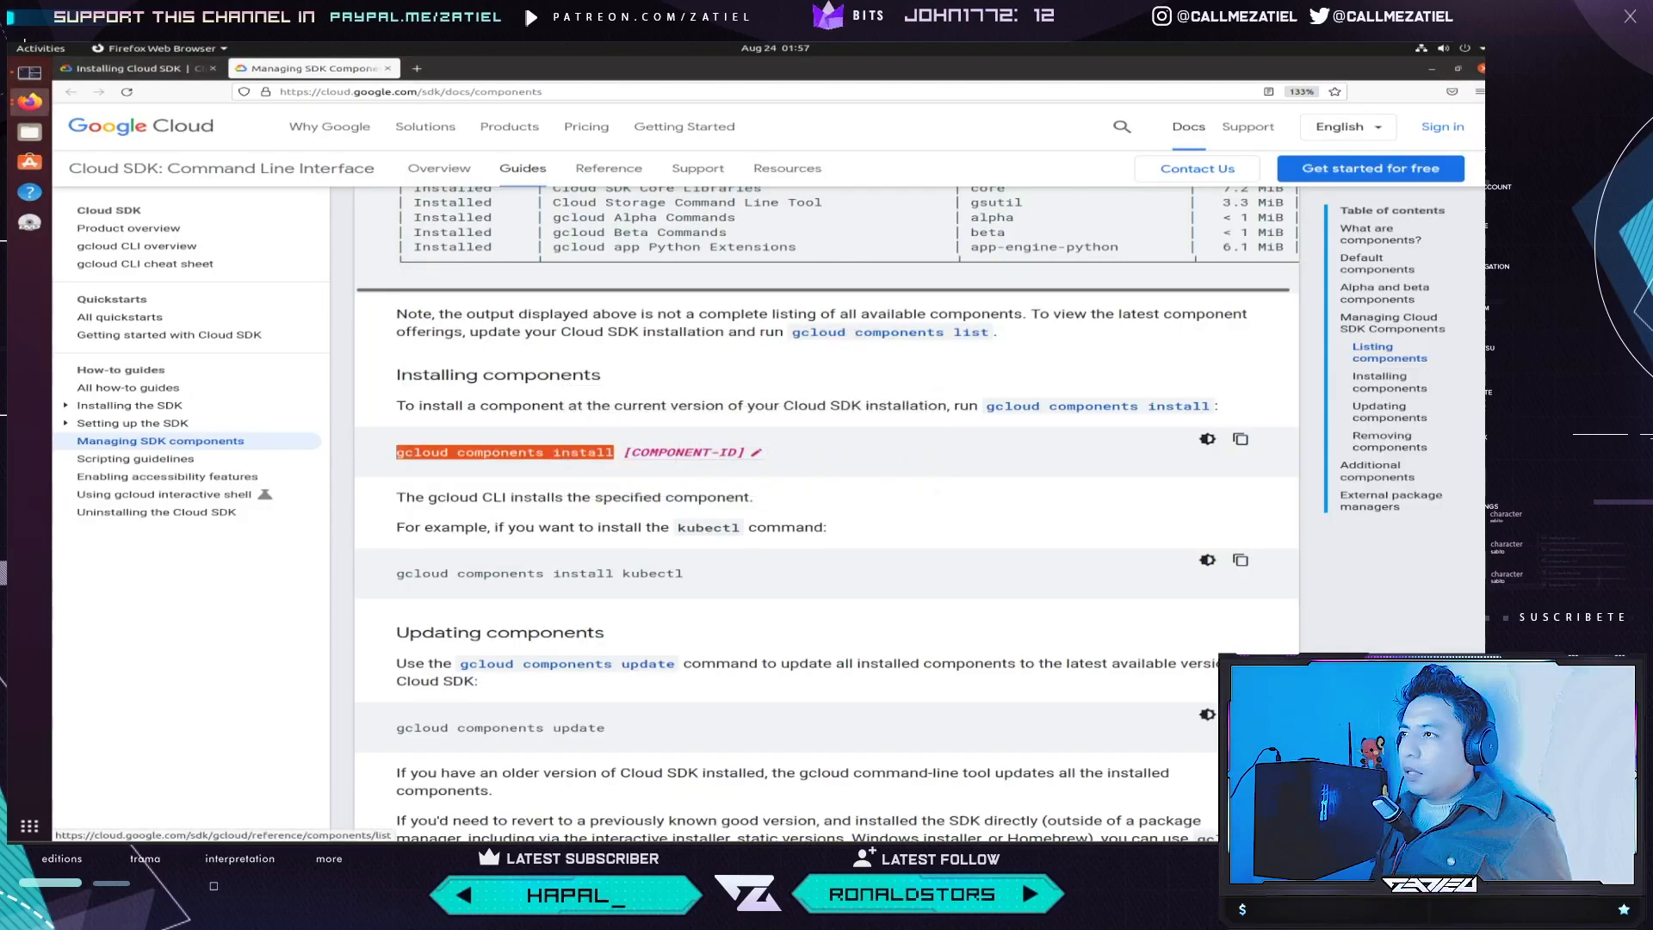
key(Alt+Tab)
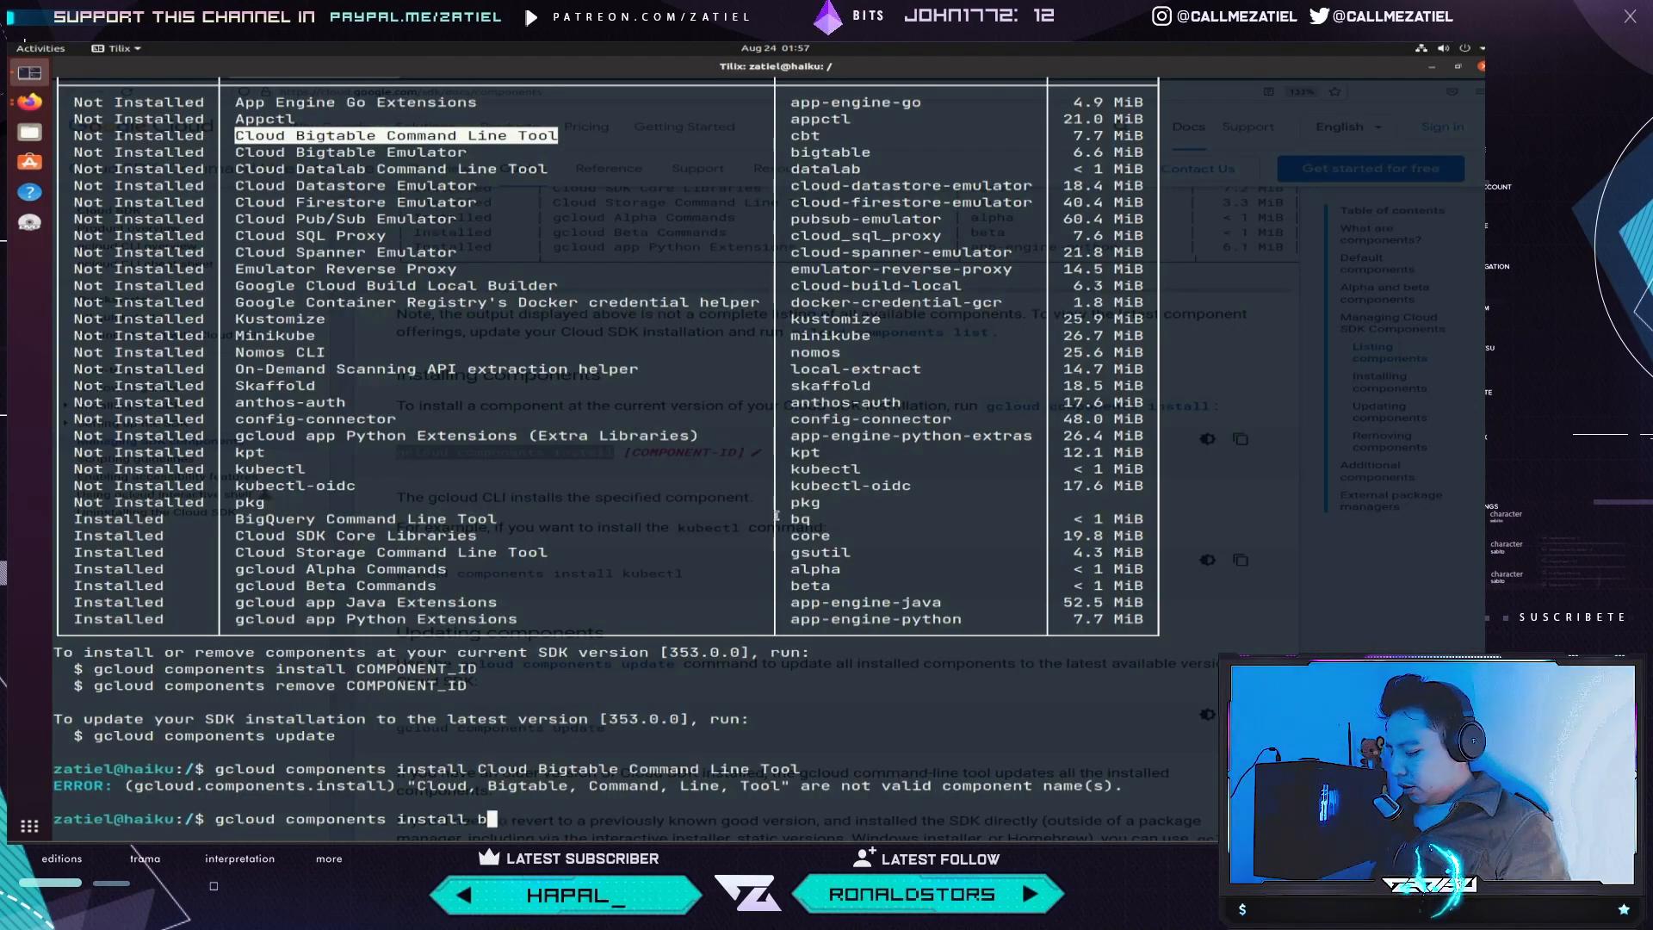
text(ct)
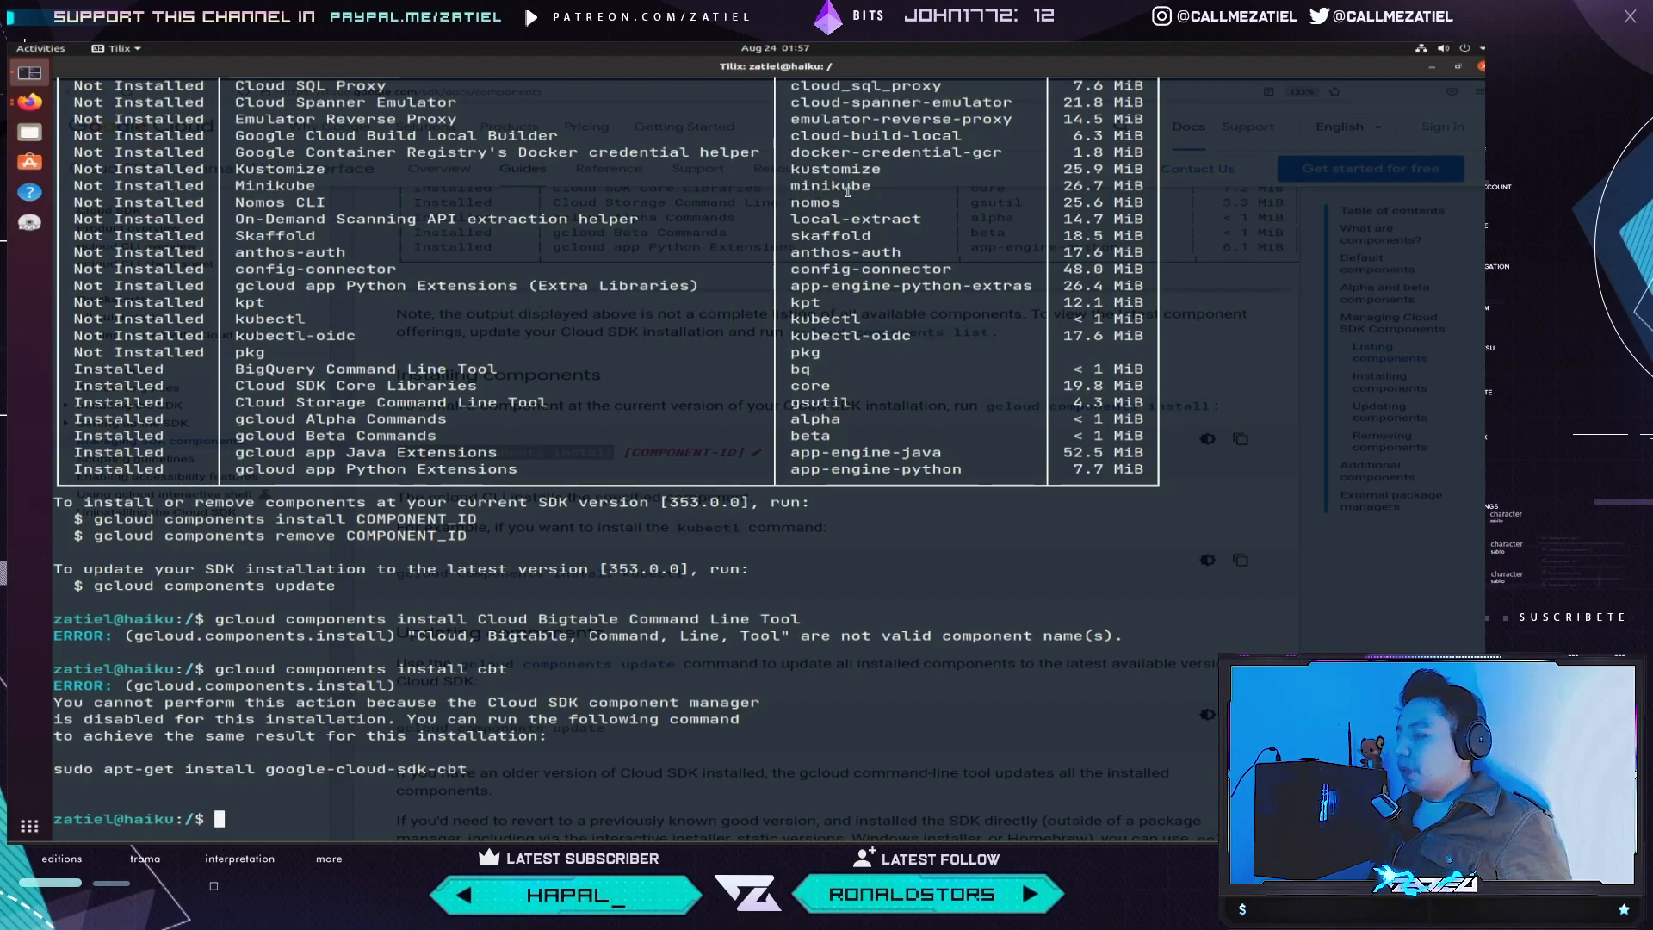
- Rerun 'sudo gcloud components install cbt', answer the paste warning, and get the same refusal
text(gcloud components install cbt)
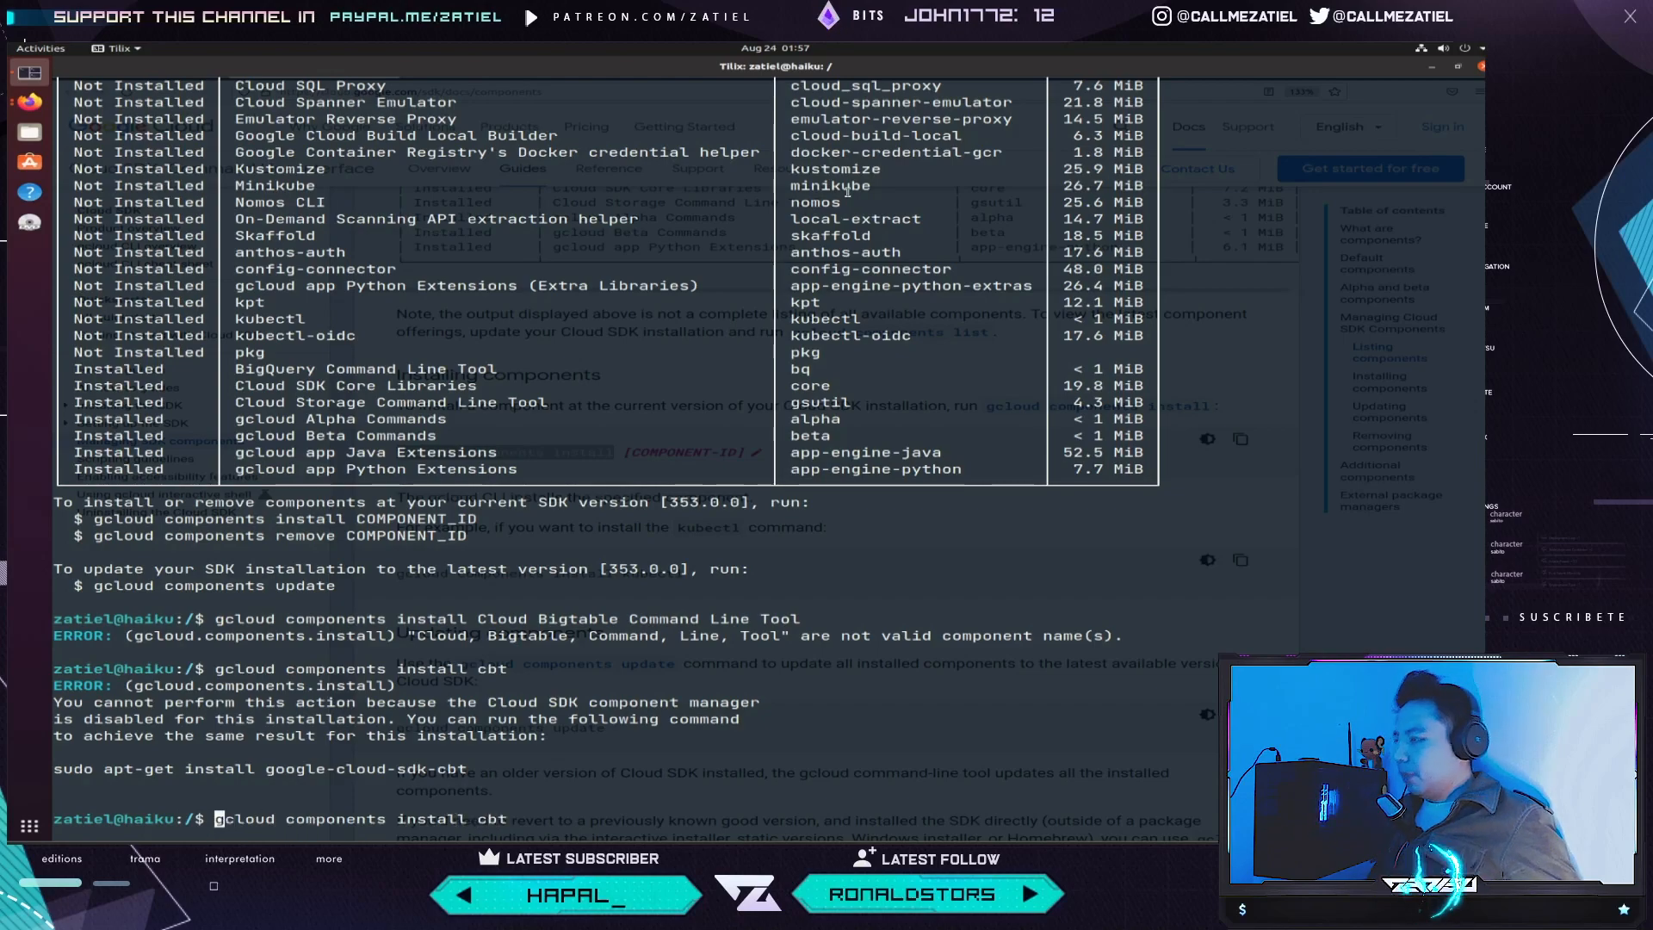
text(sudo)
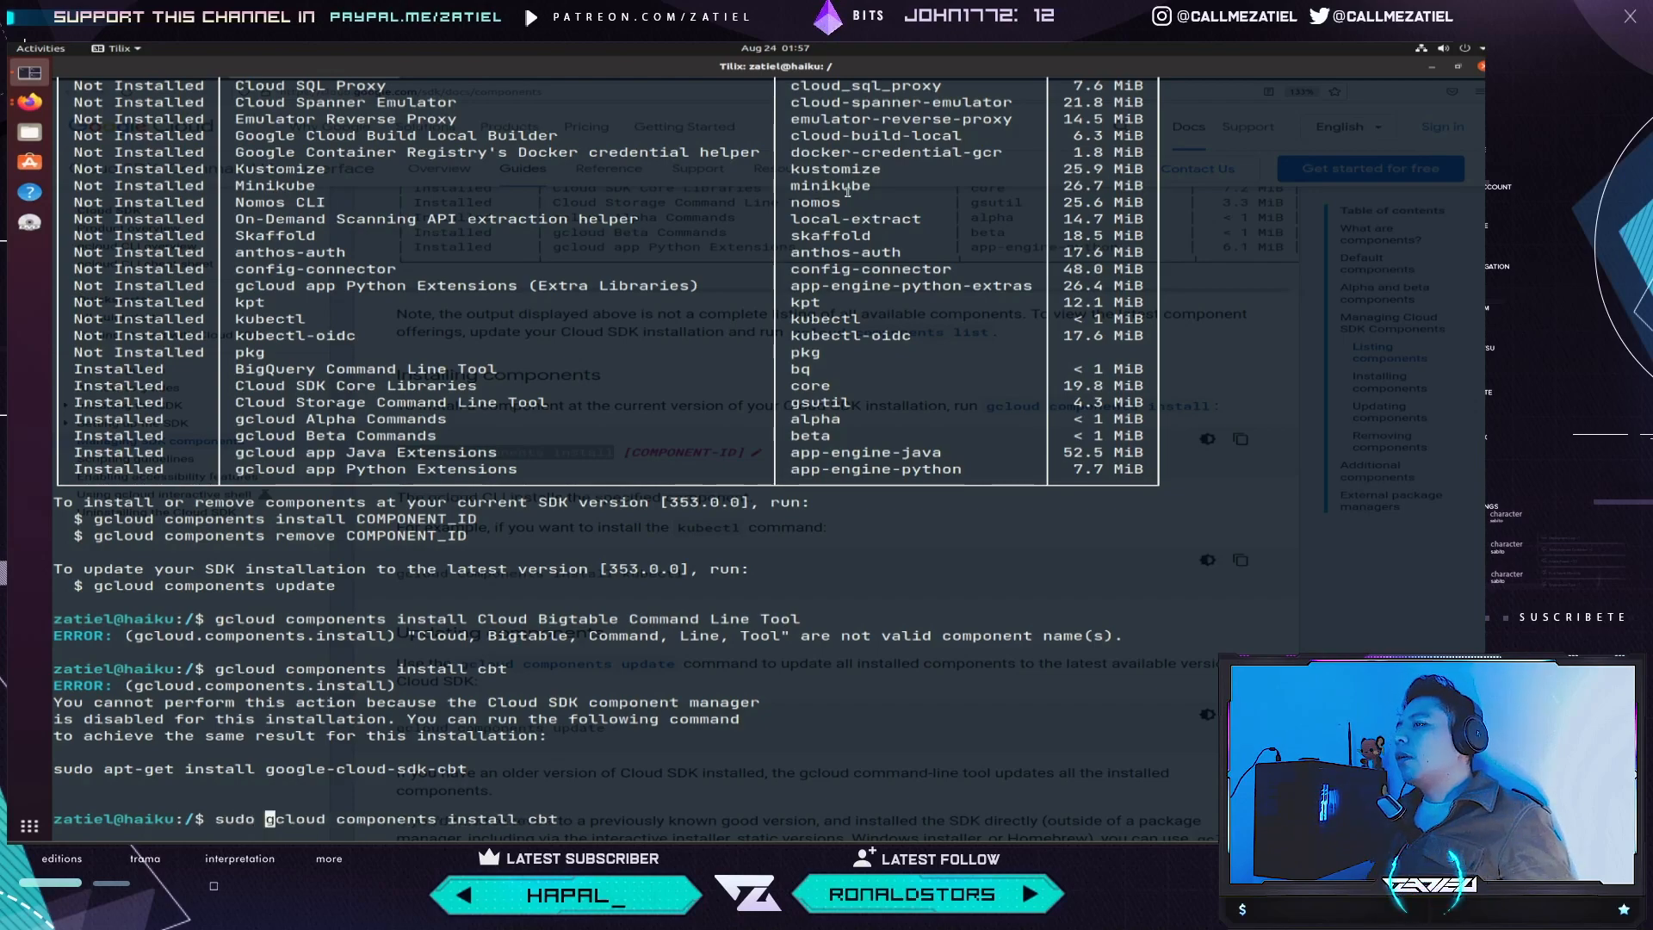
key(Return)
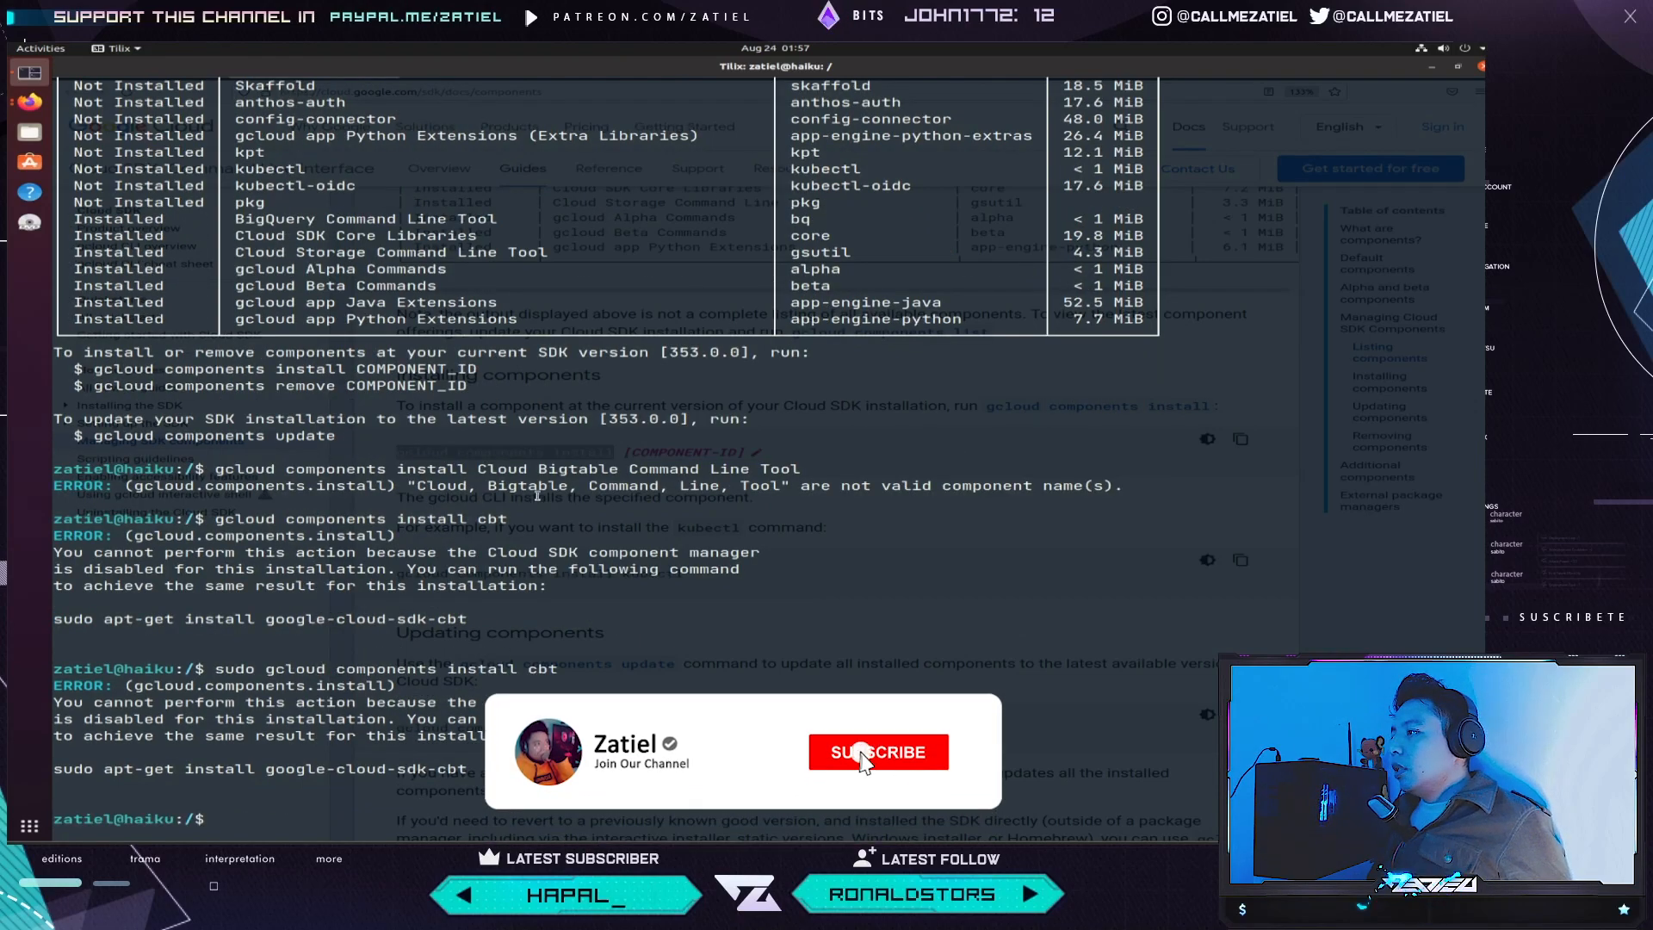
click(878, 751)
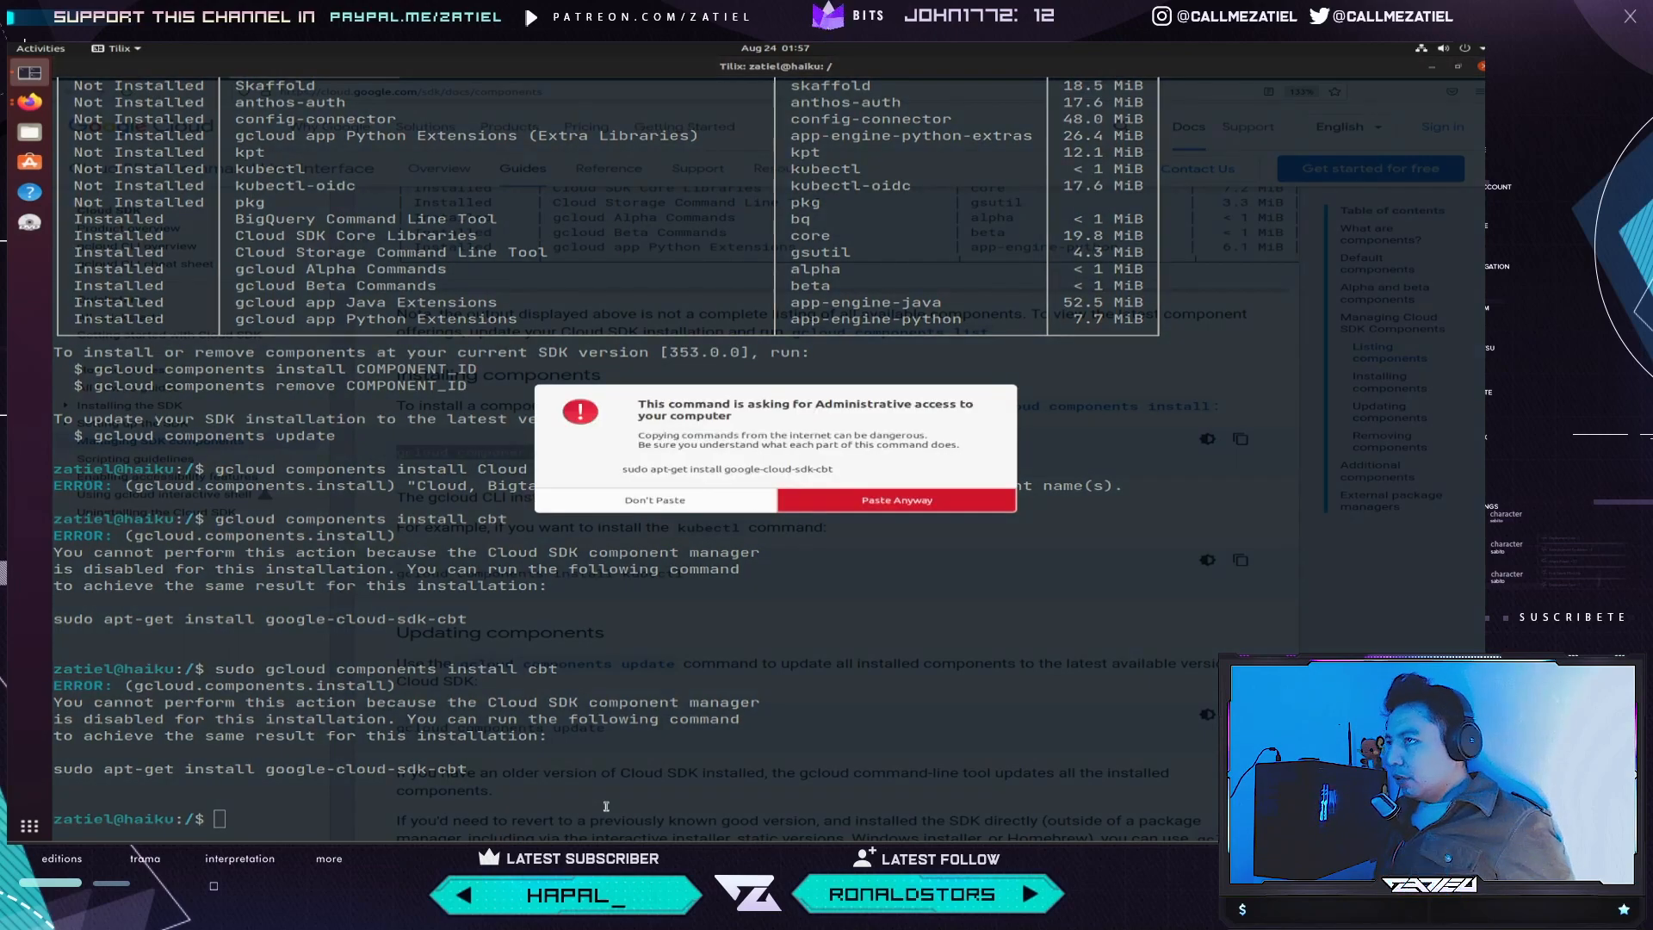
click(894, 500)
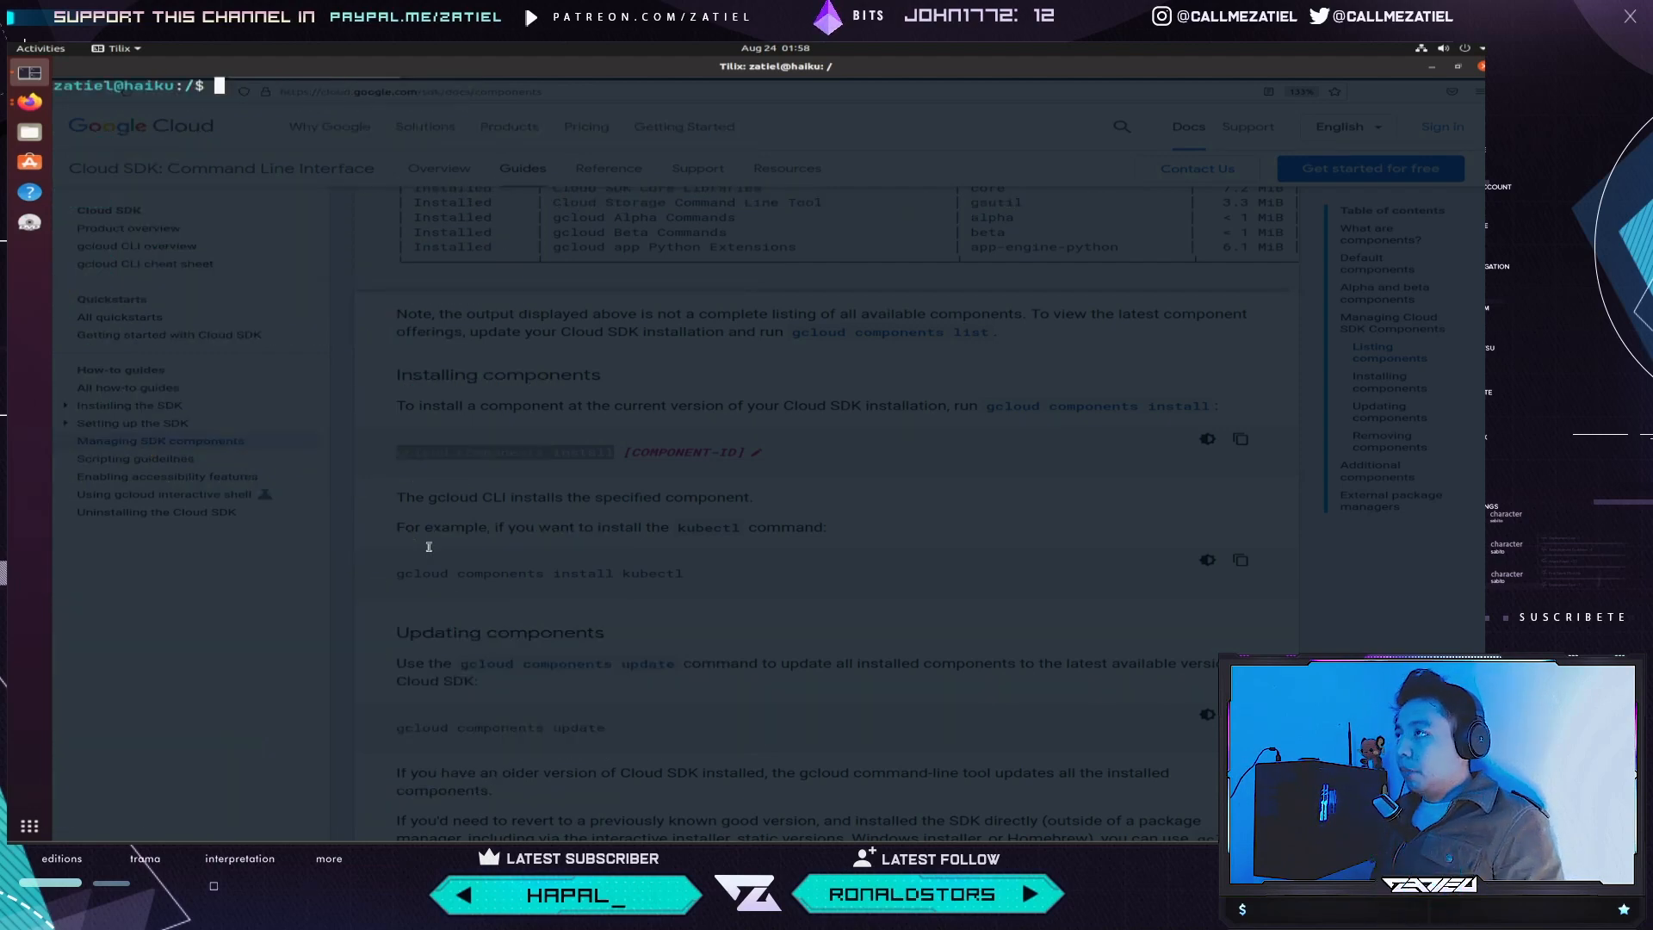
text(sudo gcloud components install cbt)
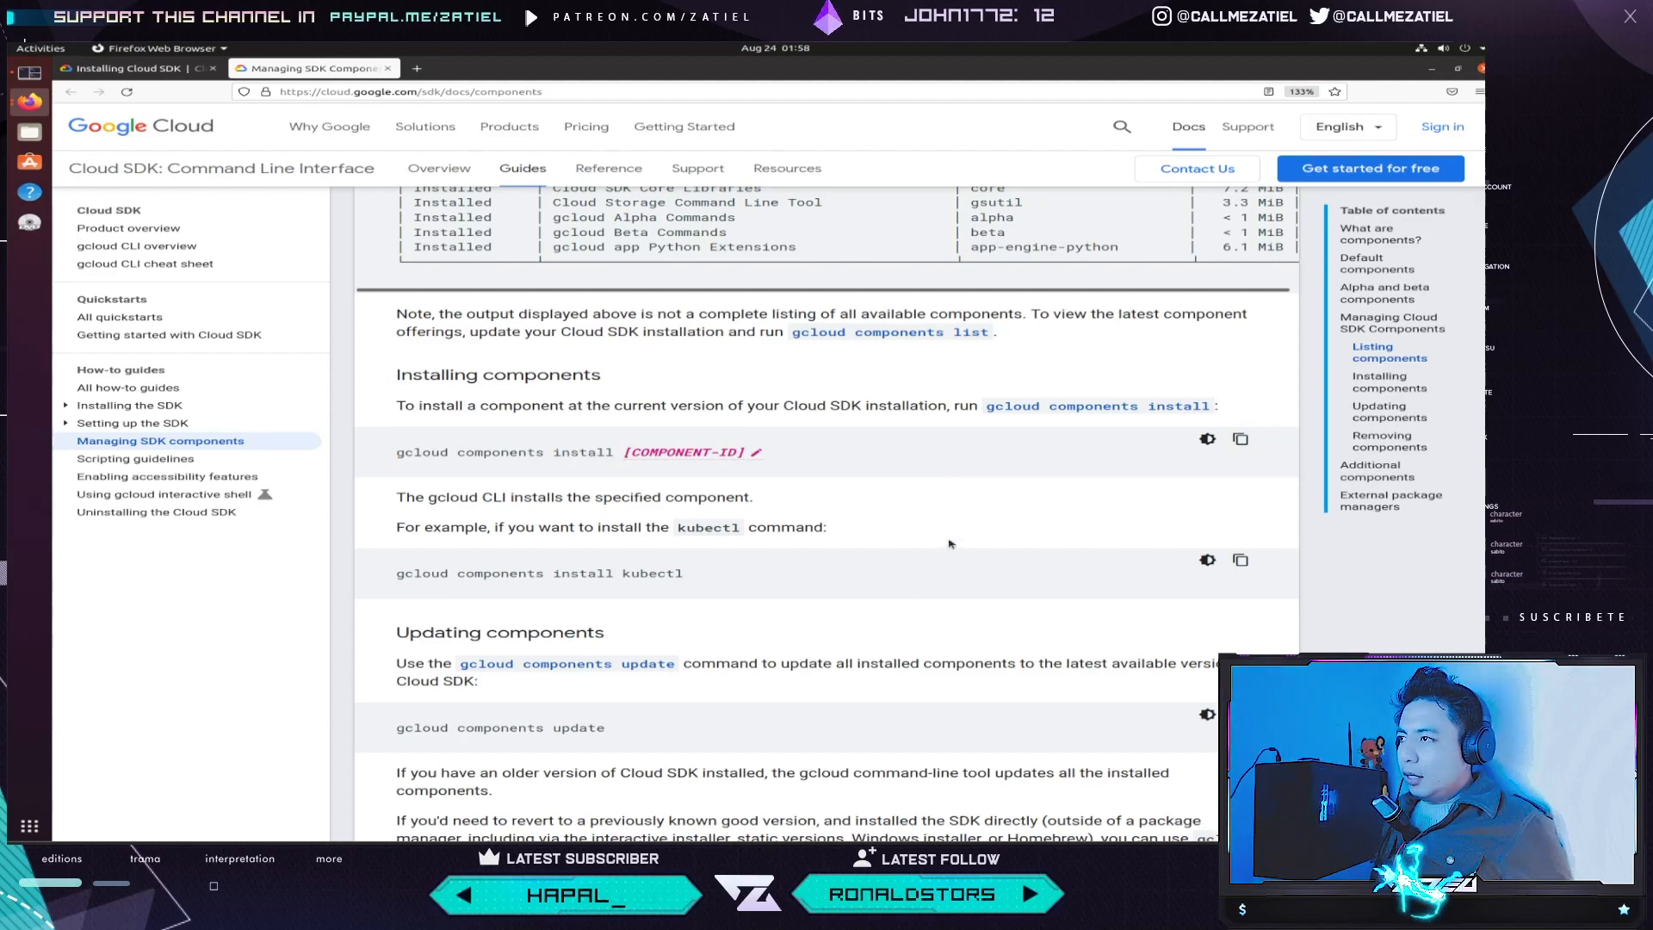
scroll(down, 3)
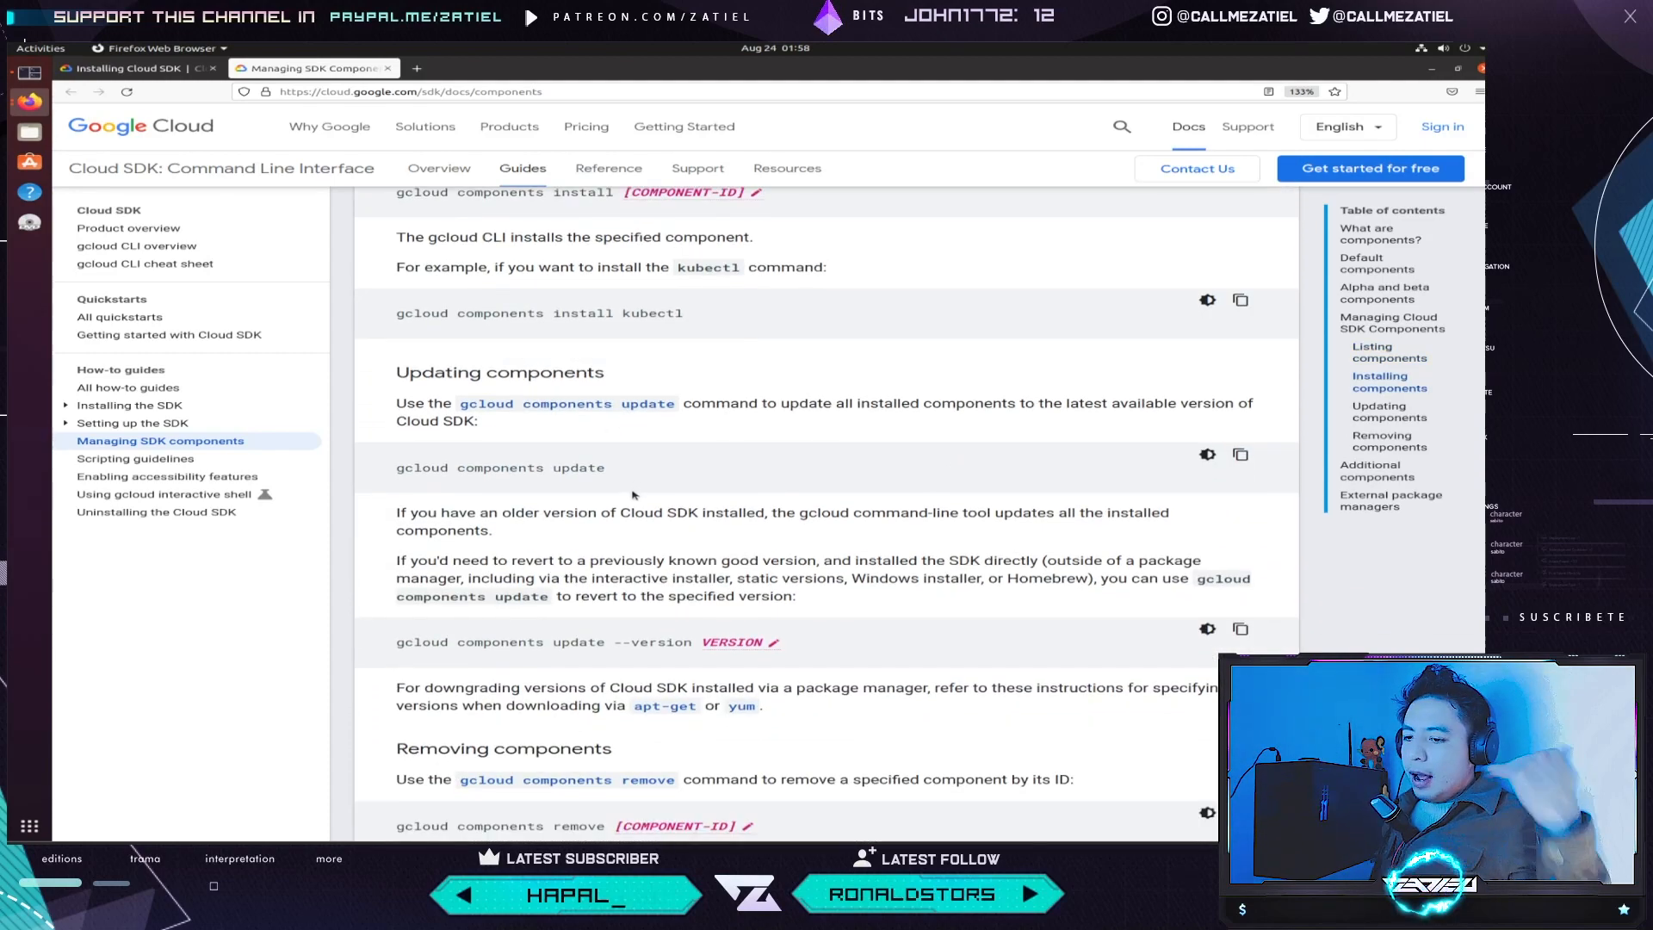
scroll(down, 3)
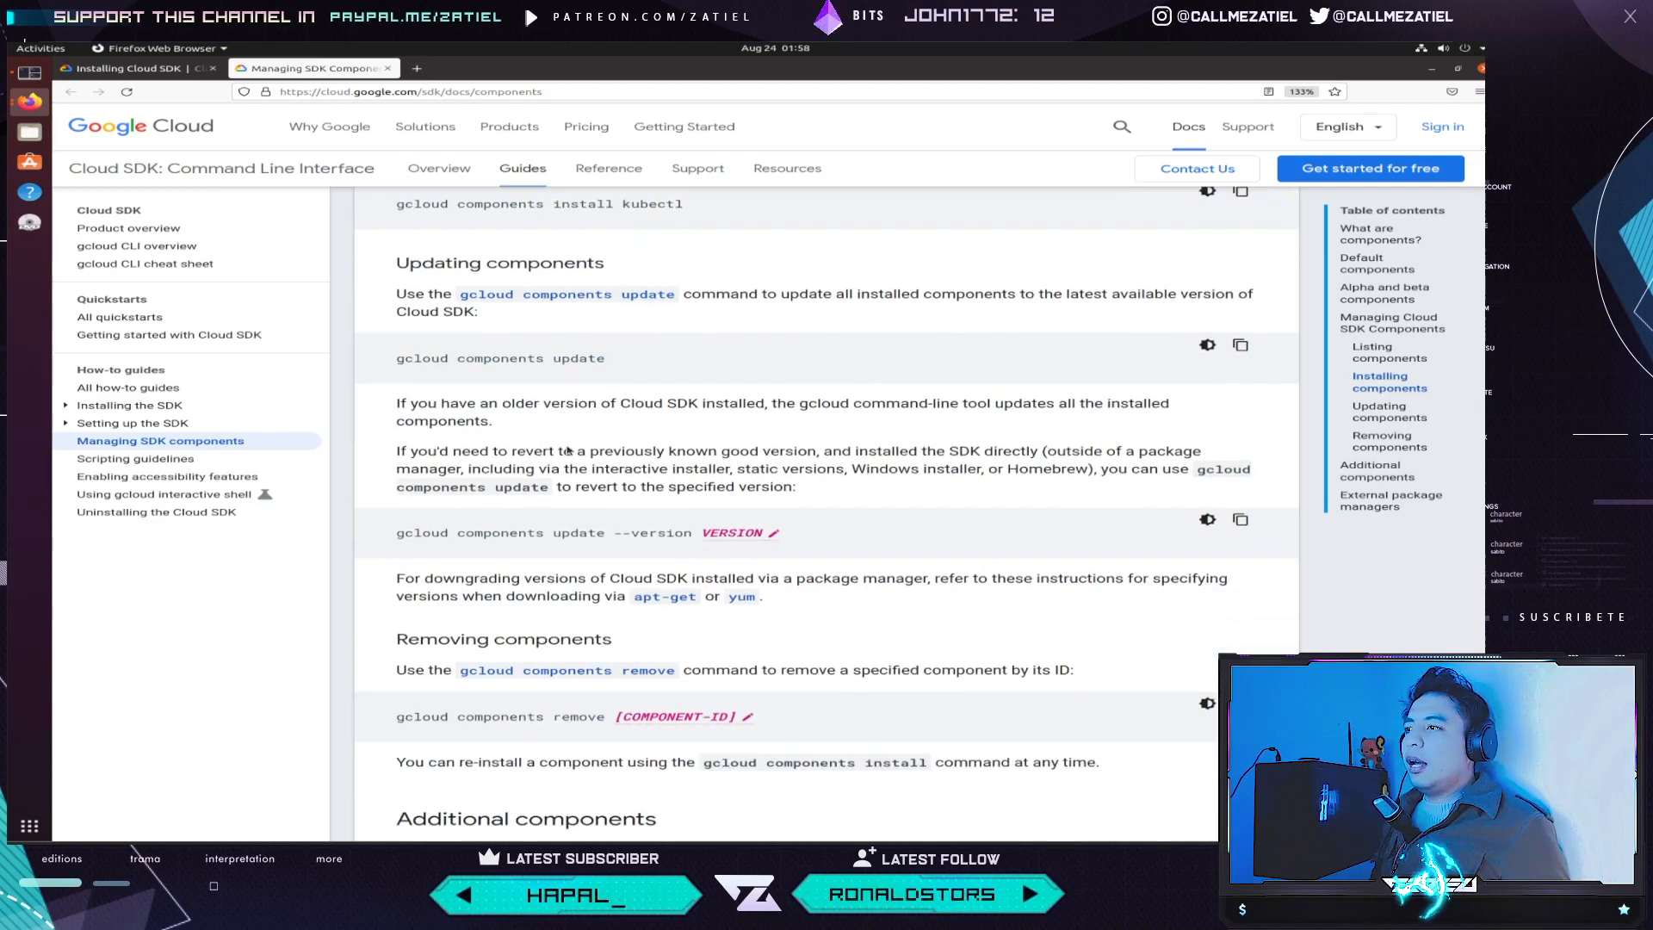
scroll(down, 3)
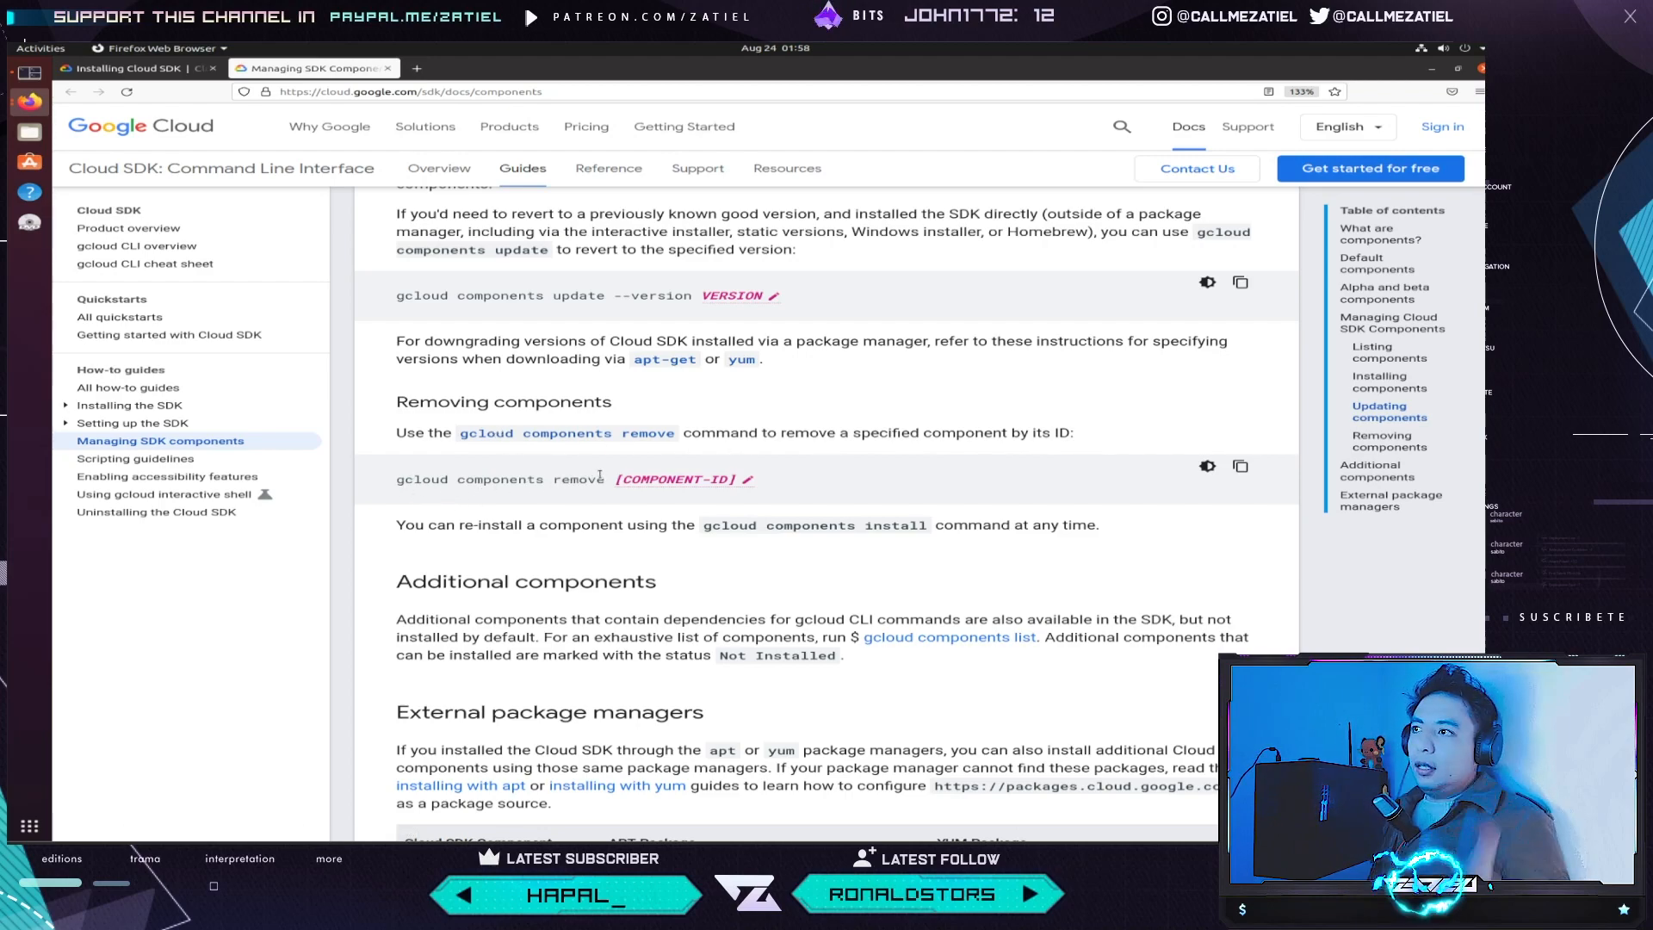
scroll(down, 3)
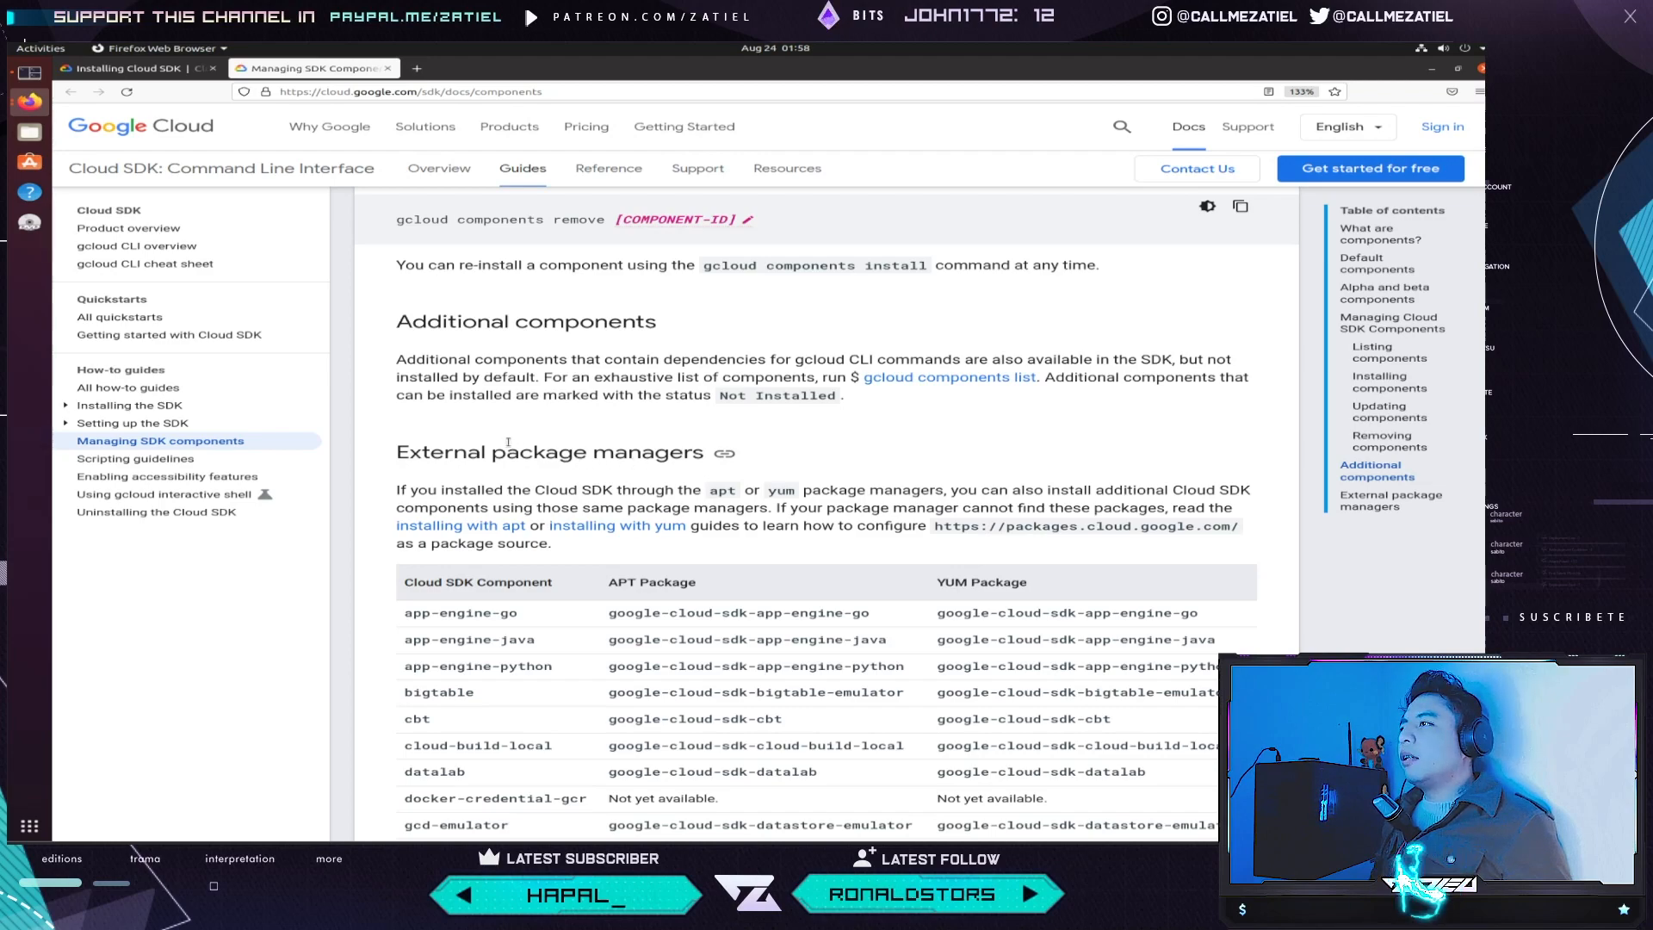
scroll(down, 3)
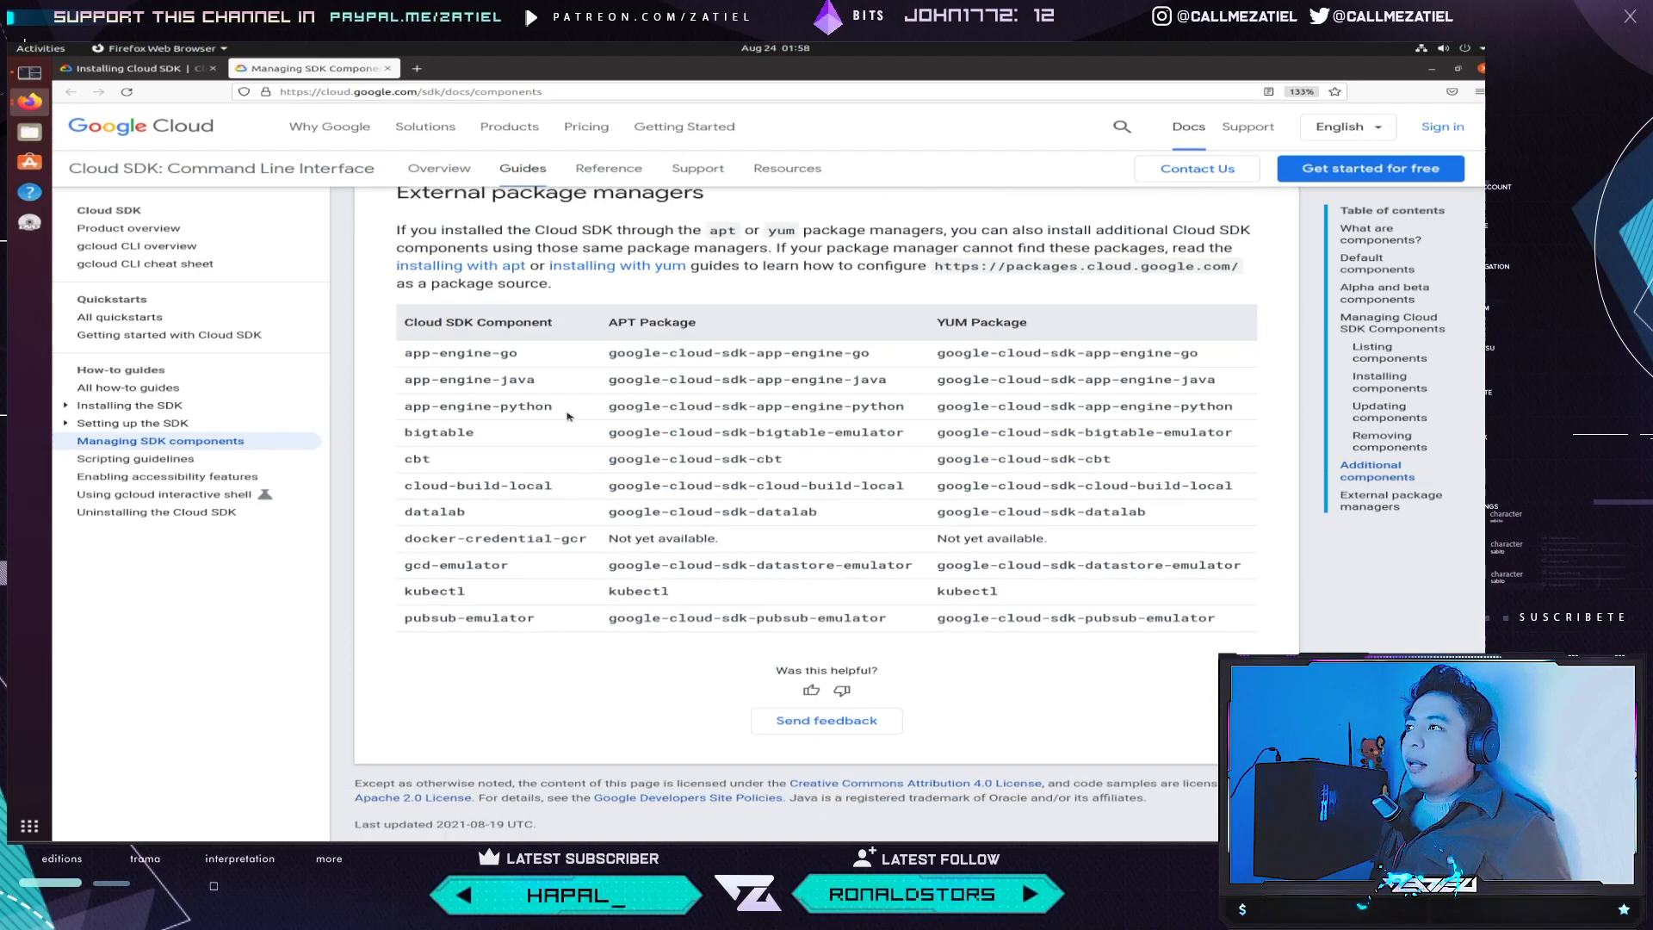
mouse_move(530, 353)
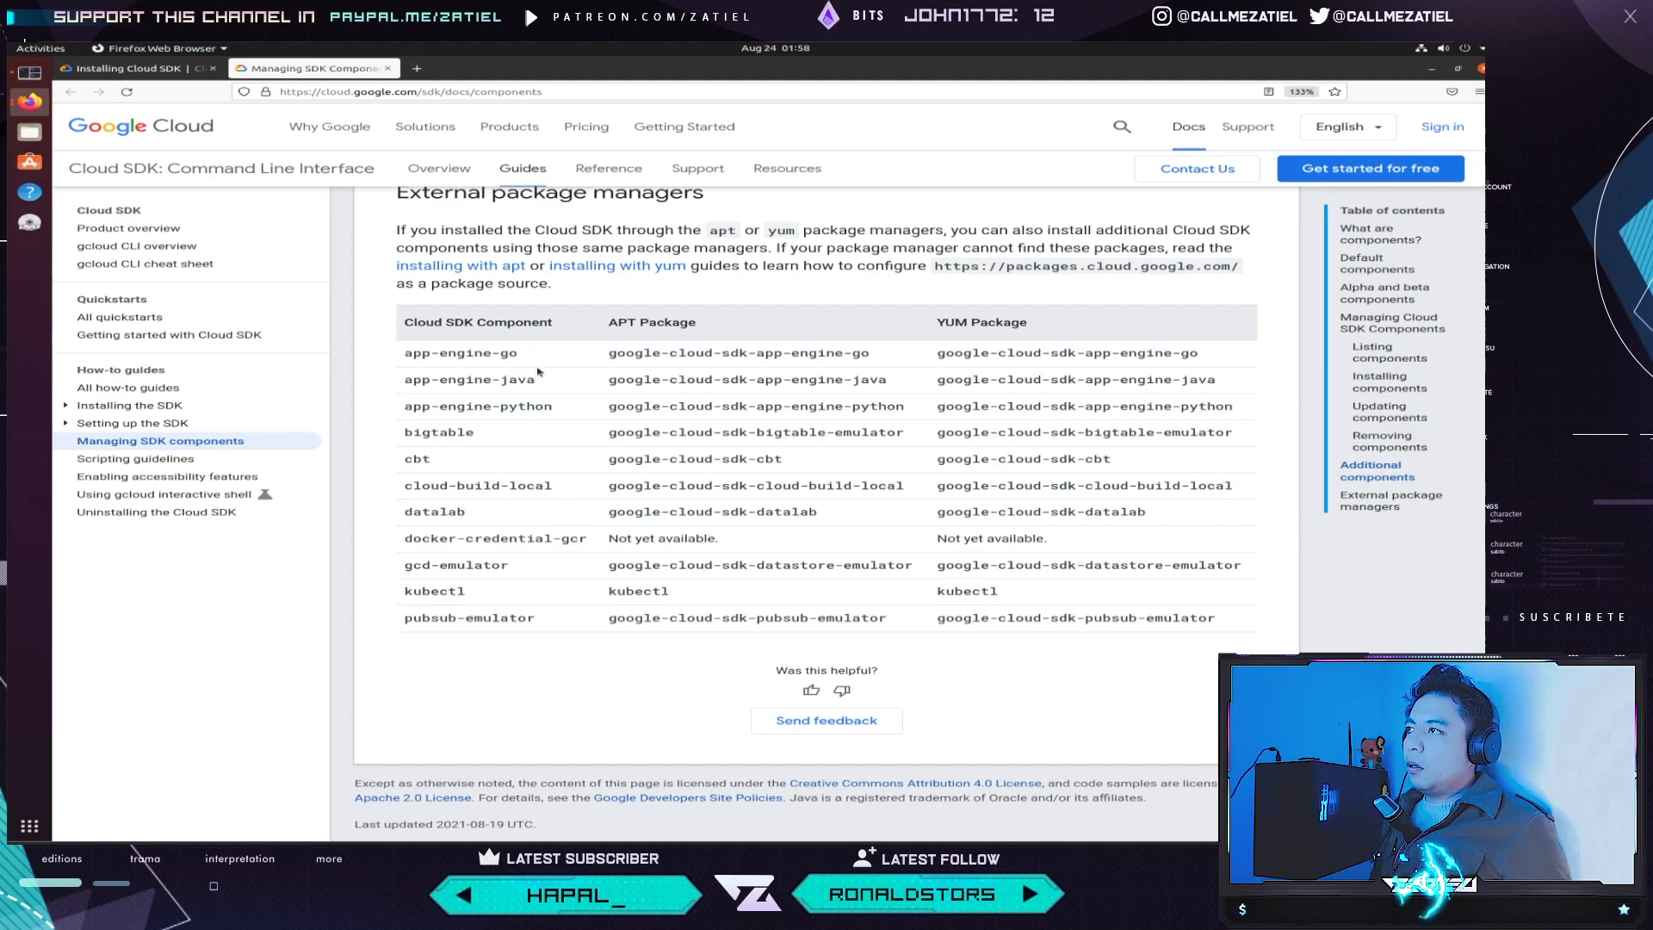
mouse_move(496, 455)
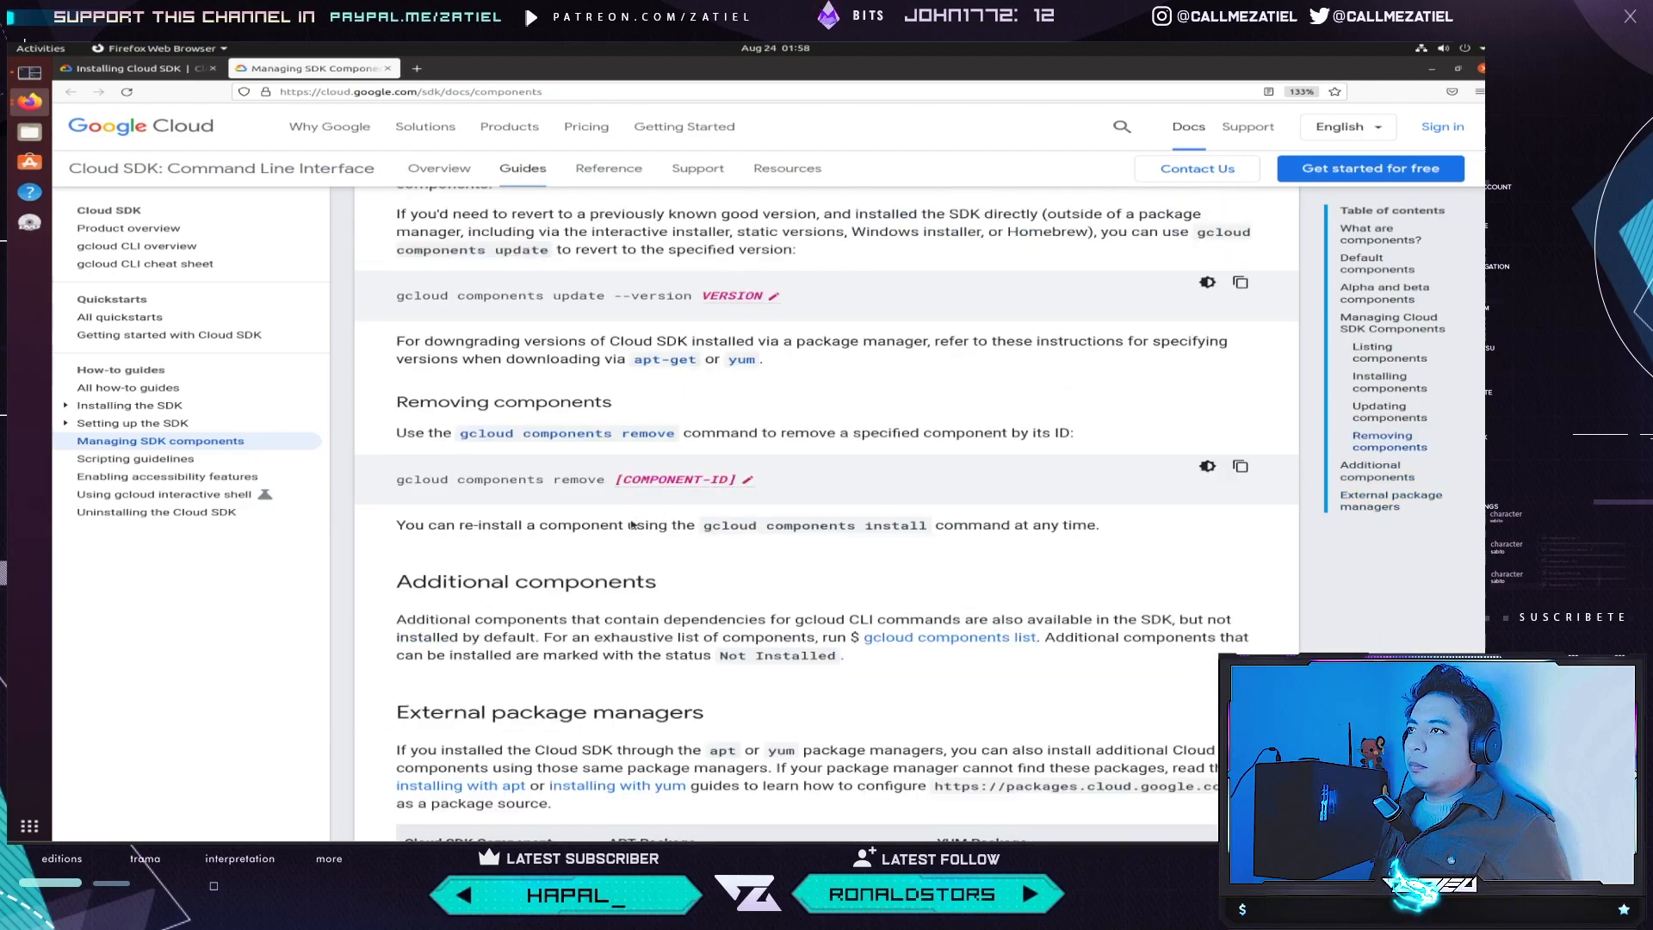
scroll(down, 3)
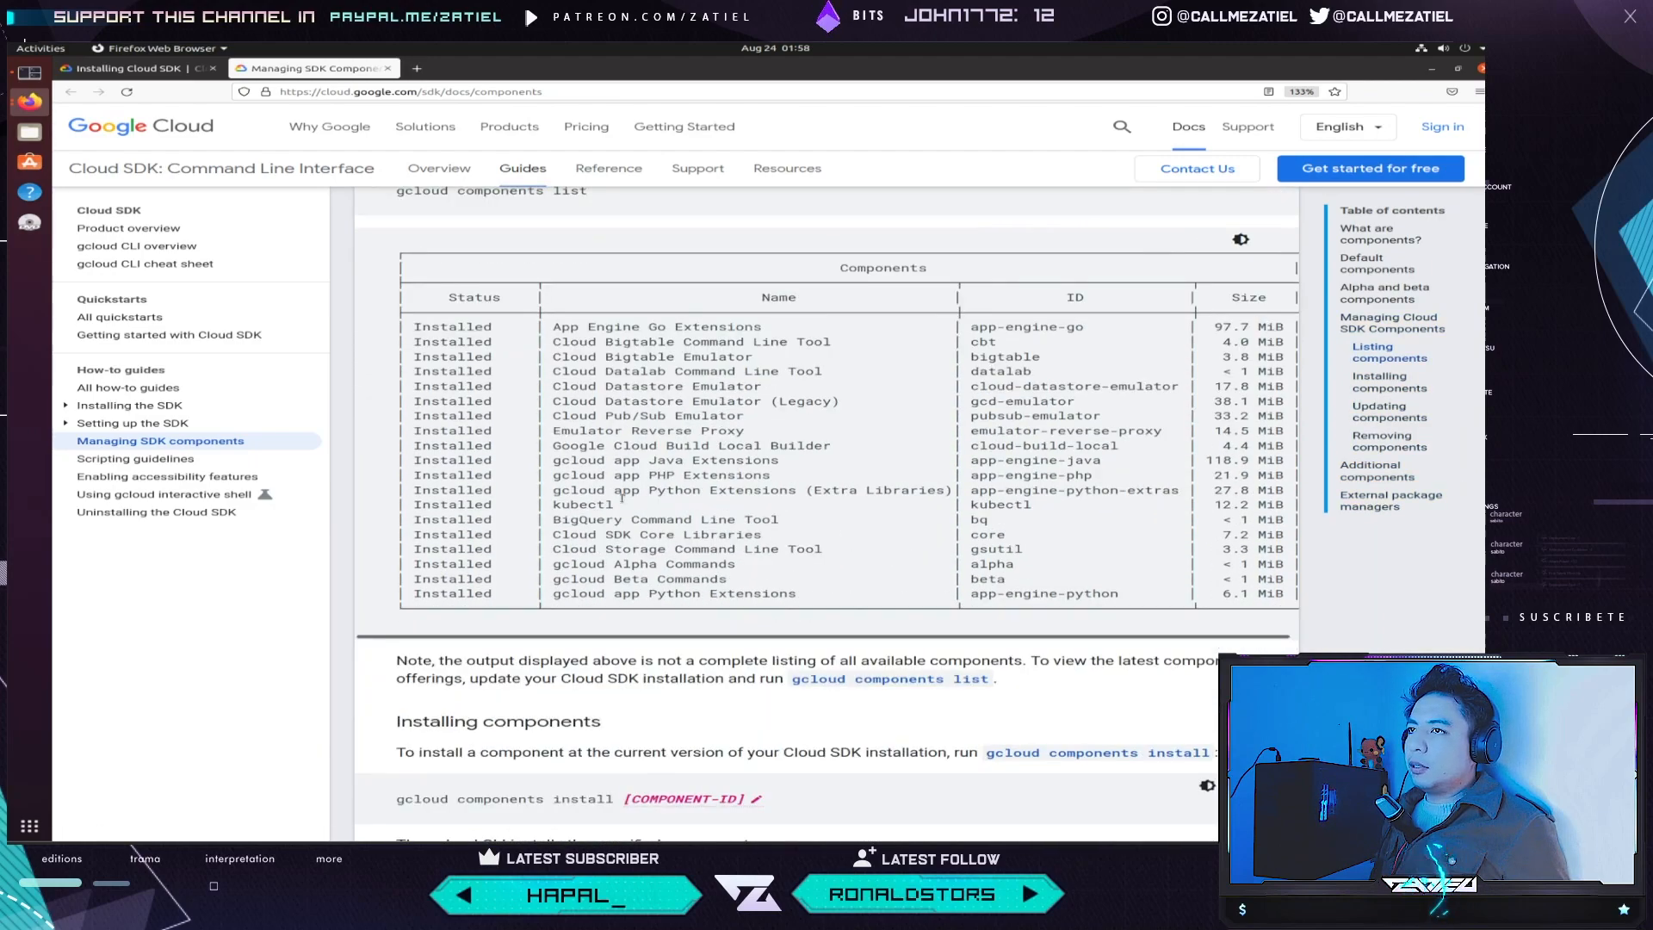
scroll(down, 3)
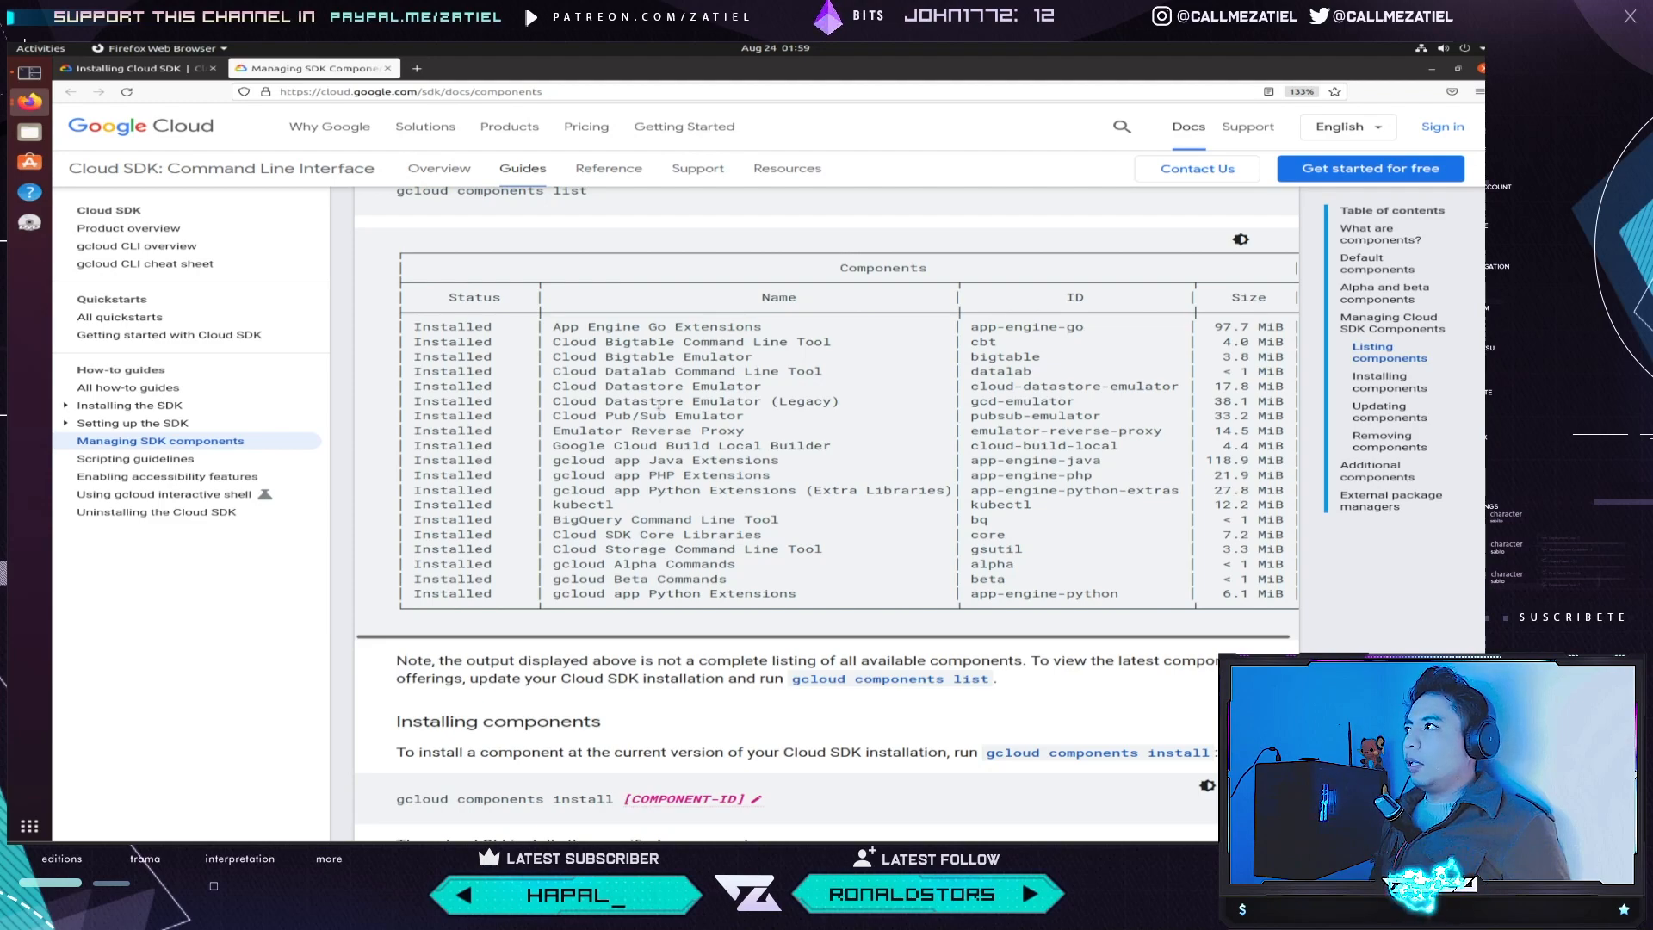
scroll(down, 3)
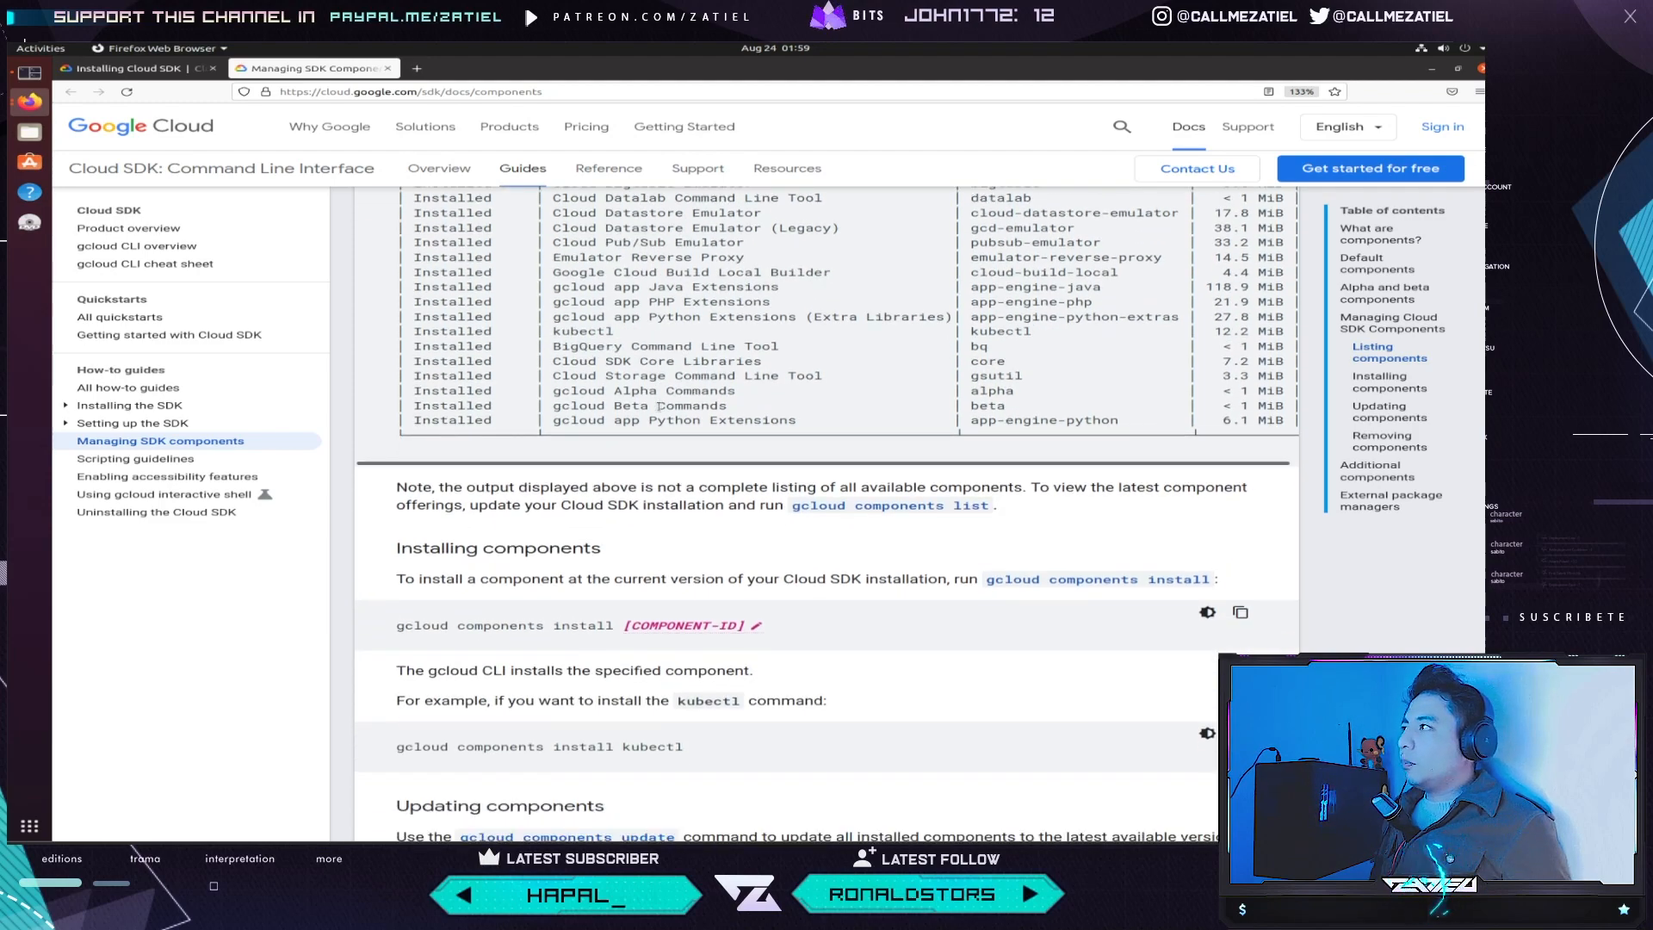
mouse_move(196, 467)
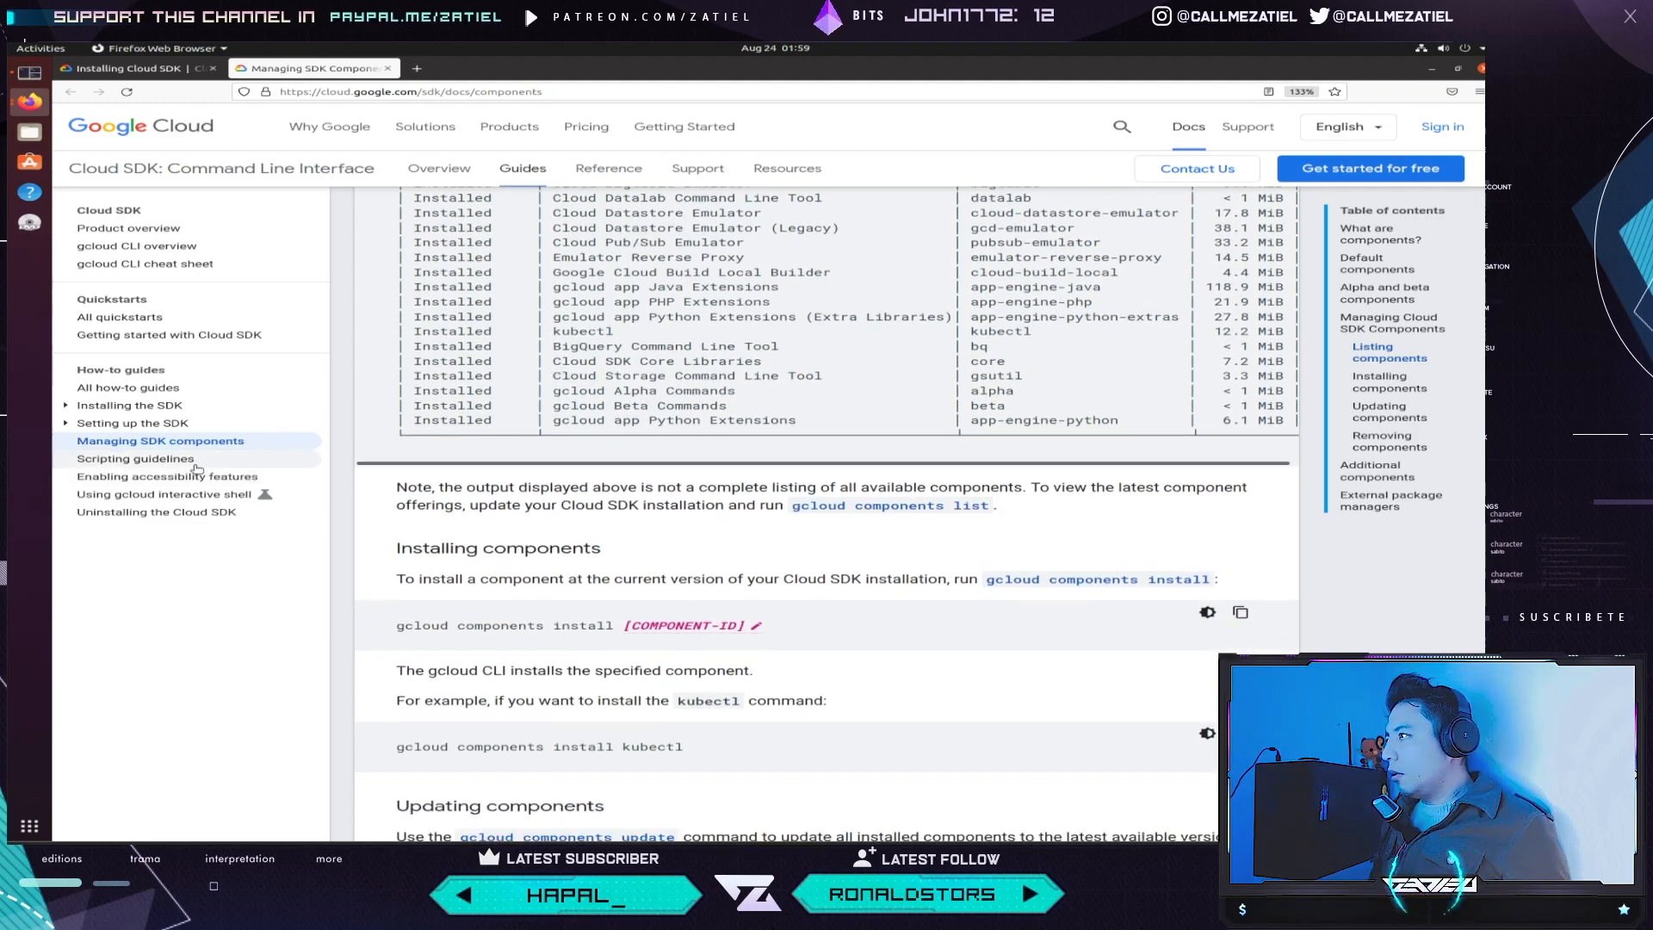
- Open the Scripting guidelines guide and scroll through it
click(135, 457)
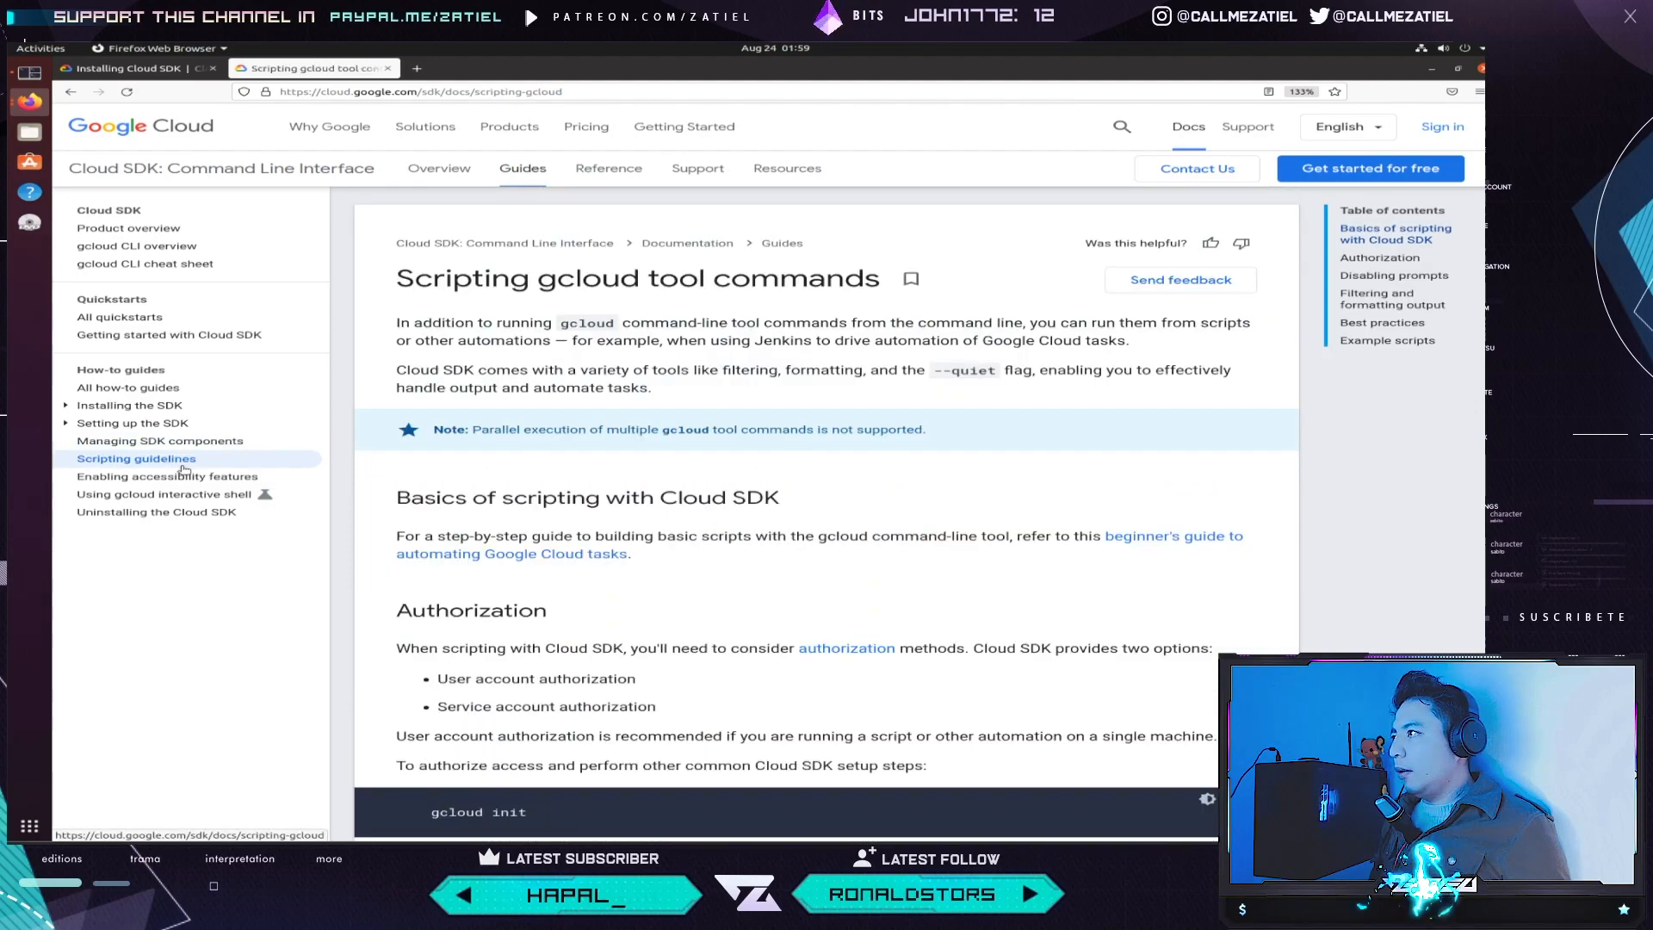
scroll(down, 3)
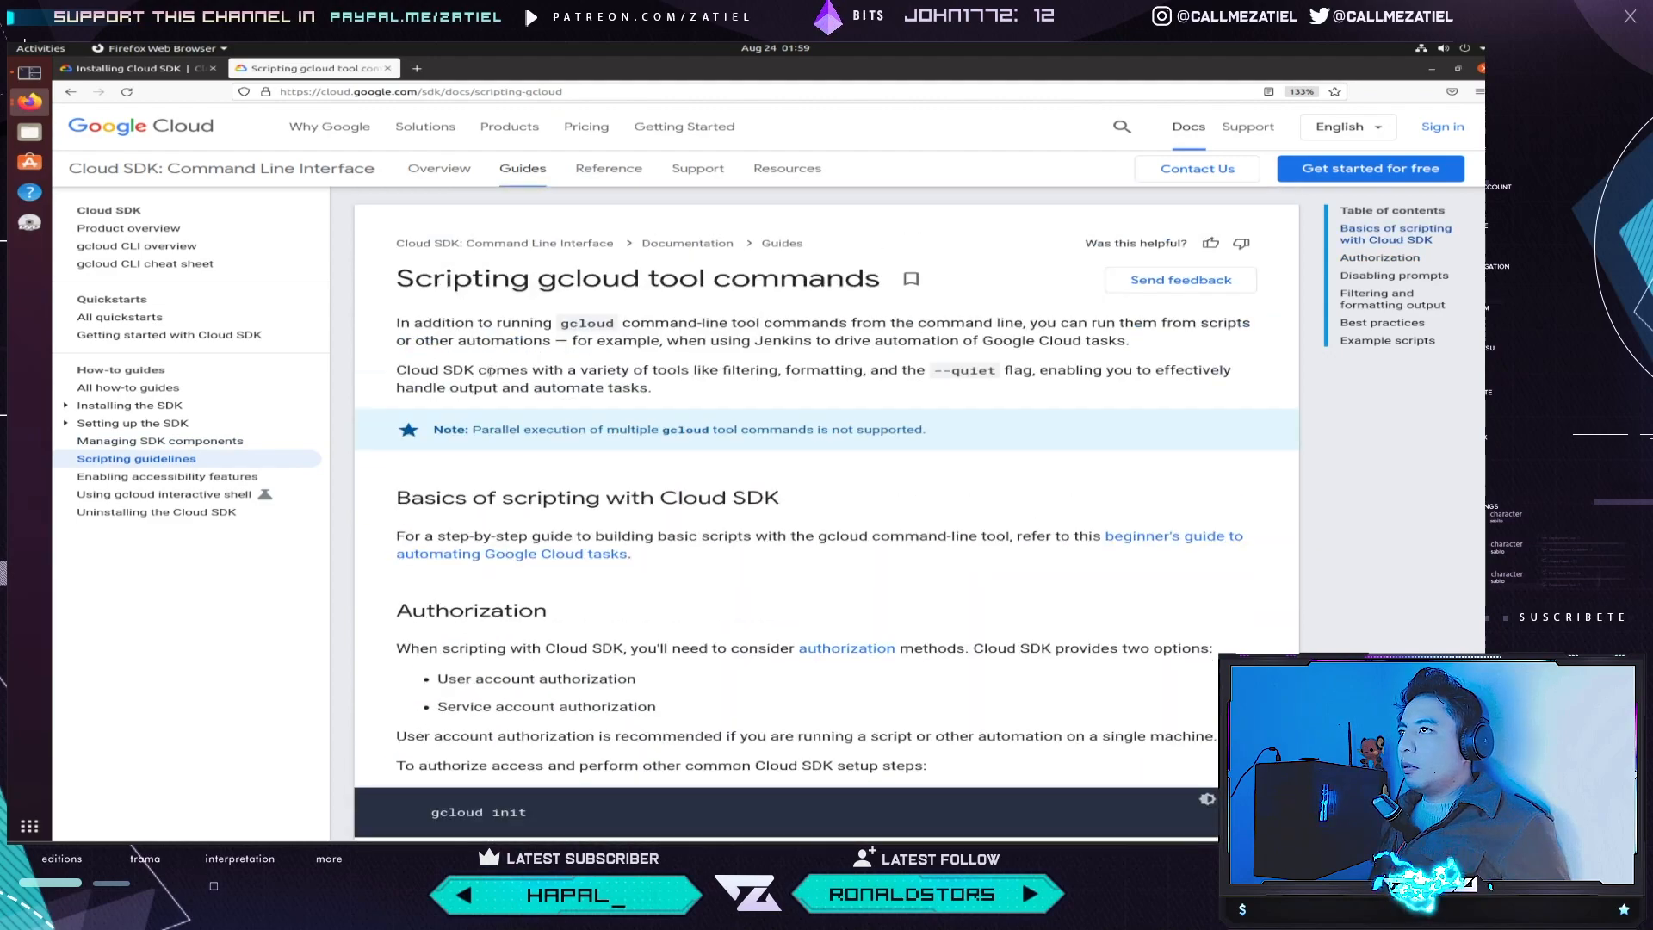
scroll(down, 3)
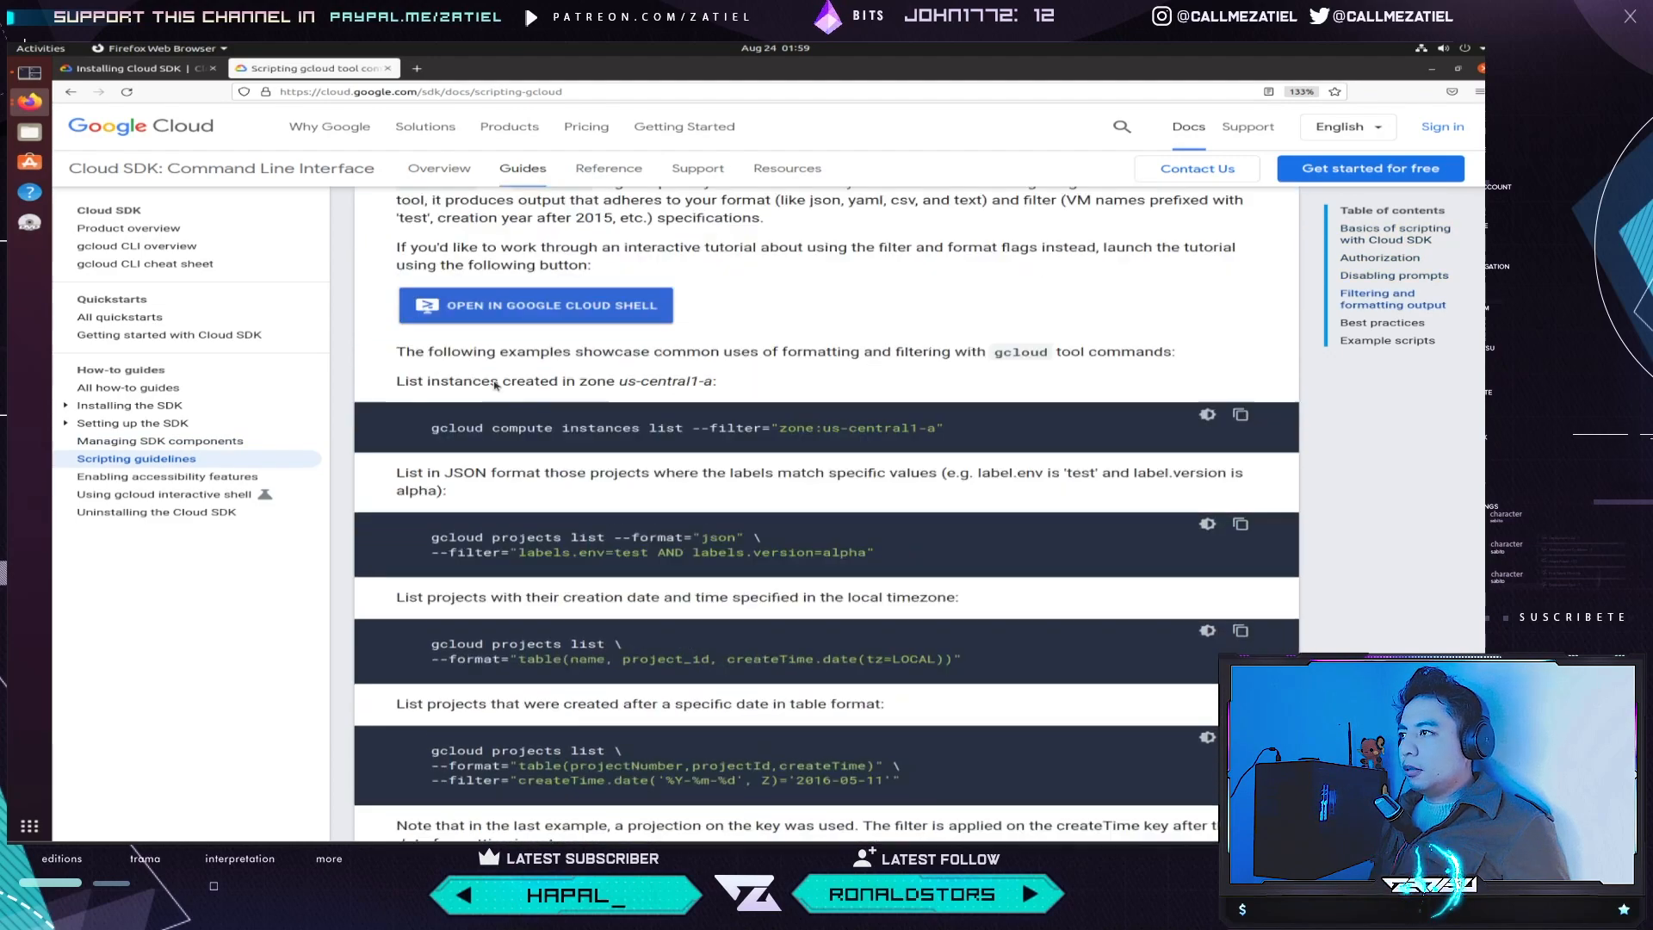
scroll(down, 3)
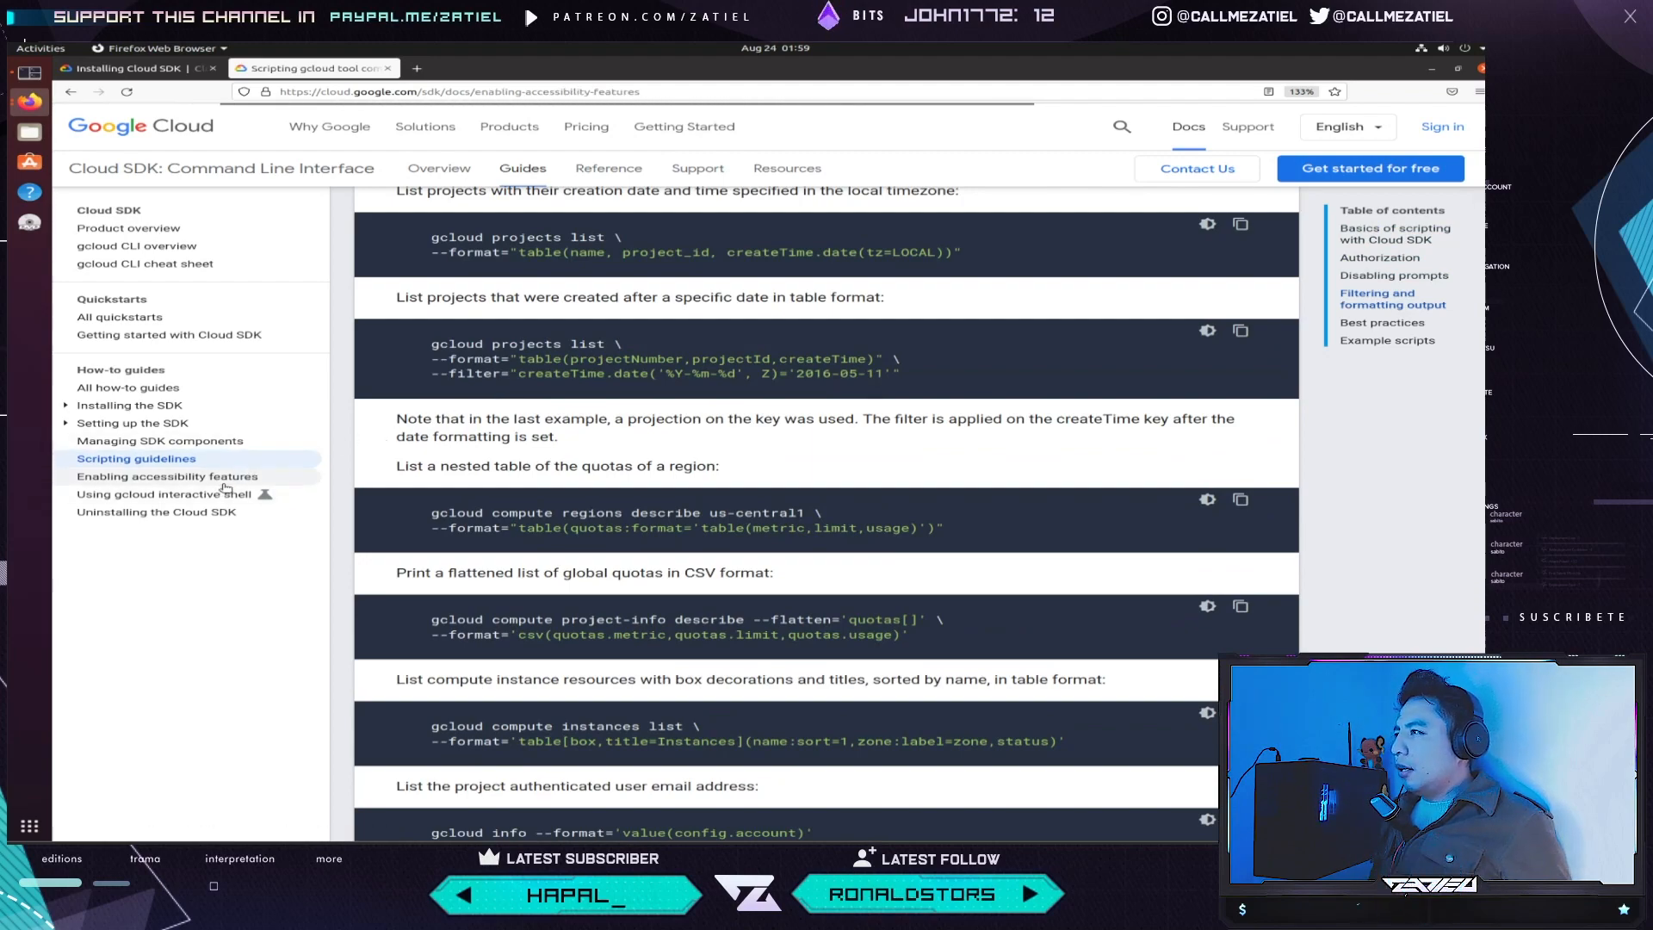
- Skim the Enabling accessibility features guide, then move on toward the interactive shell guide
click(166, 475)
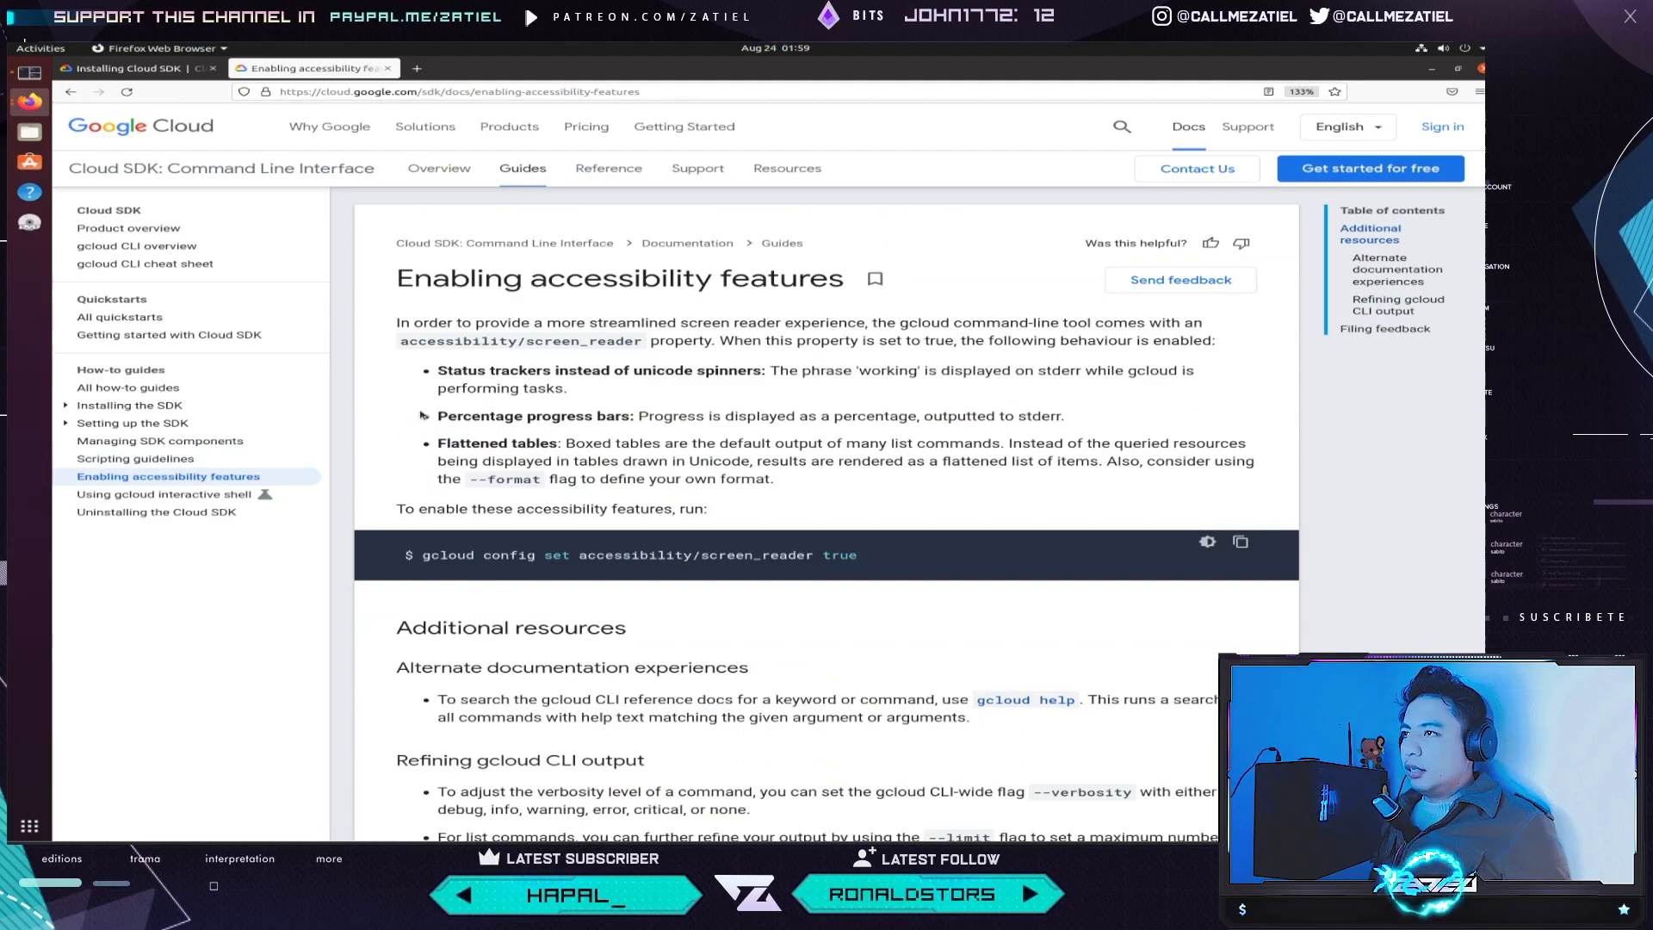
scroll(down, 3)
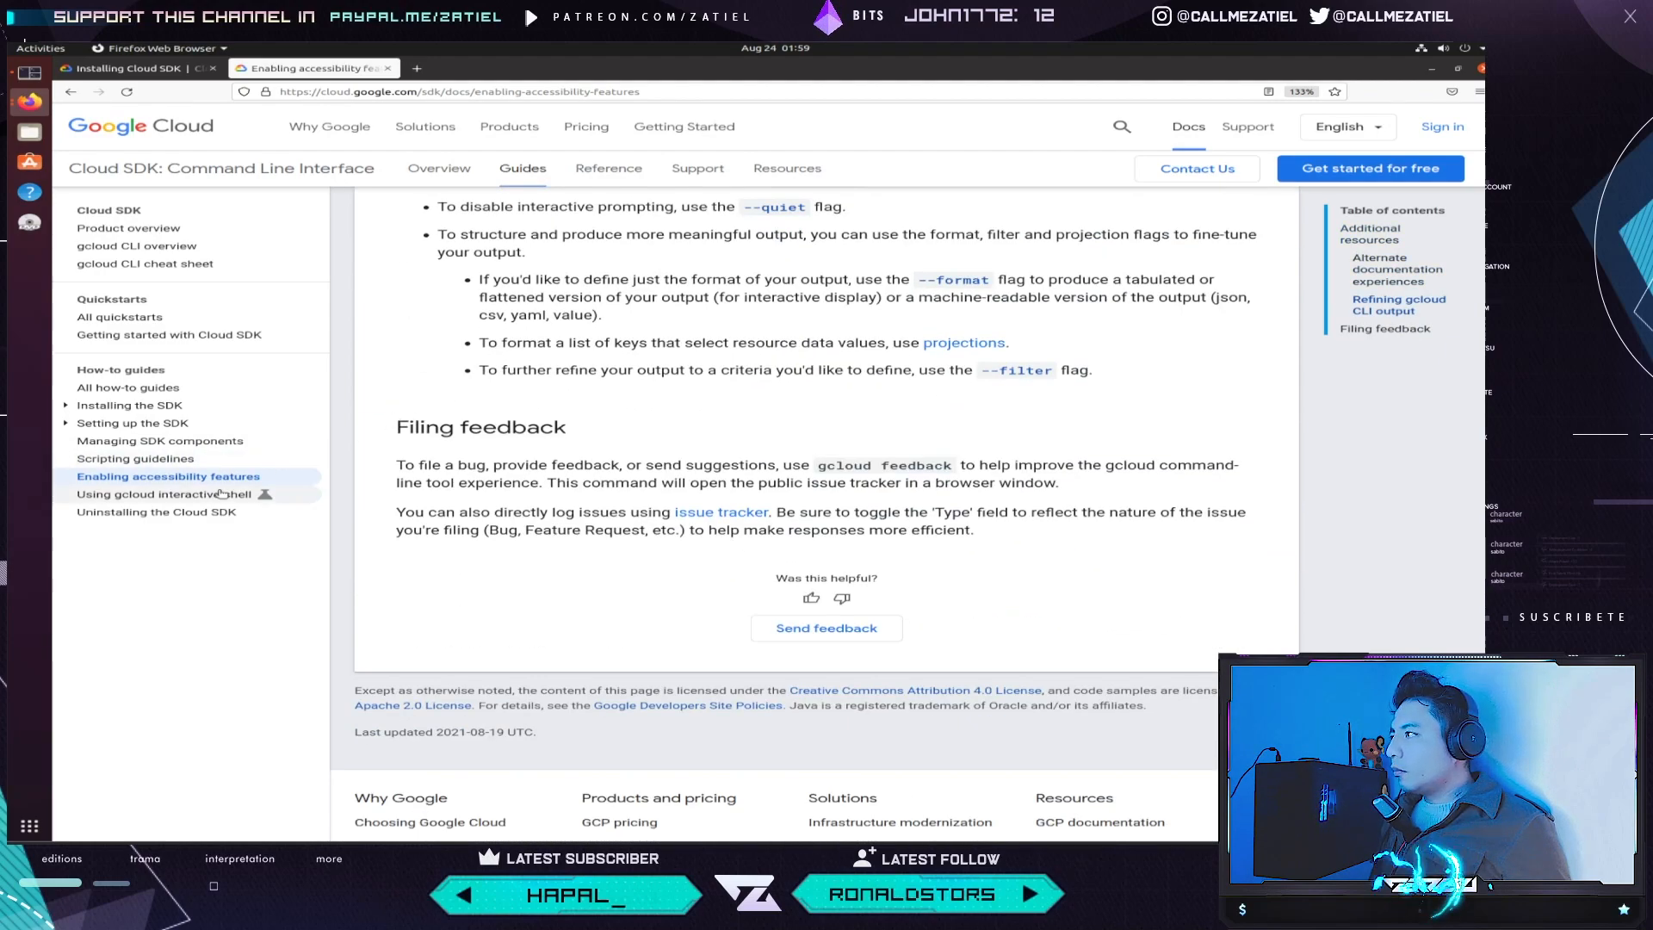
click(164, 494)
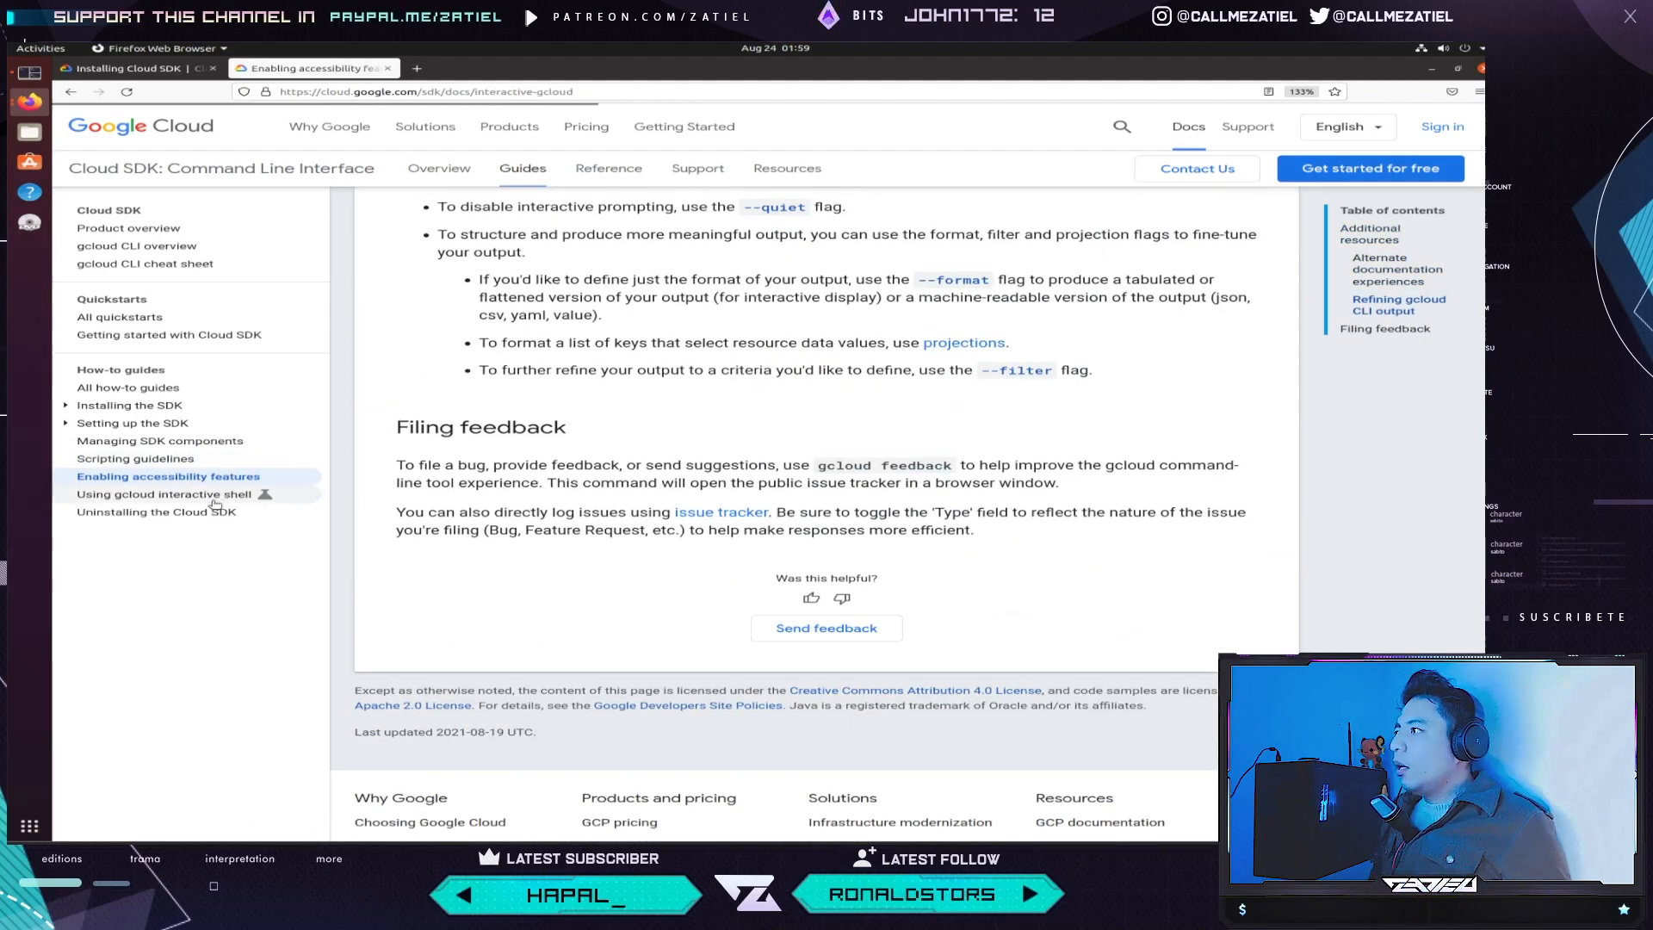
- Open Using gcloud interactive shell, follow its --format="table(name,status)" demo, and scroll to the footer
click(164, 493)
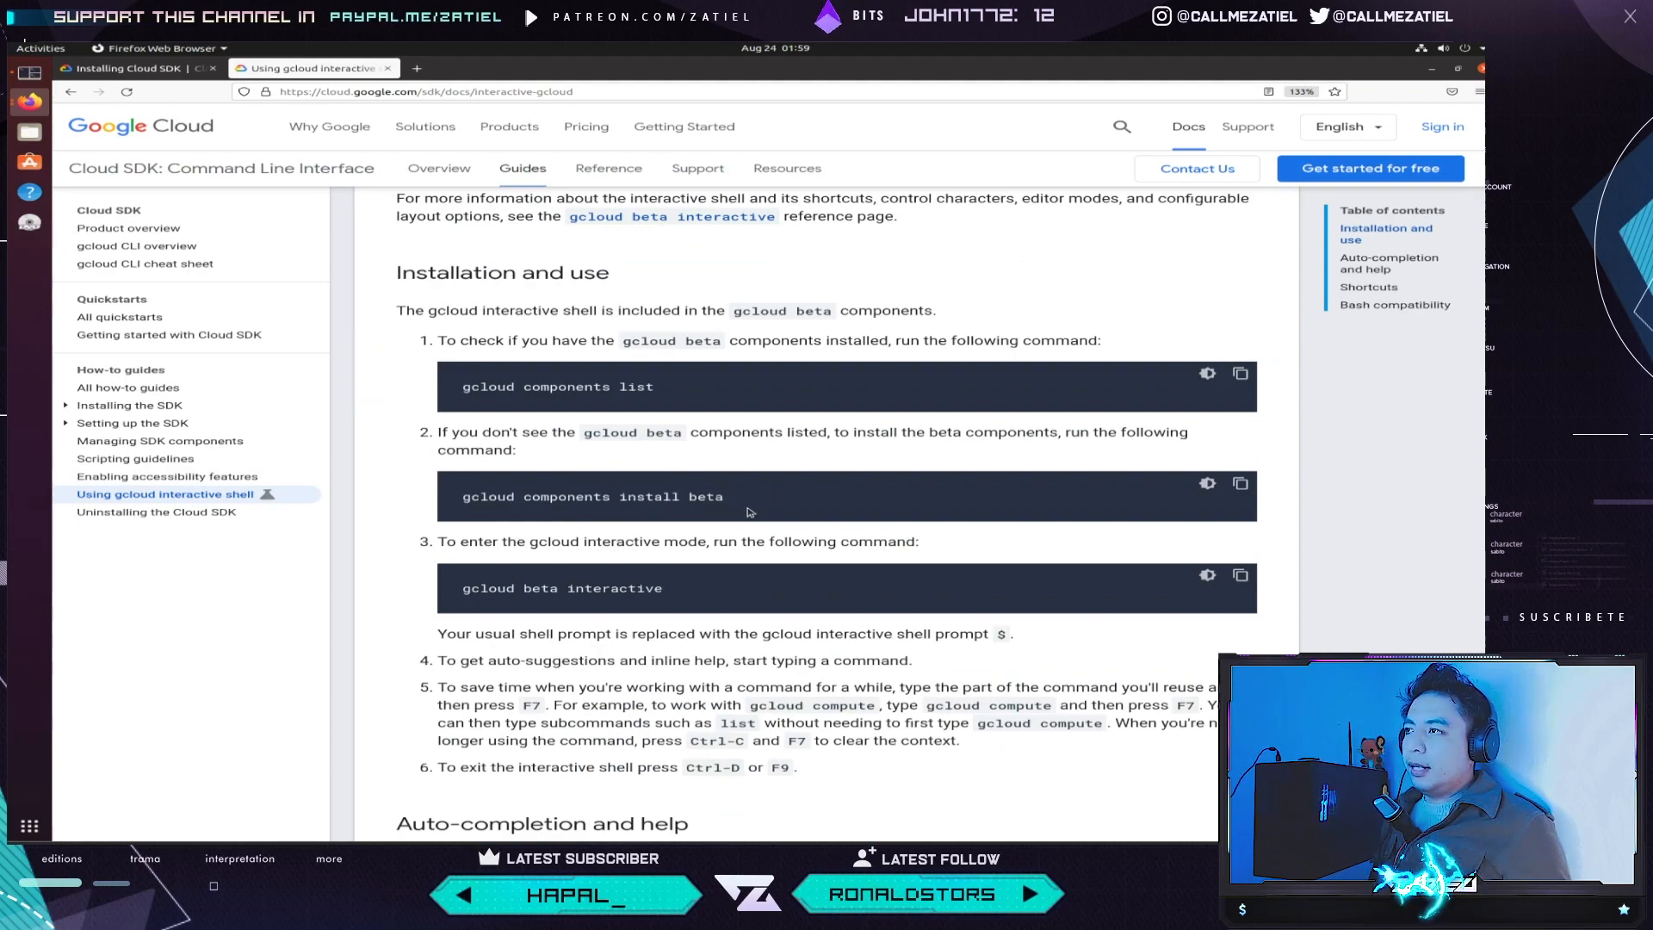
scroll(down, 3)
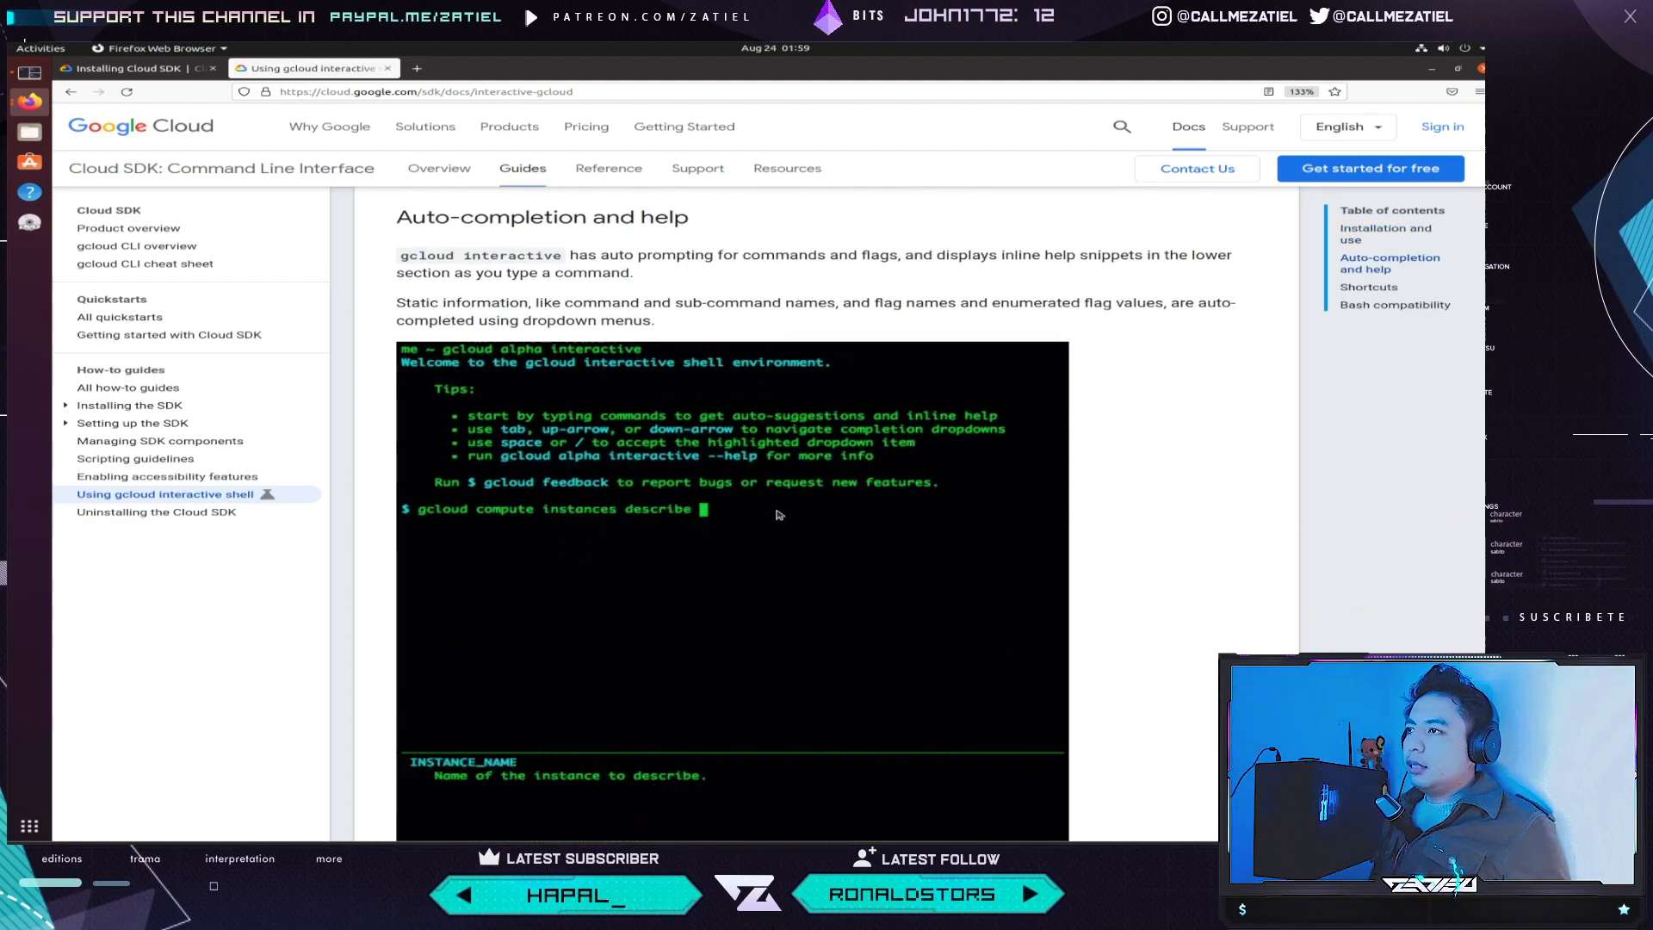
text(t)
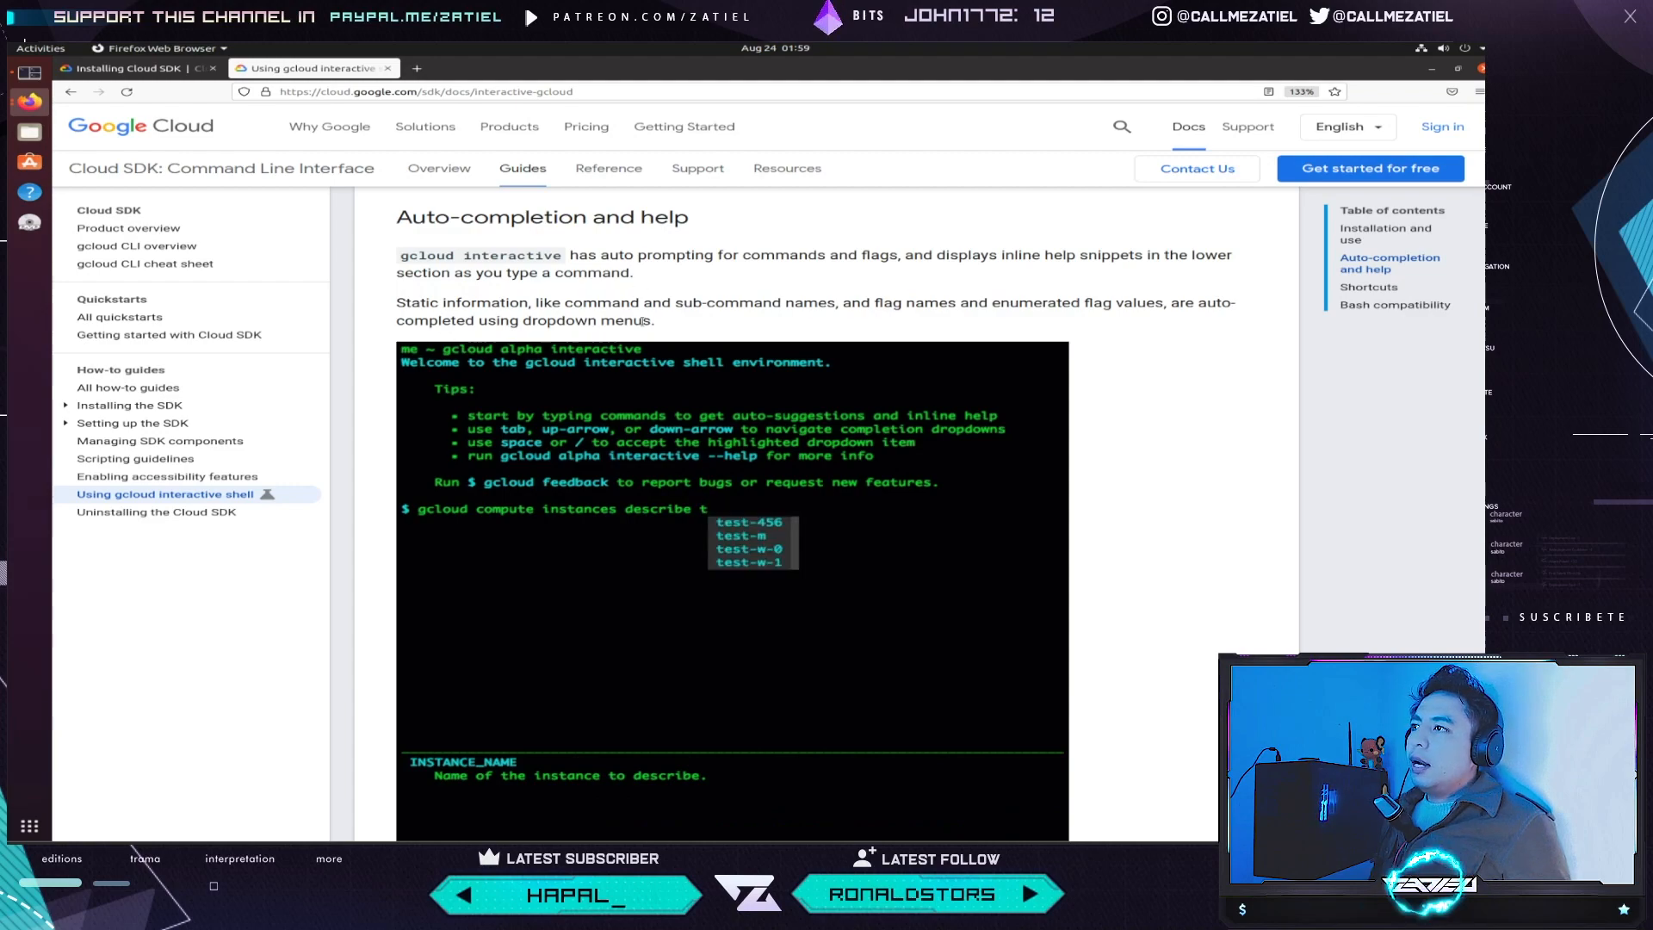
text(est-m)
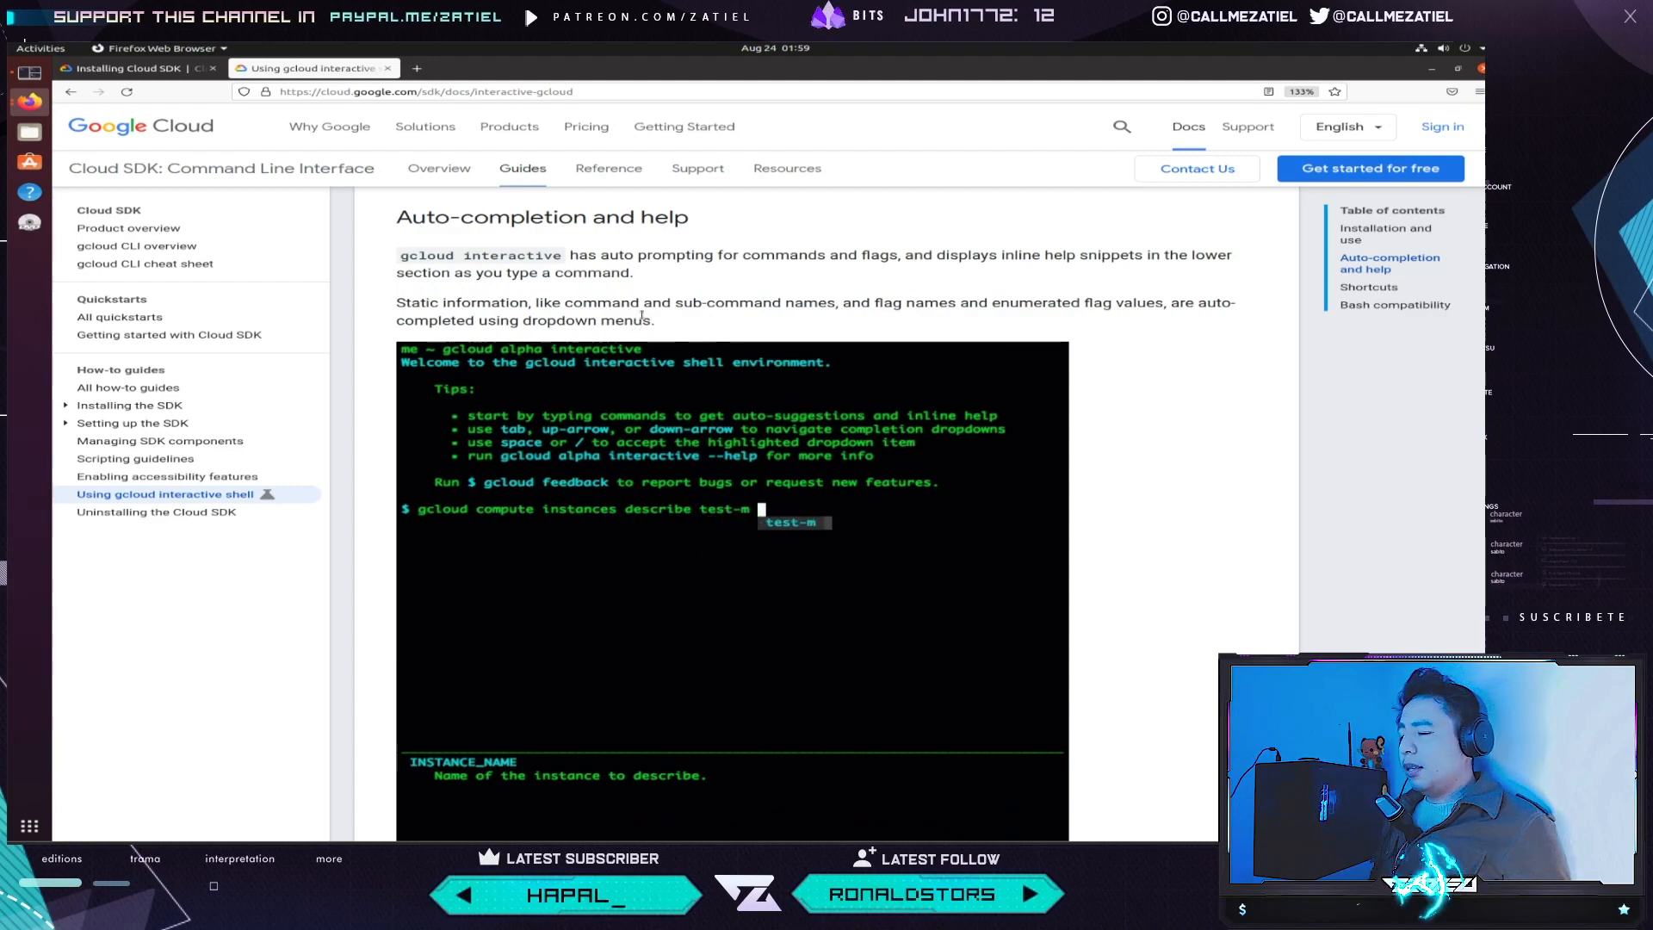
text(--format)
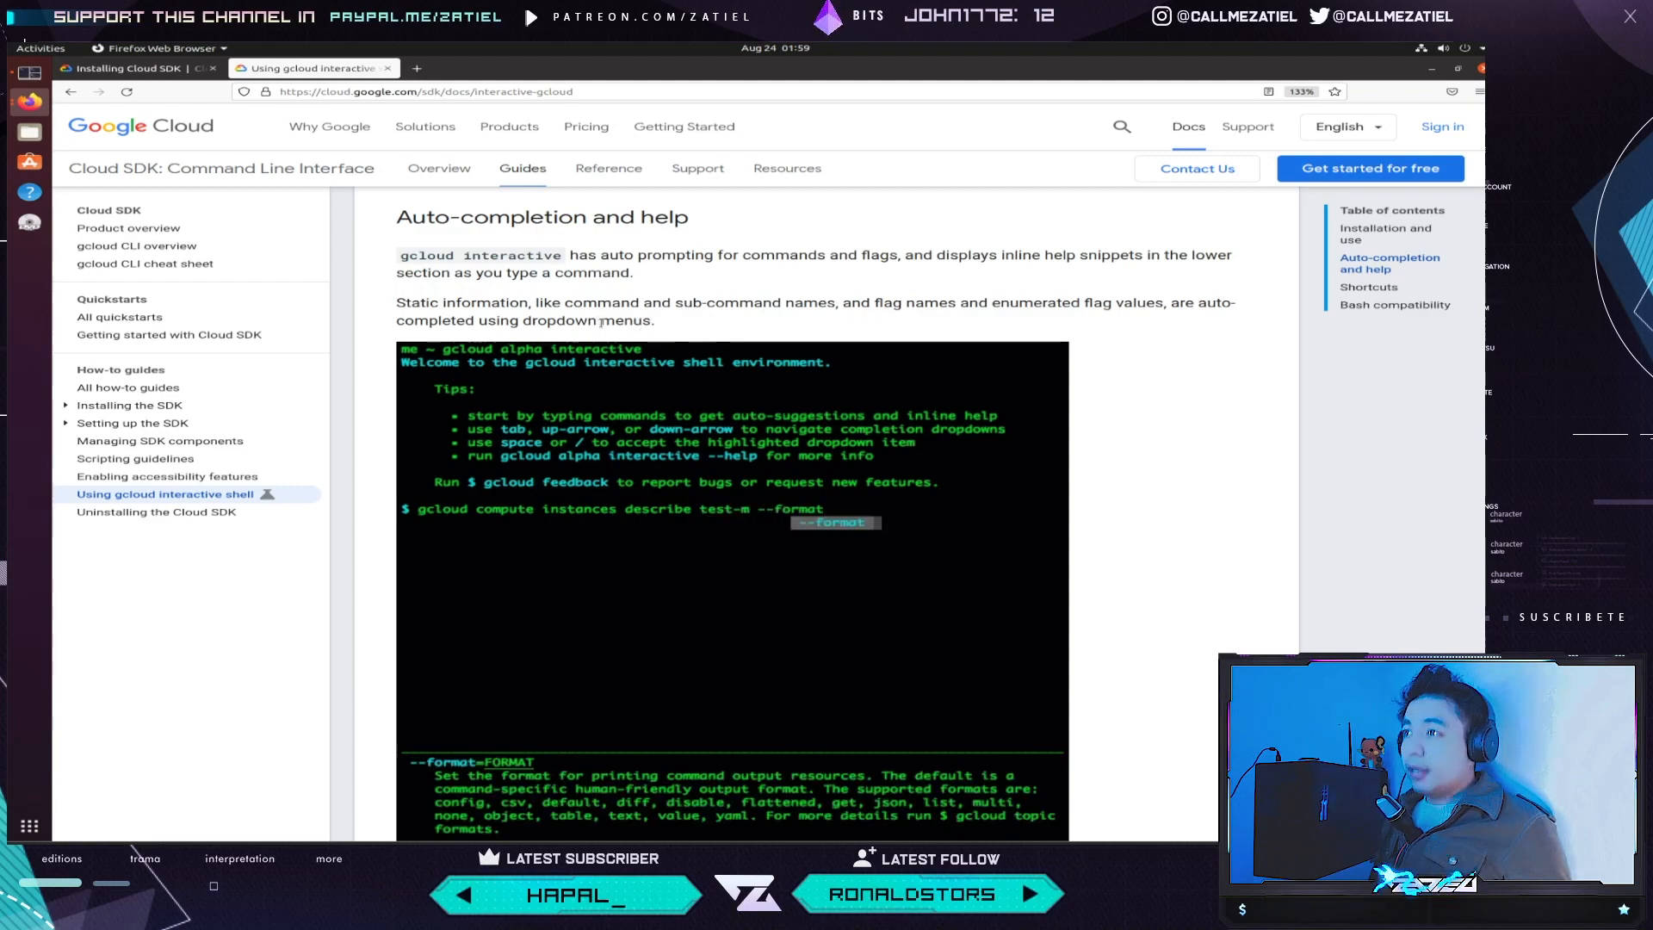
text(="table")
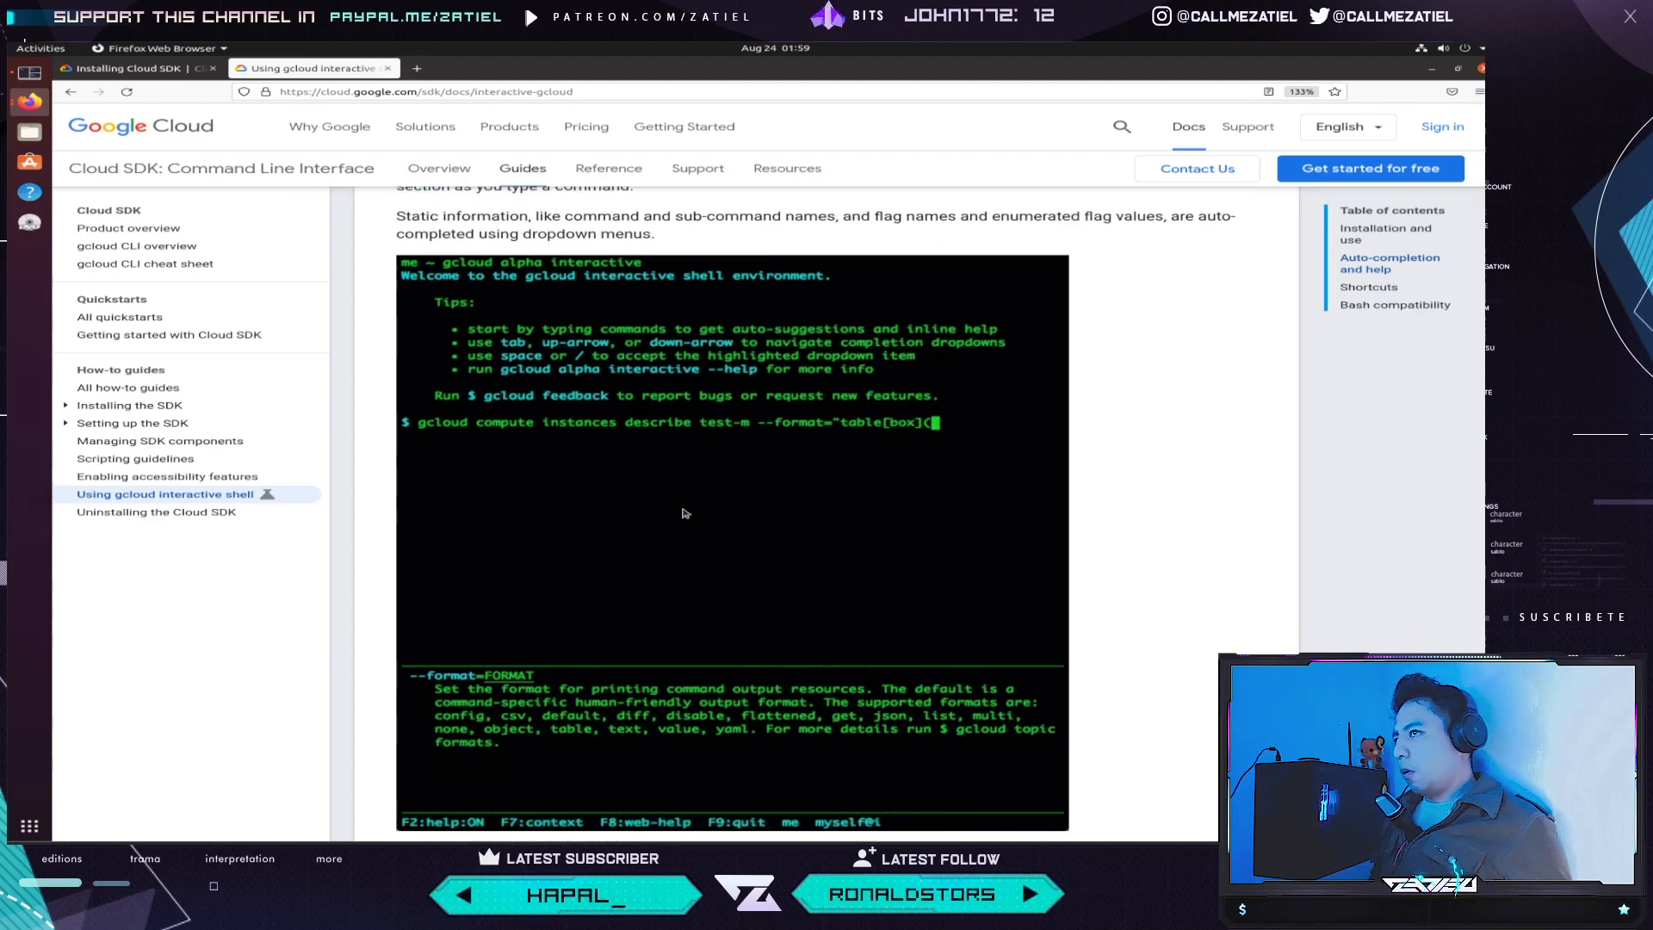
text(name)
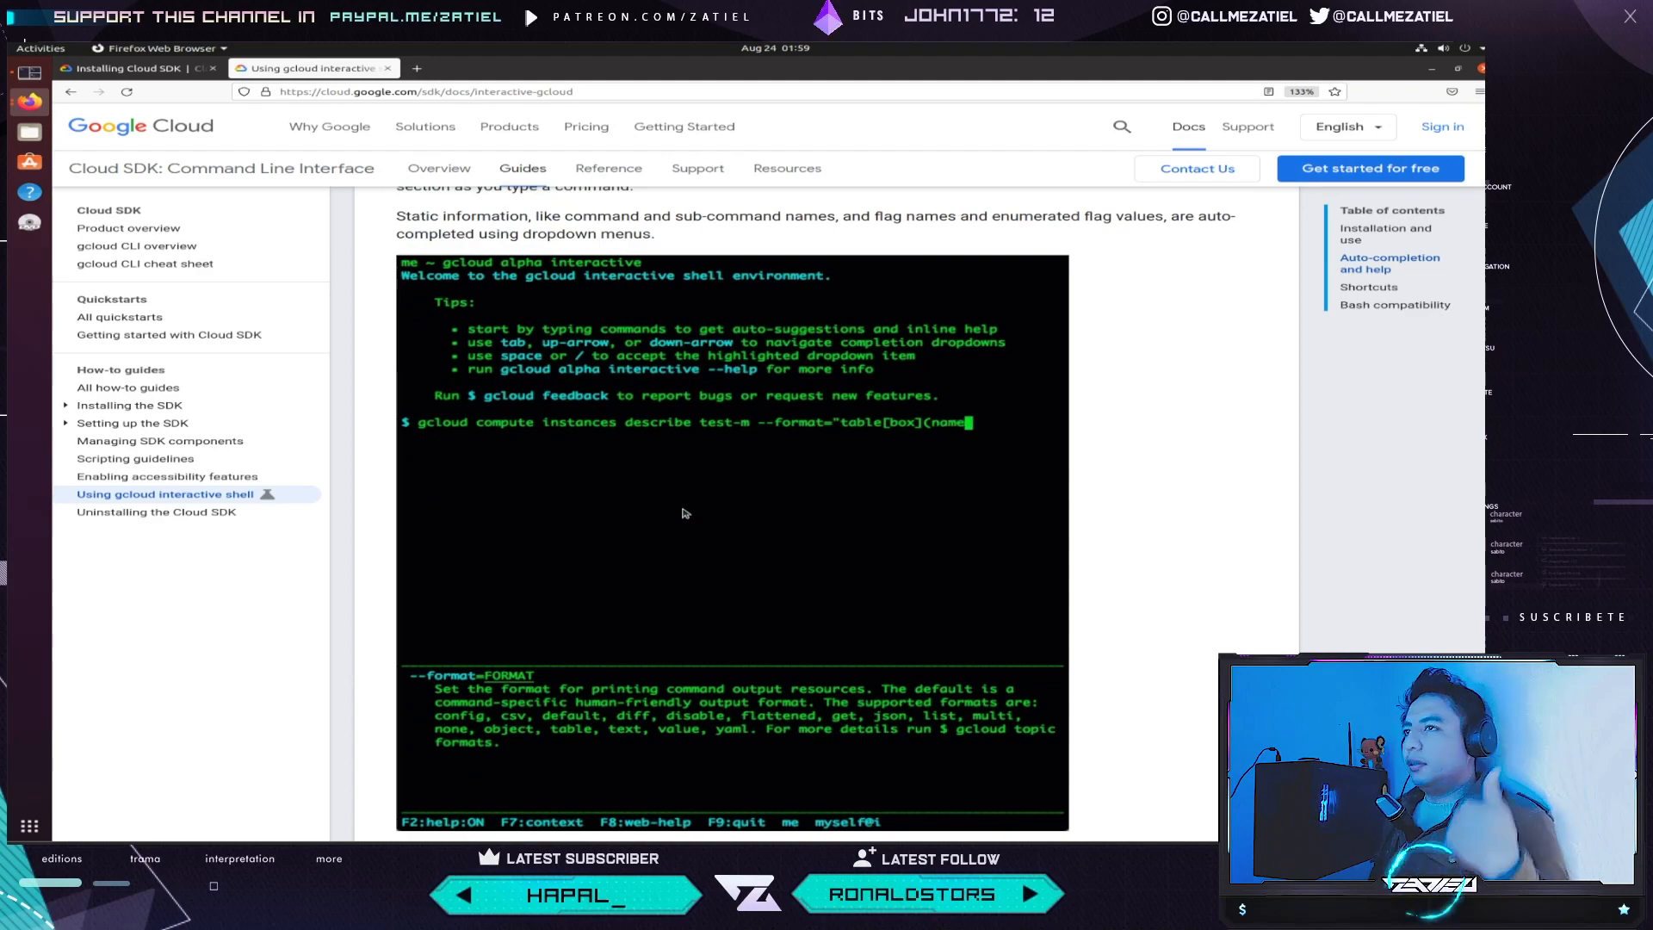
text(,status)")
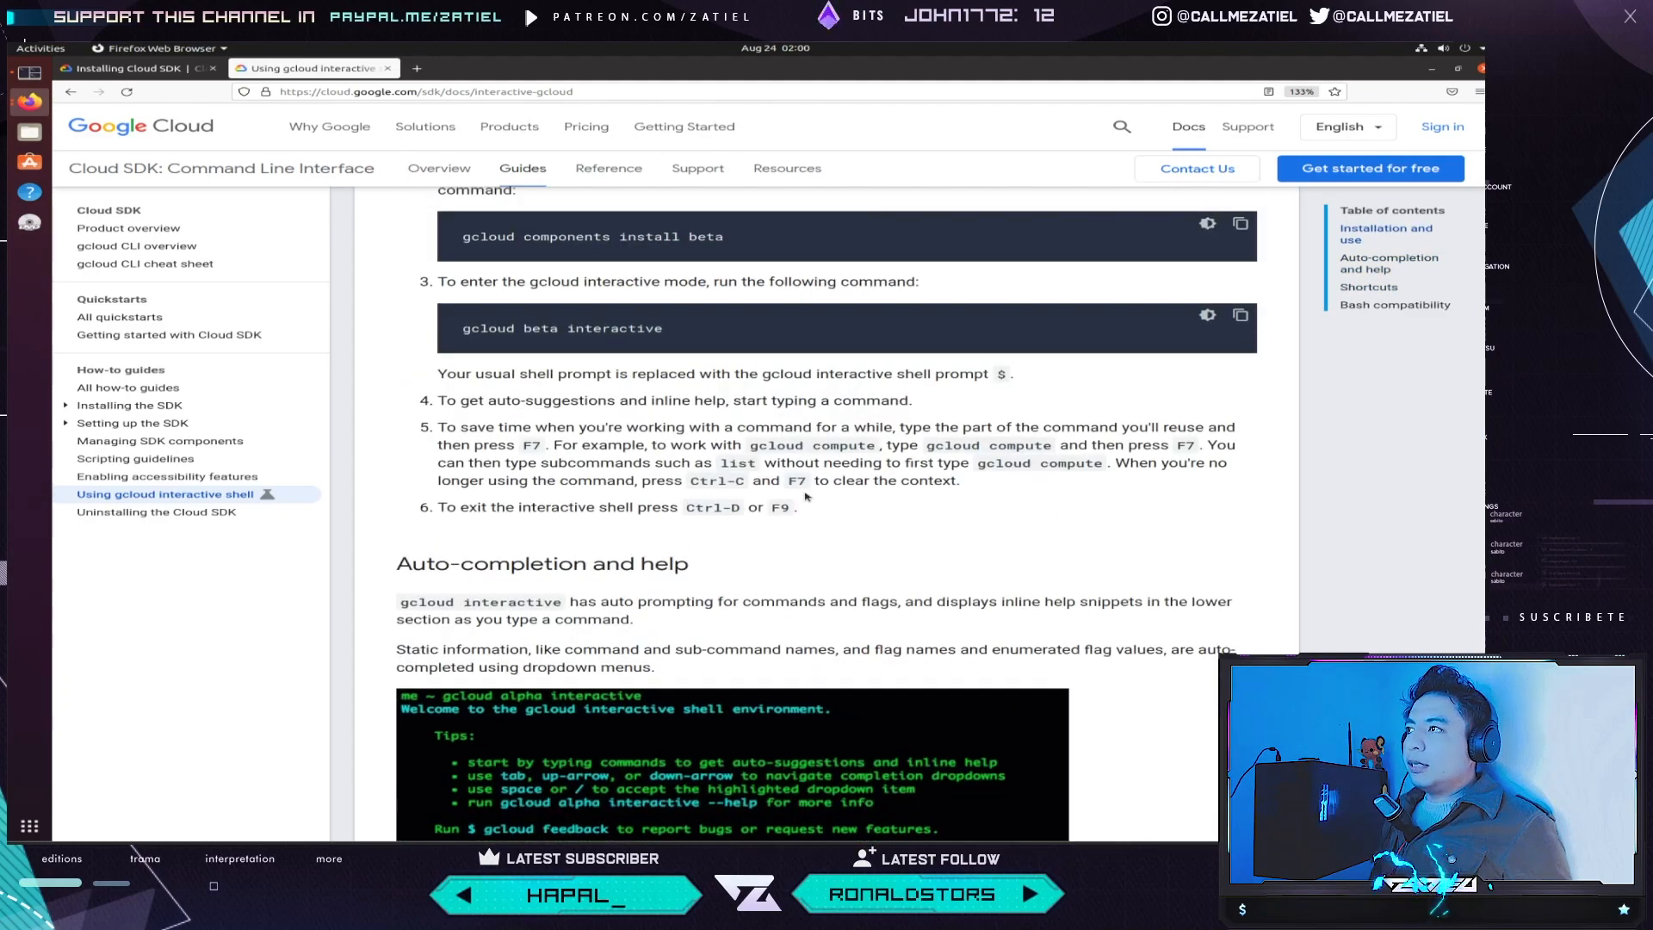
scroll(down, 3)
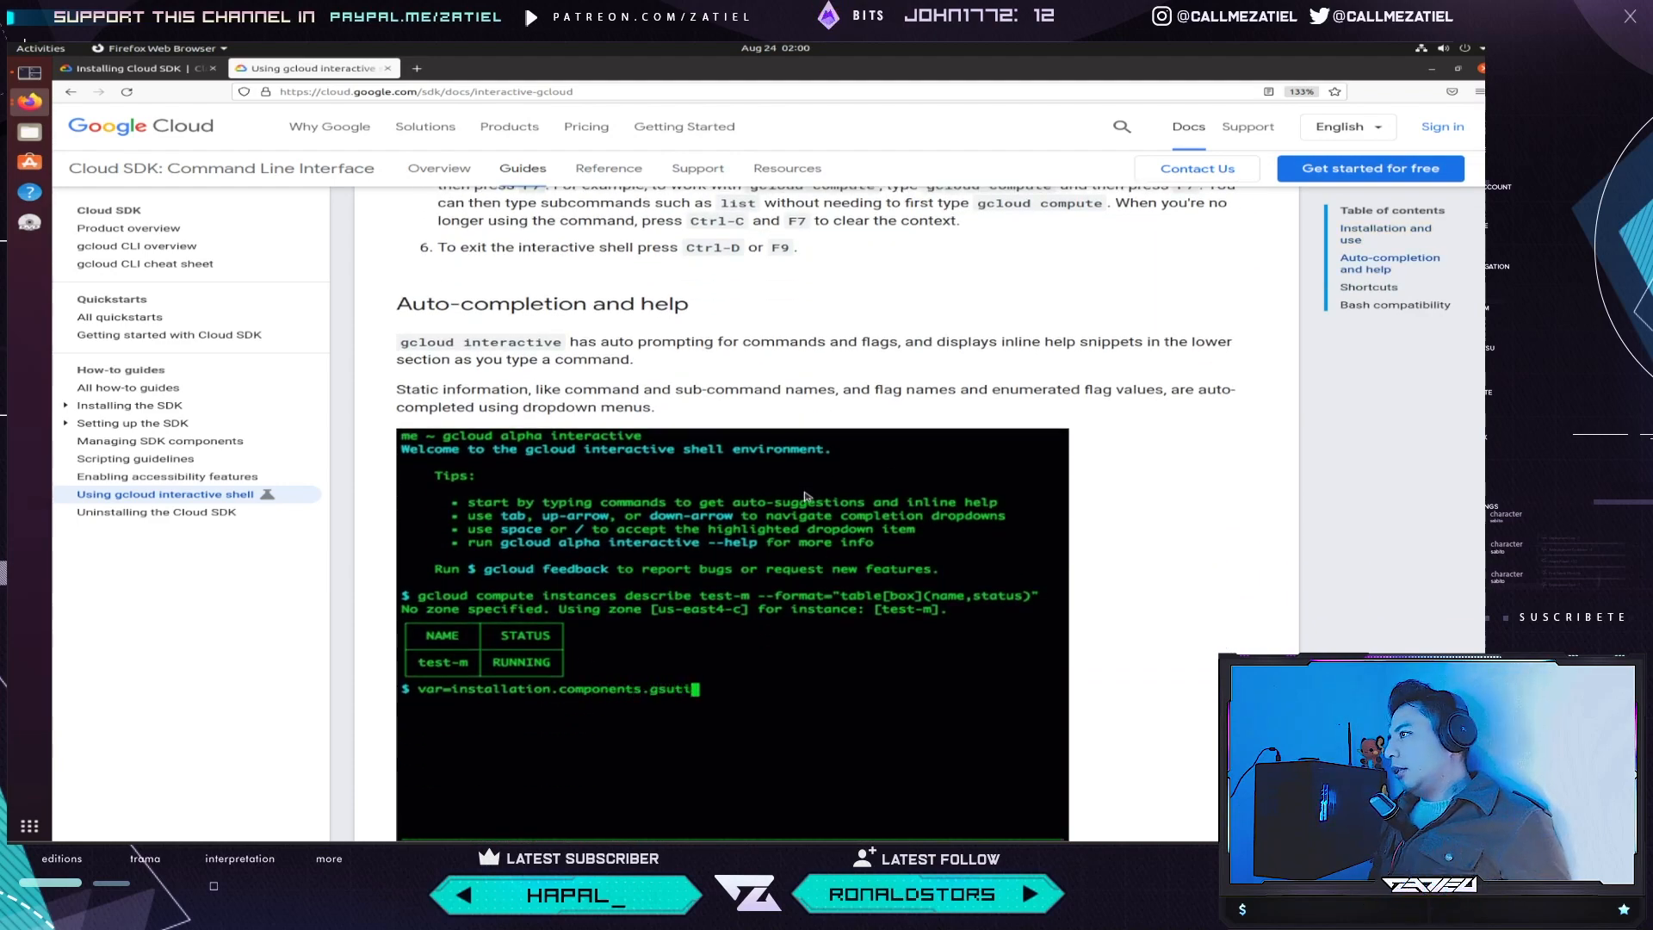
scroll(down, 3)
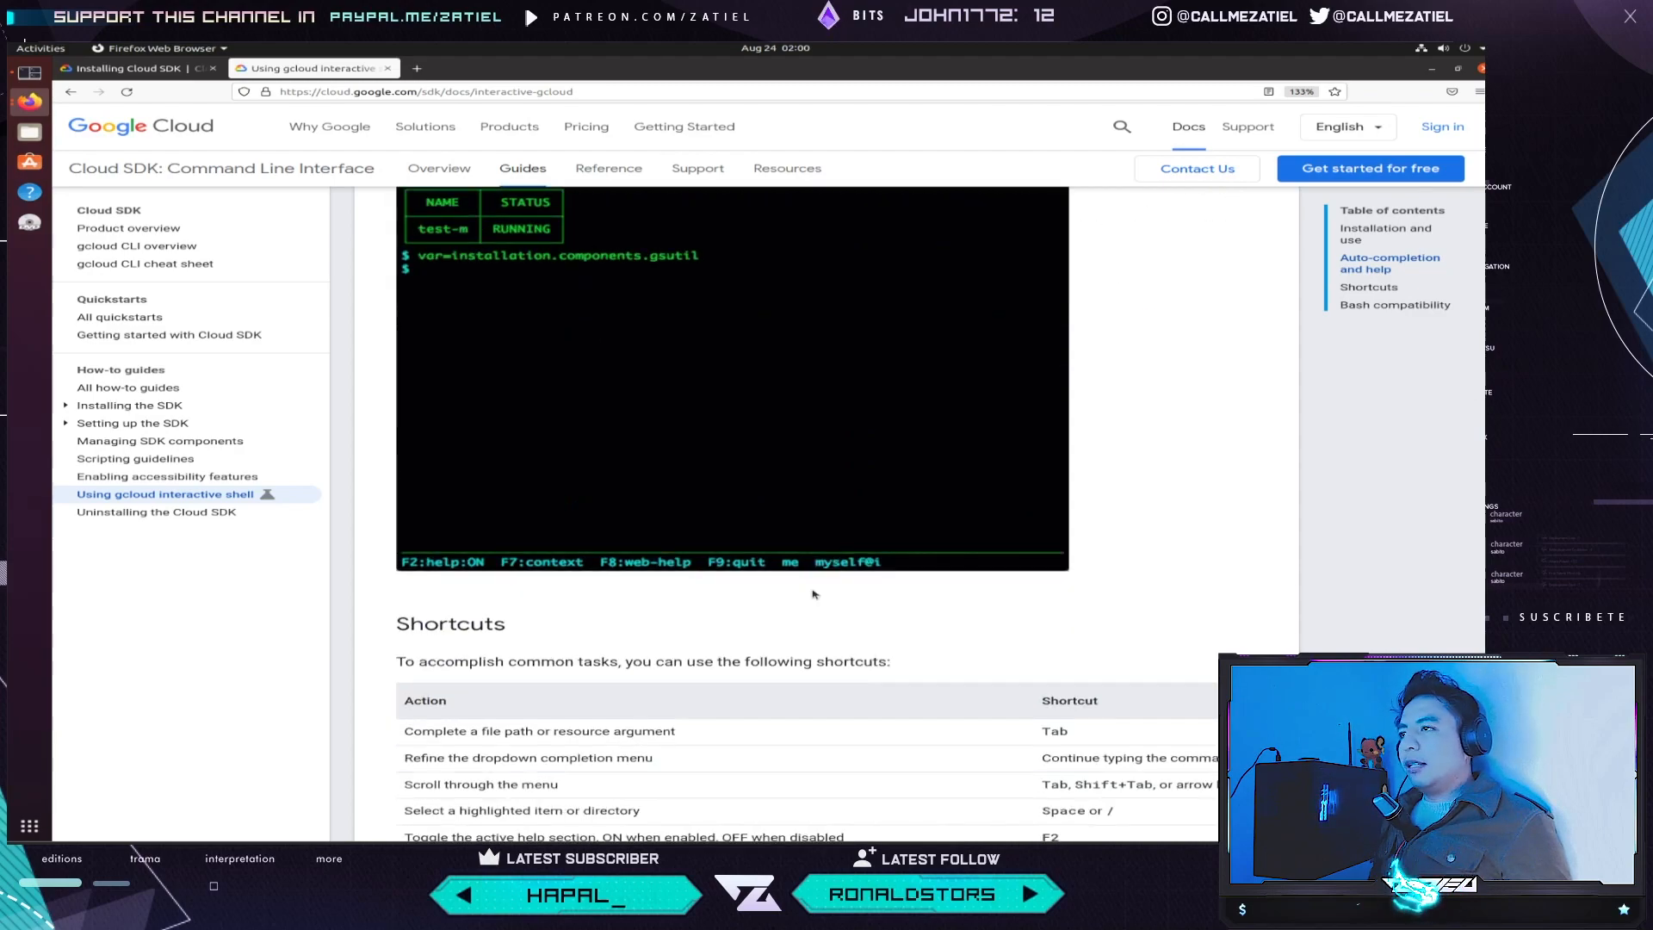
scroll(down, 3)
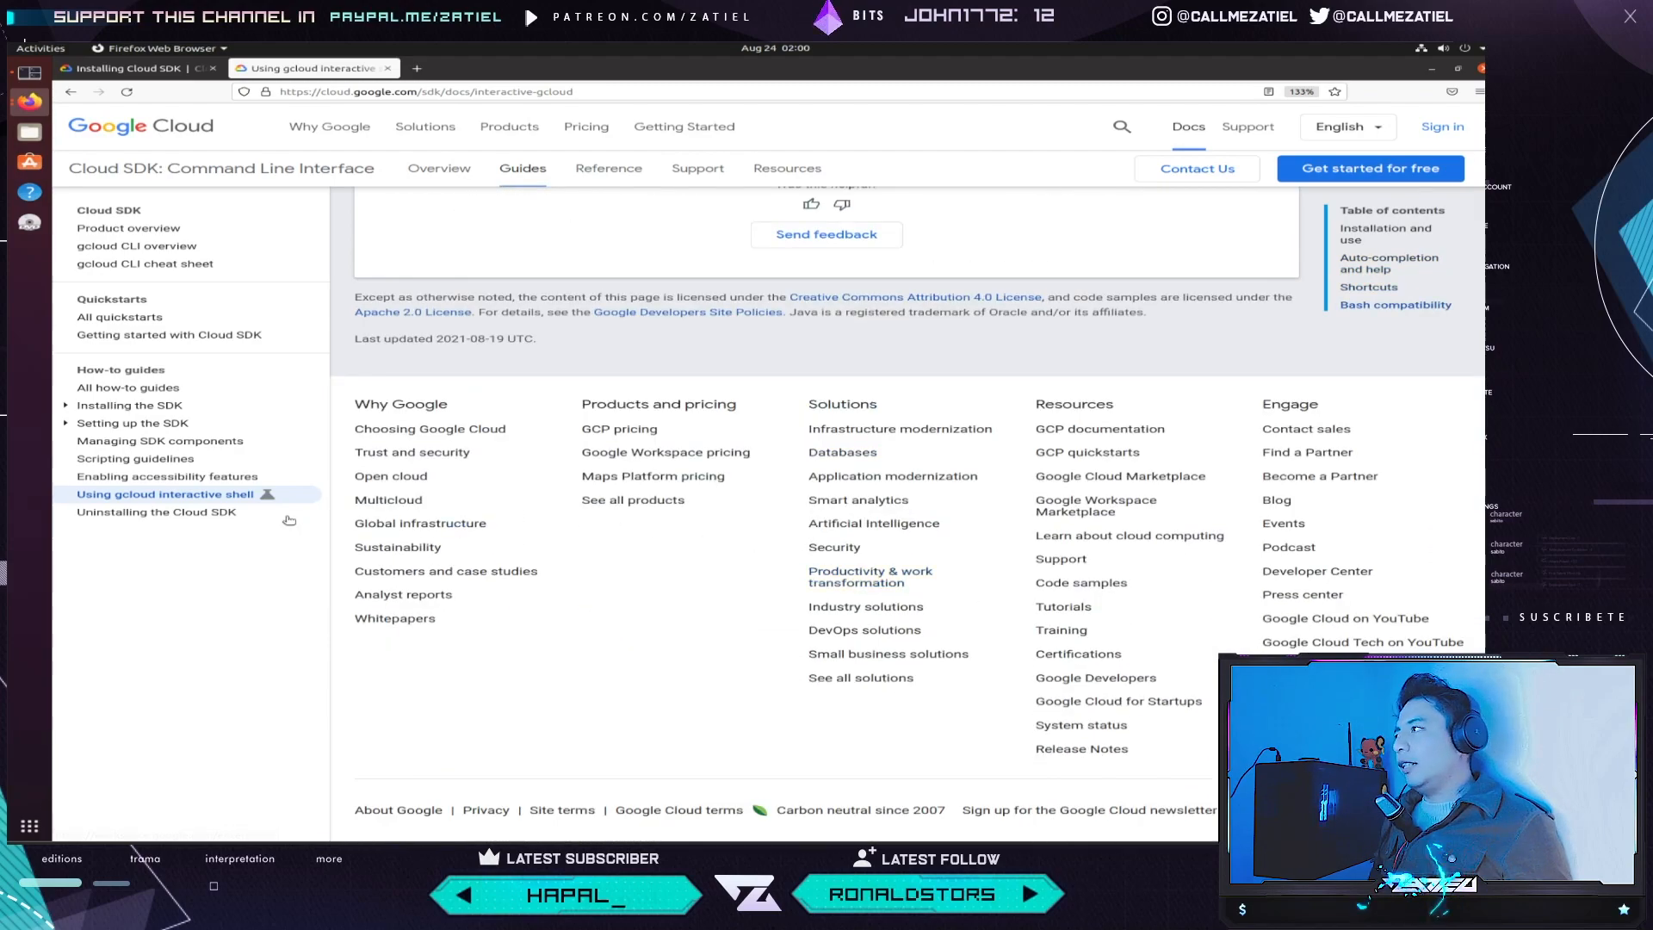
- Open the Uninstalling the Cloud SDK guide and scroll through its steps
click(156, 512)
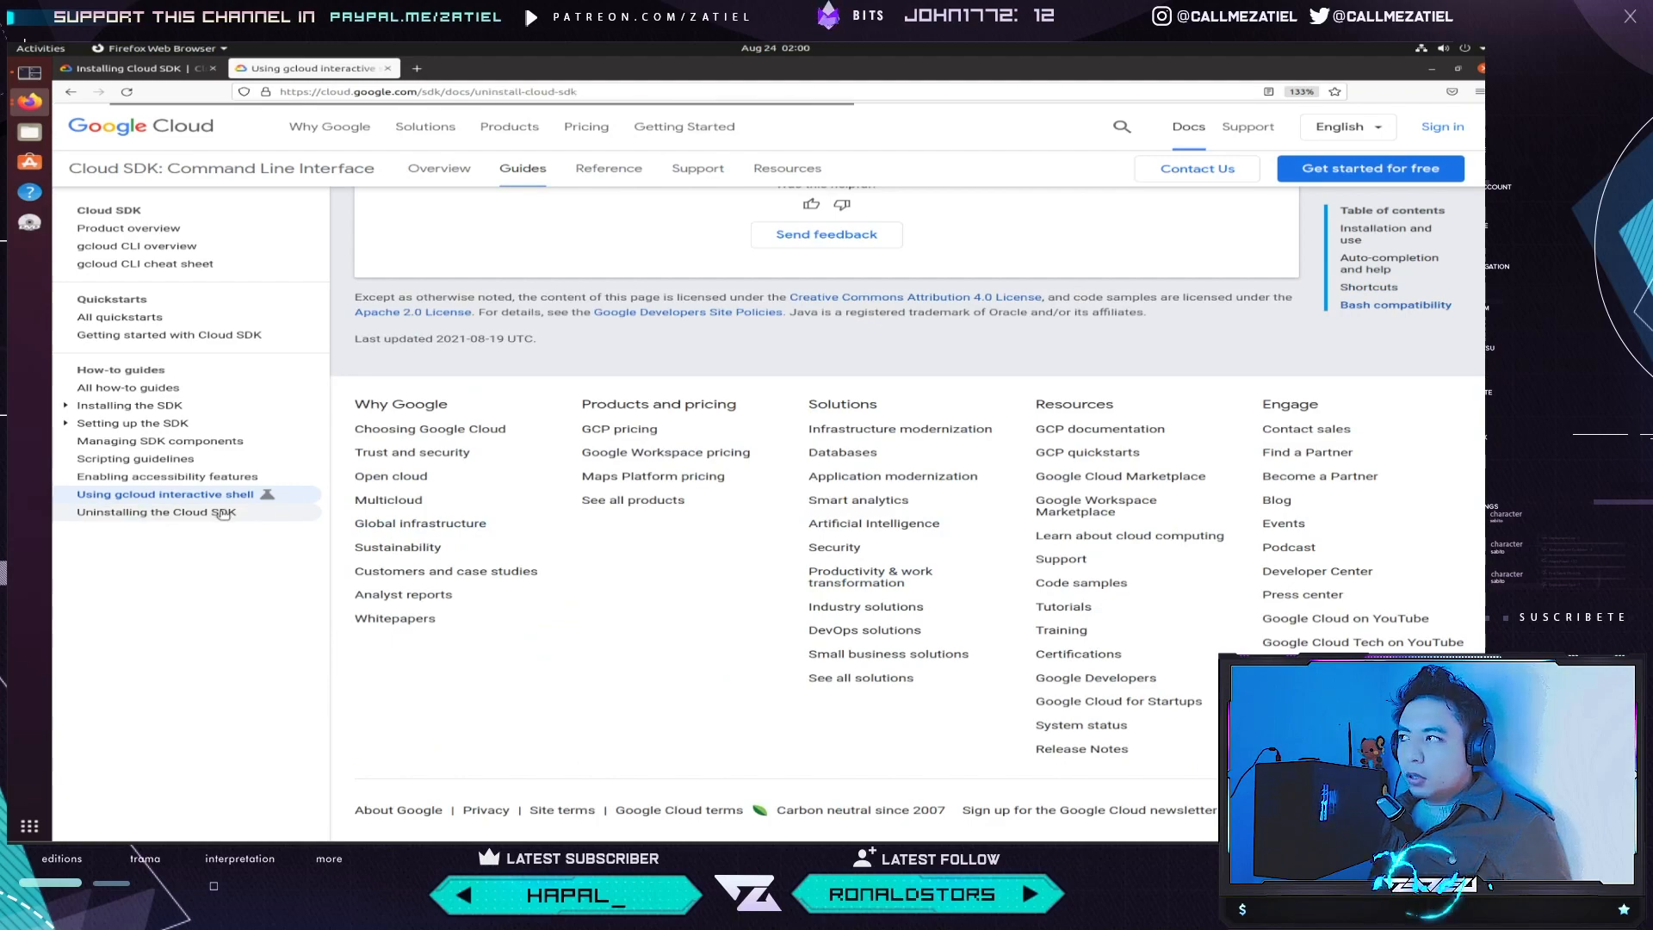
click(154, 513)
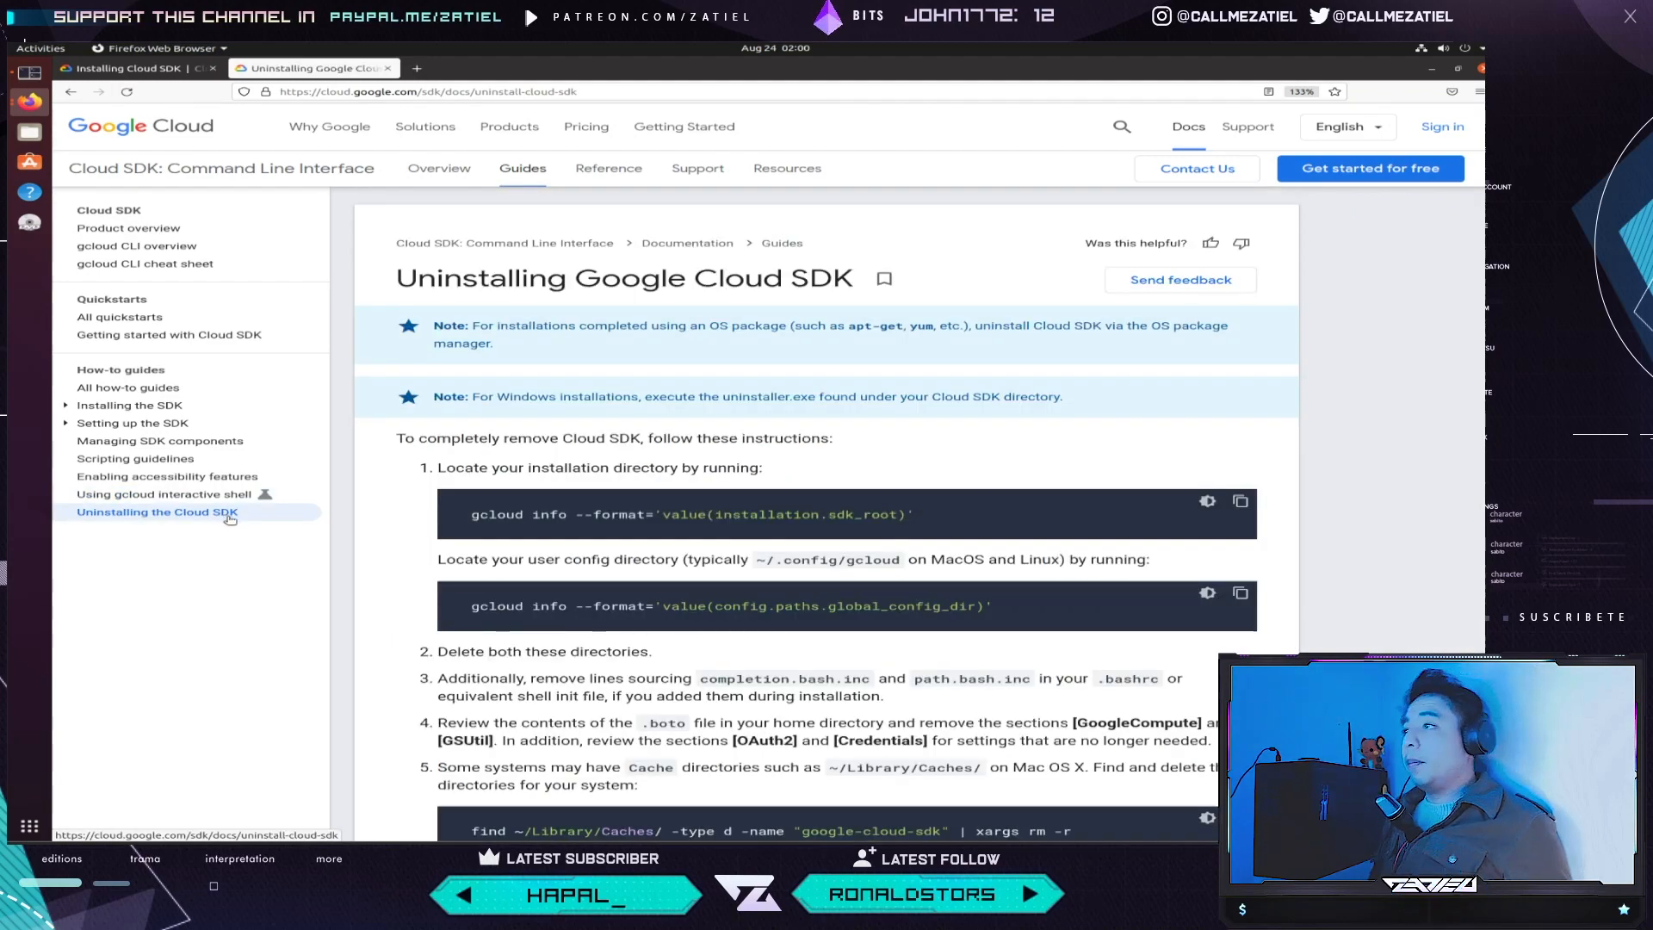
mouse_move(265, 564)
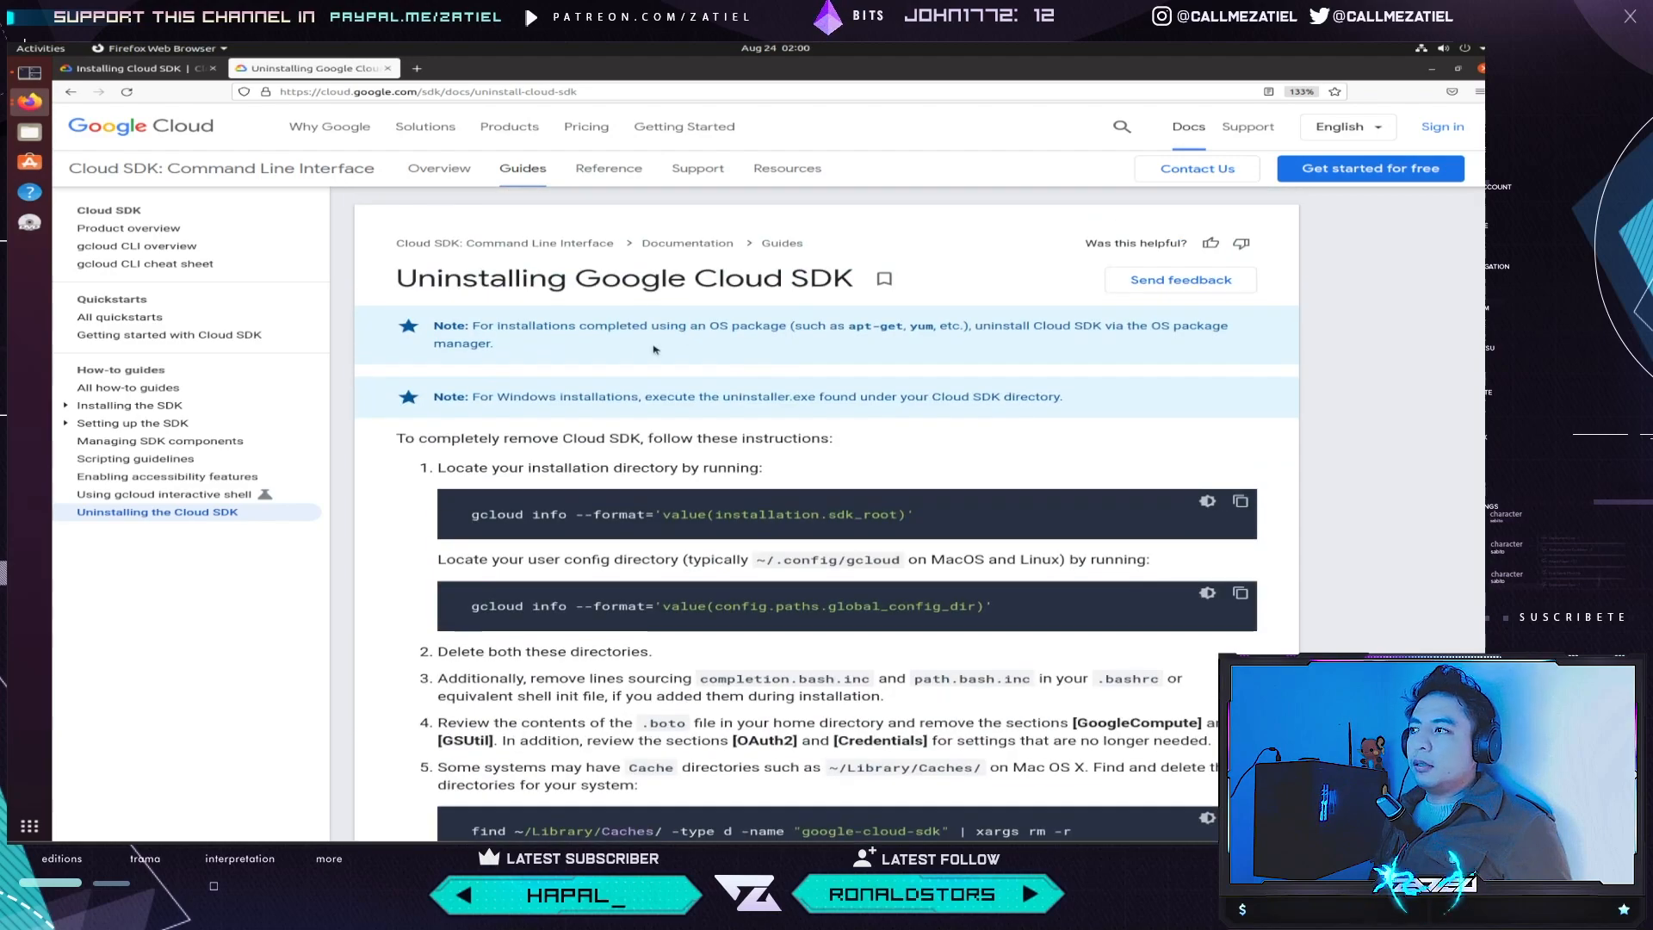
scroll(down, 3)
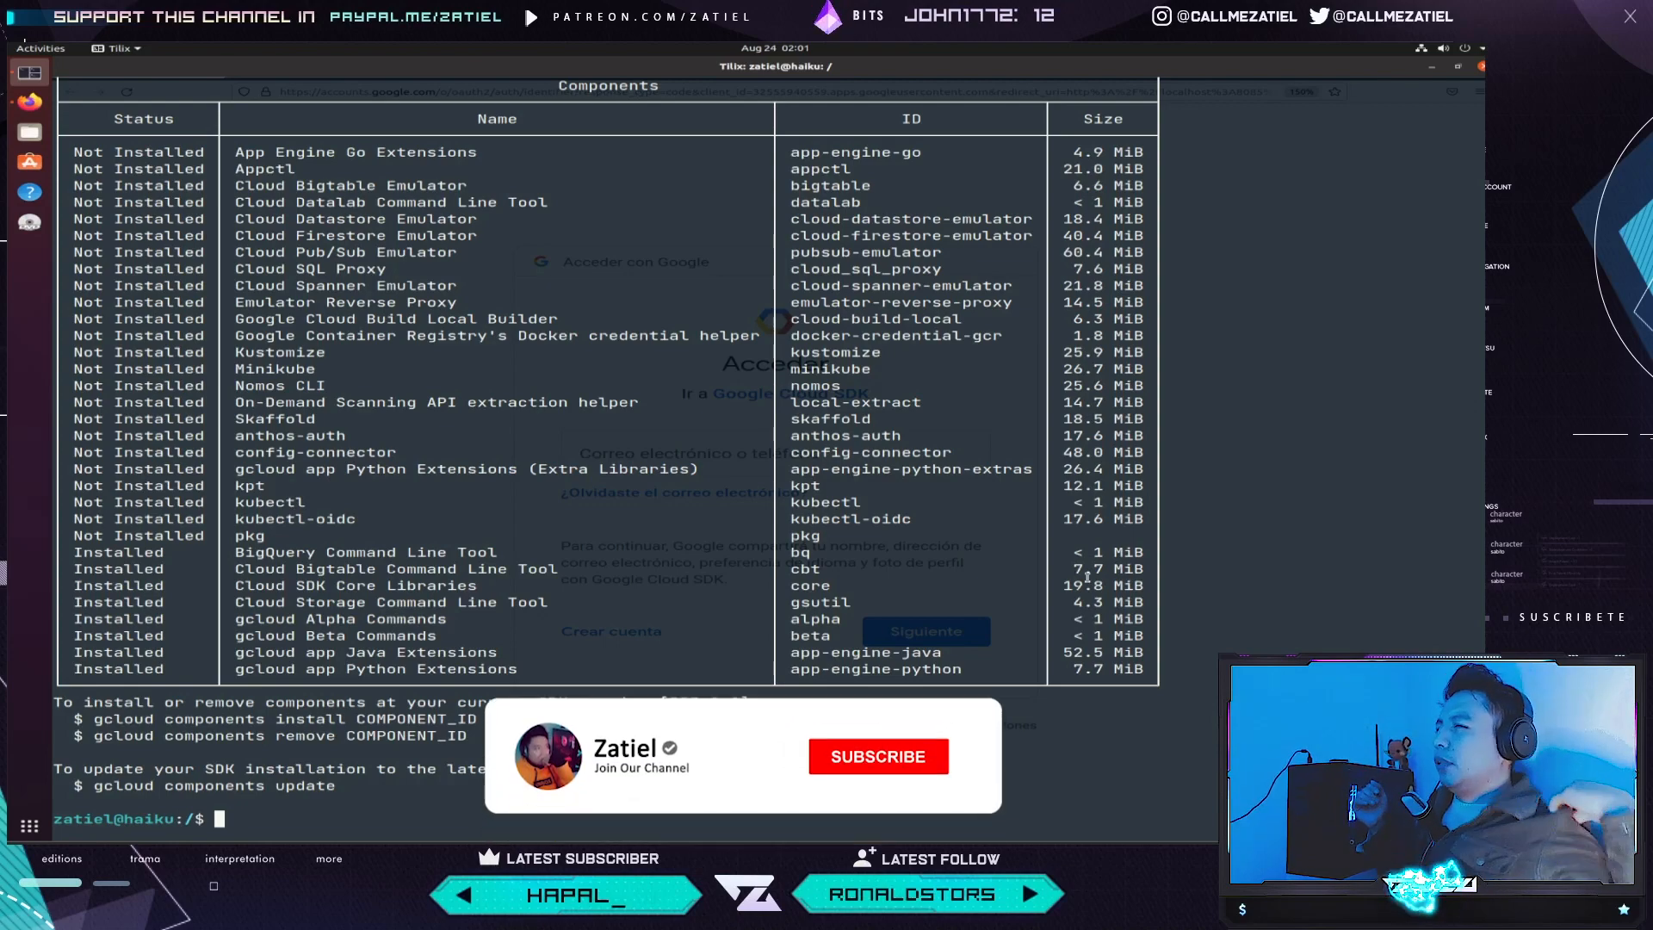
- Show the gcloud components list table in Tilix and bring up the Cloud SDK sign-in page
click(878, 756)
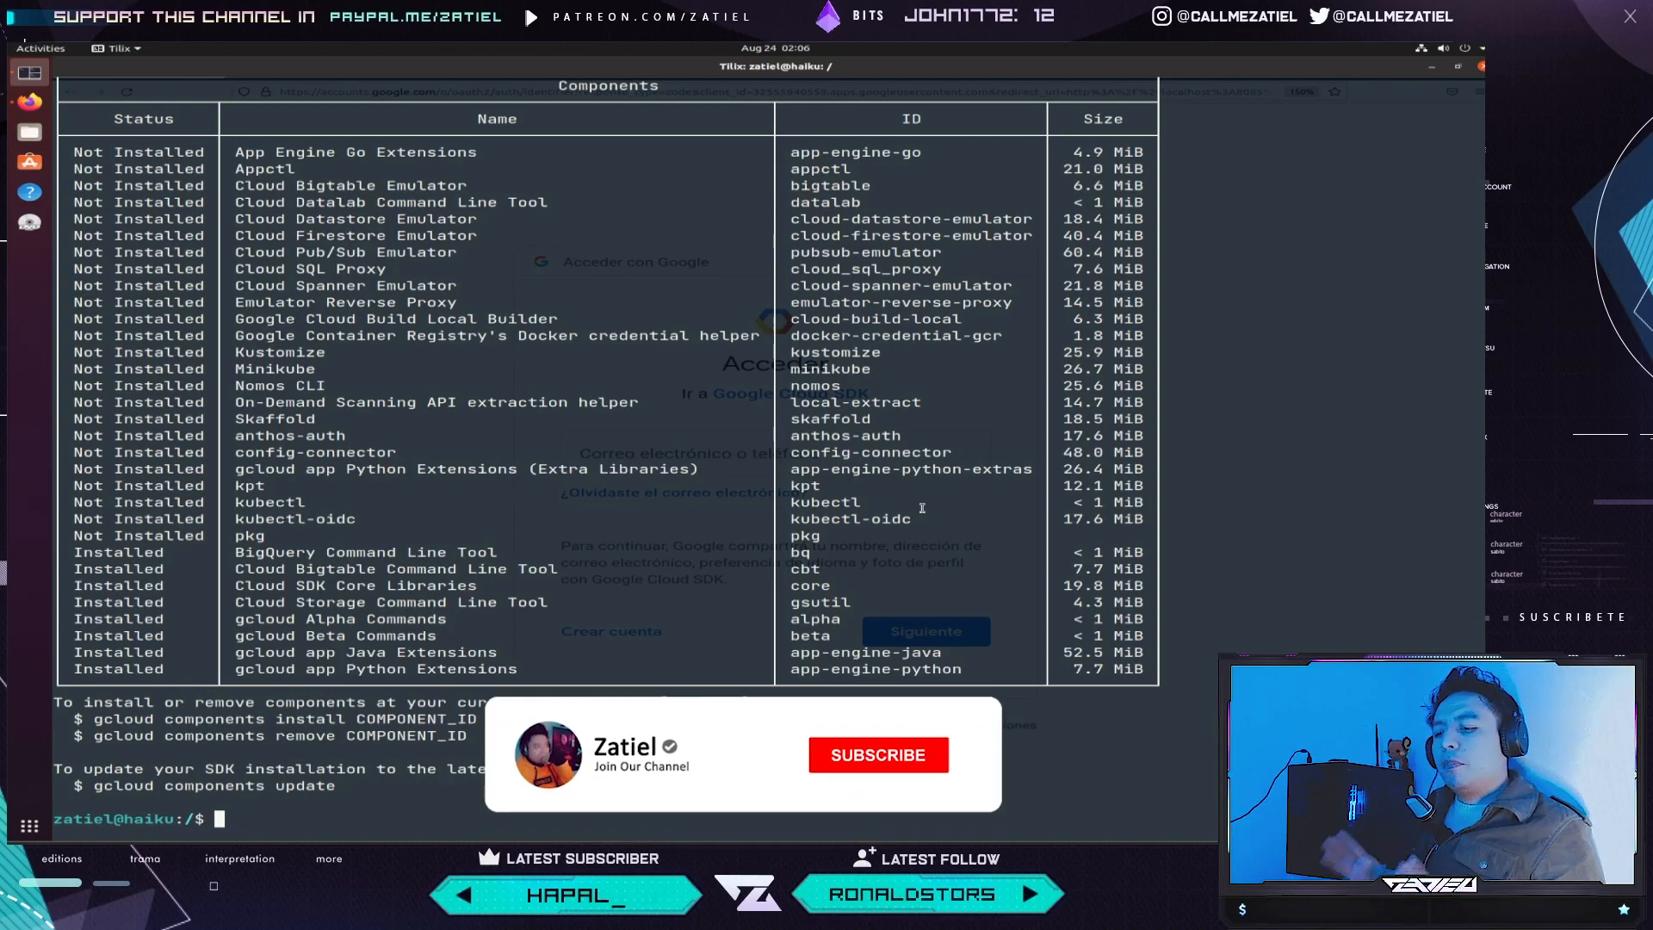
click(878, 755)
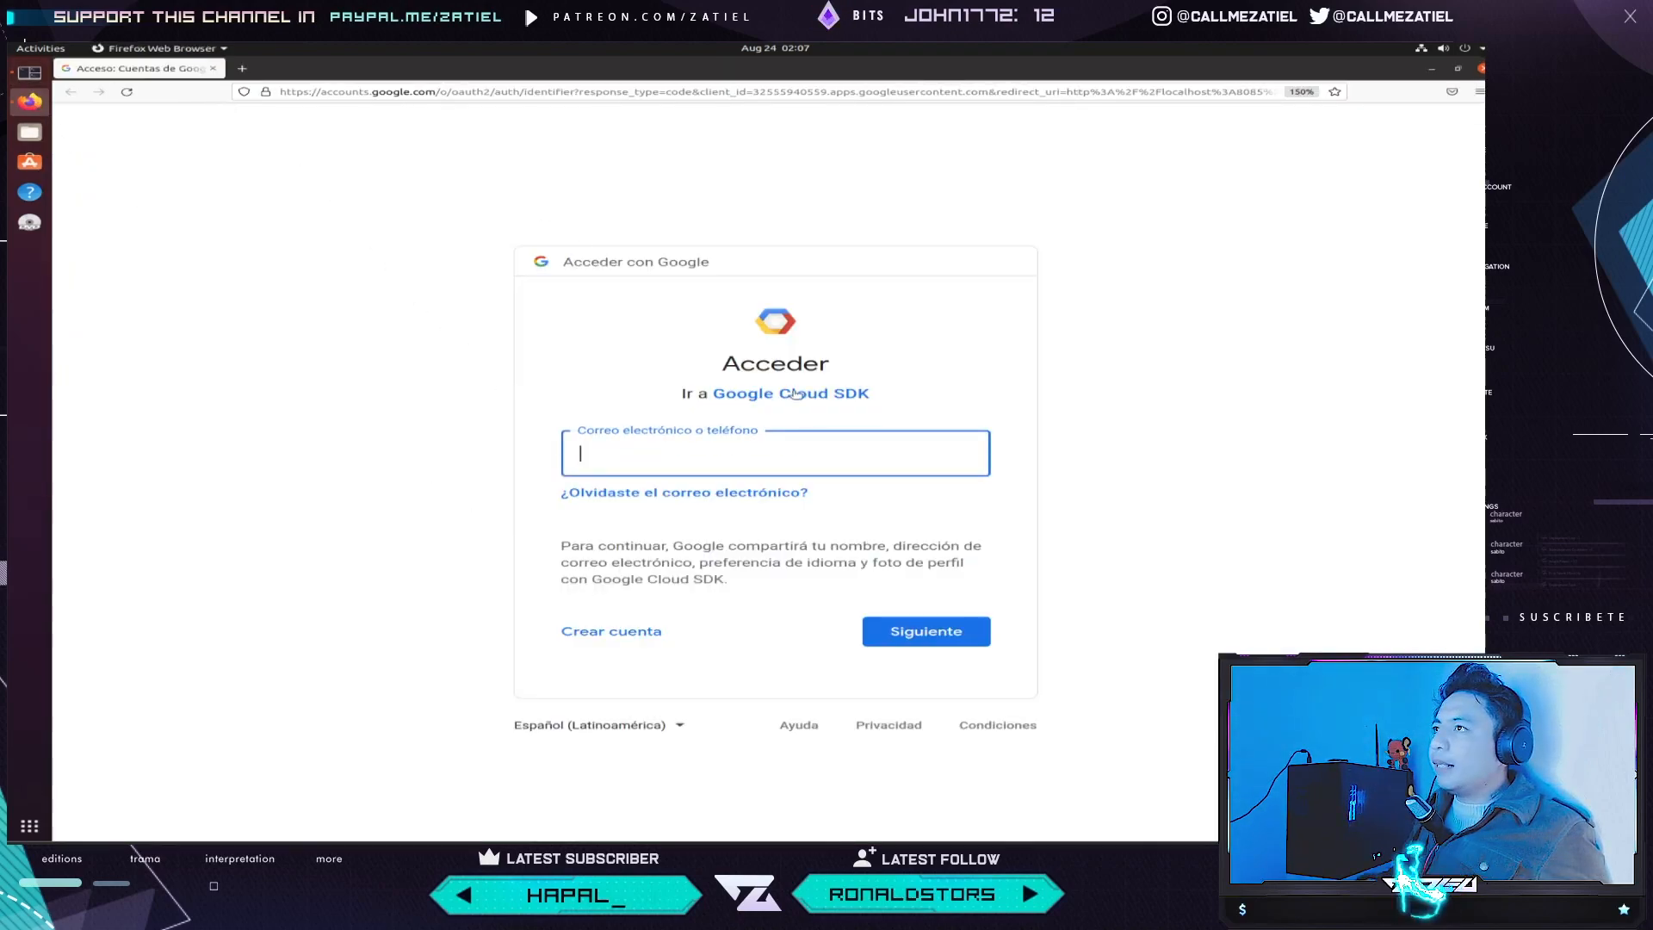
- View the sign-in request's developer information, then dismiss it with Entendido
click(789, 394)
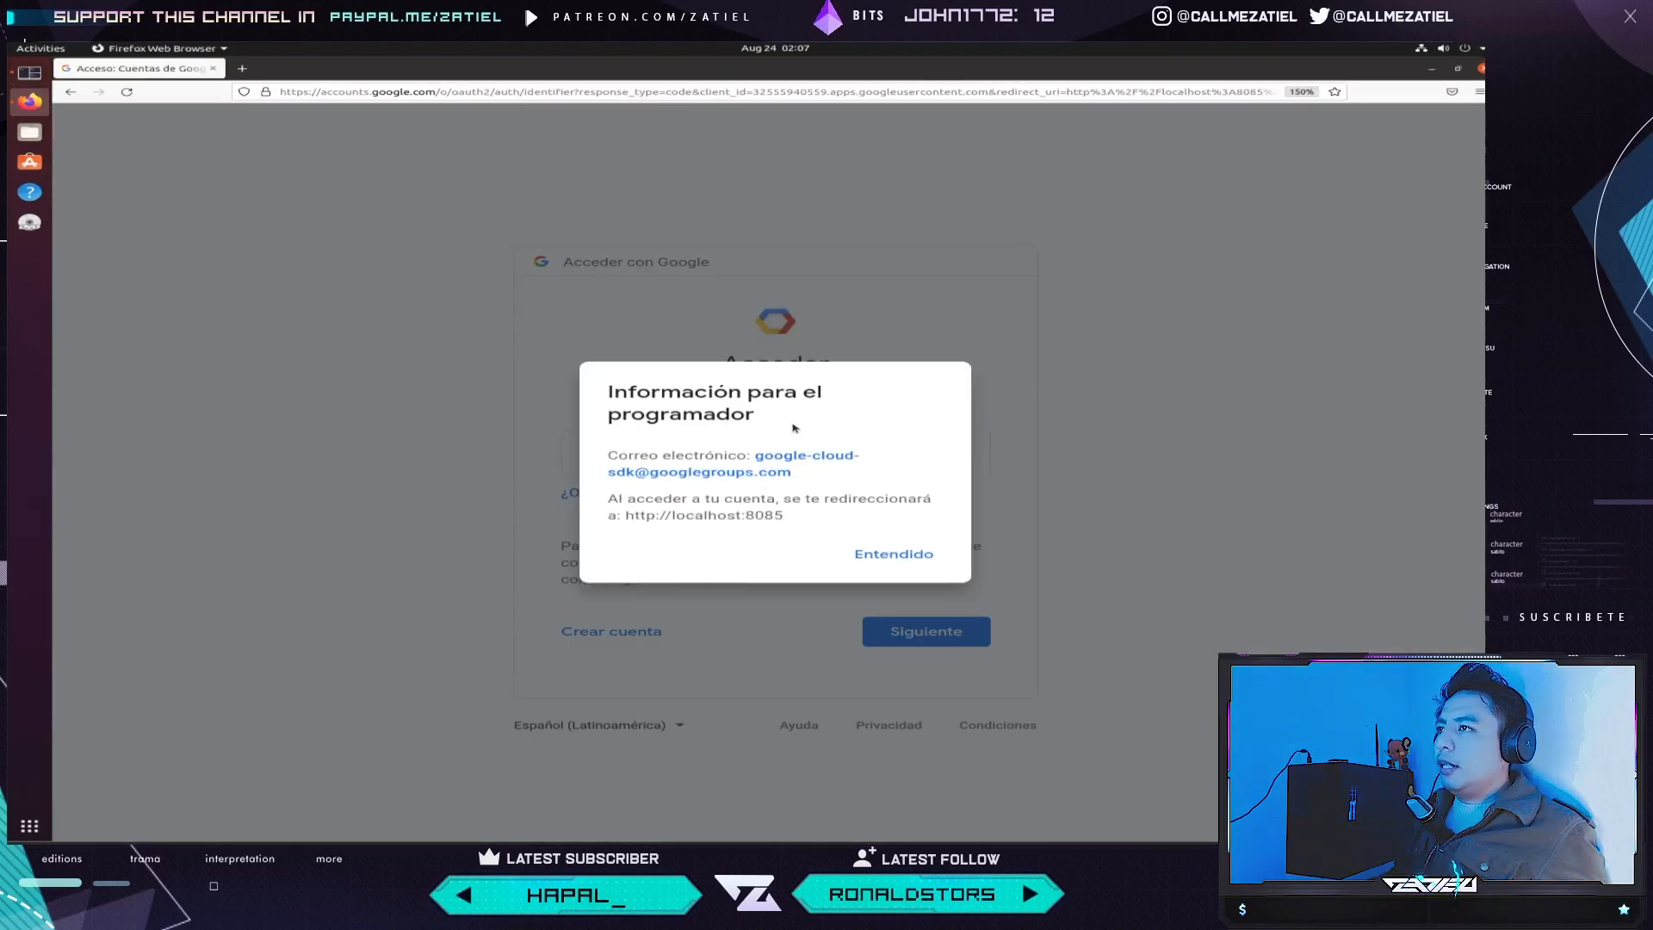
click(892, 554)
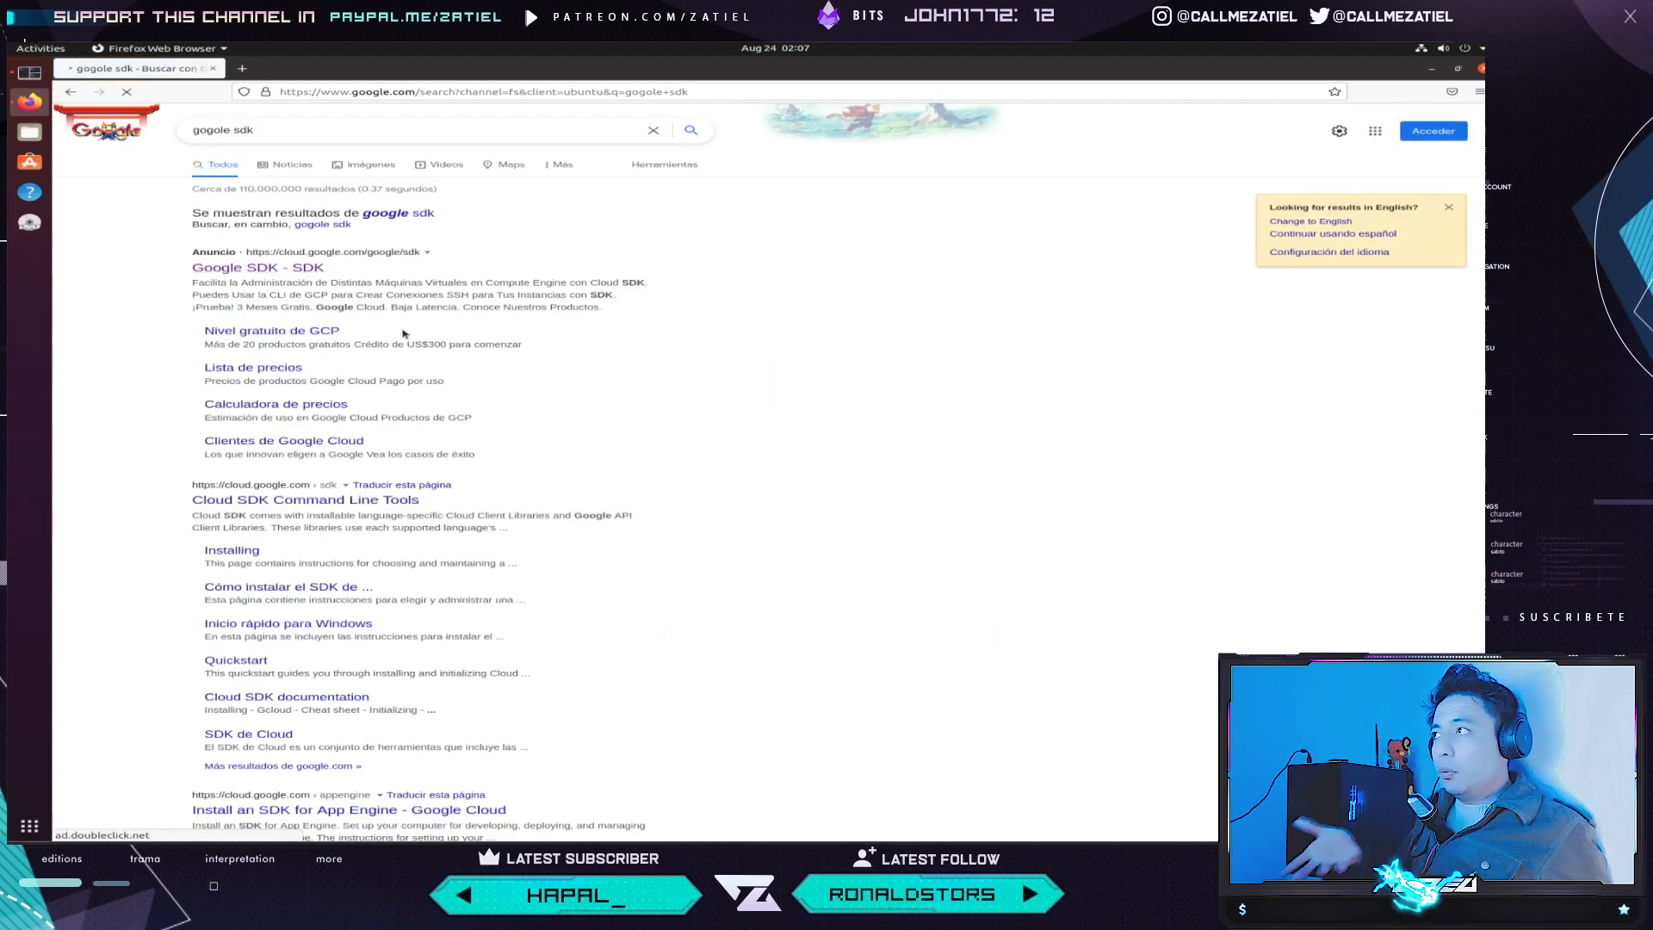
mouse_move(460, 386)
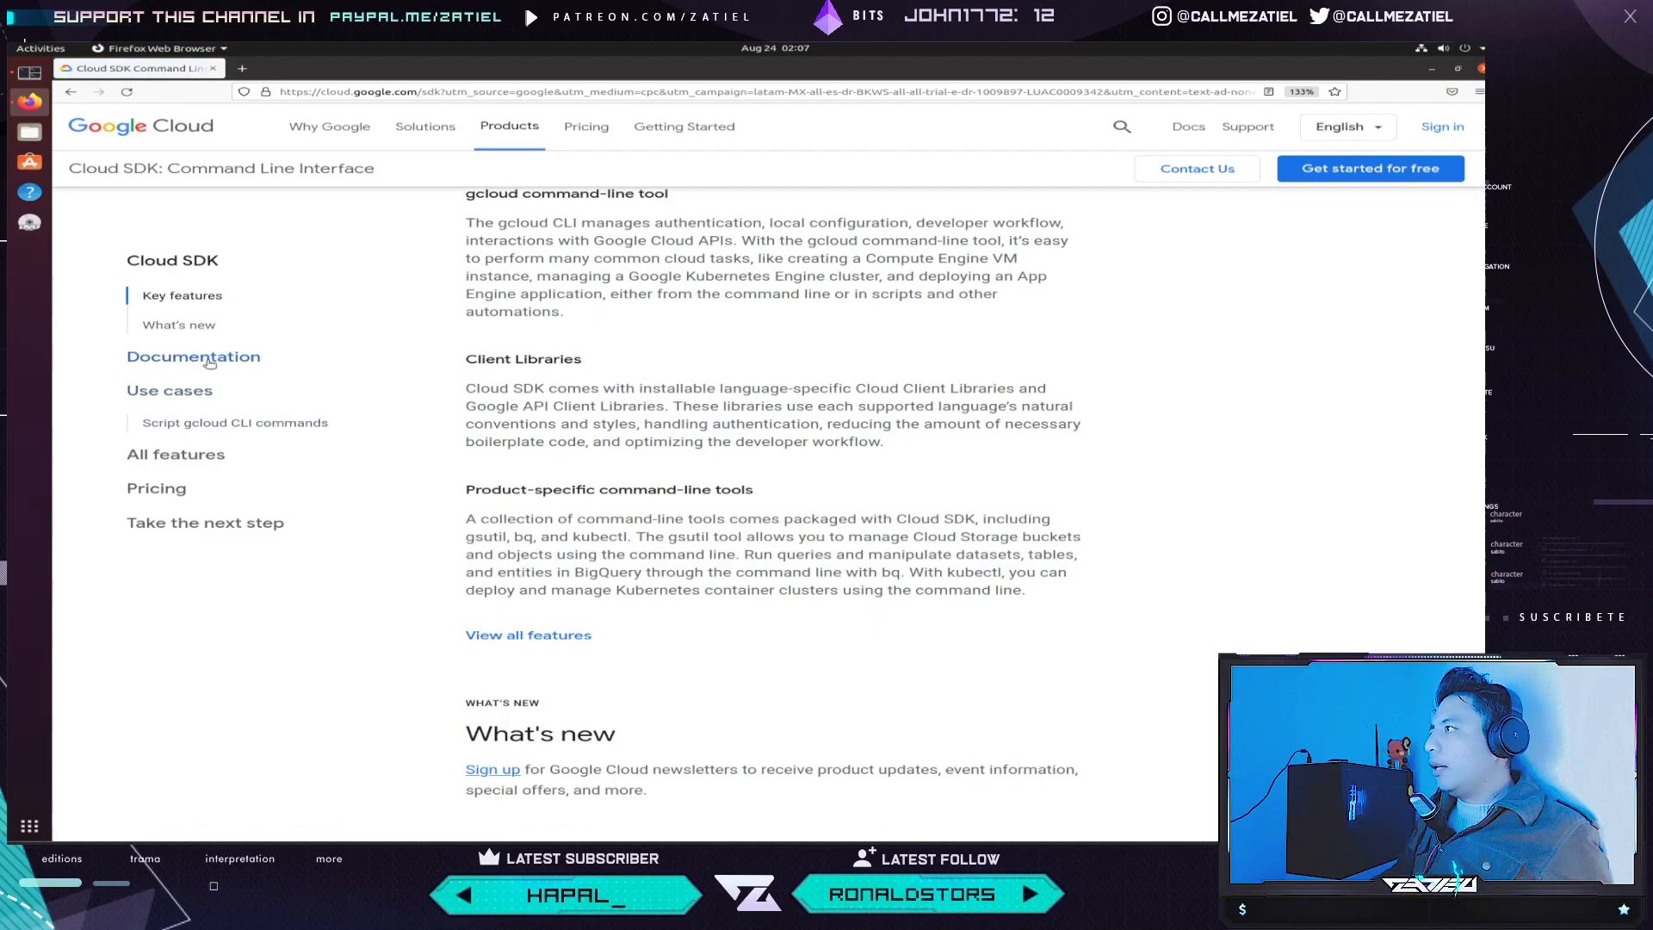
- Open the Installing Cloud SDK guide via Documentation and Learn more
click(192, 356)
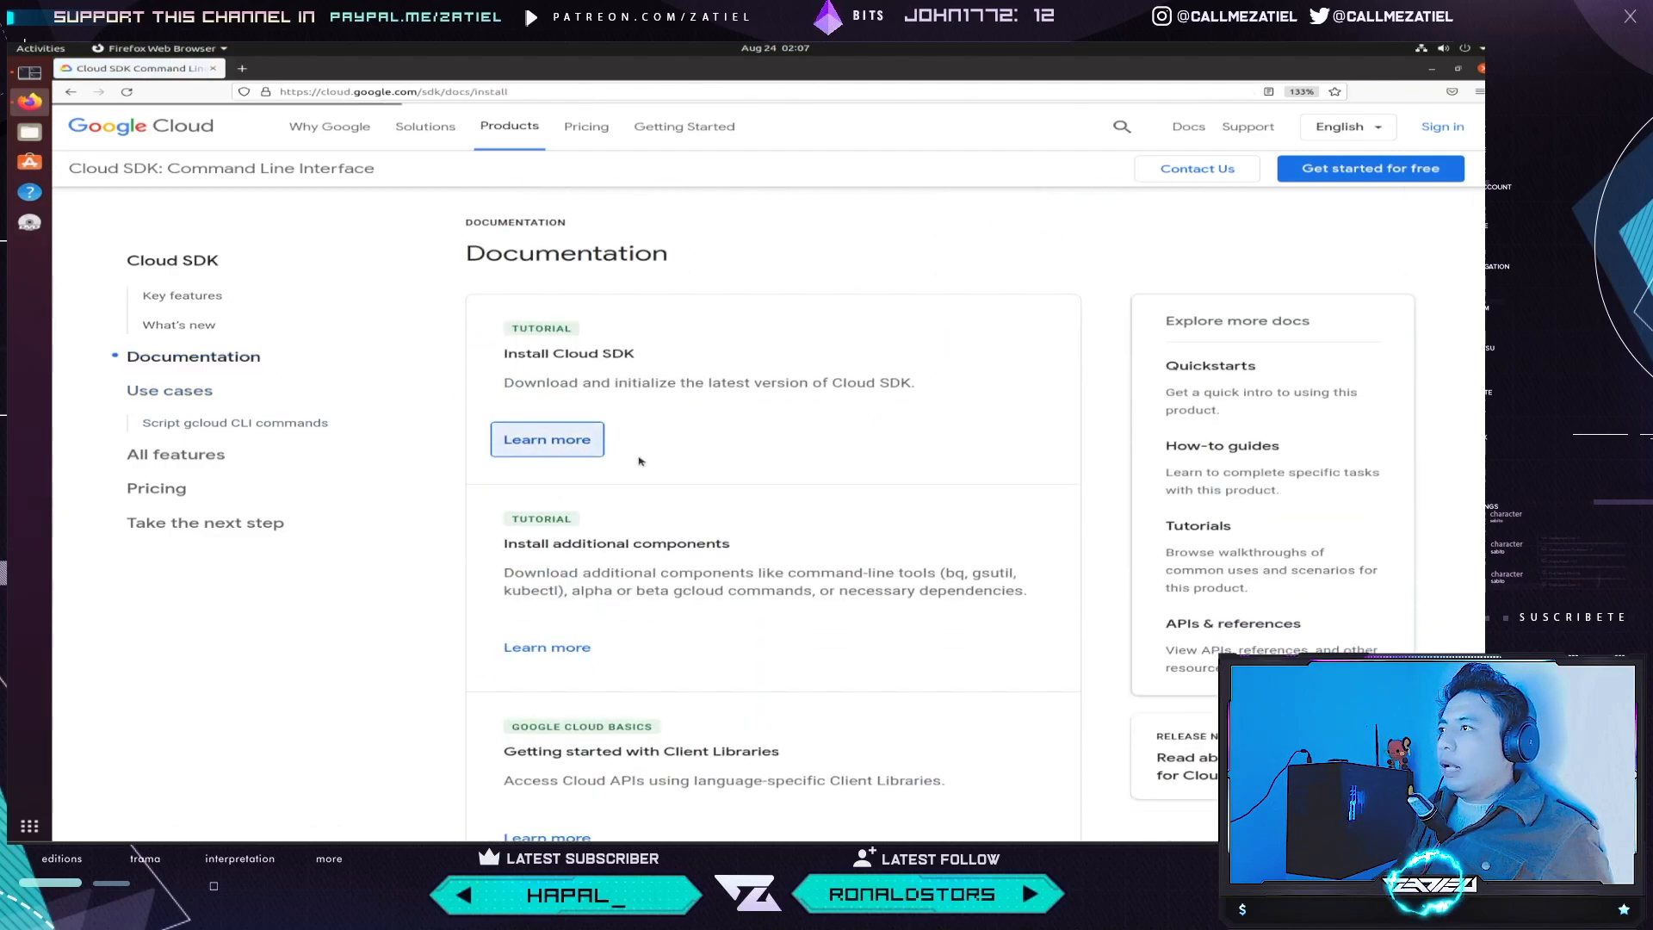
click(546, 438)
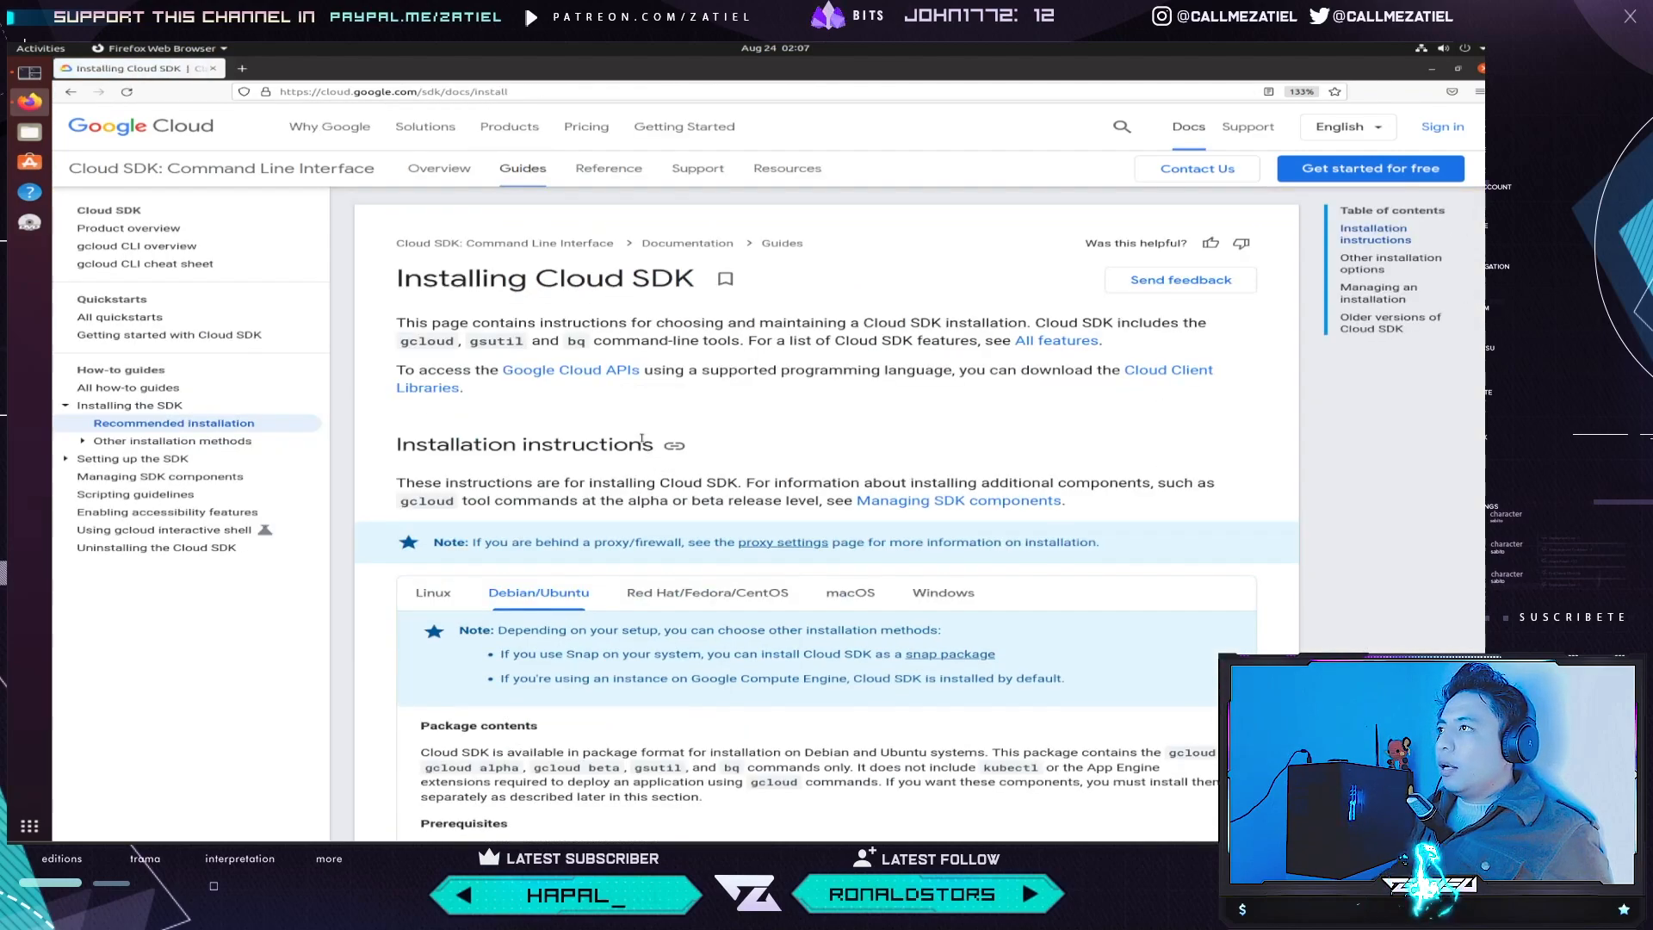
scroll(down, 3)
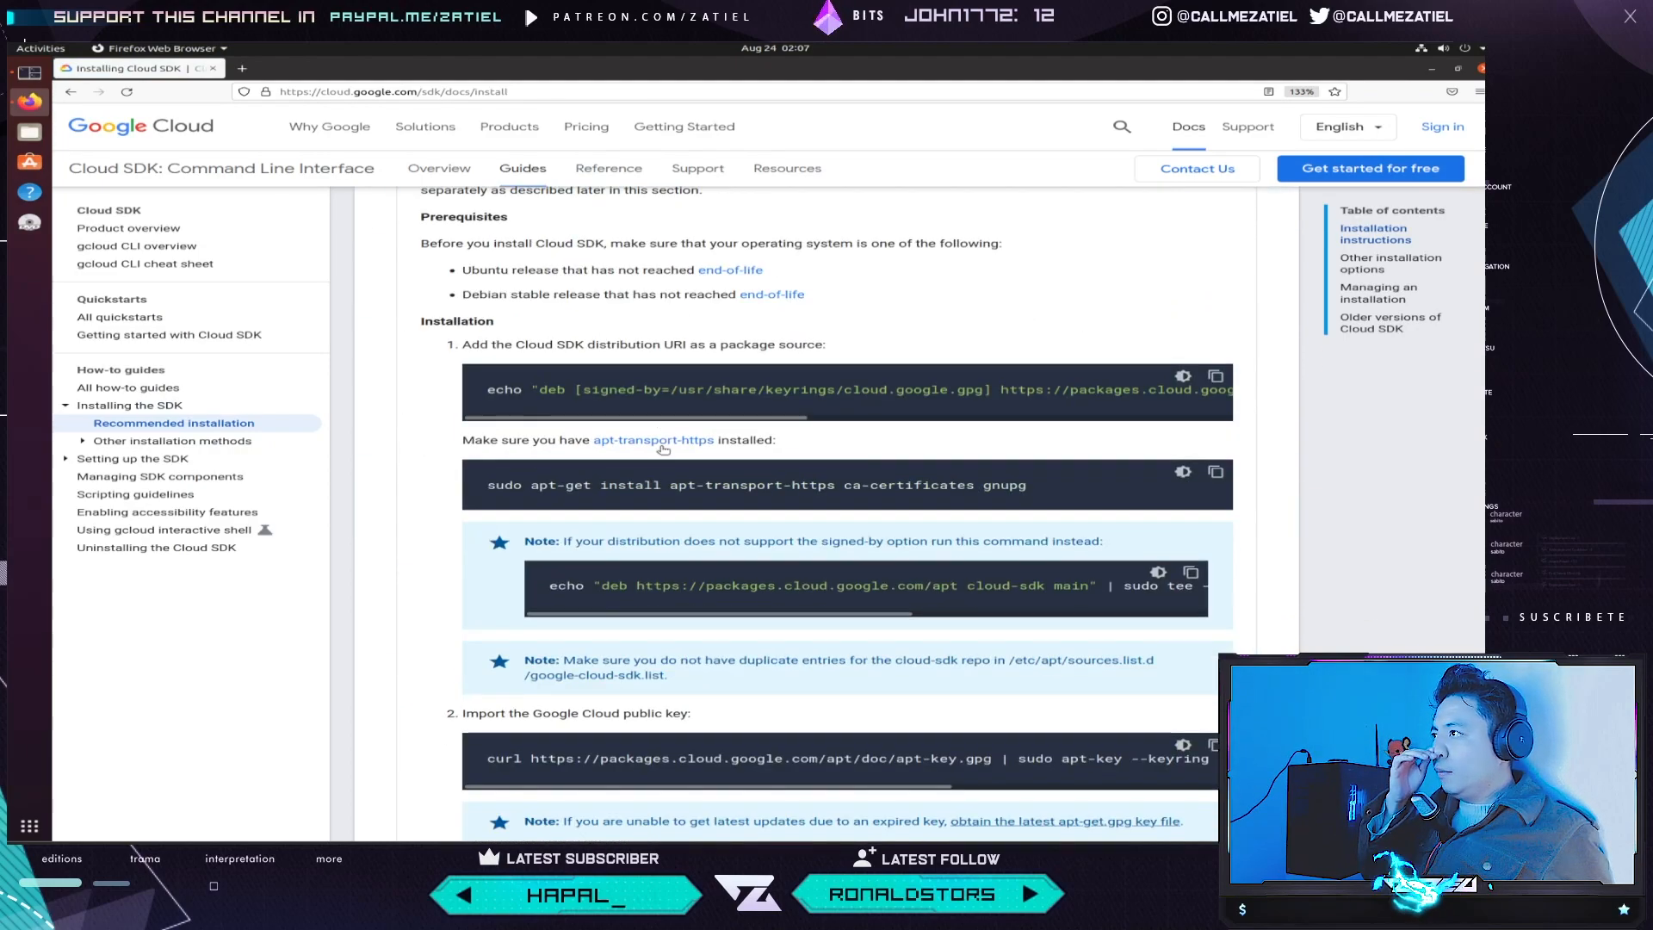
scroll(down, 3)
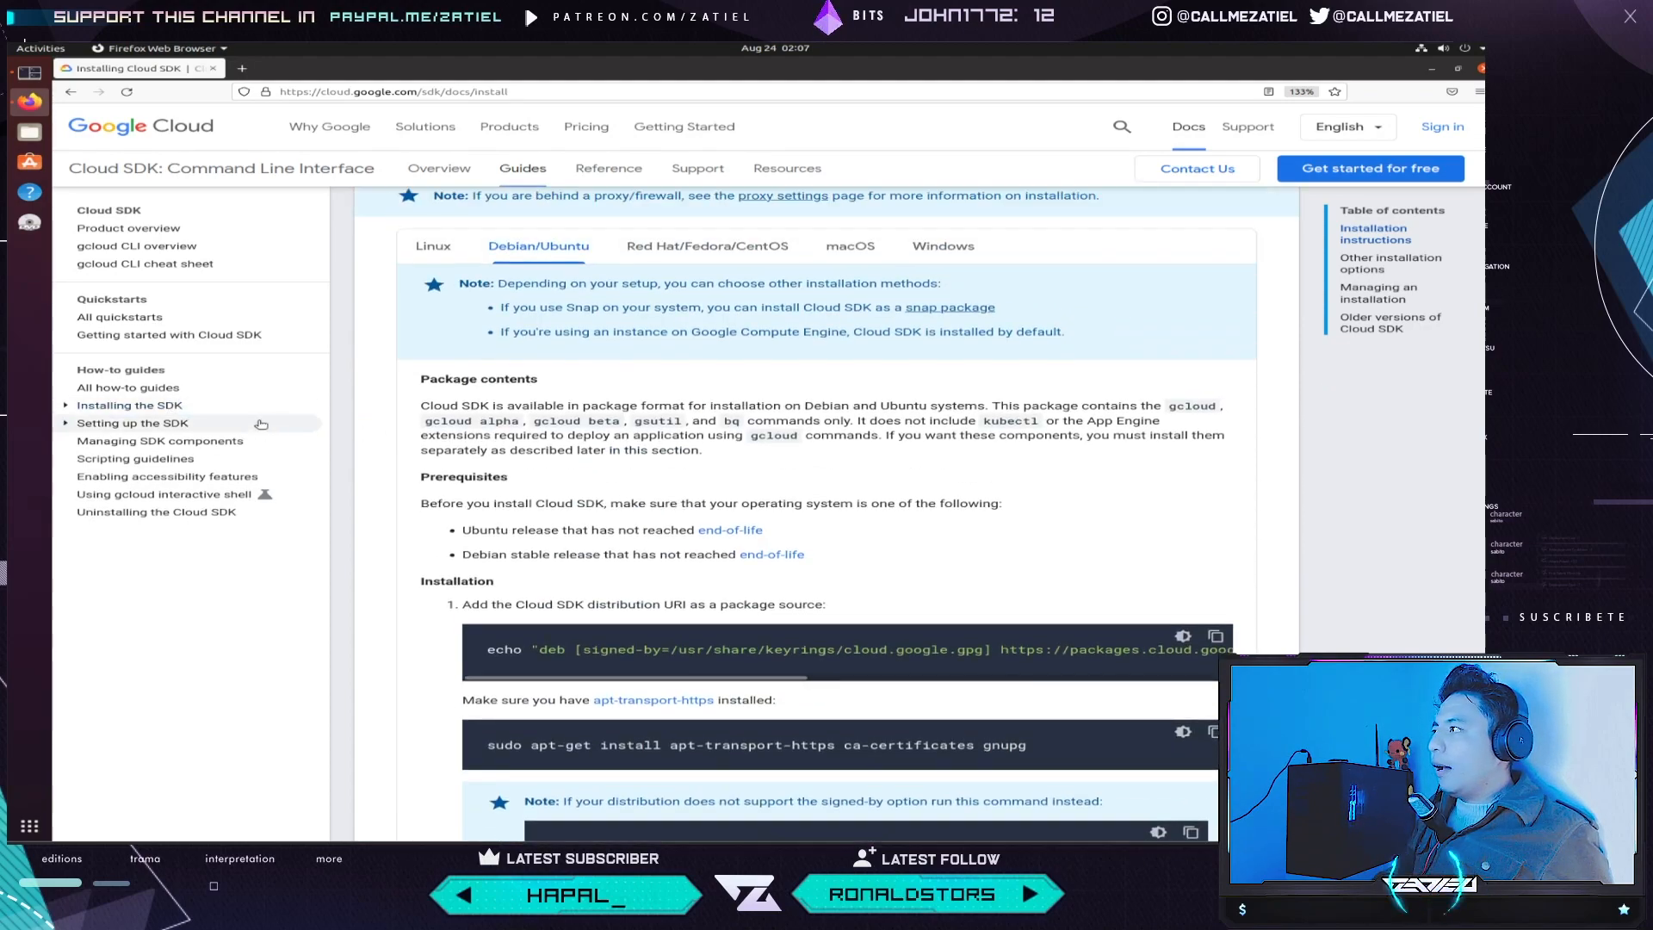
click(130, 405)
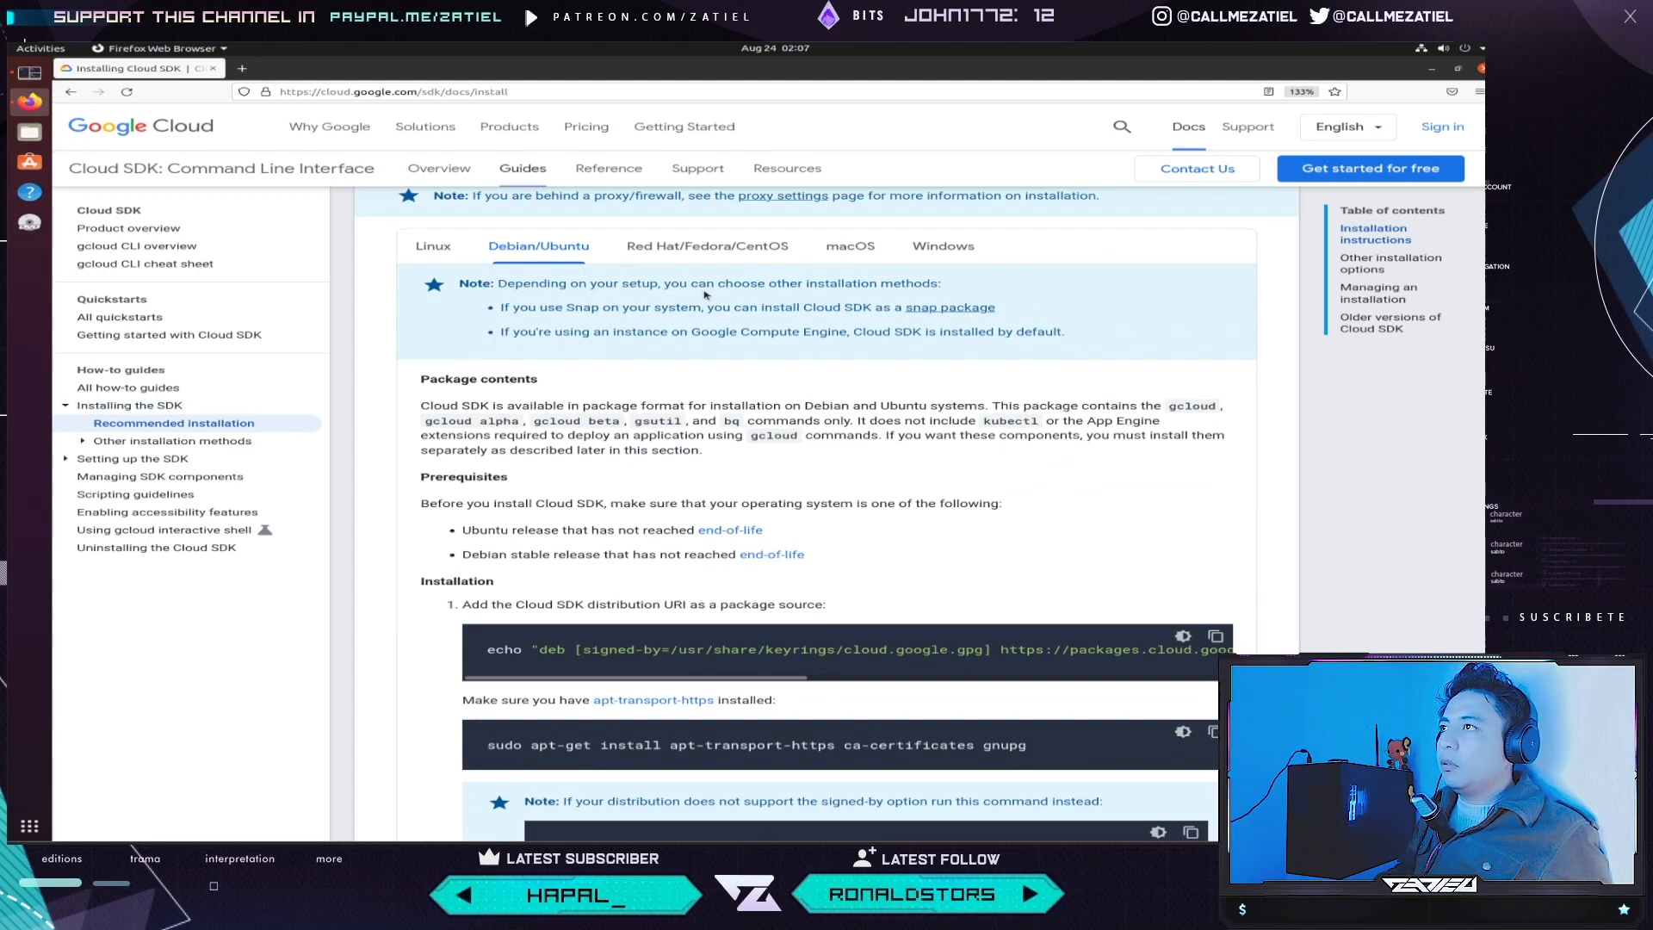
- Review the Red Hat/Fedora/CentOS, macOS and Windows tabs, ending on Debian/Ubuntu
click(707, 245)
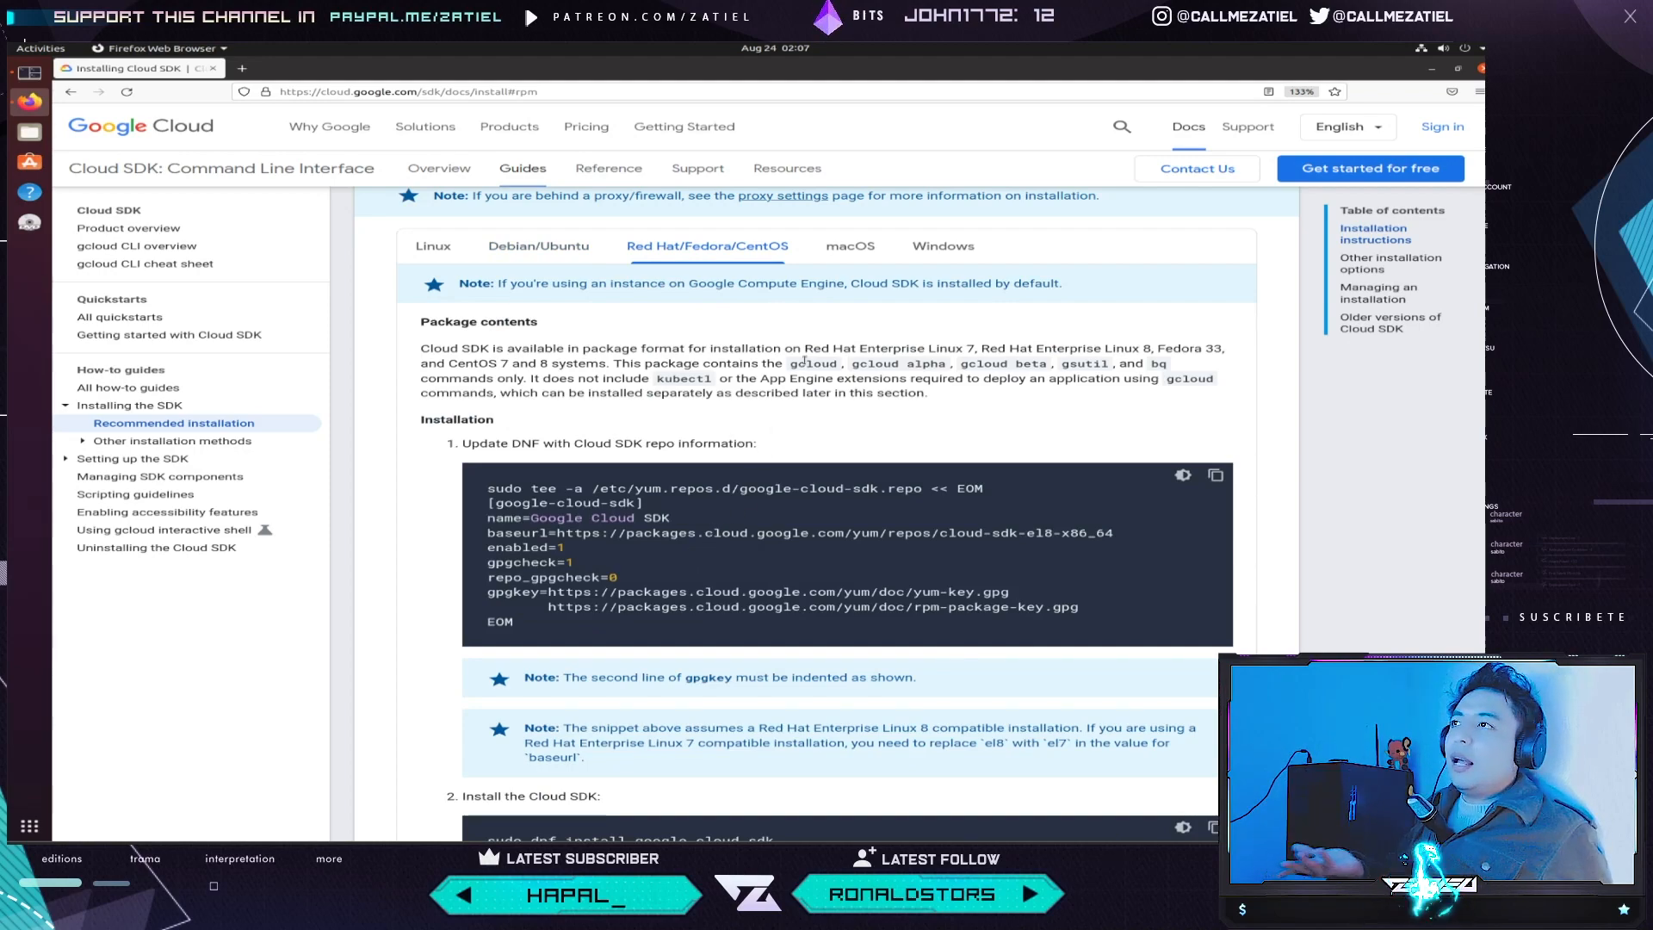
click(849, 245)
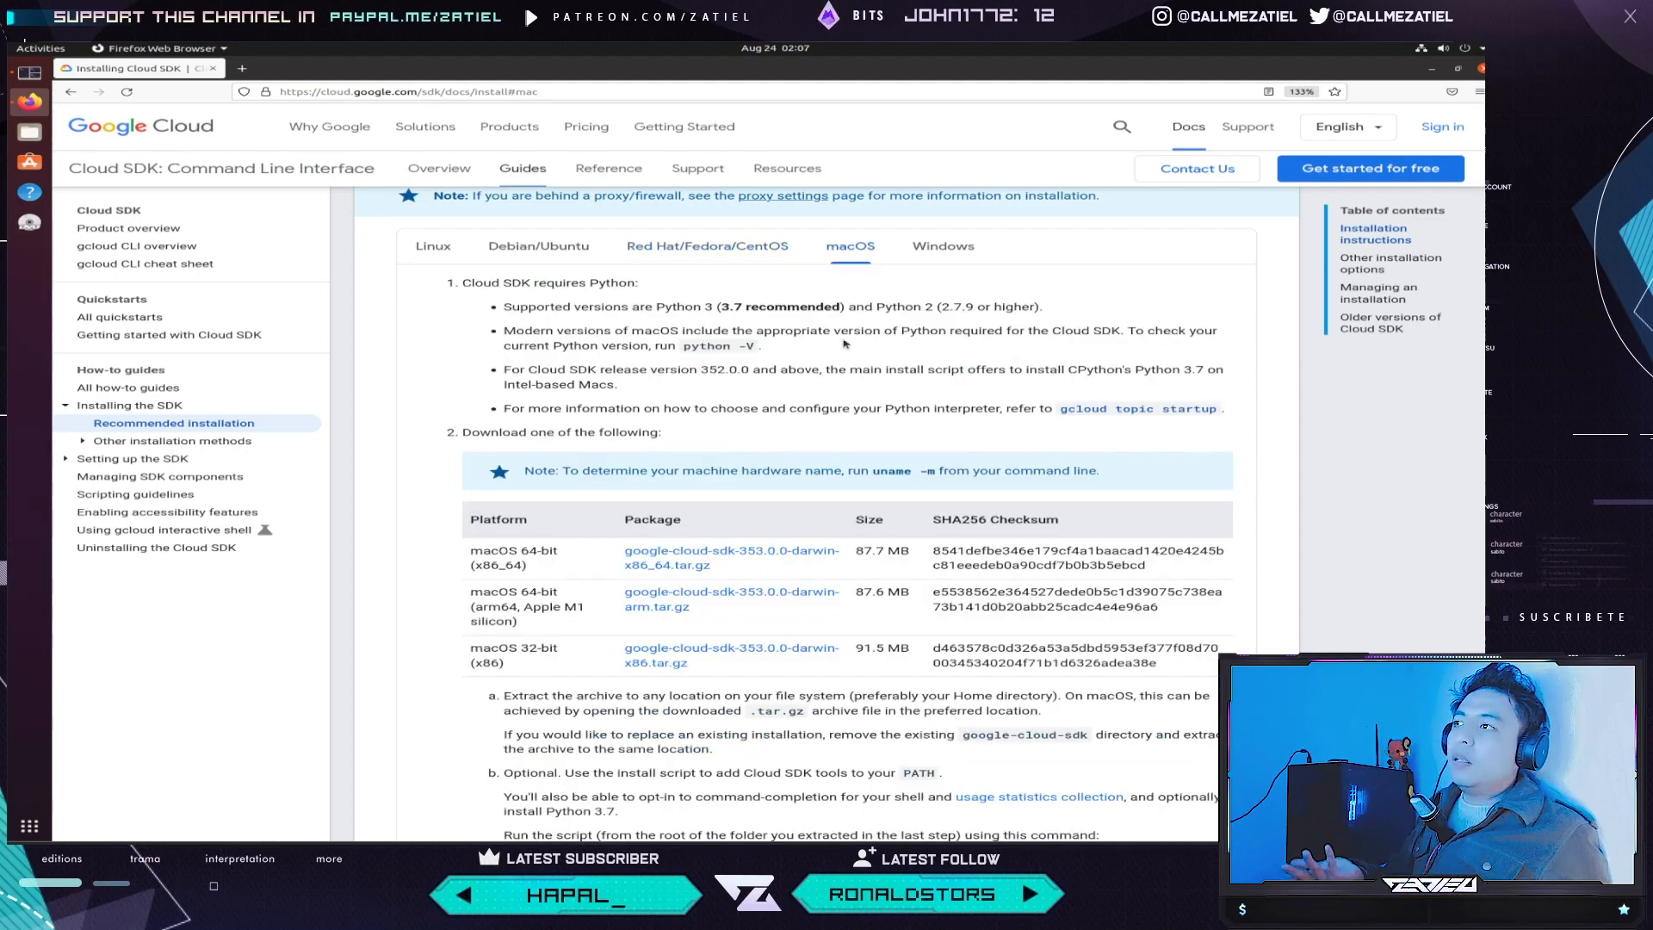
click(943, 246)
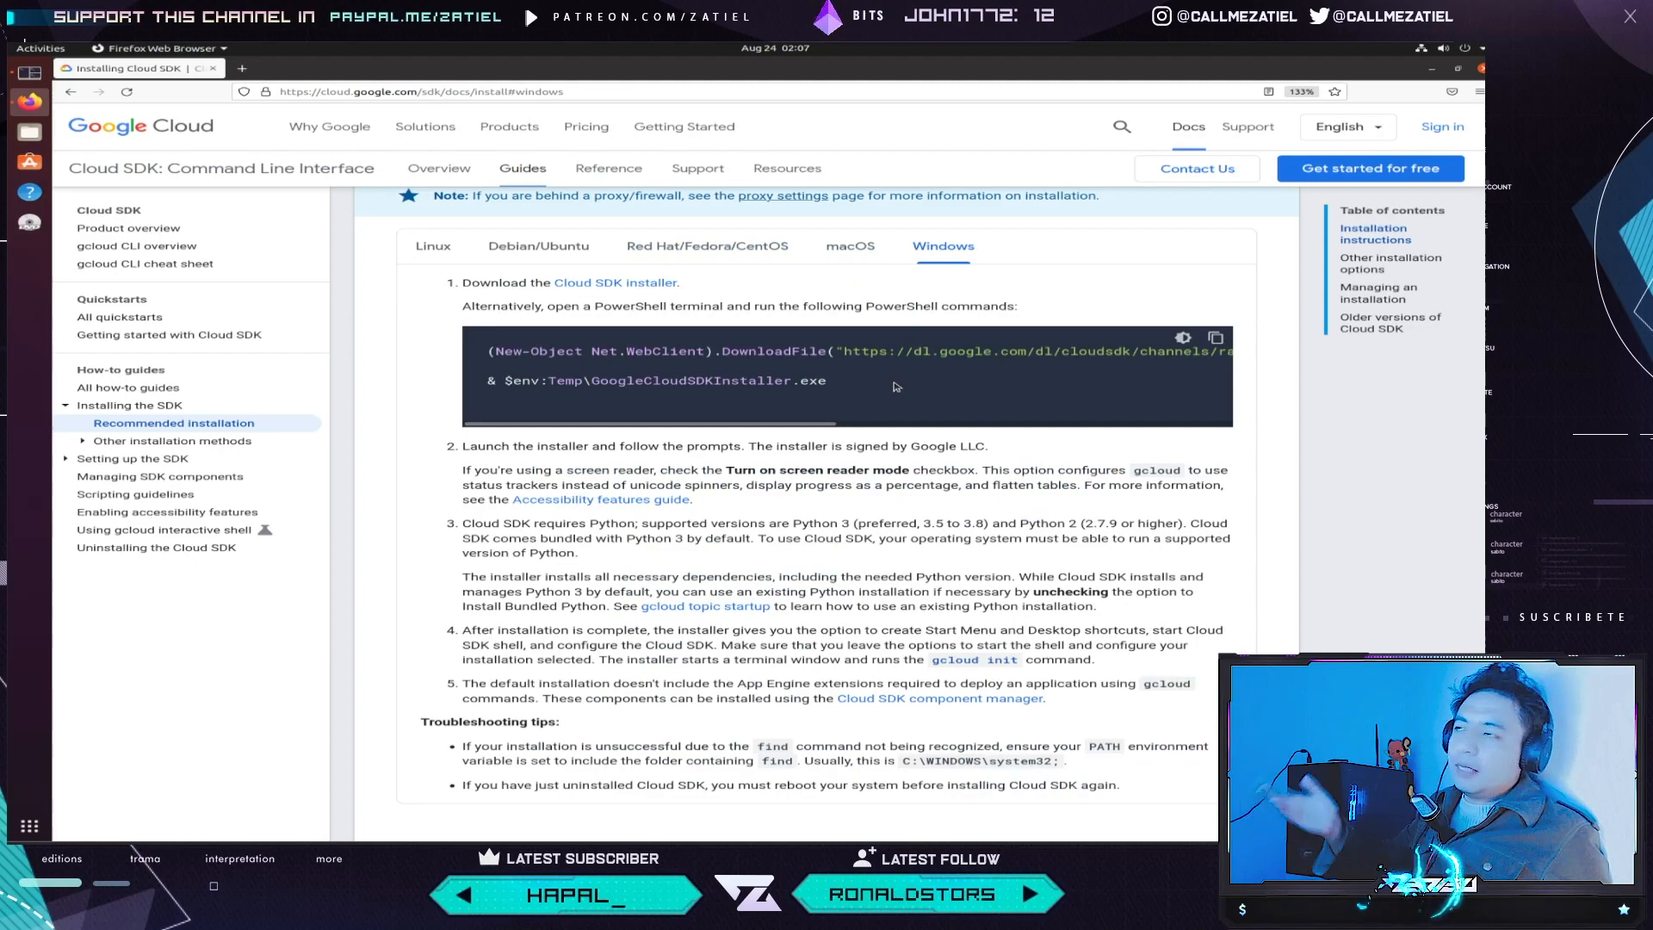
scroll(down, 3)
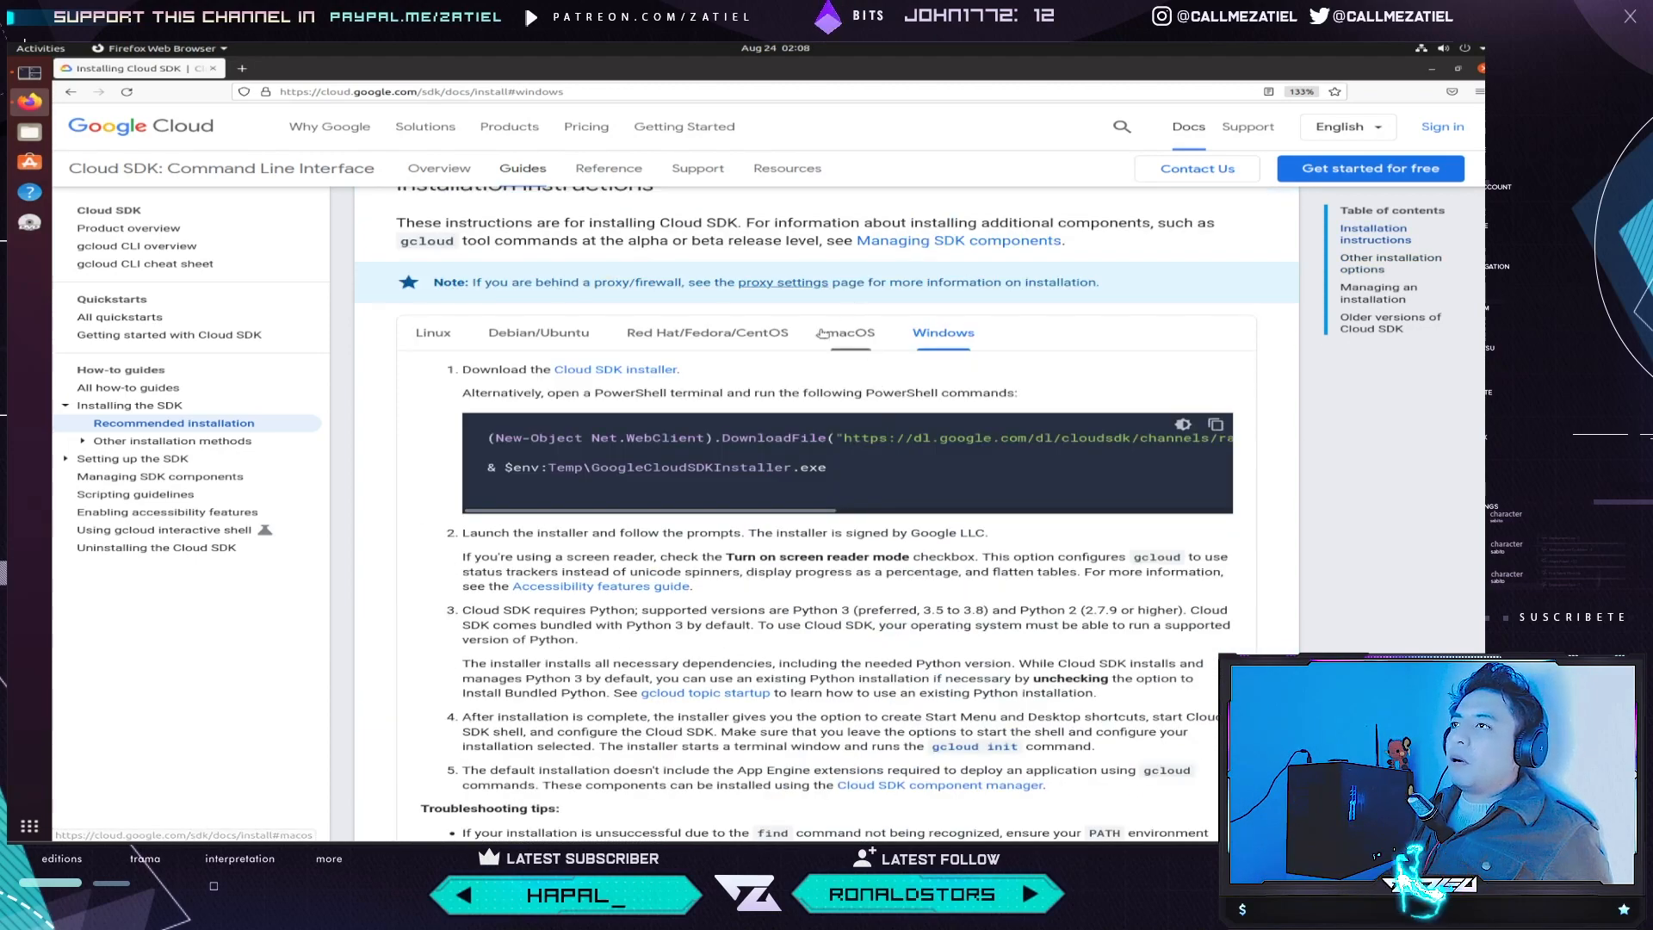
click(849, 333)
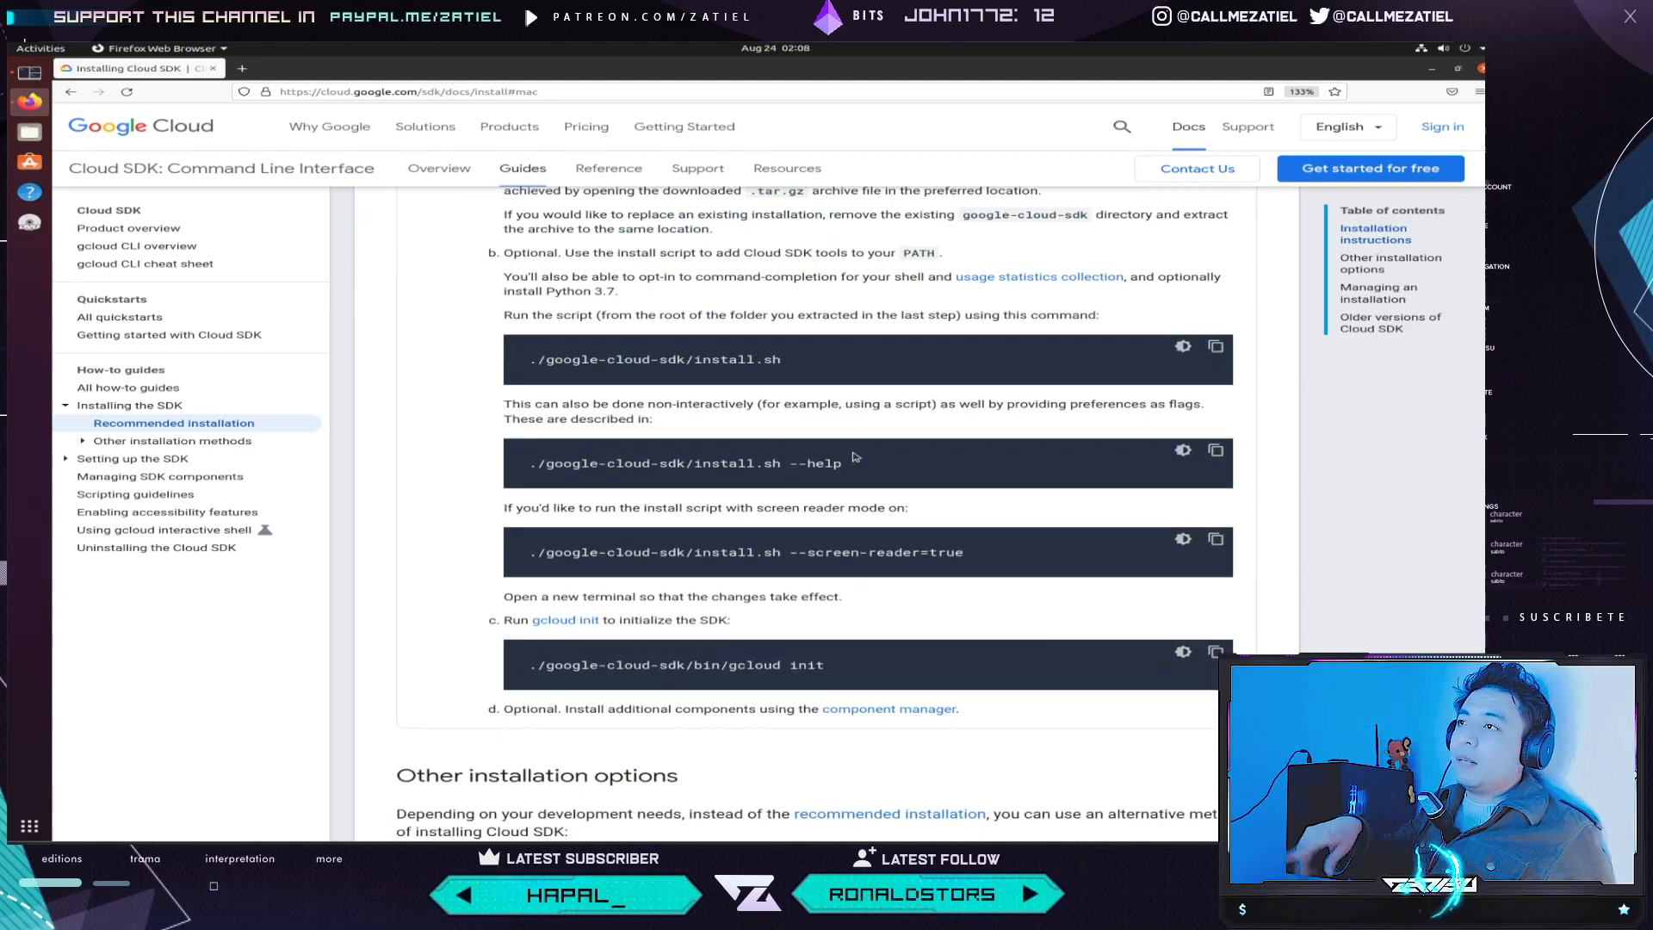
scroll(down, 3)
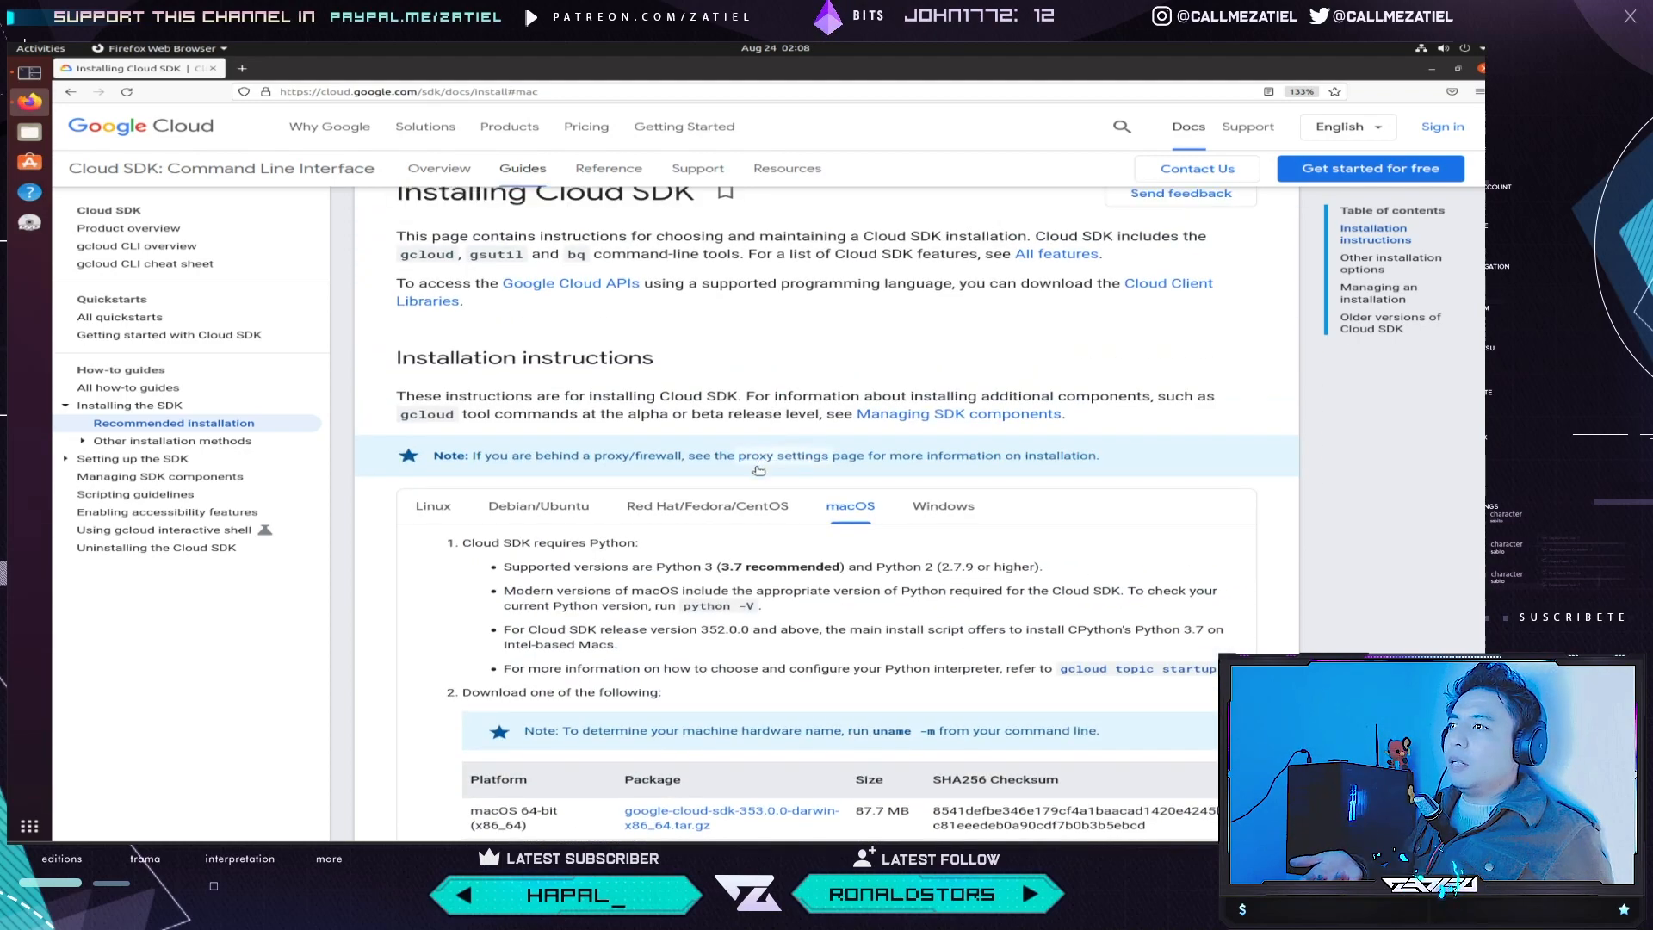
click(708, 511)
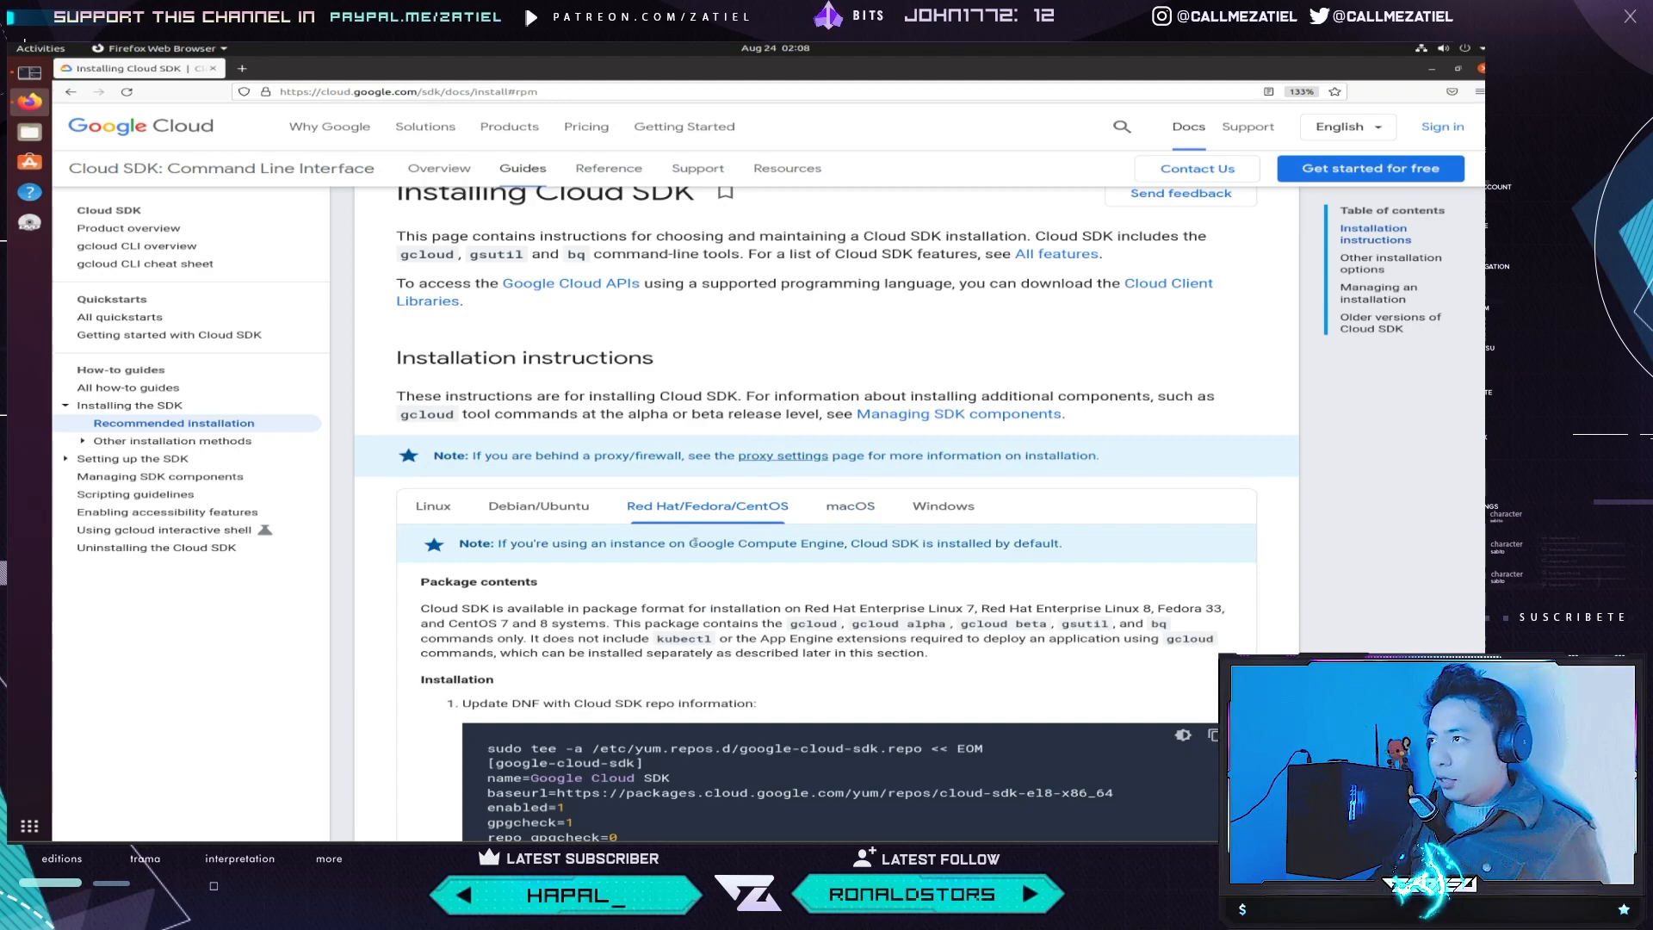
scroll(down, 3)
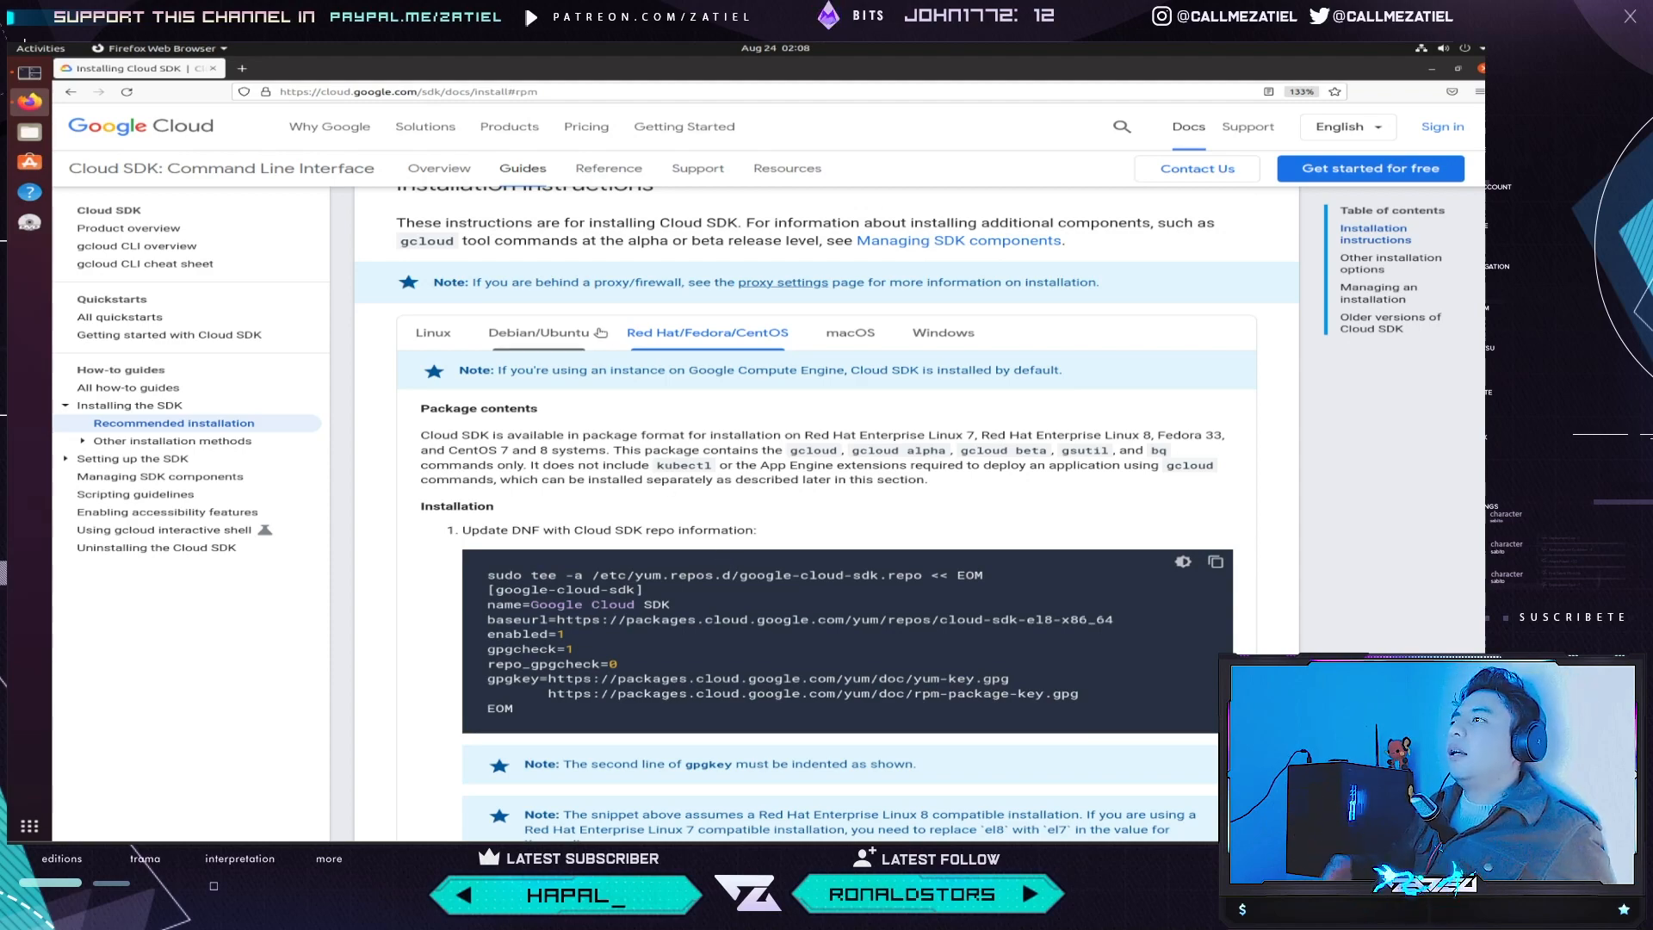
click(537, 333)
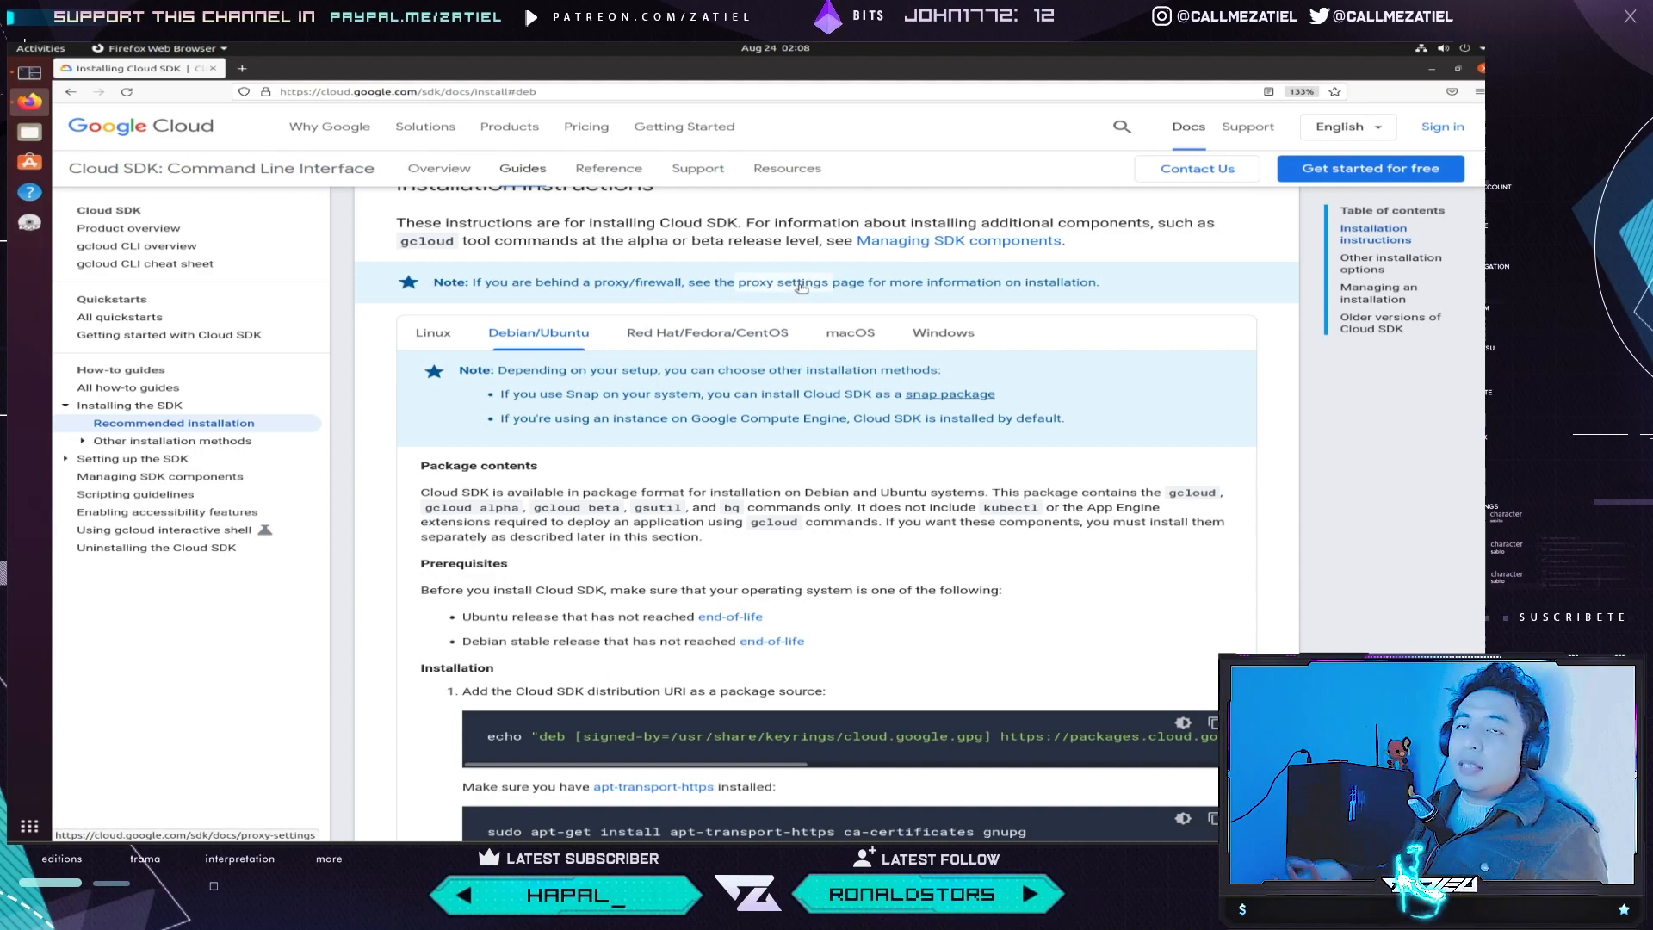
- Bring Tilix back to the front, showing the gcloud components list output
click(431, 332)
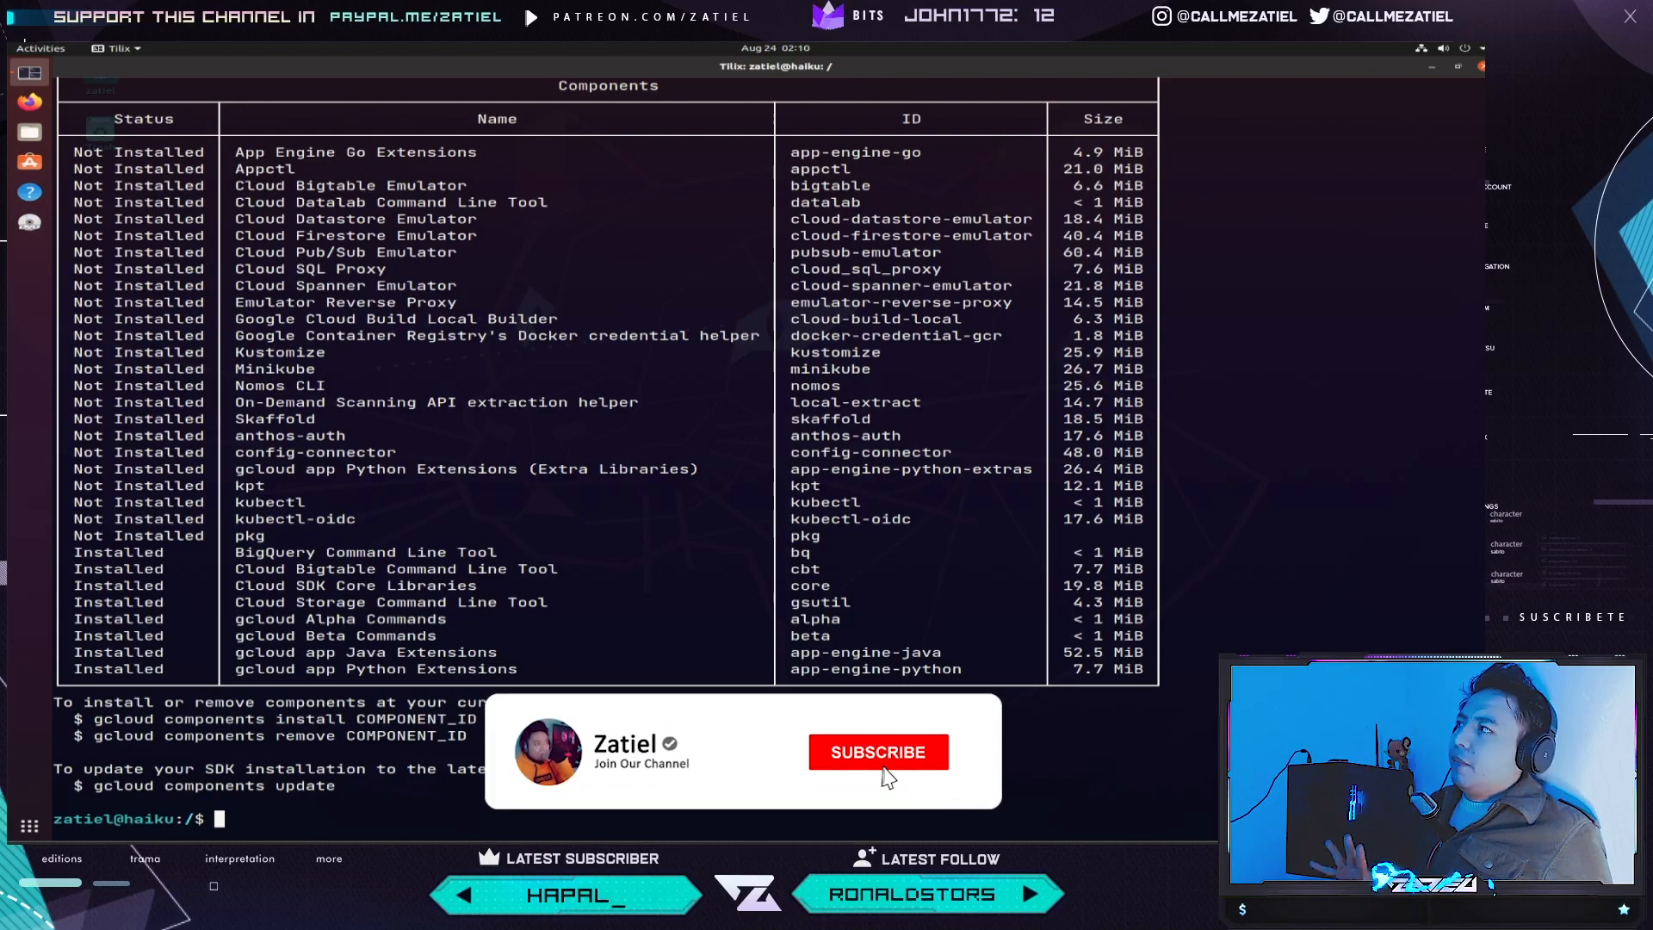
click(877, 751)
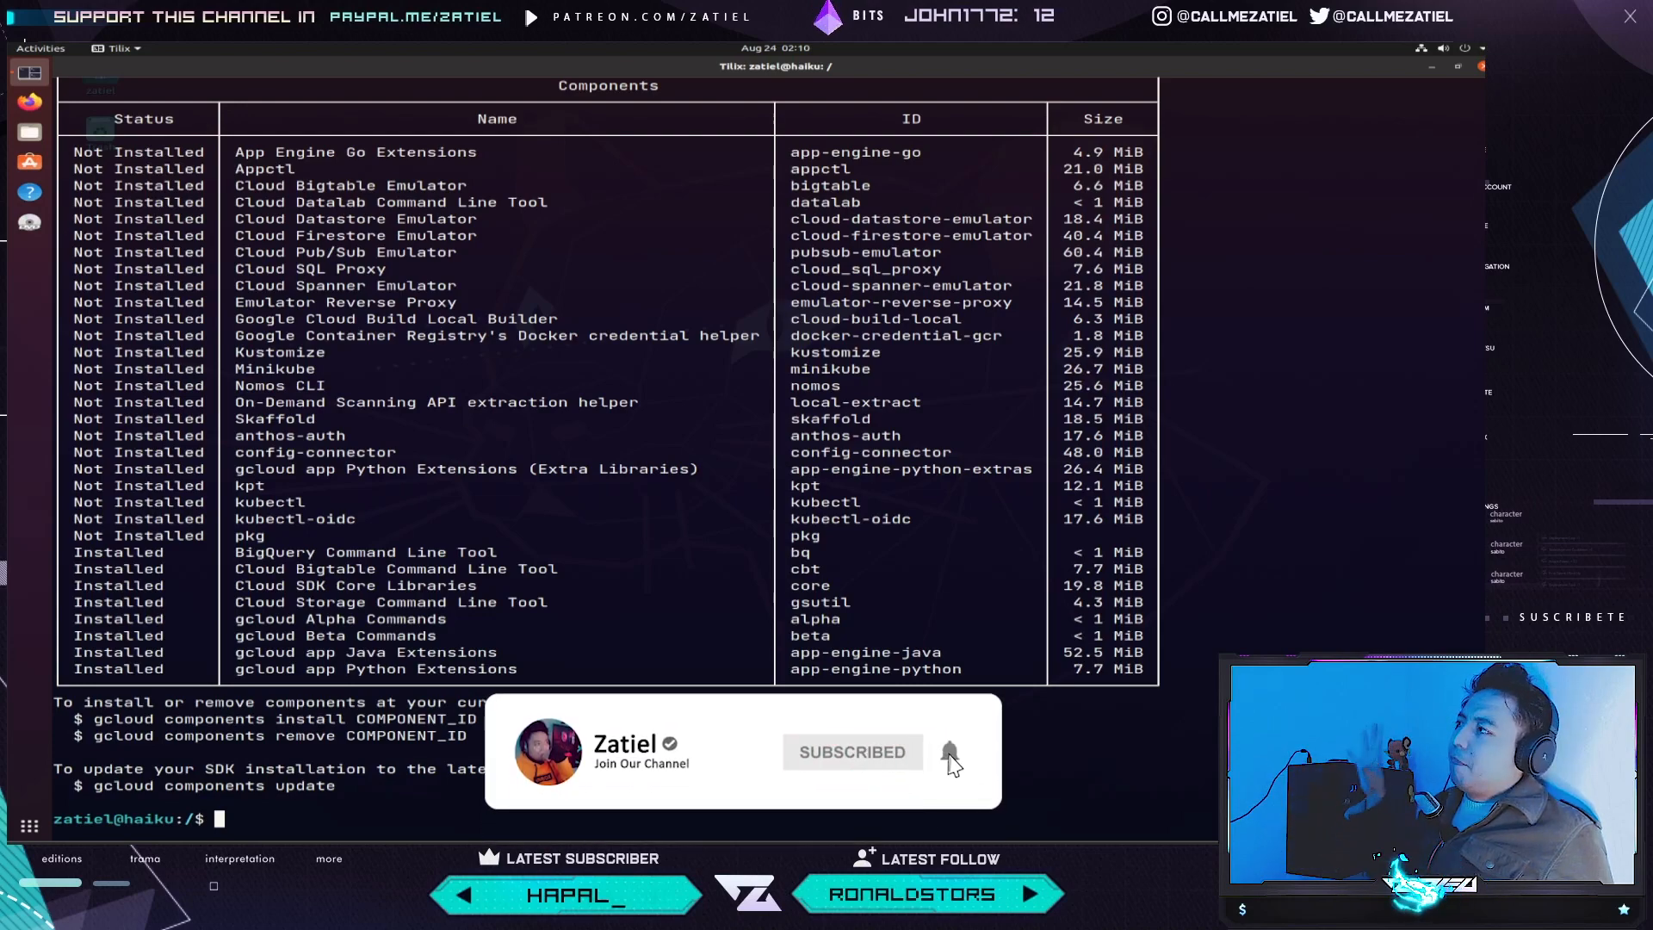